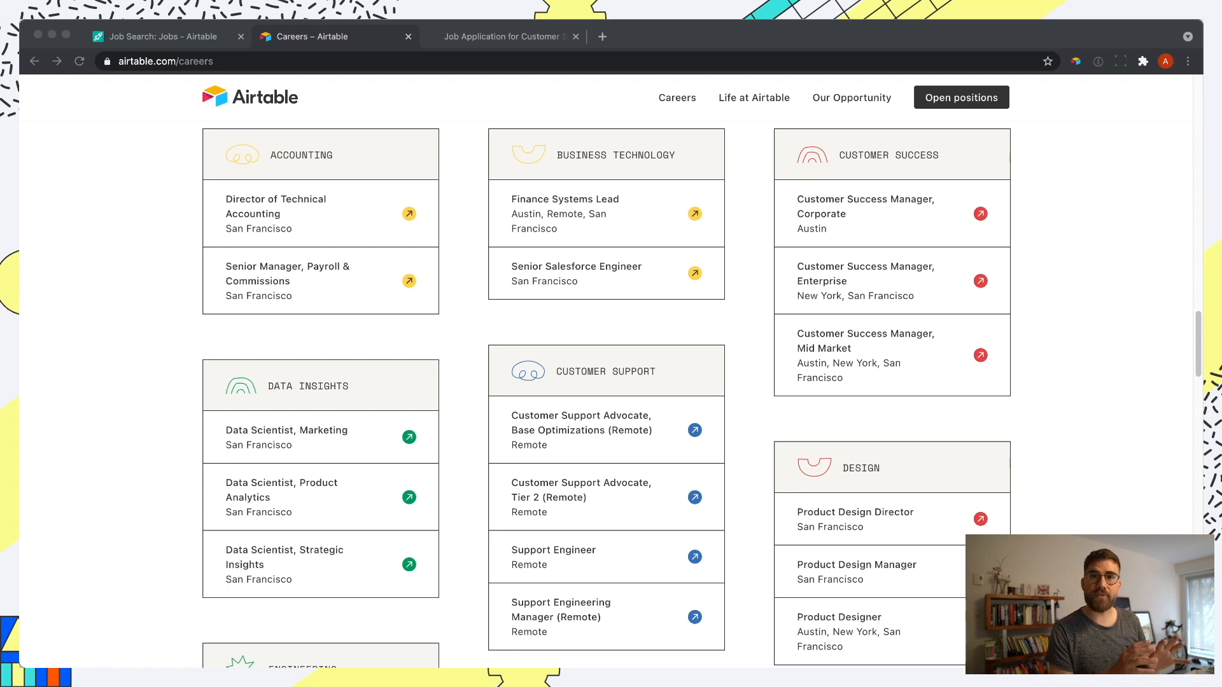
{"action": "mouse_move", "coordinate": [177, 261]}
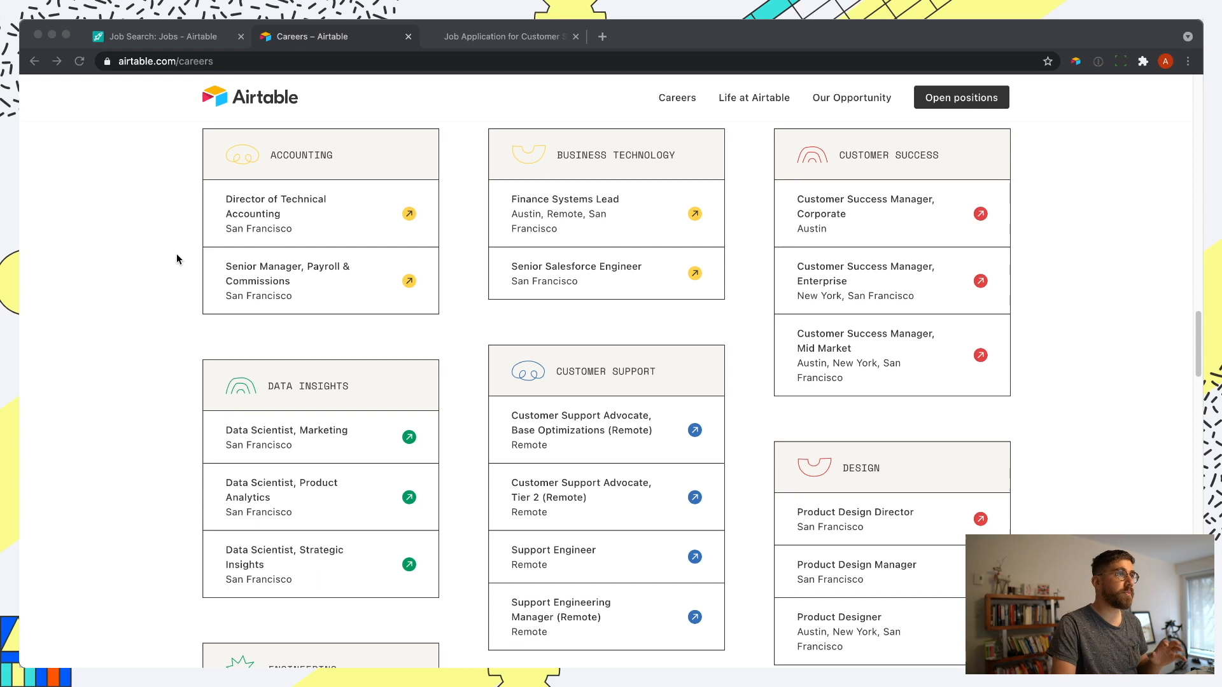
{"action": "mouse_move", "coordinate": [891, 214]}
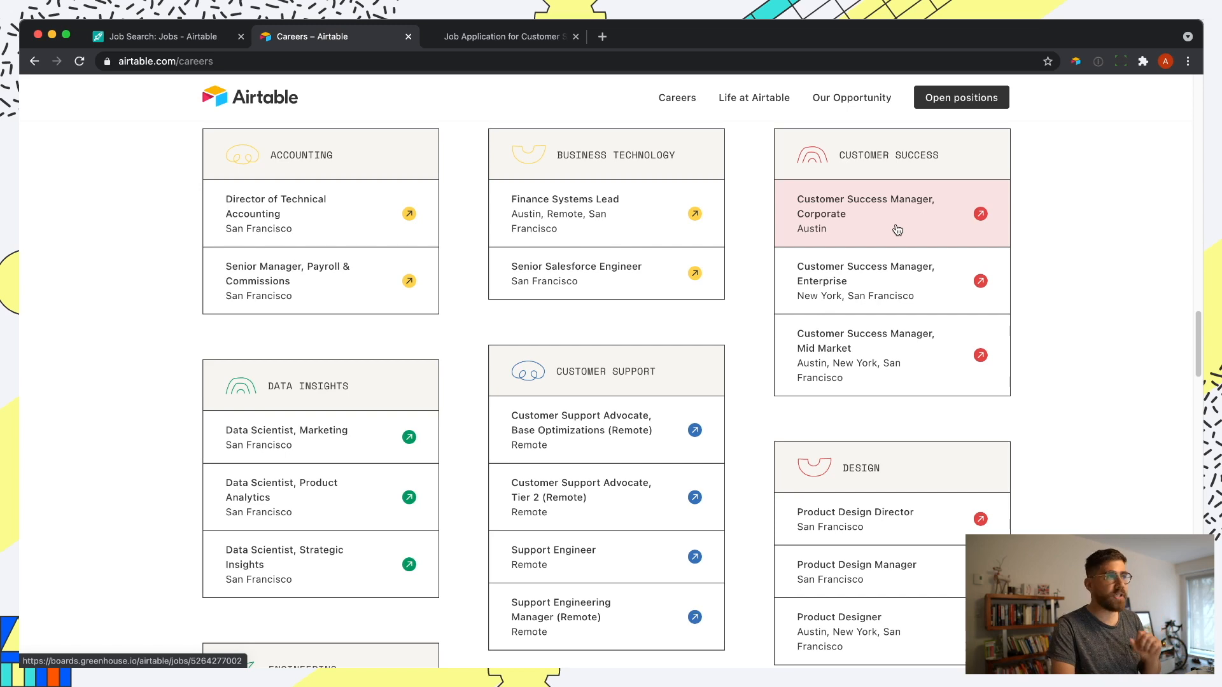
Open the Customer Success Manager, Corporate (Austin, TX) posting and scroll to its blank application form.
{"action": "left_click", "coordinate": [865, 214]}
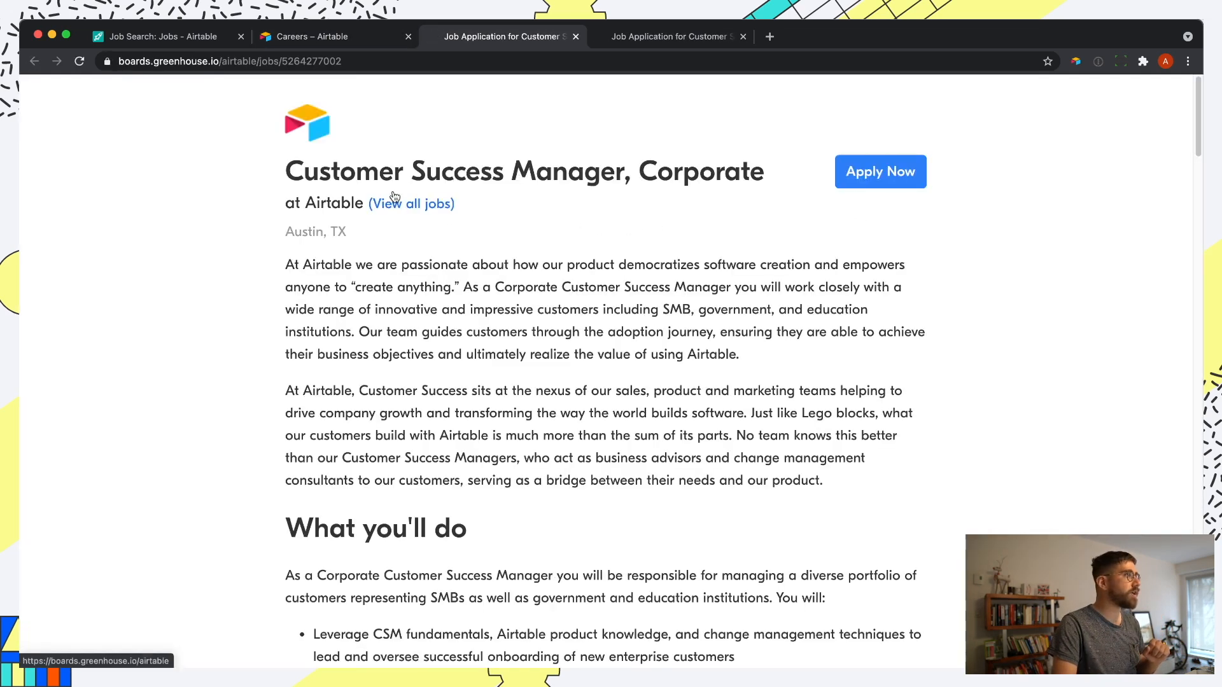
{"action": "mouse_move", "coordinate": [684, 177]}
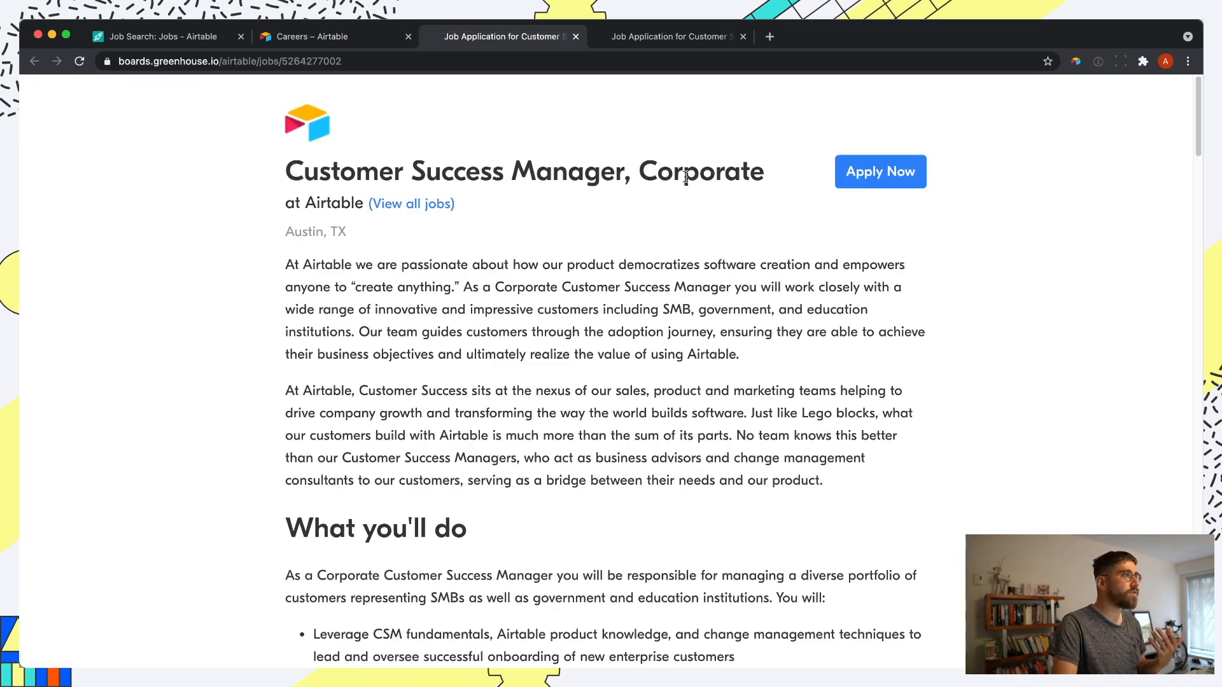
{"action": "triple_click", "coordinate": [524, 171]}
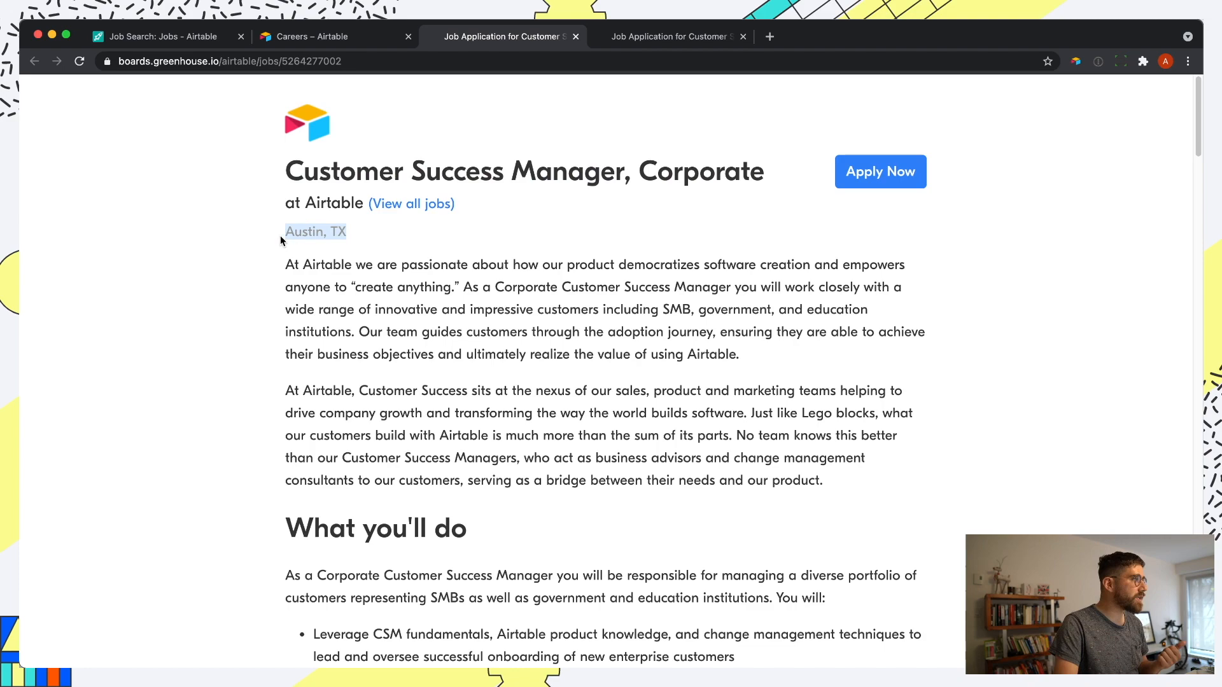
{"action": "scroll", "scroll_direction": "down", "scroll_amount": 3}
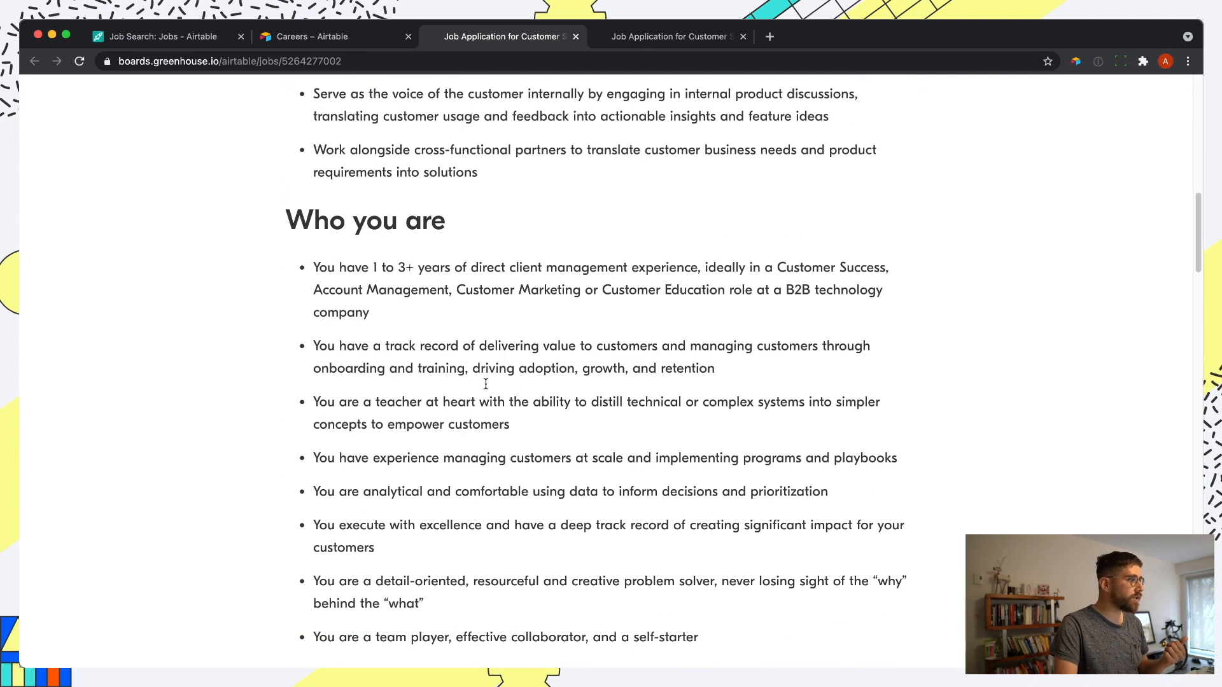
{"action": "scroll", "scroll_direction": "down", "scroll_amount": 3}
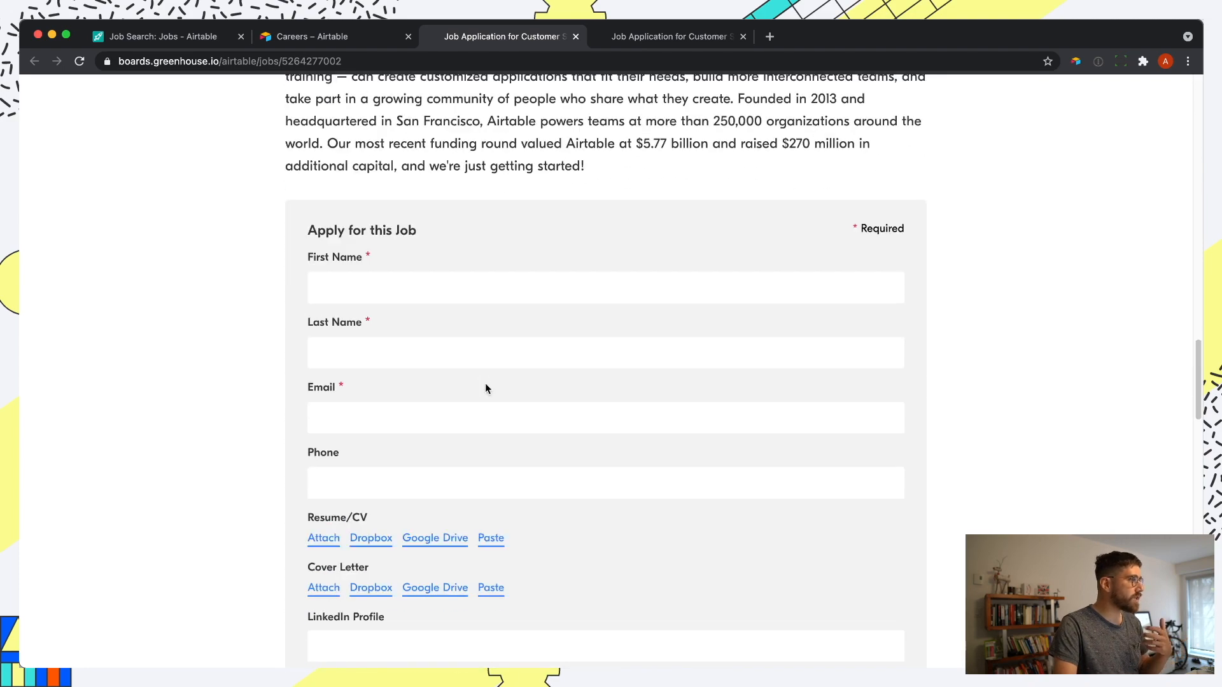
{"action": "mouse_move", "coordinate": [395, 444]}
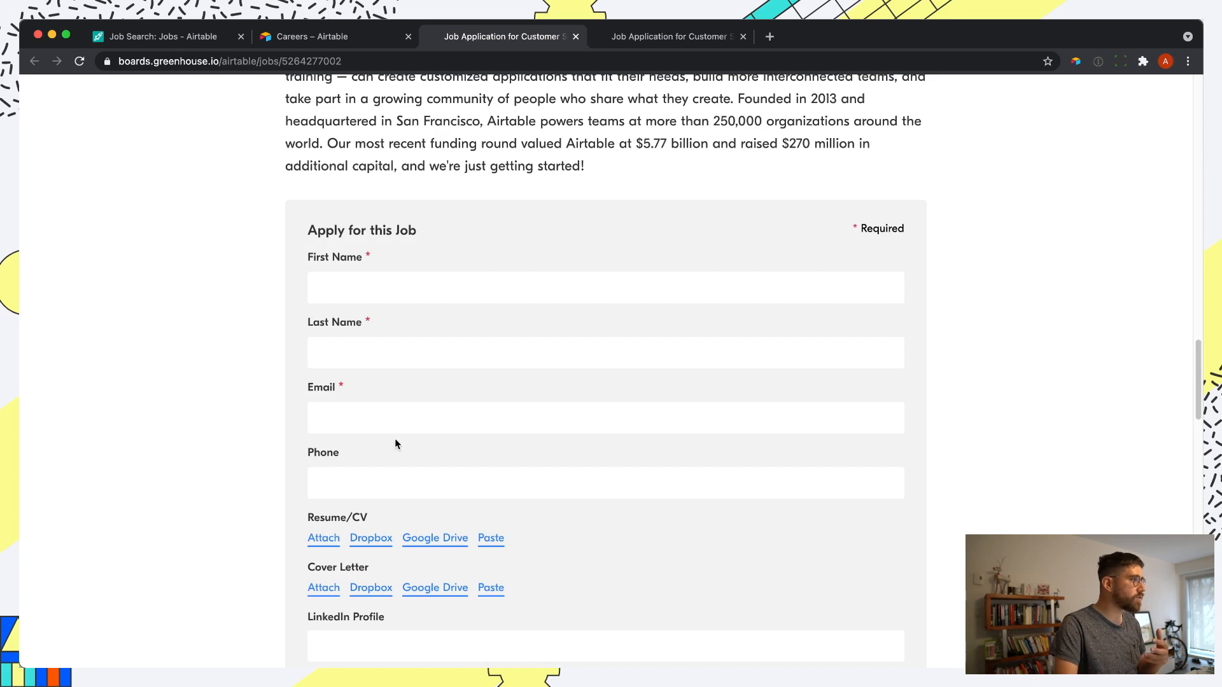
{"action": "scroll", "scroll_direction": "down", "scroll_amount": 3}
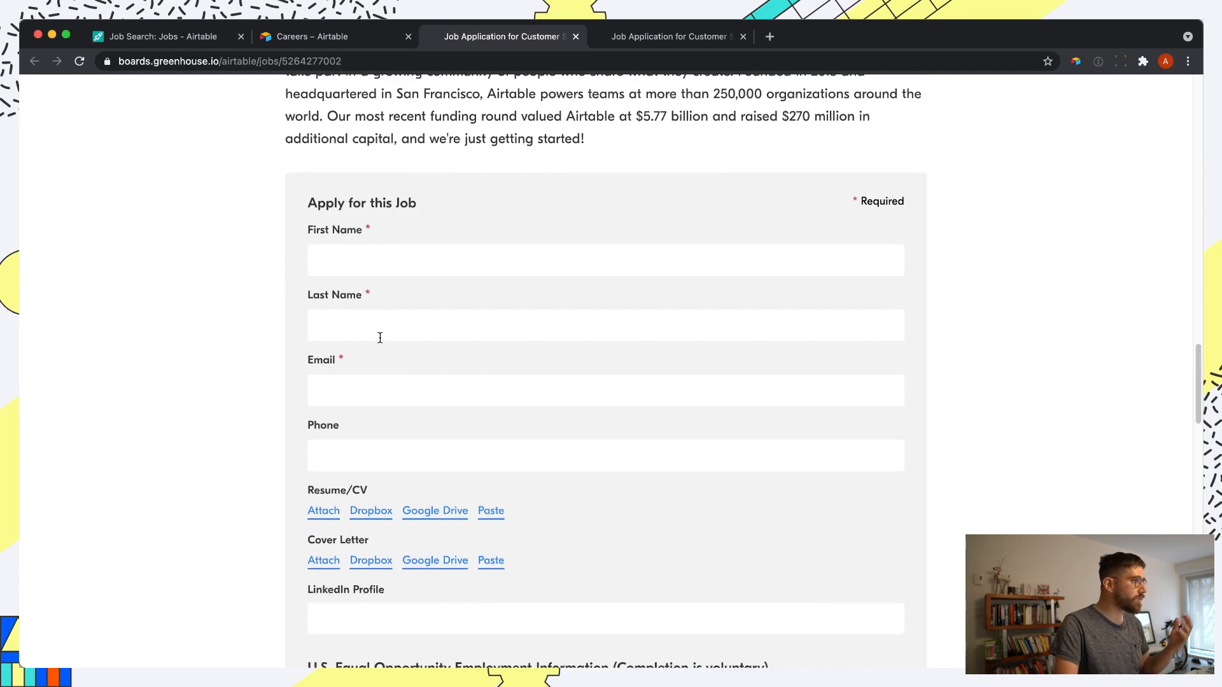
{"action": "scroll", "scroll_direction": "down", "scroll_amount": 3}
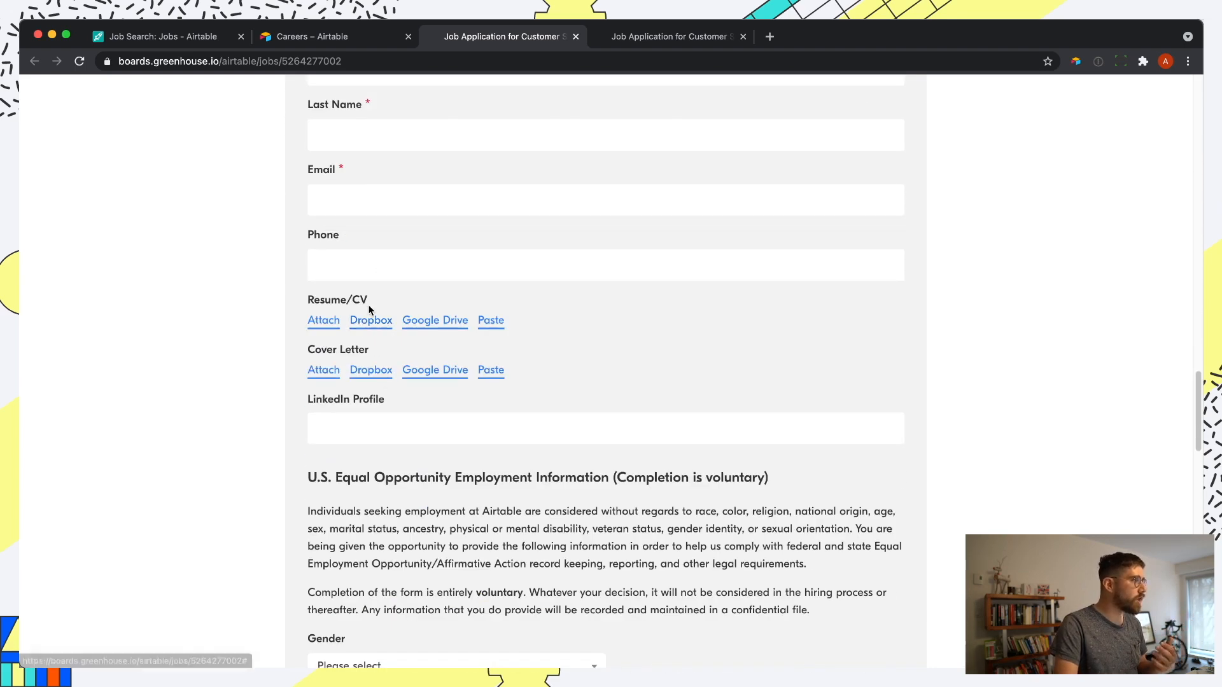
{"action": "mouse_move", "coordinate": [387, 351]}
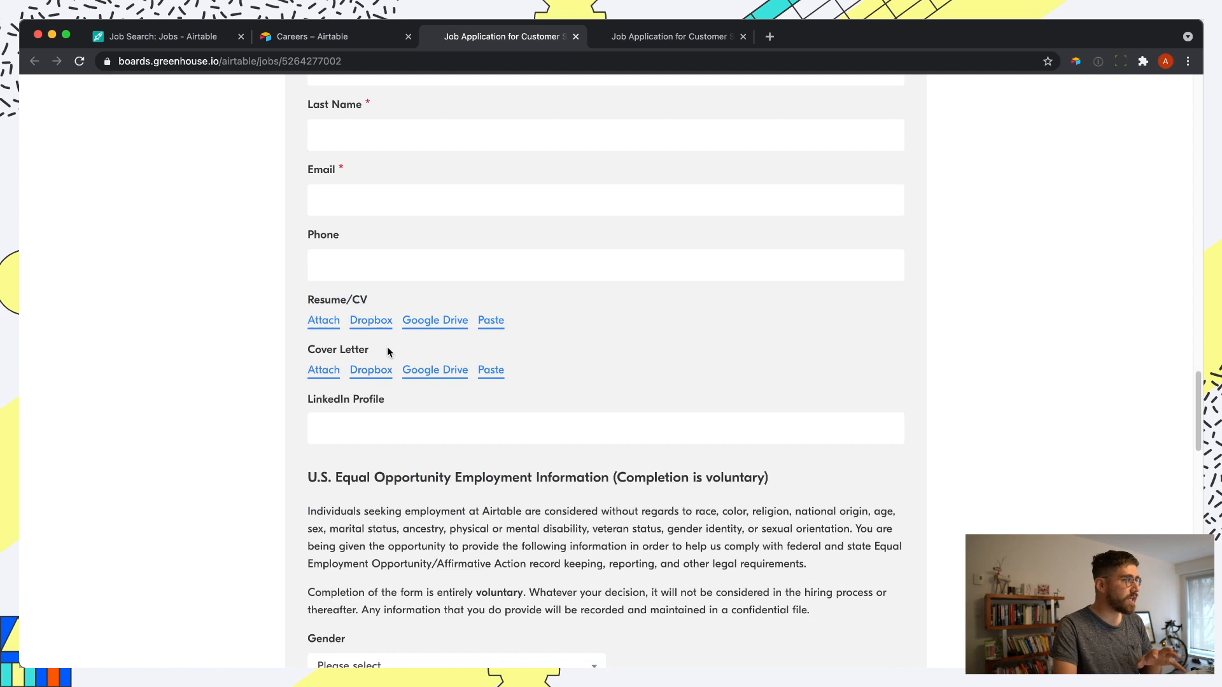
{"action": "mouse_move", "coordinate": [490, 369]}
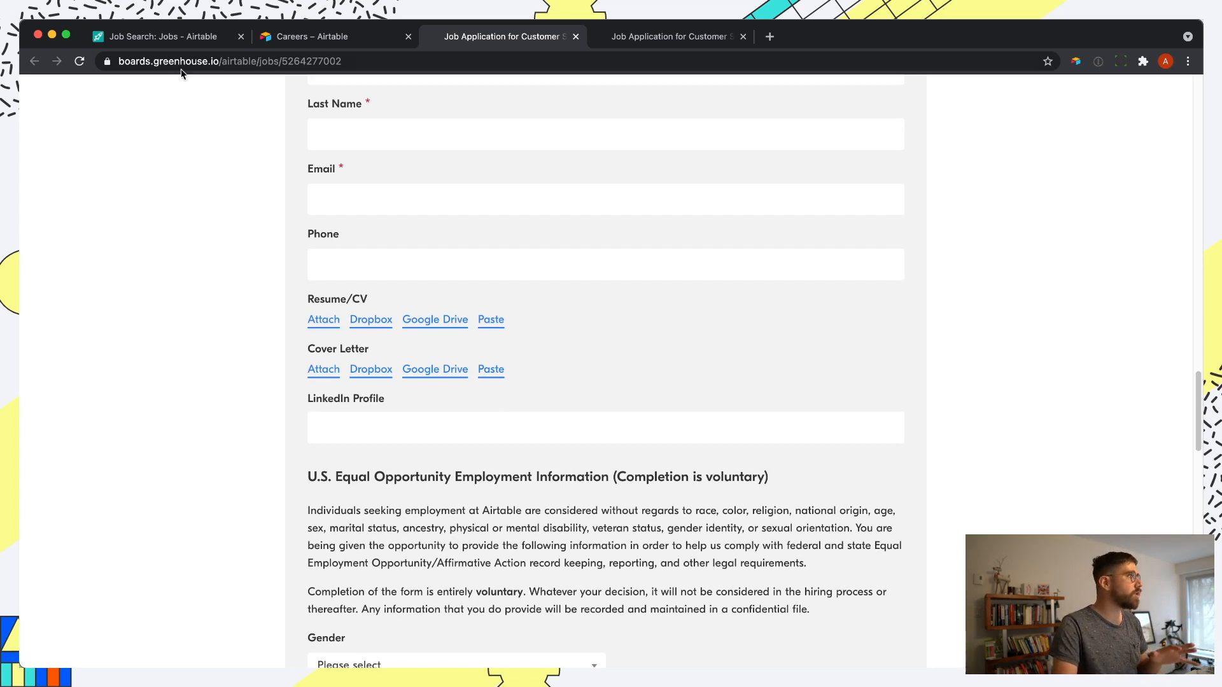
Back in the Job Search base, review the Companies table, then return to the nine-record Jobs table.
{"action": "left_click", "coordinate": [161, 35]}
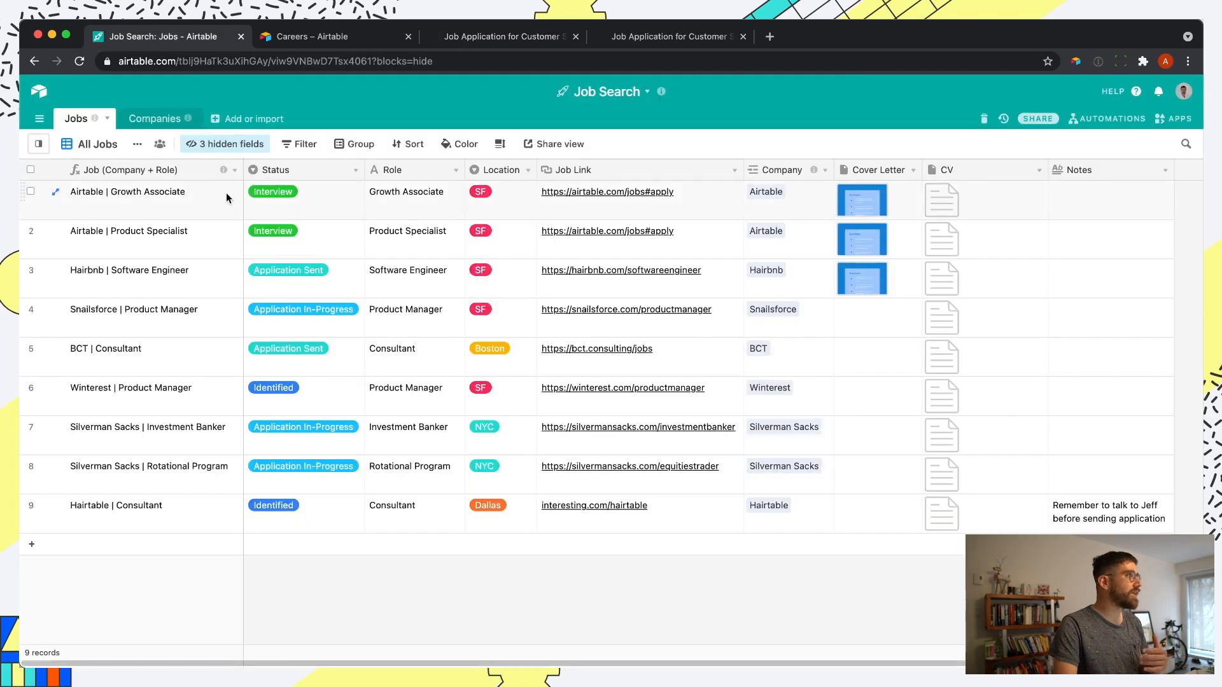
{"action": "mouse_move", "coordinate": [204, 605]}
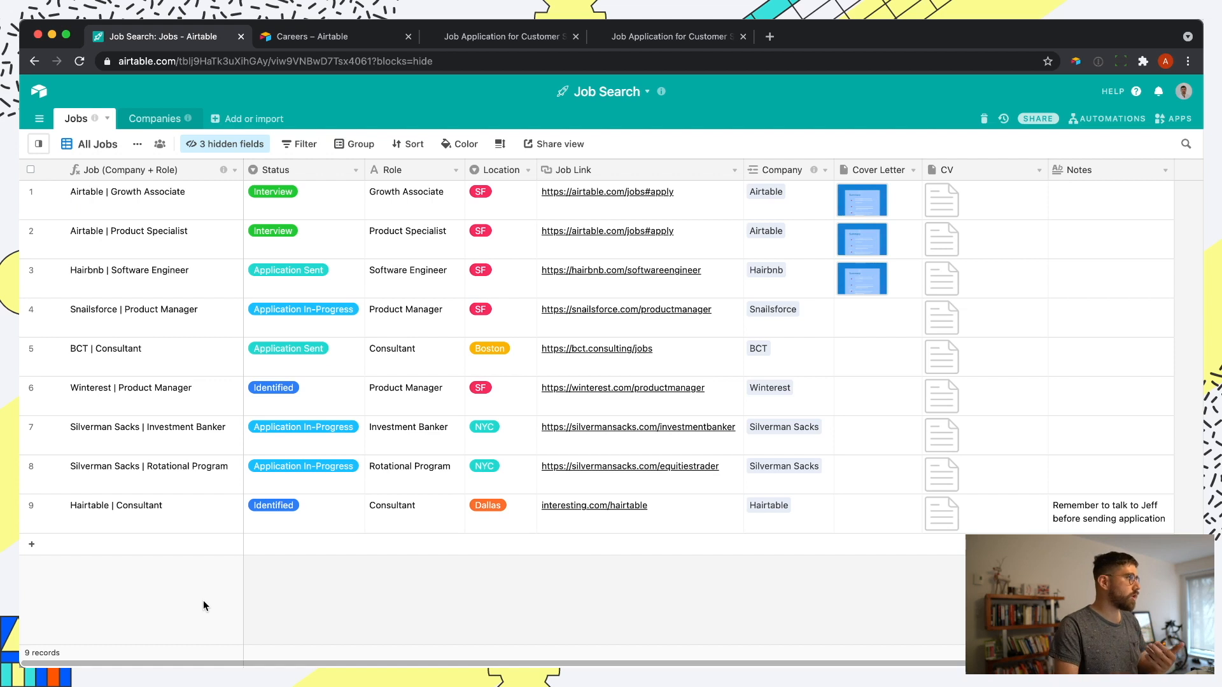
{"action": "mouse_move", "coordinate": [208, 346]}
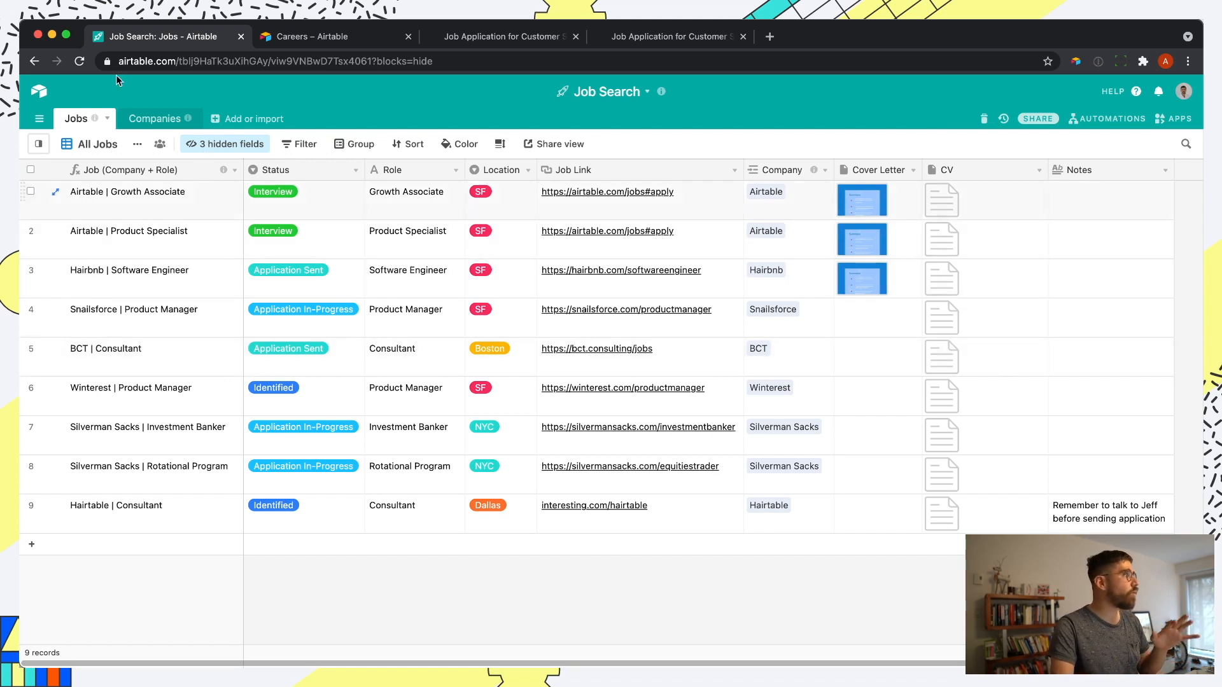
{"action": "mouse_move", "coordinate": [243, 449]}
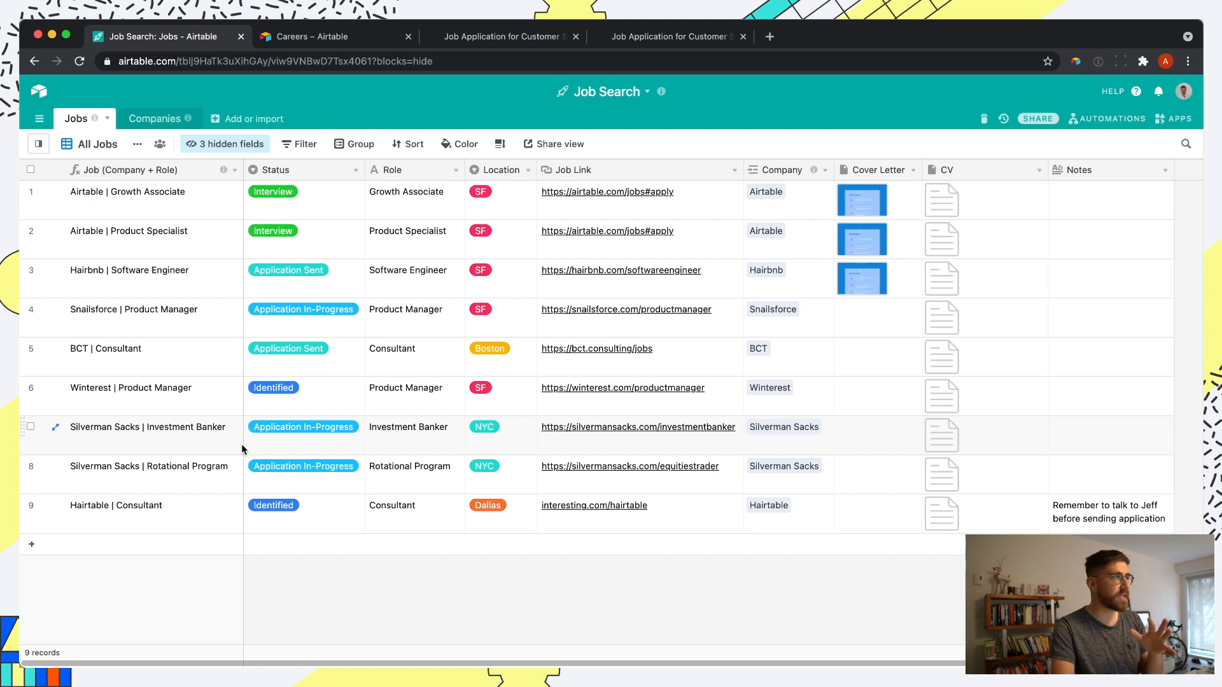
{"action": "mouse_move", "coordinate": [236, 261]}
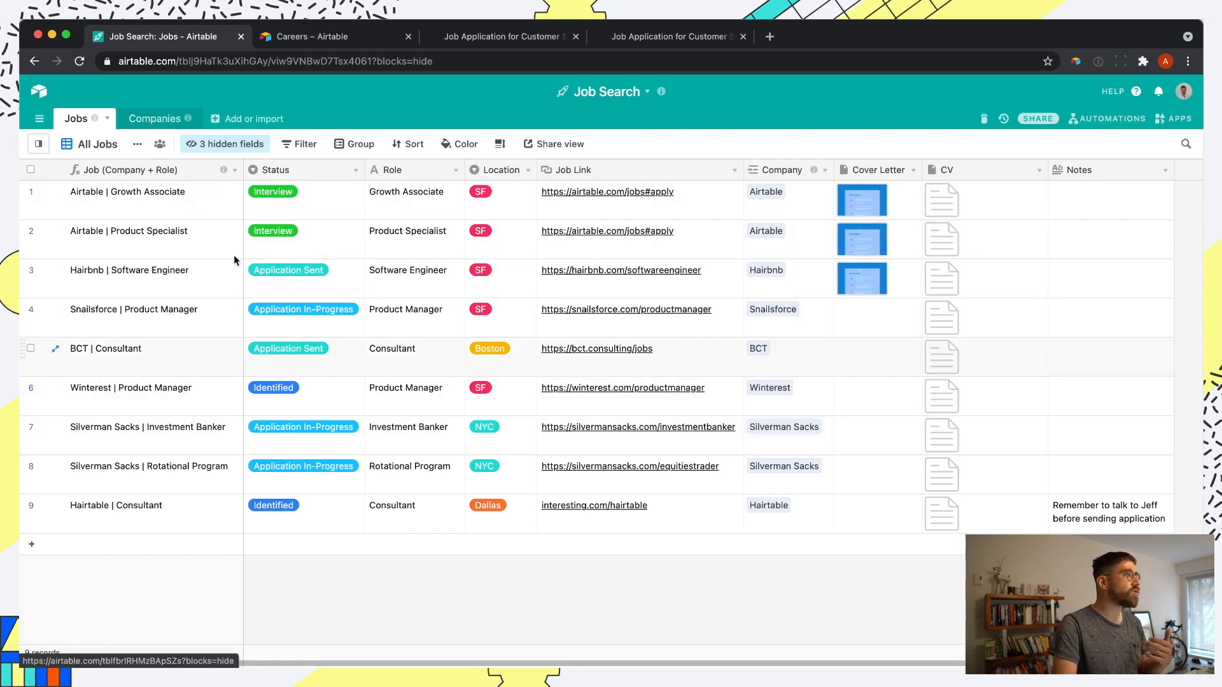
{"action": "left_click", "coordinate": [149, 118]}
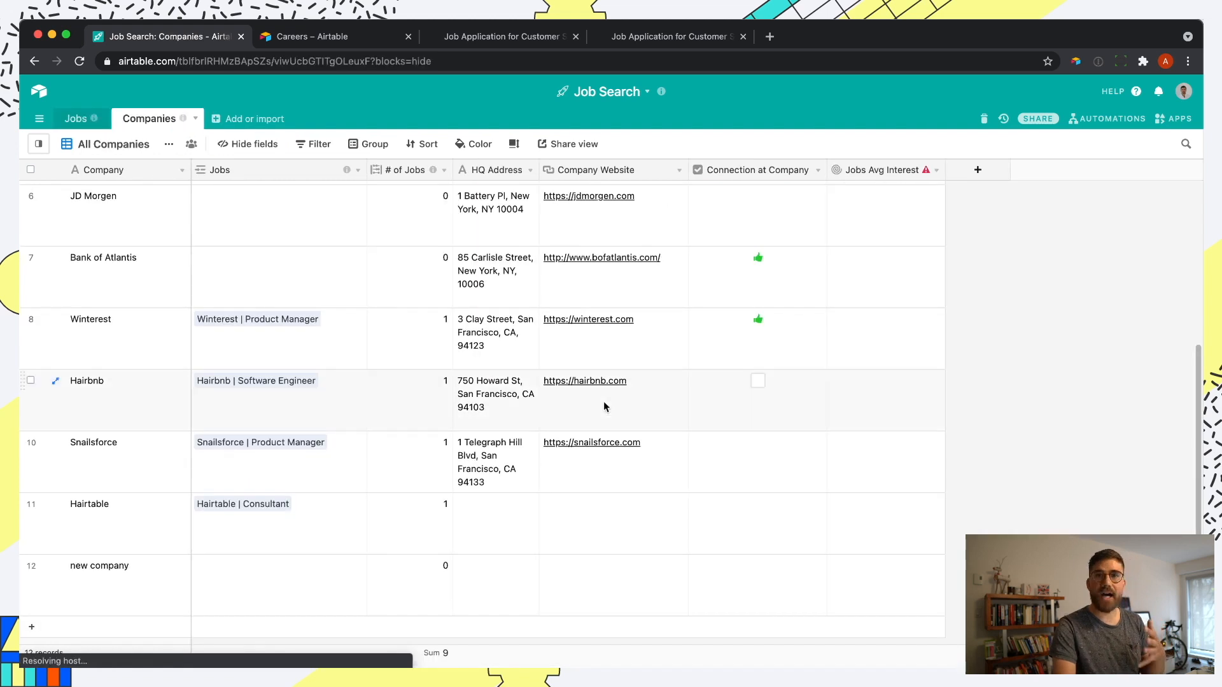
{"action": "scroll", "scroll_direction": "up", "scroll_amount": 3}
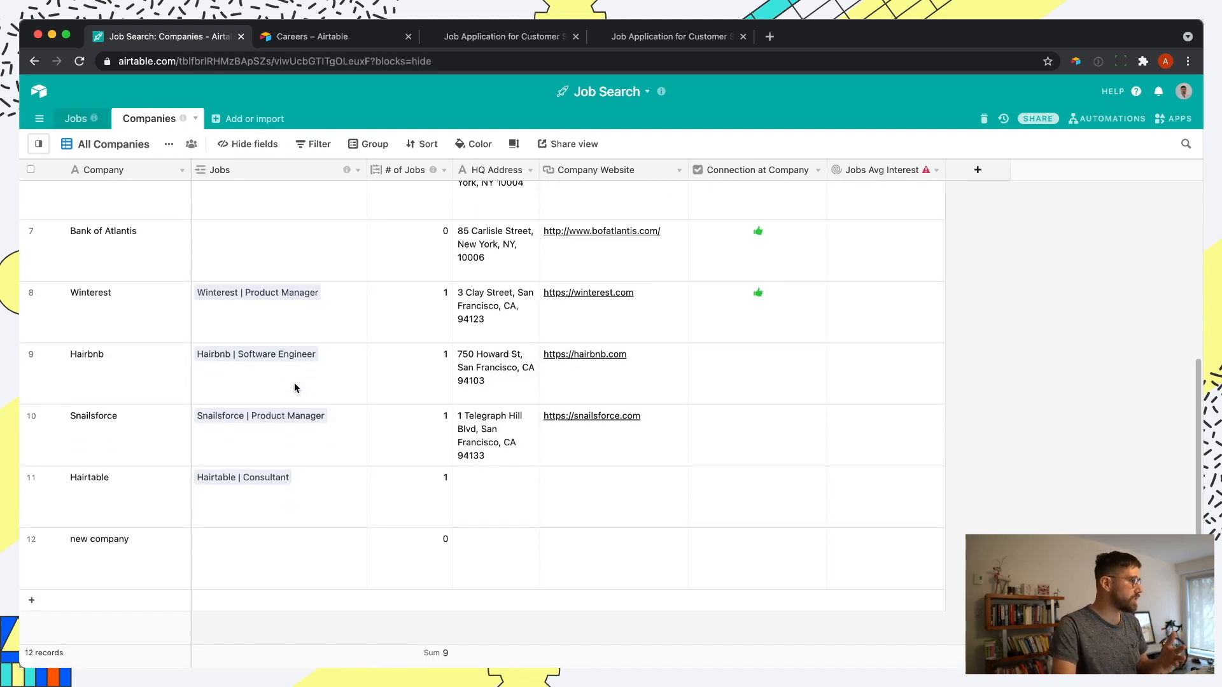
{"action": "left_click", "coordinate": [76, 119]}
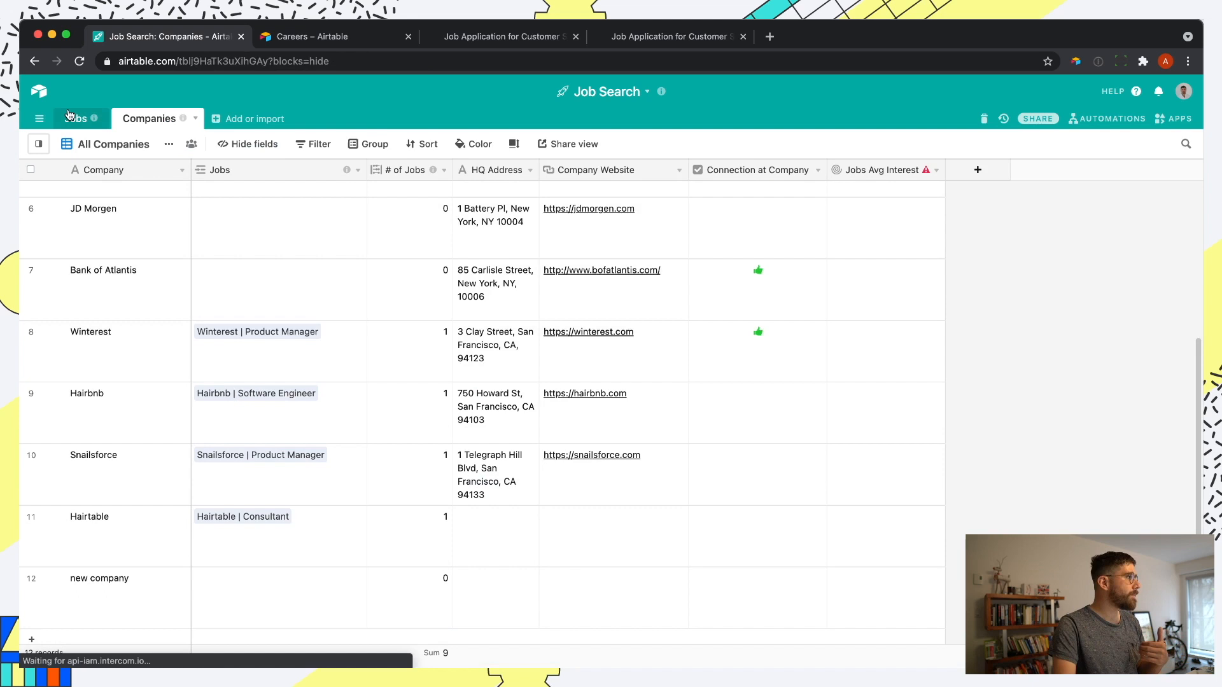
{"action": "left_click", "coordinate": [76, 118]}
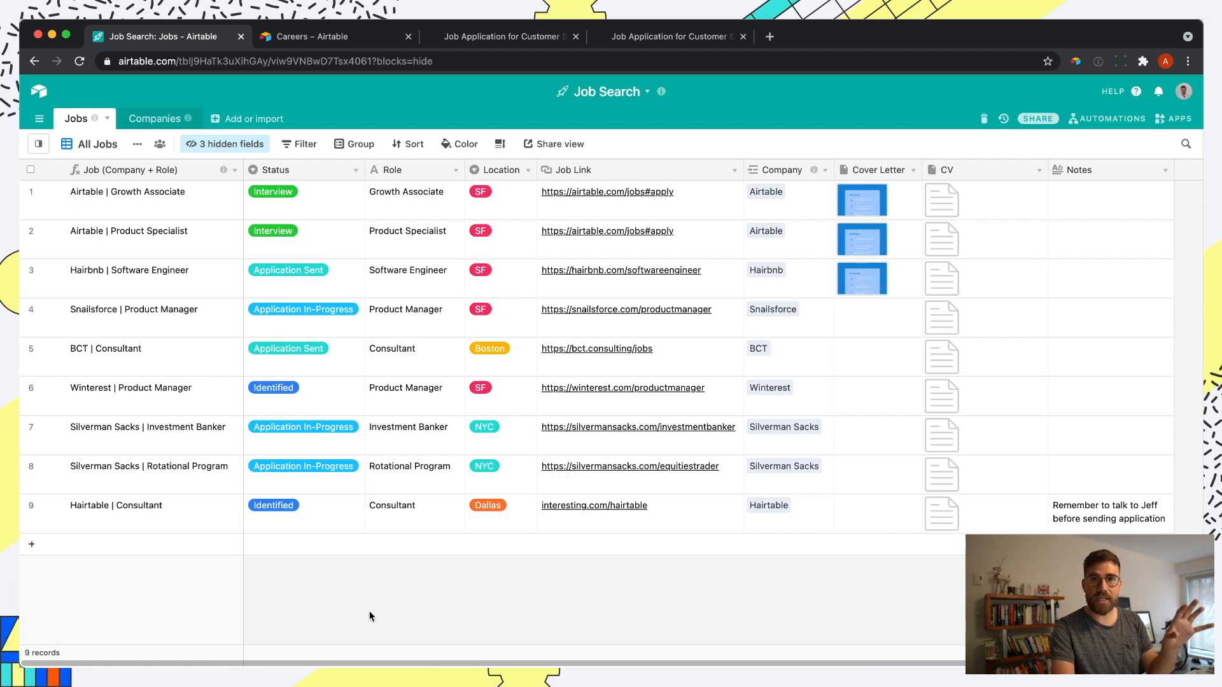
{"action": "mouse_move", "coordinate": [326, 599]}
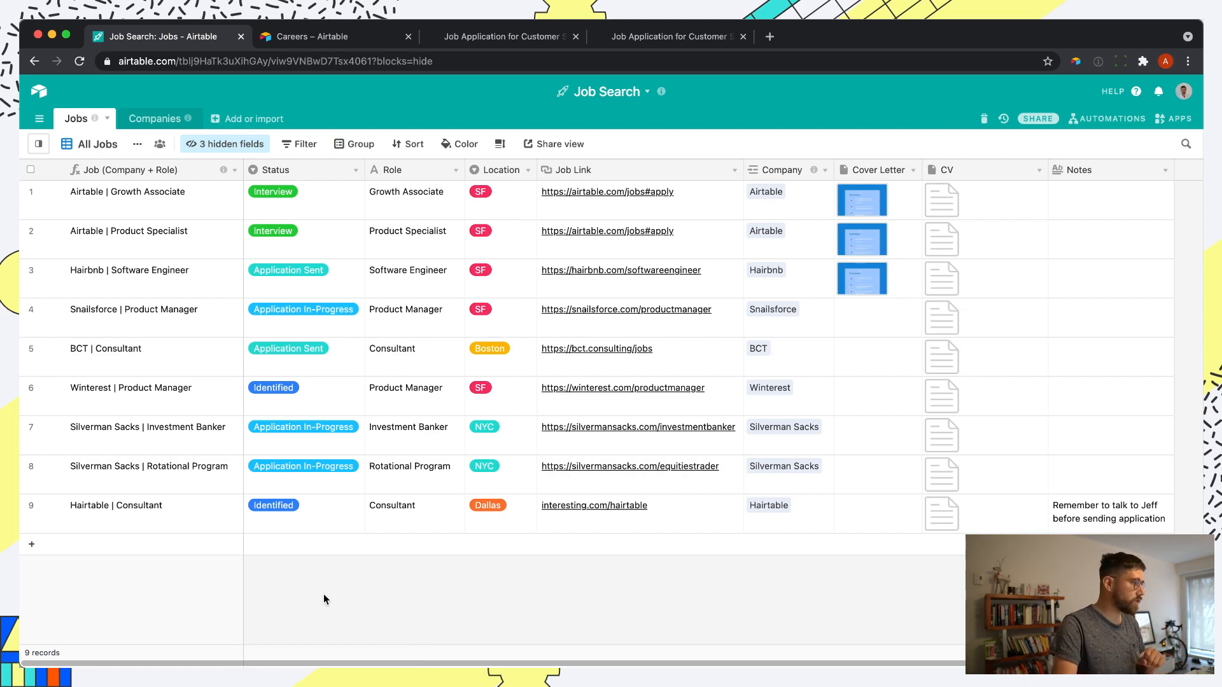
{"action": "mouse_move", "coordinate": [219, 544]}
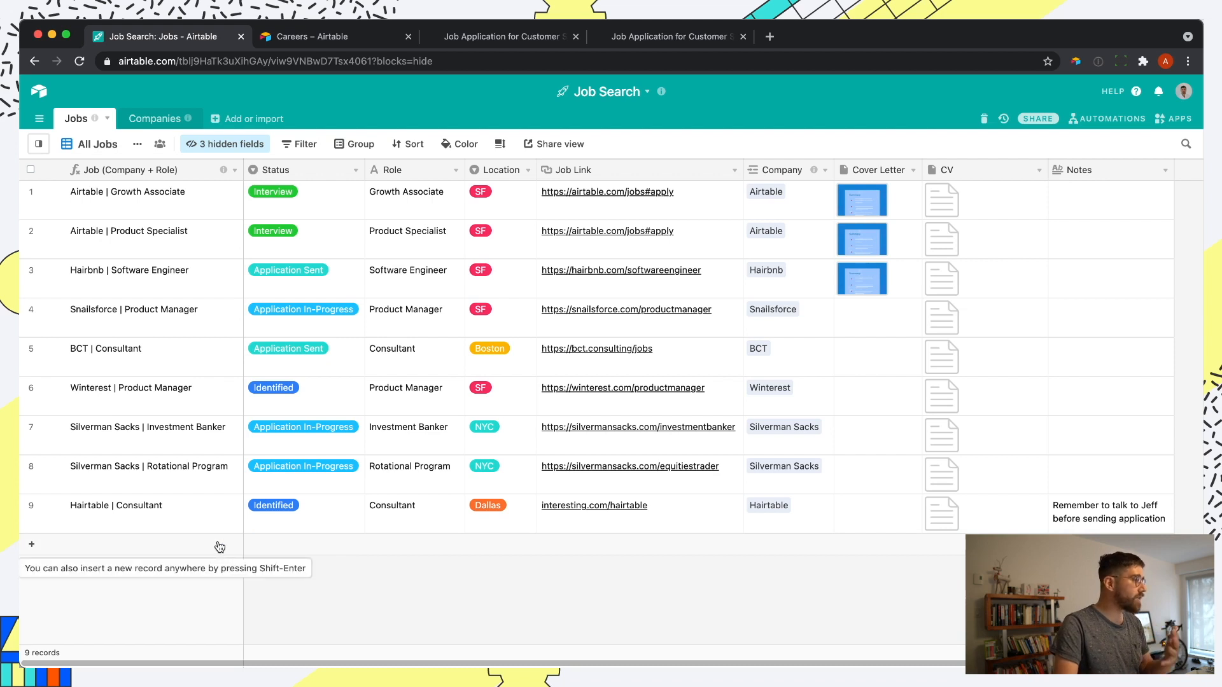
Add a tenth job record with status Identified and add an 'Offer rejected' Status option.
{"action": "left_click", "coordinate": [31, 544]}
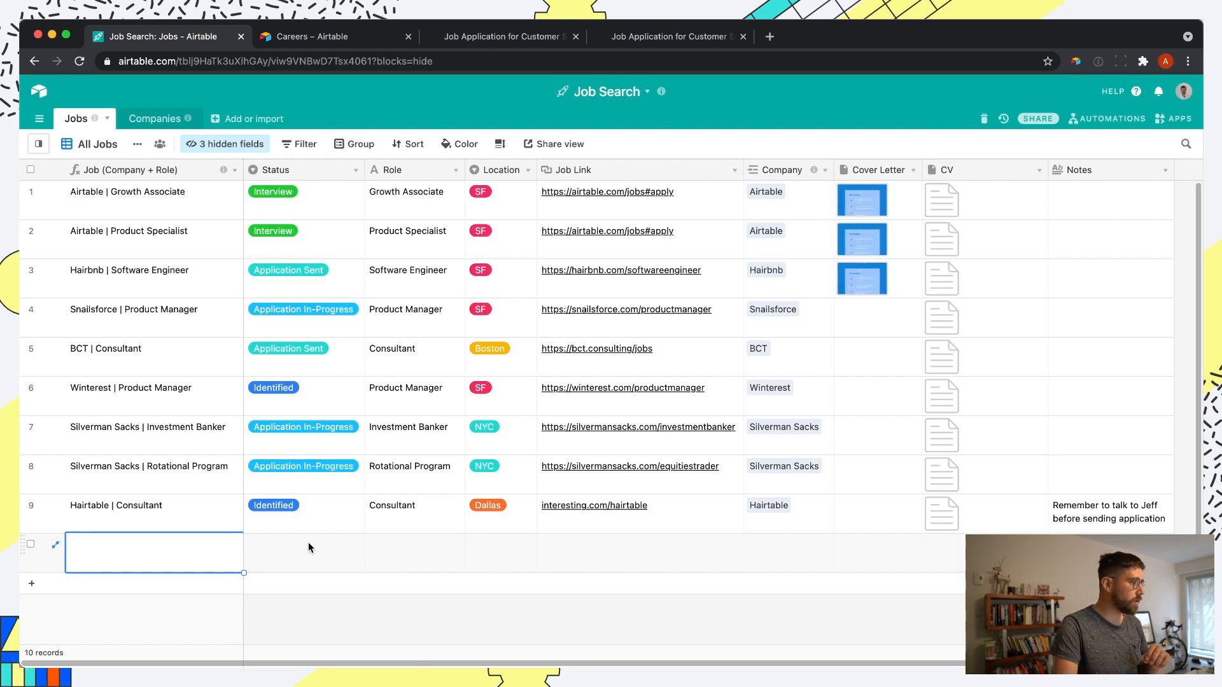
{"action": "left_click", "coordinate": [305, 552]}
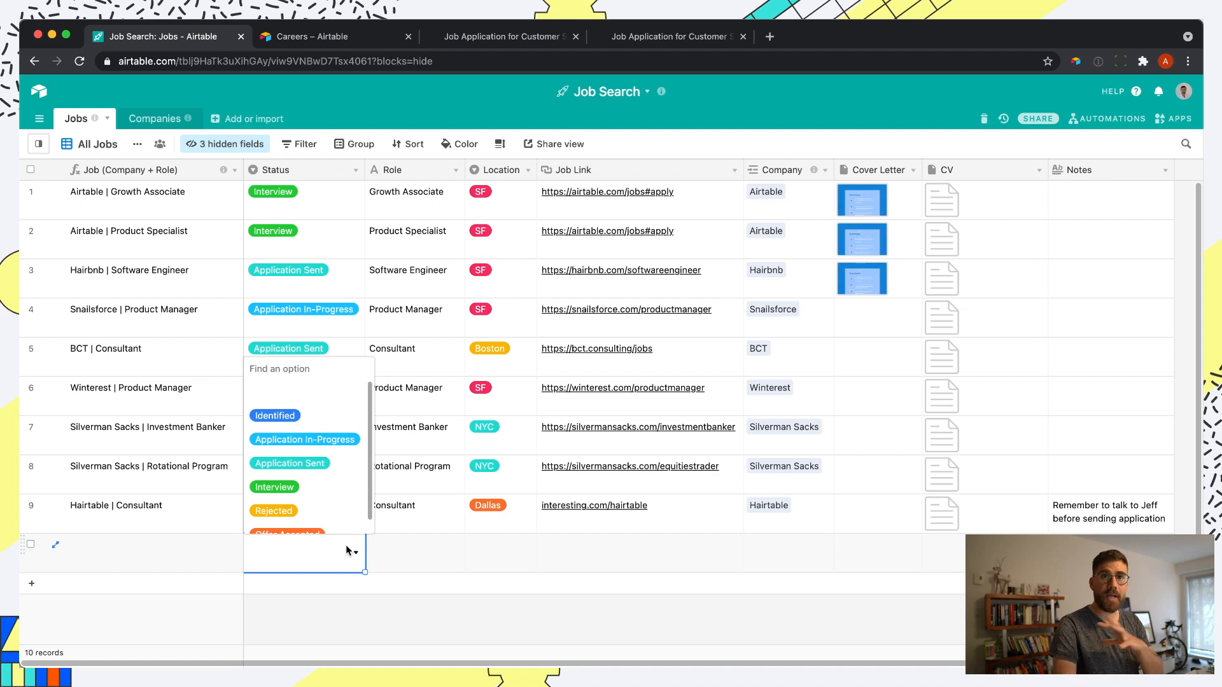
{"action": "mouse_move", "coordinate": [338, 439]}
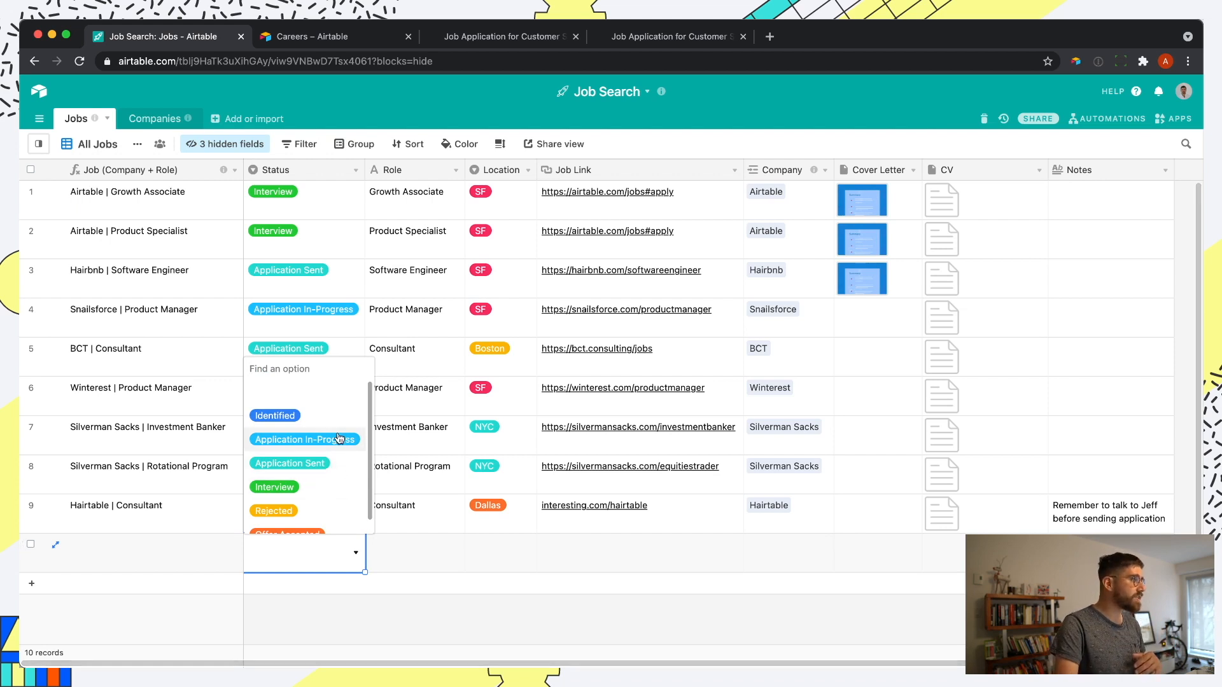
{"action": "mouse_move", "coordinate": [343, 420]}
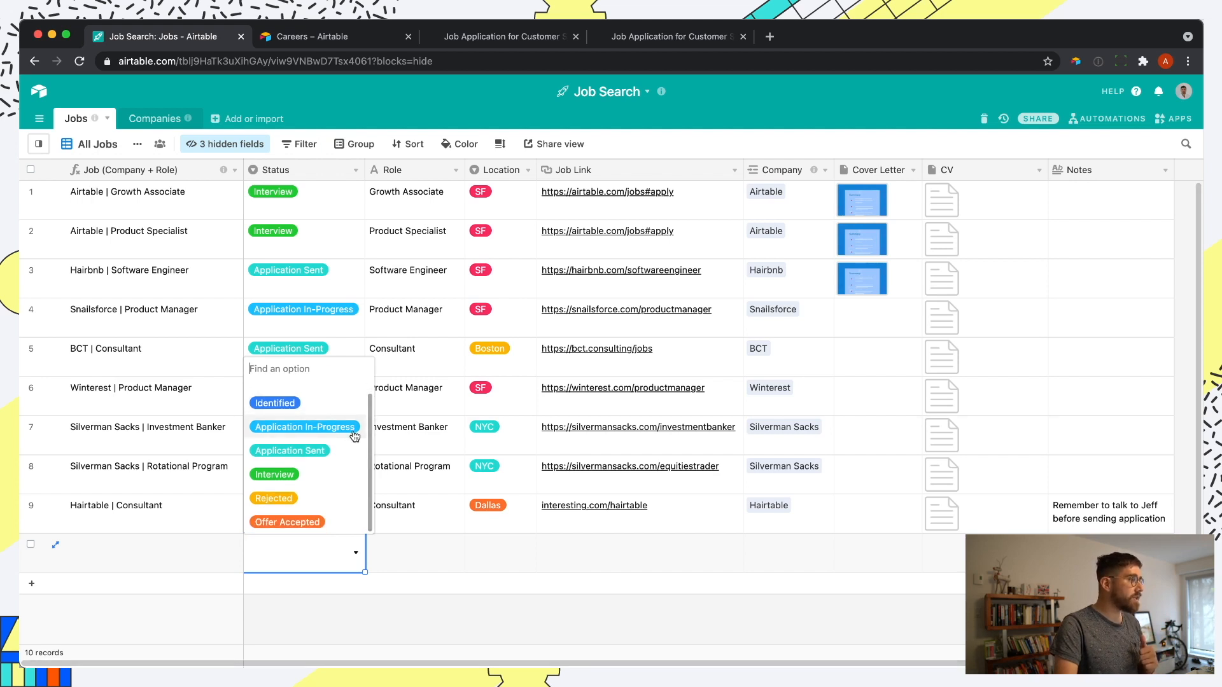
{"action": "mouse_move", "coordinate": [350, 435]}
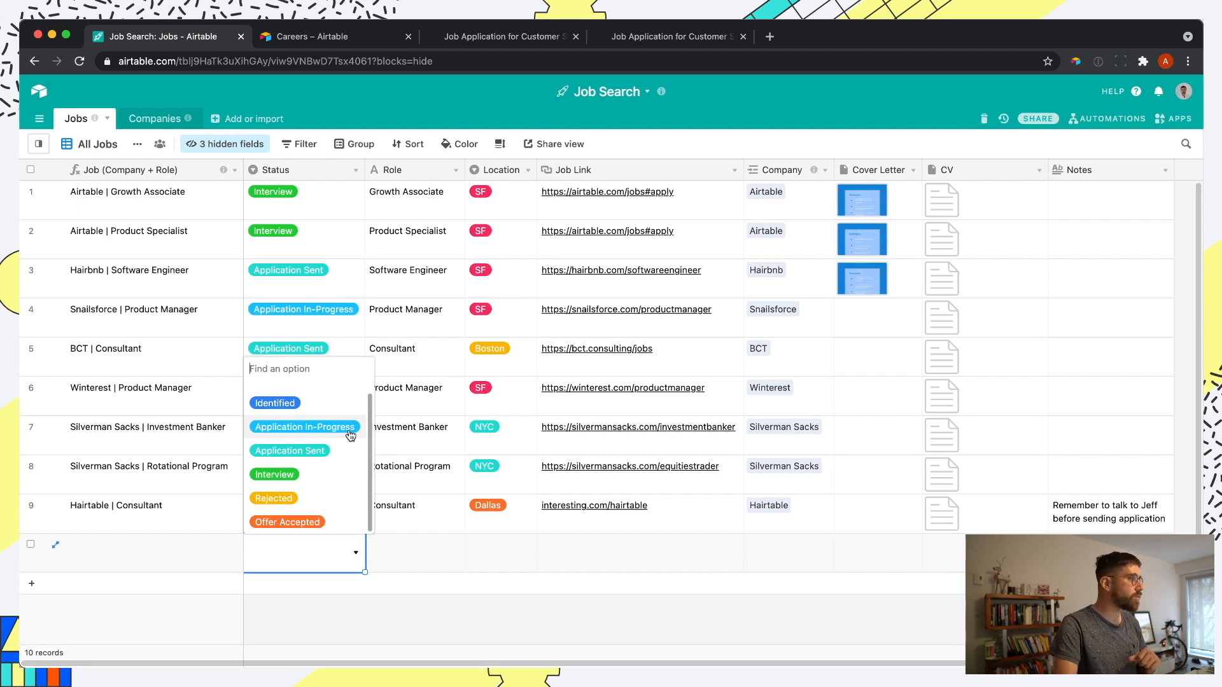
{"action": "mouse_move", "coordinate": [352, 458]}
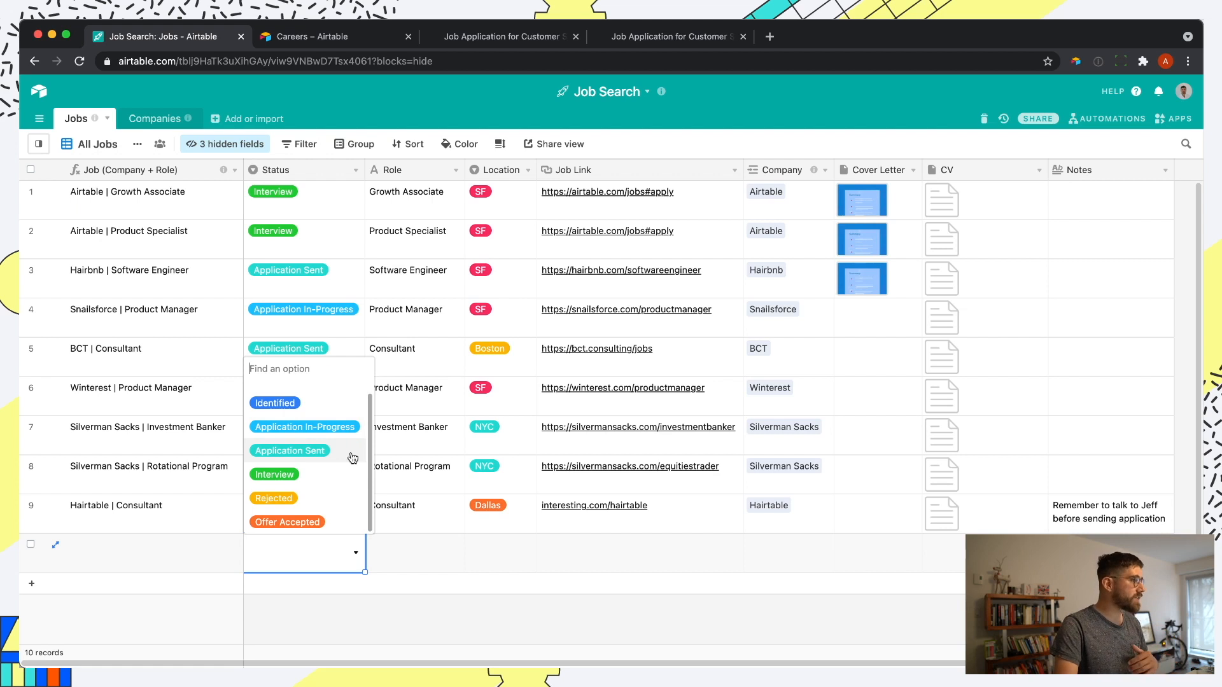
{"action": "mouse_move", "coordinate": [341, 482]}
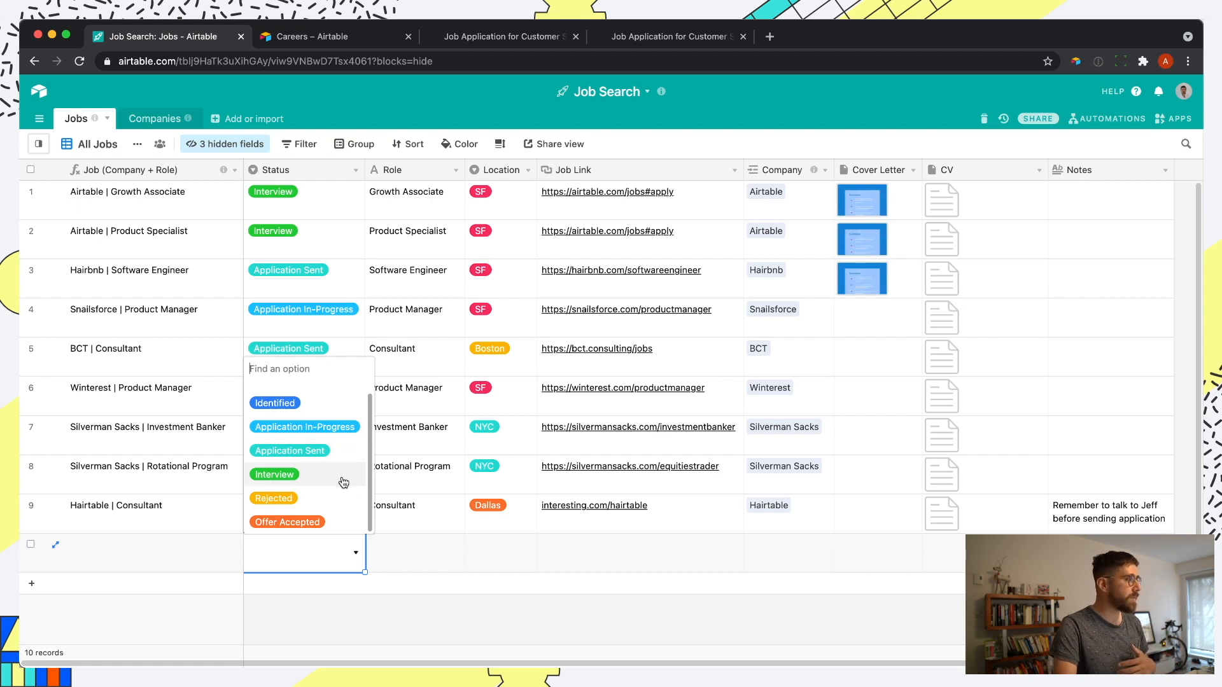
{"action": "mouse_move", "coordinate": [341, 521]}
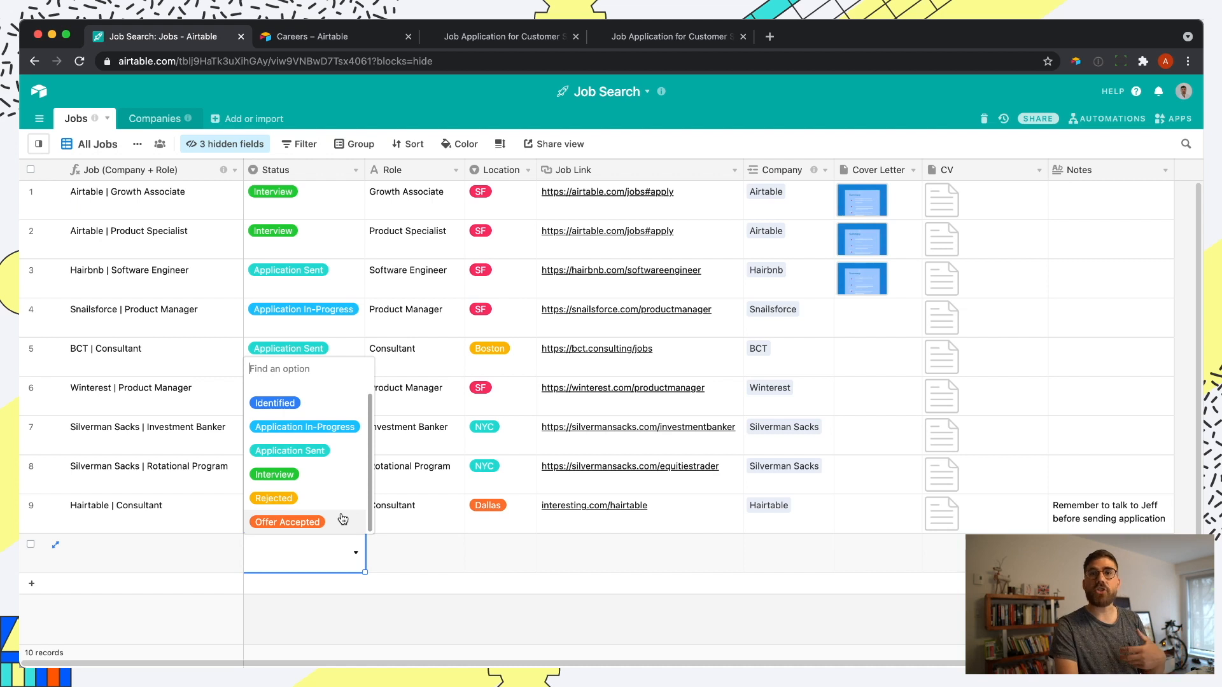
{"action": "mouse_move", "coordinate": [333, 411]}
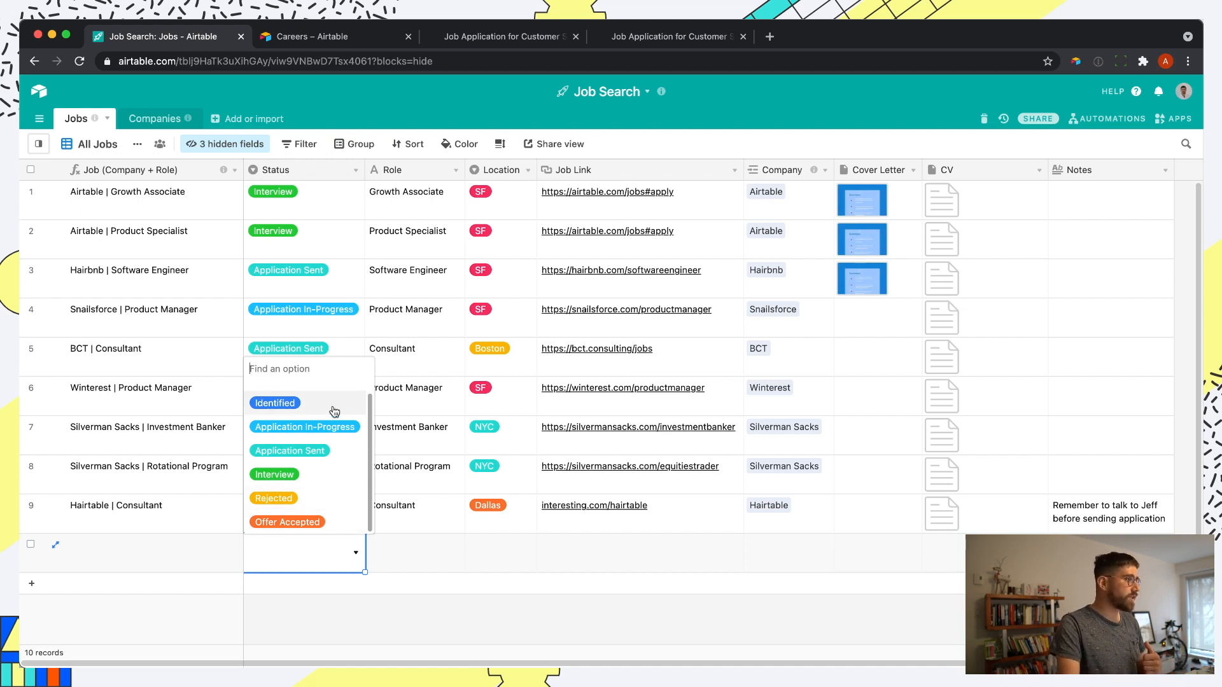
{"action": "left_click", "coordinate": [274, 403]}
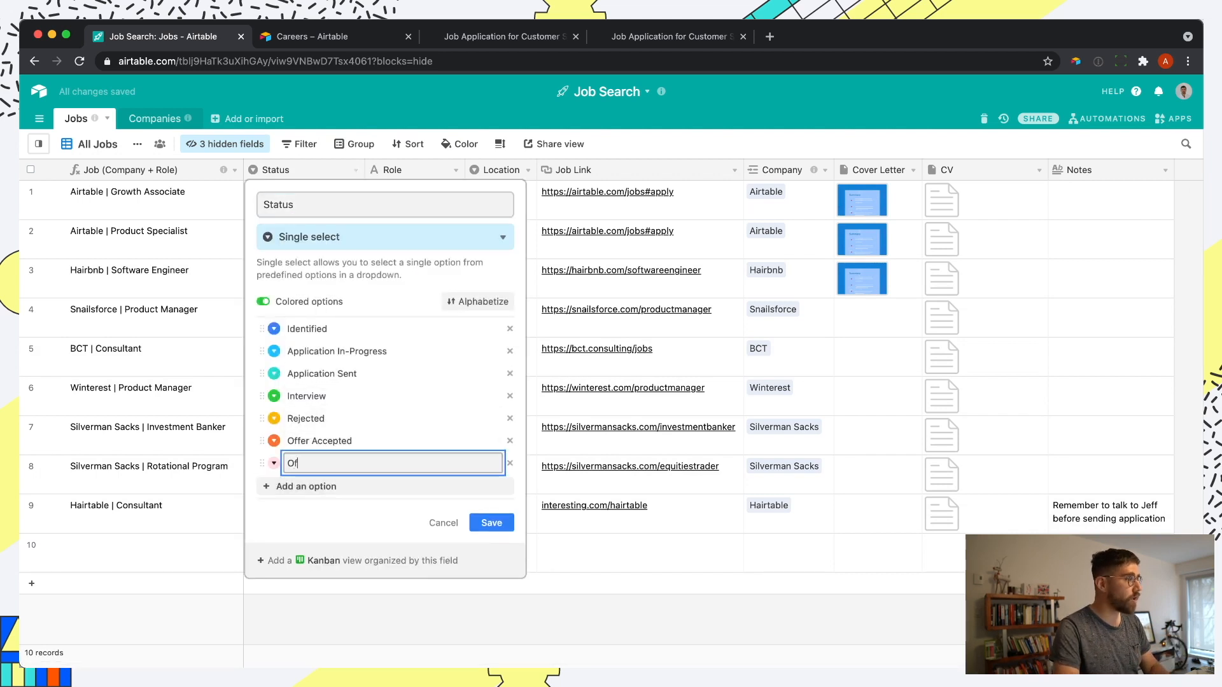
{"action": "type", "text": "Offer rejected"}
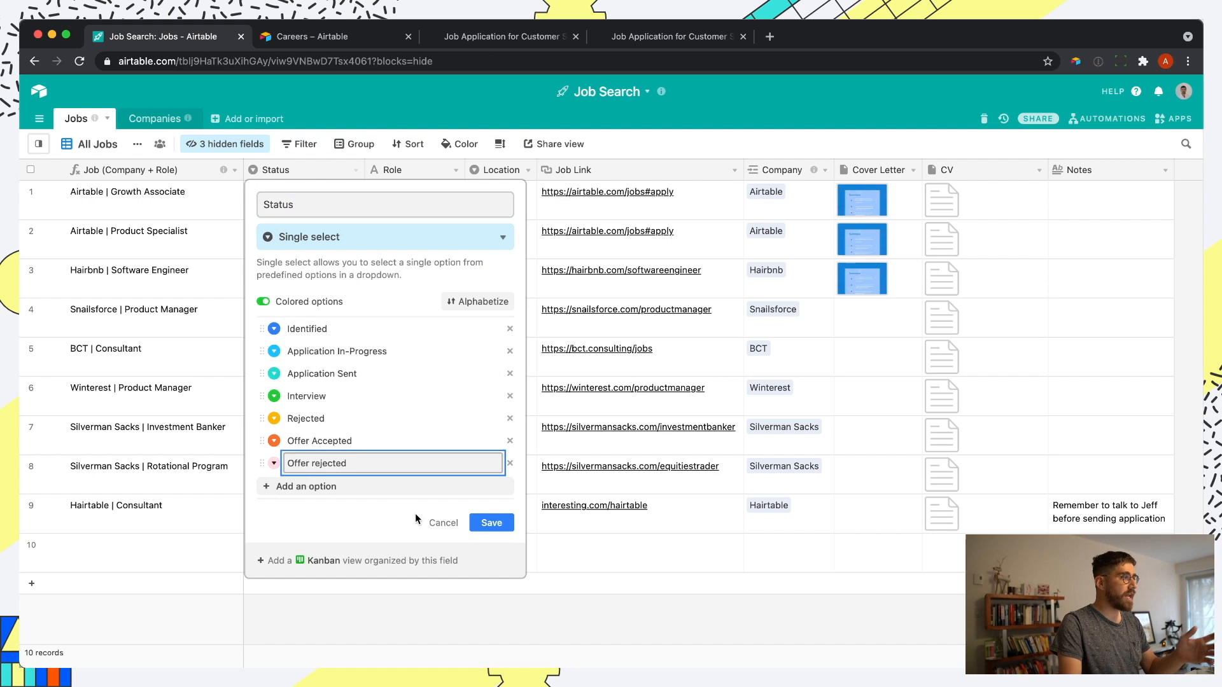
{"action": "left_click", "coordinate": [491, 521]}
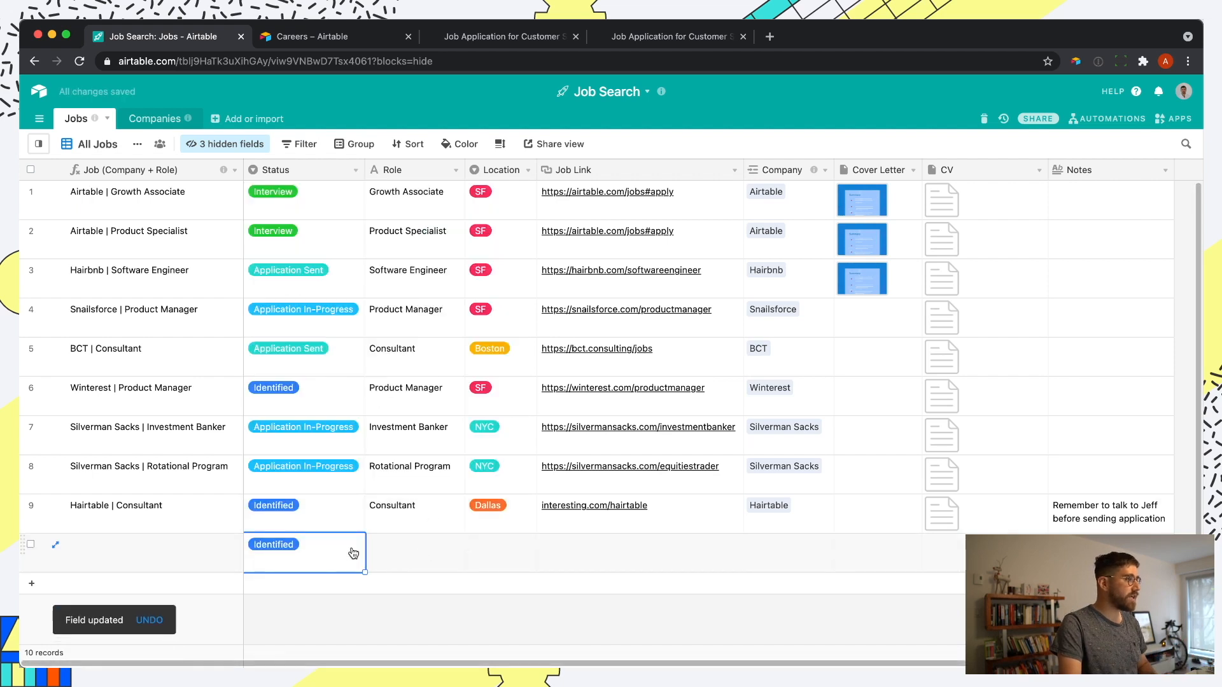
Fill the new record's Role with 'Customer Success Manager, Corporate' copied from the Greenhouse posting.
{"action": "left_click", "coordinate": [305, 552]}
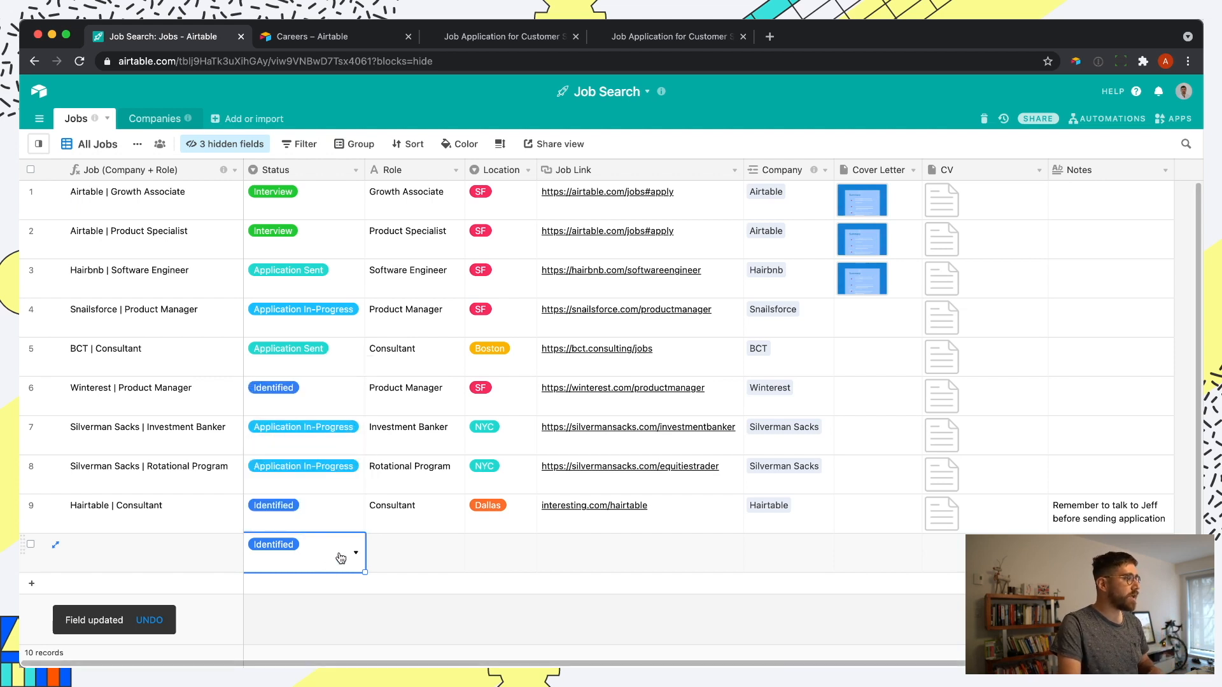
{"action": "mouse_move", "coordinate": [429, 559]}
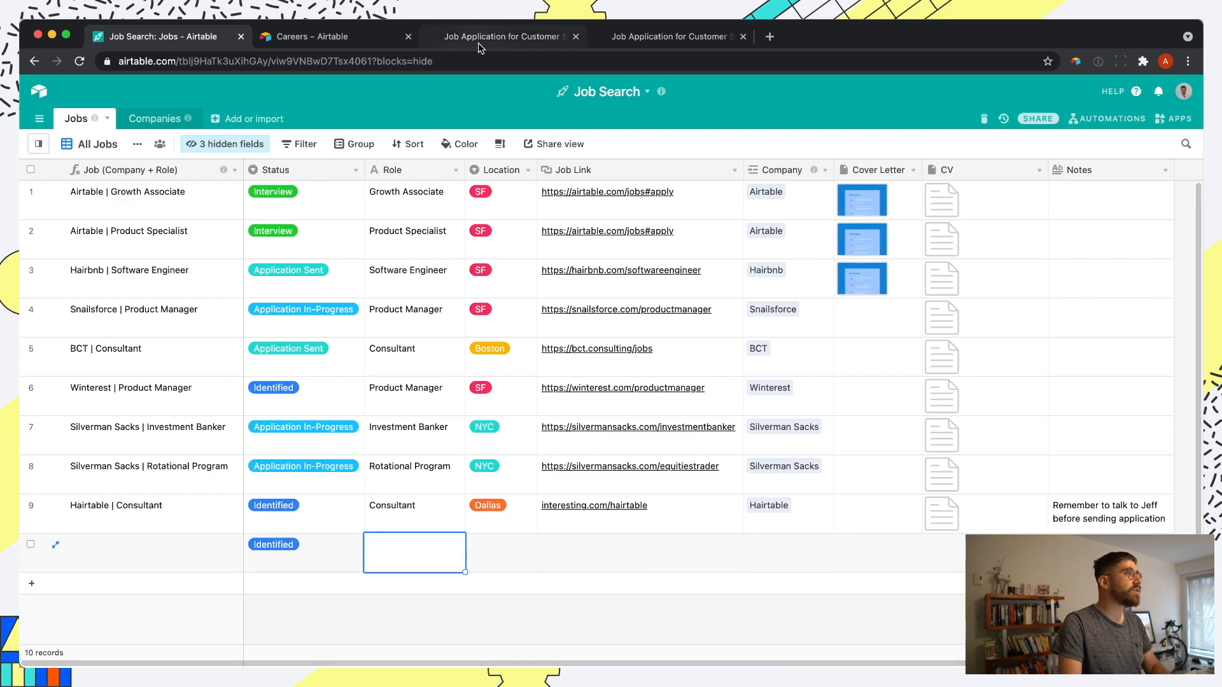
{"action": "left_click", "coordinate": [505, 36]}
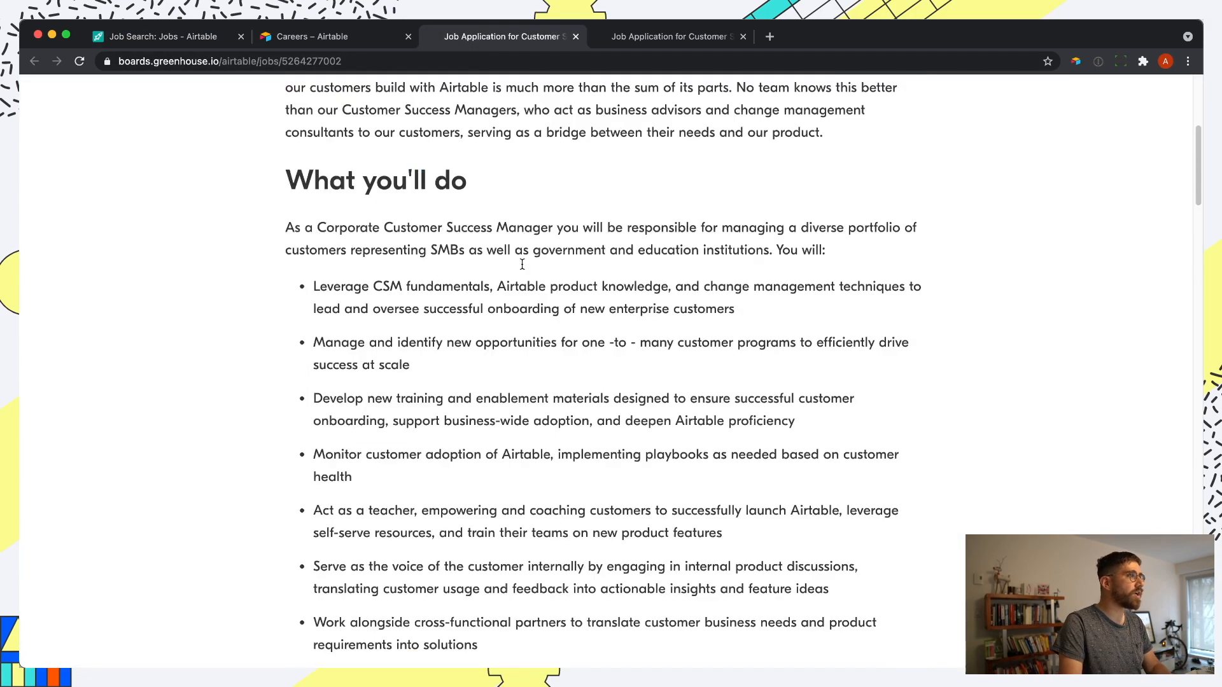
{"action": "scroll", "scroll_direction": "up", "scroll_amount": 3}
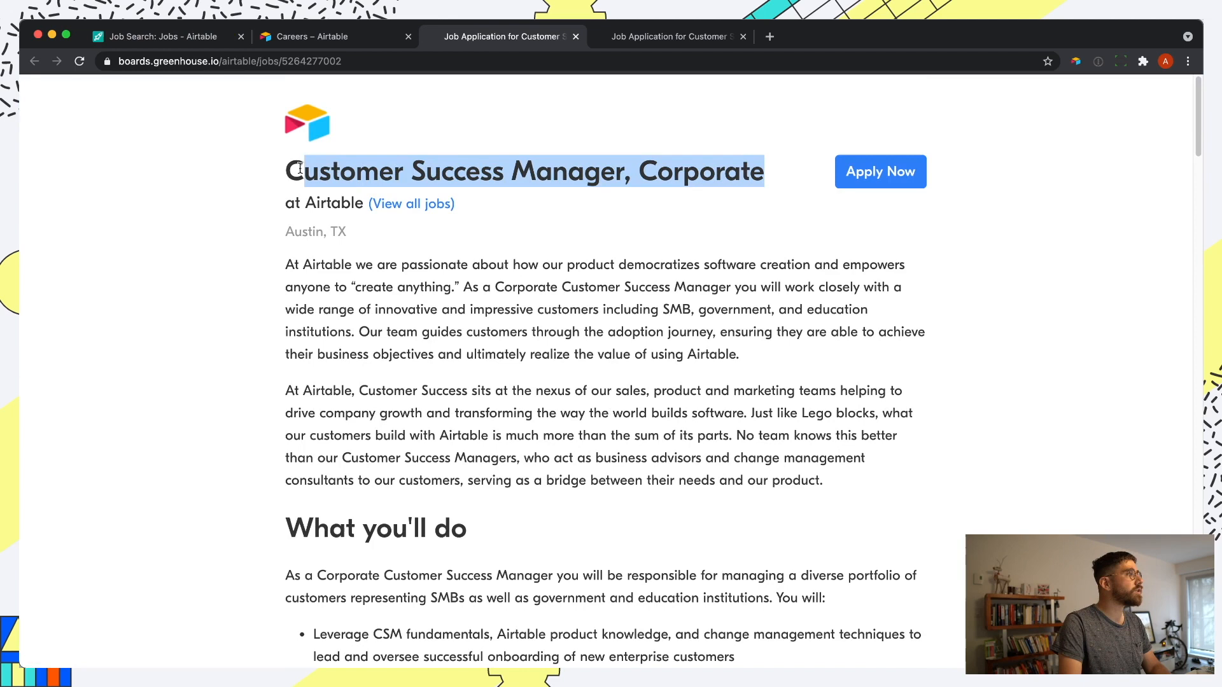
{"action": "left_click", "coordinate": [160, 36]}
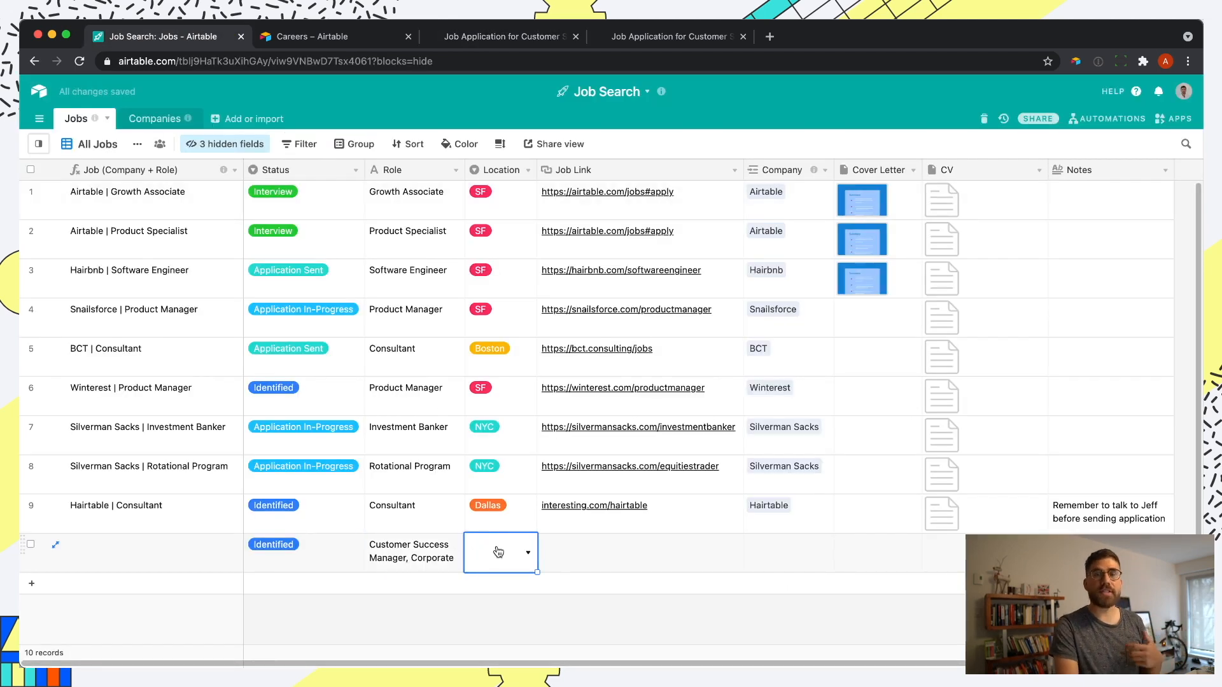
Set the new job's Location to Austin and paste the Greenhouse posting URL into Job Link.
{"action": "left_click", "coordinate": [499, 552]}
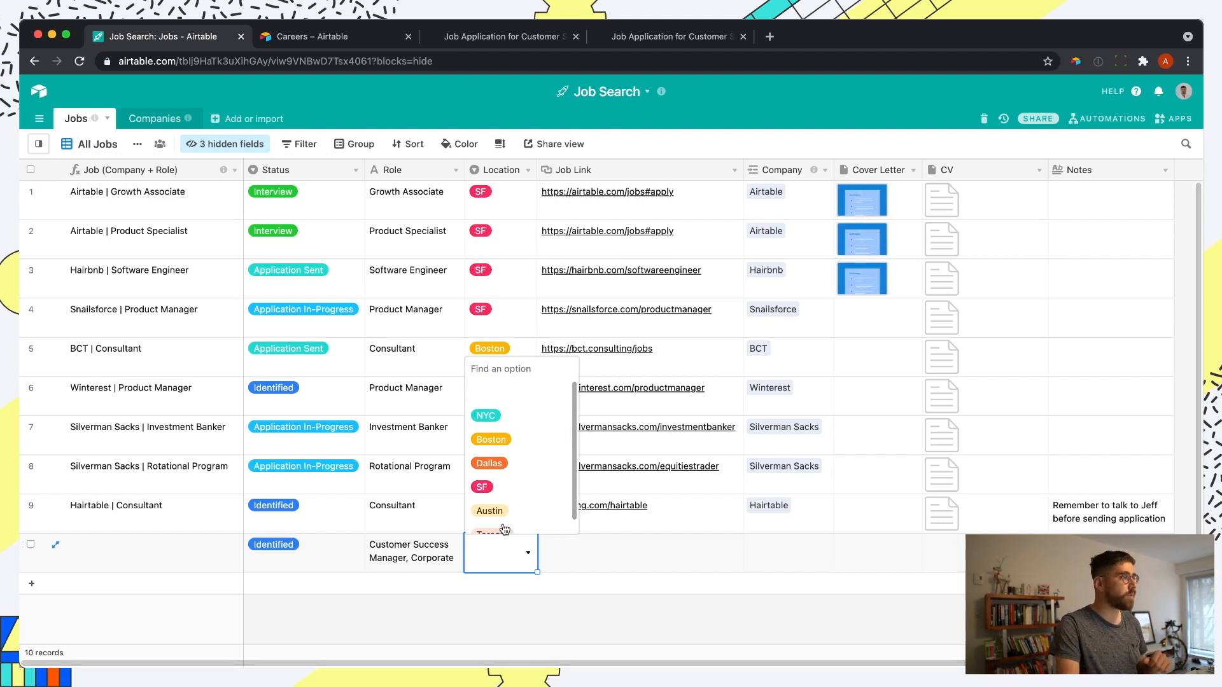
{"action": "mouse_move", "coordinate": [503, 544]}
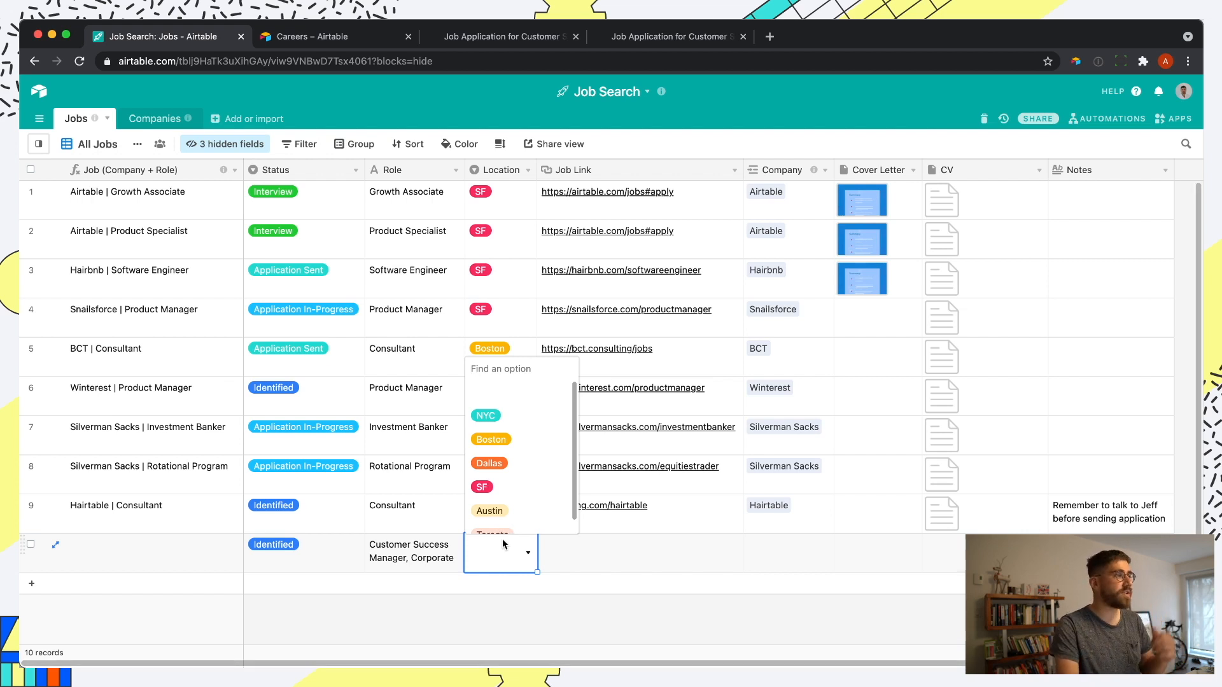
{"action": "left_click", "coordinate": [528, 169]}
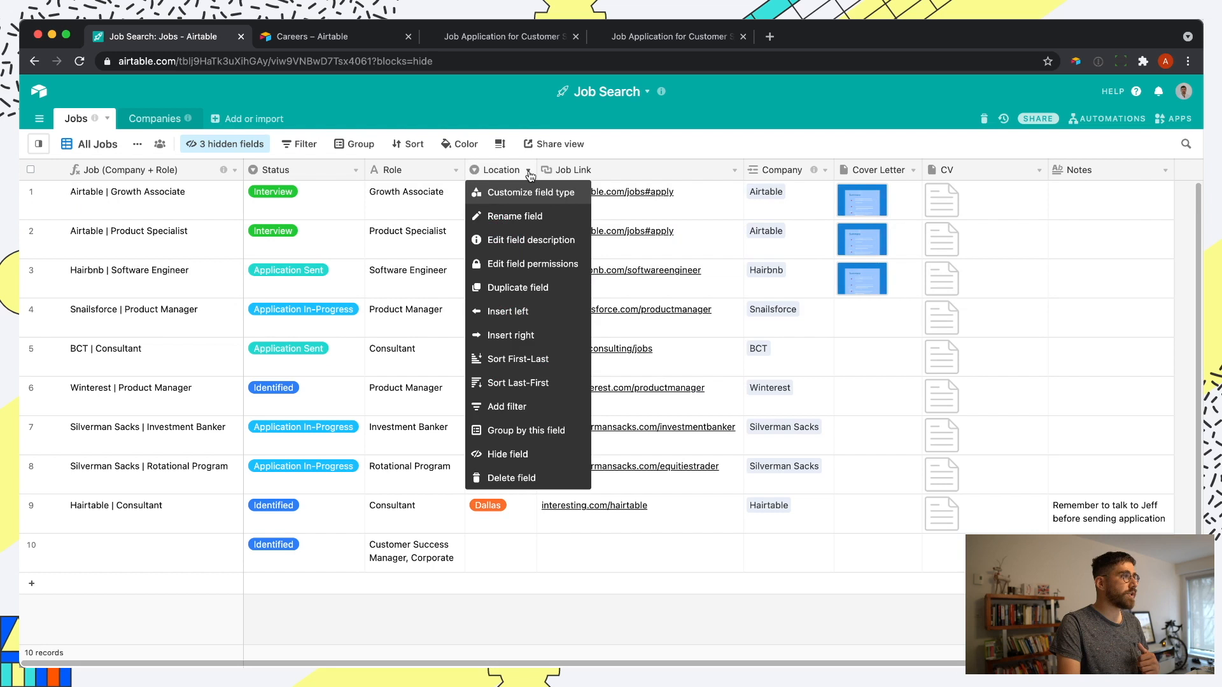
{"action": "mouse_move", "coordinate": [527, 382]}
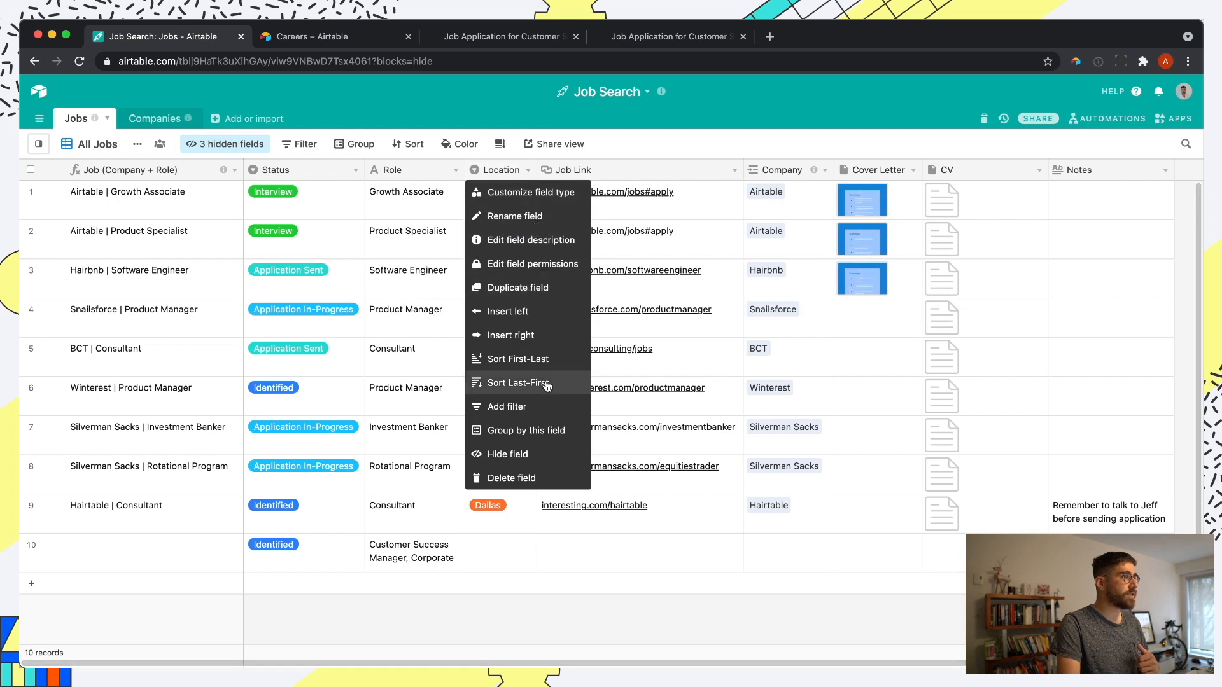
{"action": "mouse_move", "coordinate": [510, 478]}
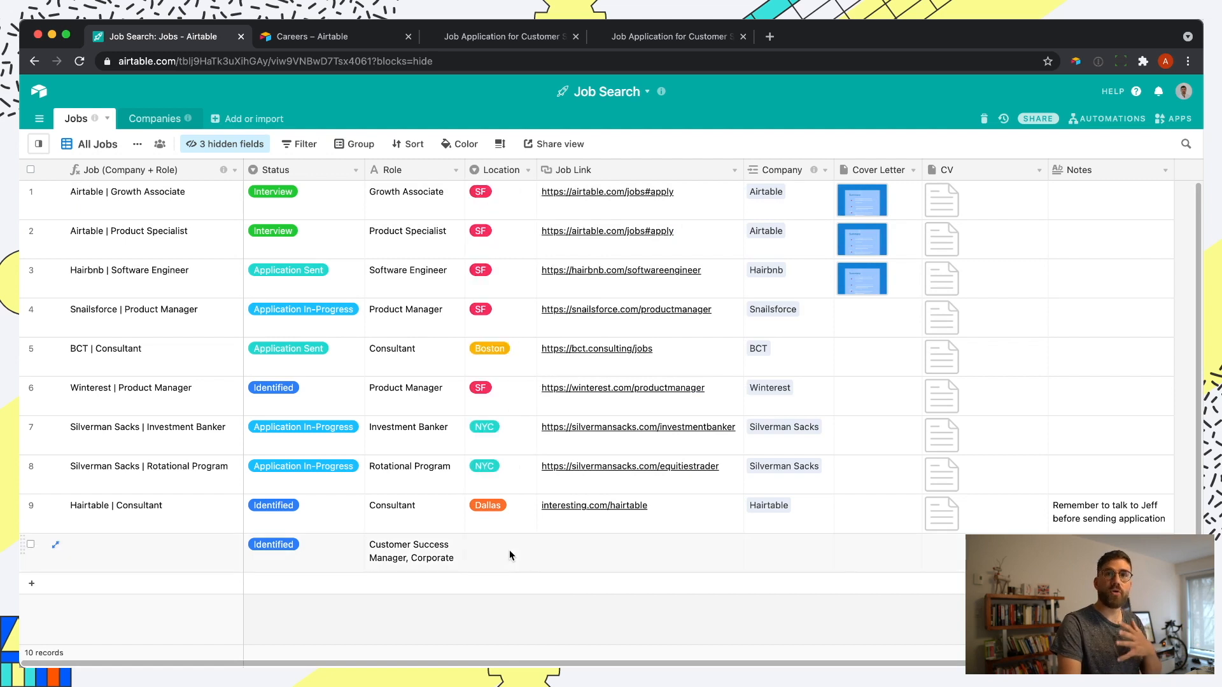
{"action": "left_click", "coordinate": [501, 552]}
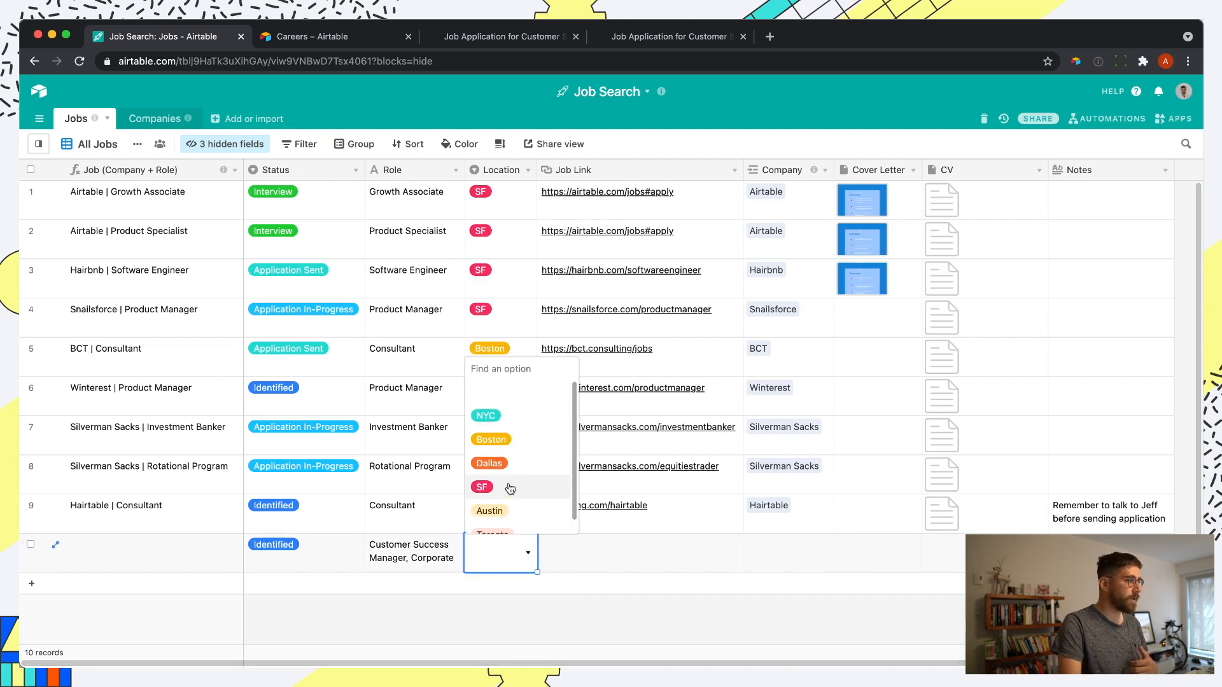
{"action": "left_click", "coordinate": [489, 510]}
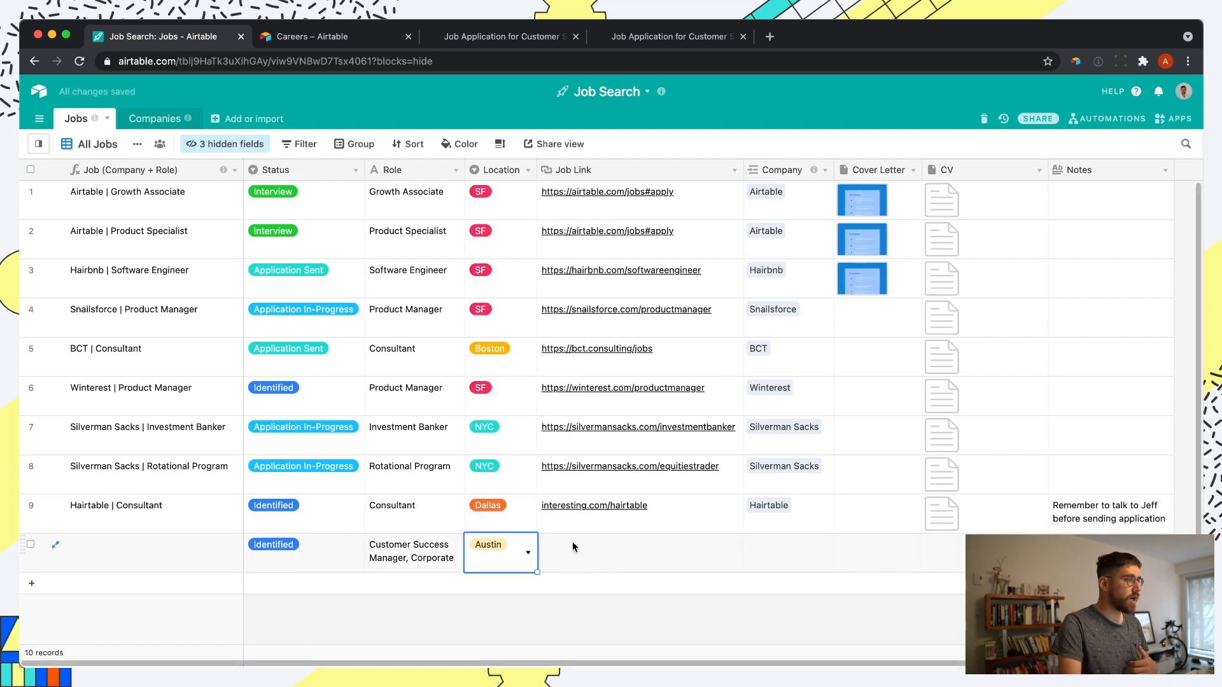
{"action": "left_click", "coordinate": [335, 36]}
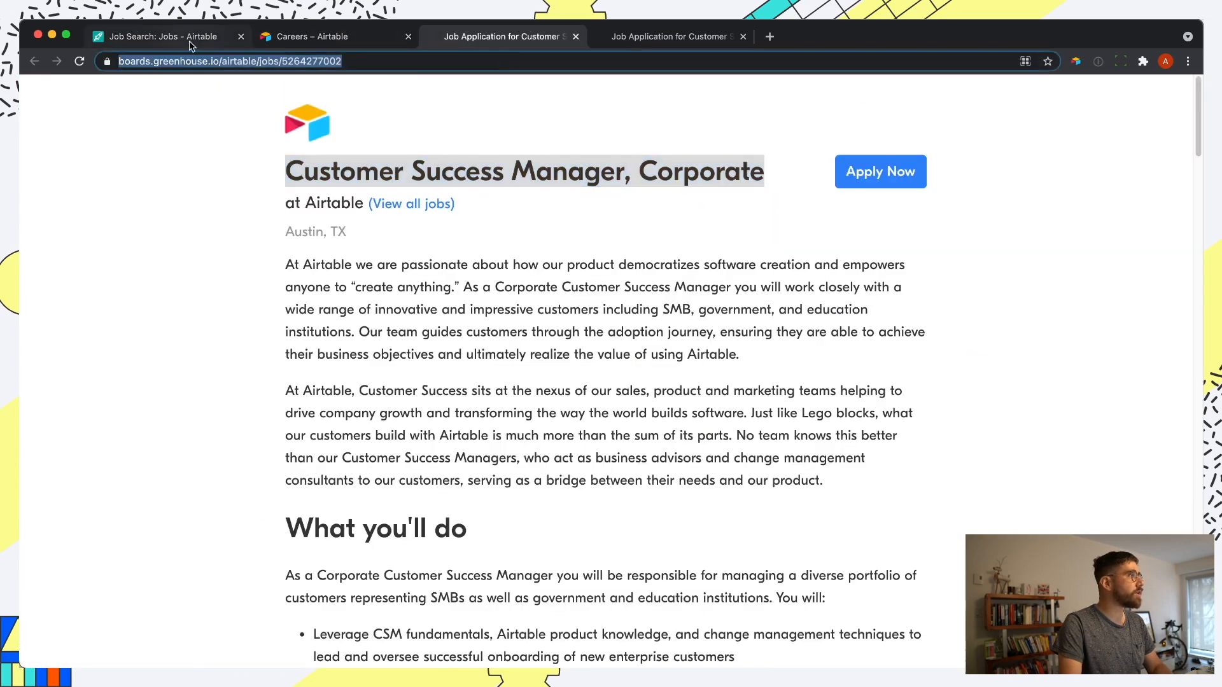
{"action": "left_click", "coordinate": [164, 35]}
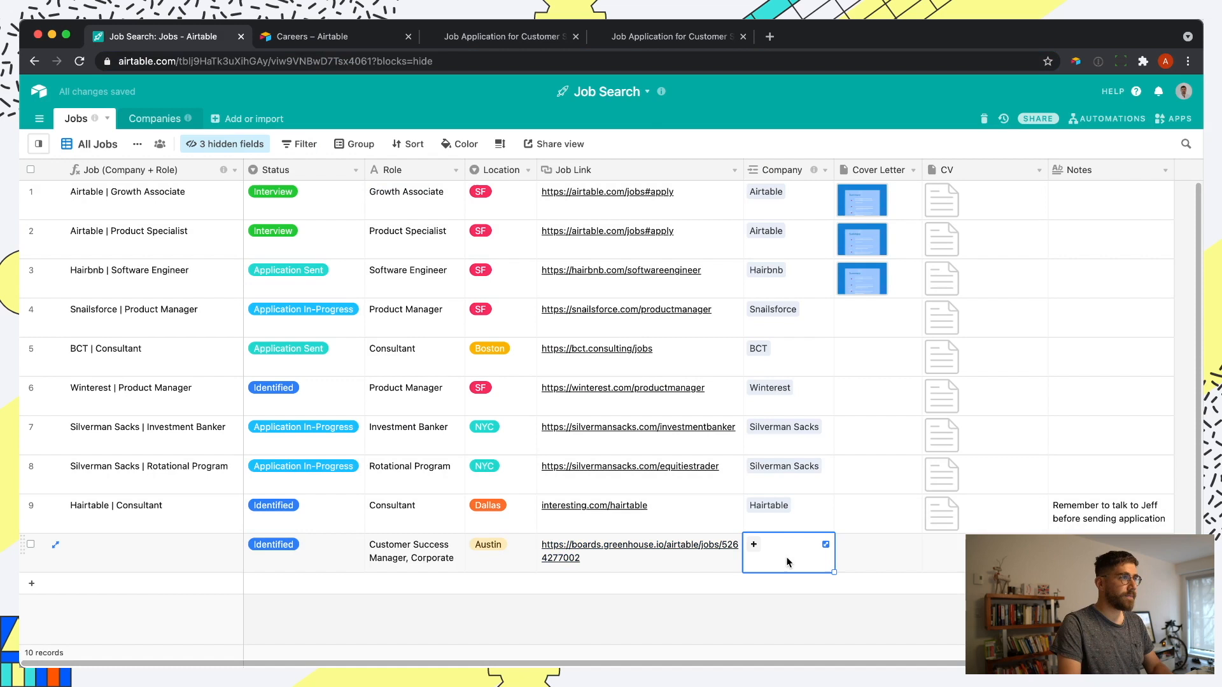
{"action": "mouse_move", "coordinate": [764, 558]}
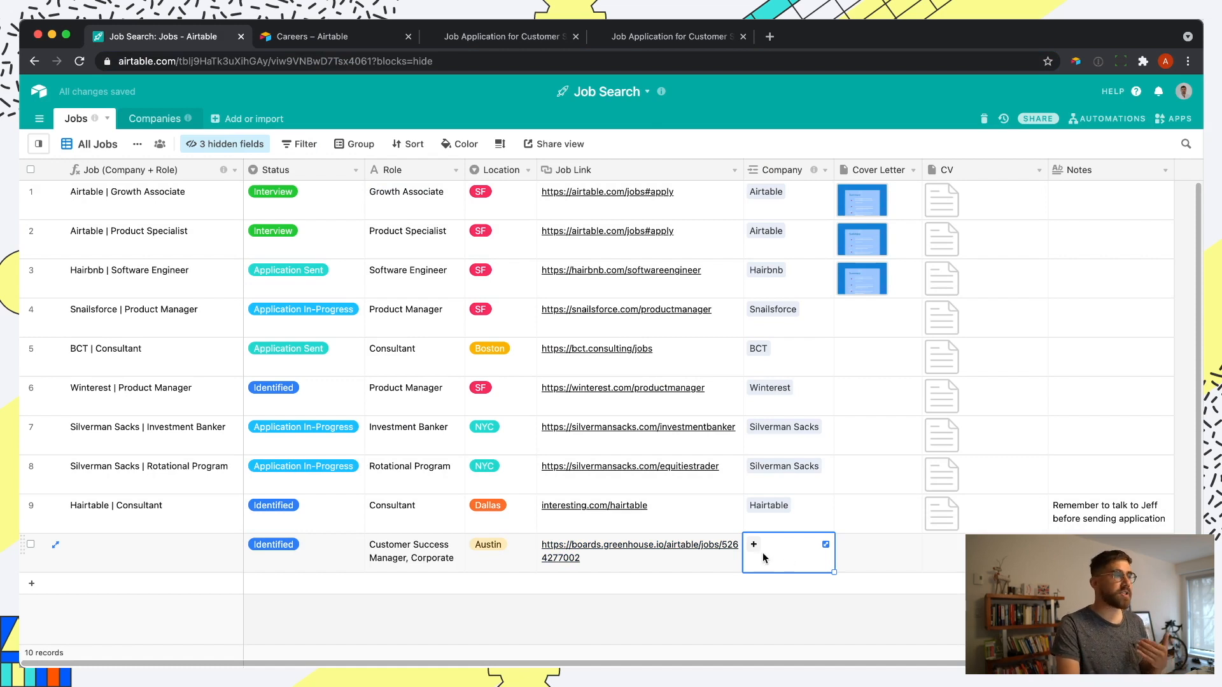
{"action": "mouse_move", "coordinate": [753, 548]}
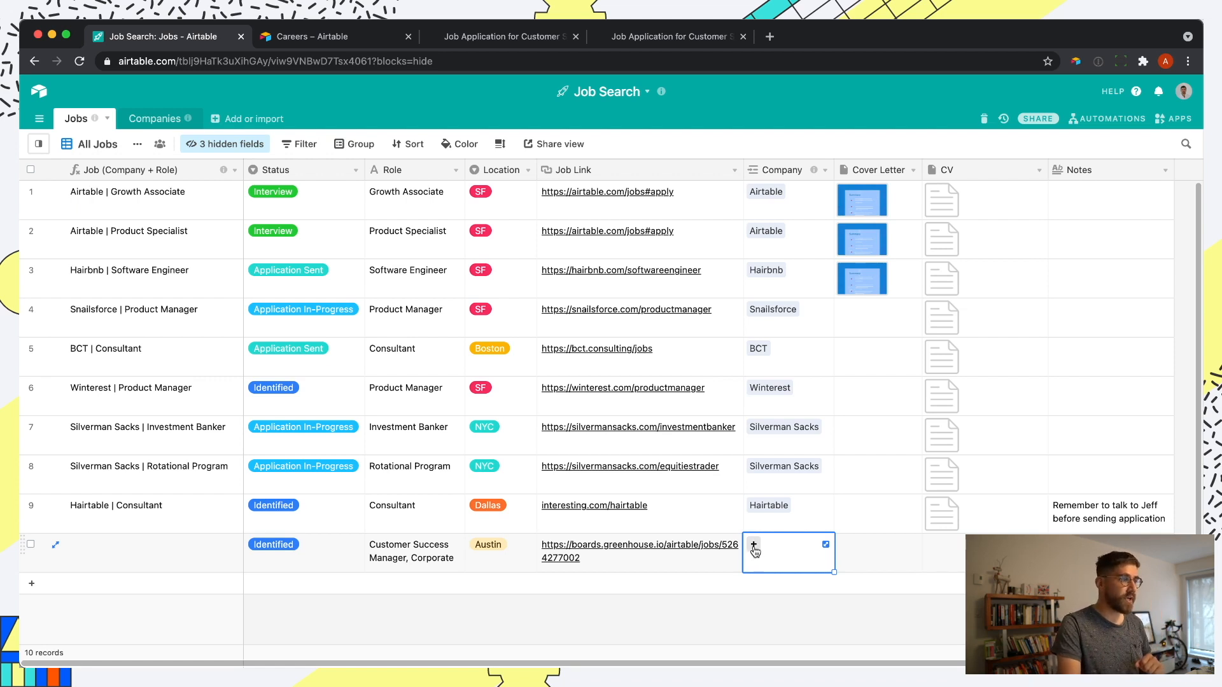
Open the linked-record picker in the new job's Company cell to choose Airtable.
{"action": "left_click", "coordinate": [753, 544]}
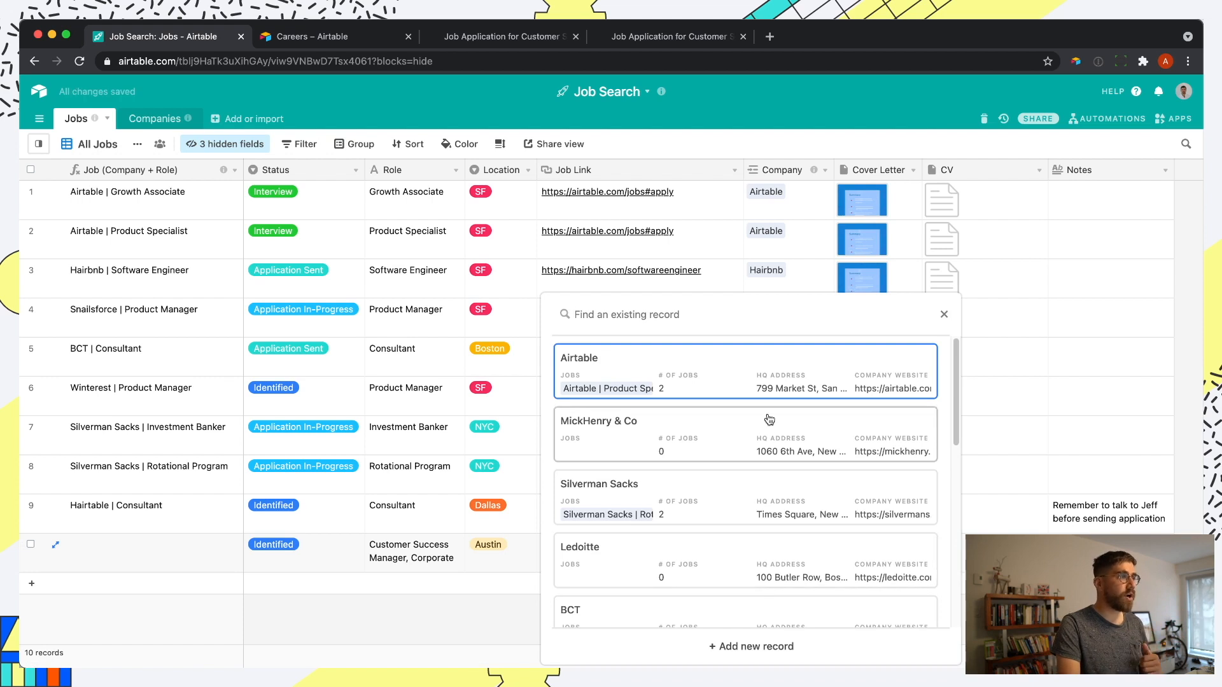
{"action": "mouse_move", "coordinate": [768, 420]}
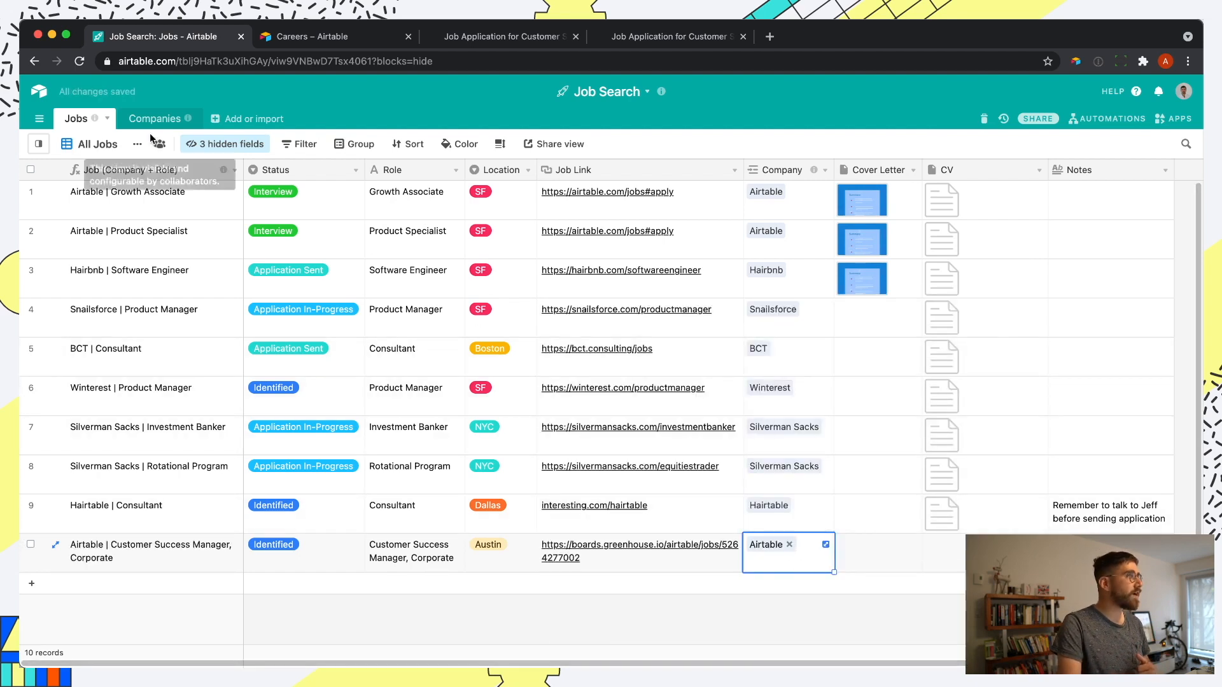
In the Companies table, expand Airtable's Jobs cell showing its three linked jobs.
{"action": "left_click", "coordinate": [152, 118]}
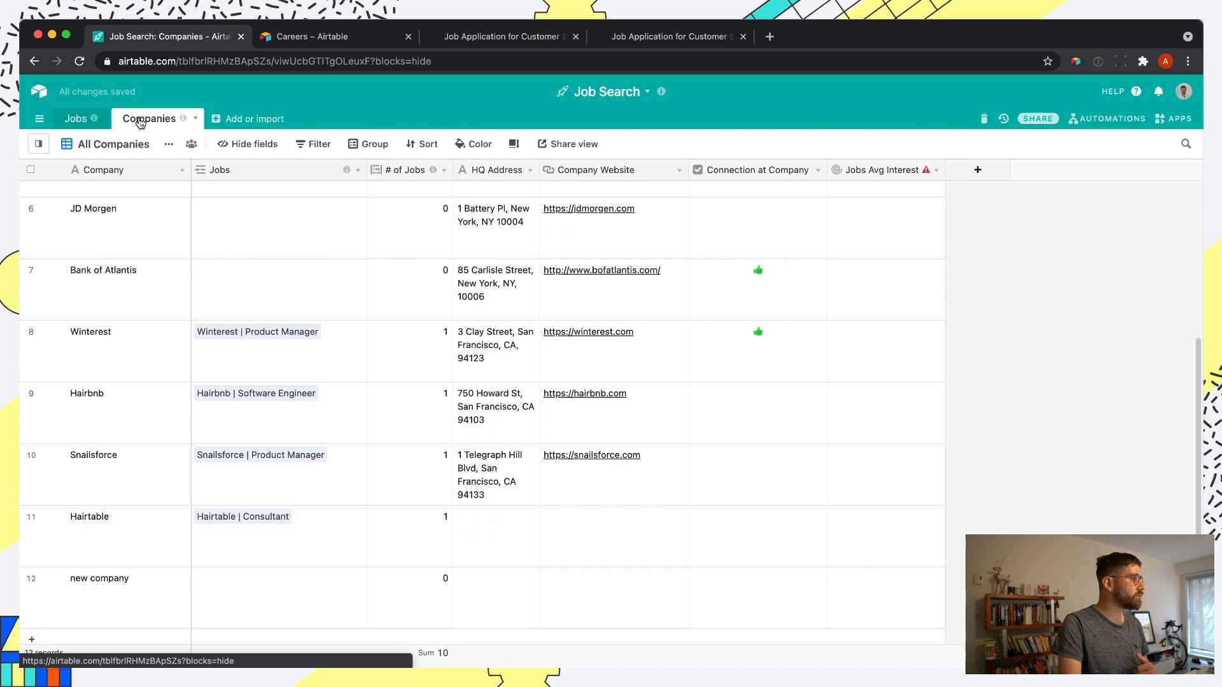
{"action": "scroll", "scroll_direction": "up", "scroll_amount": 3}
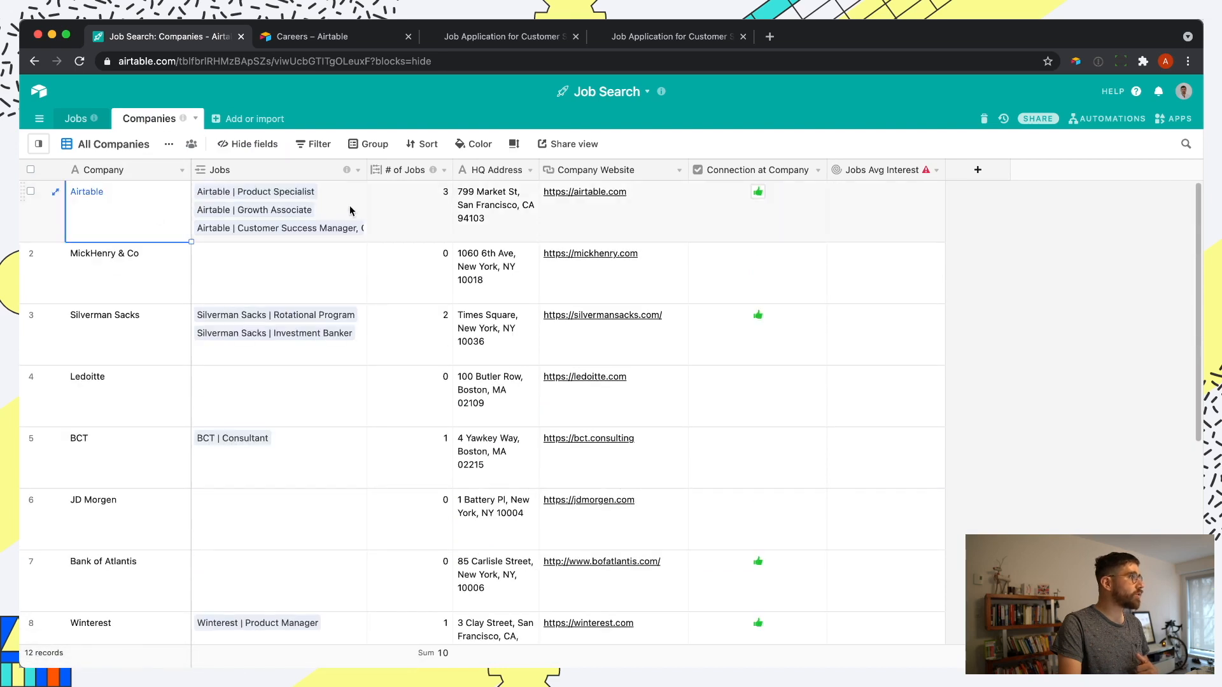
{"action": "left_click", "coordinate": [256, 191]}
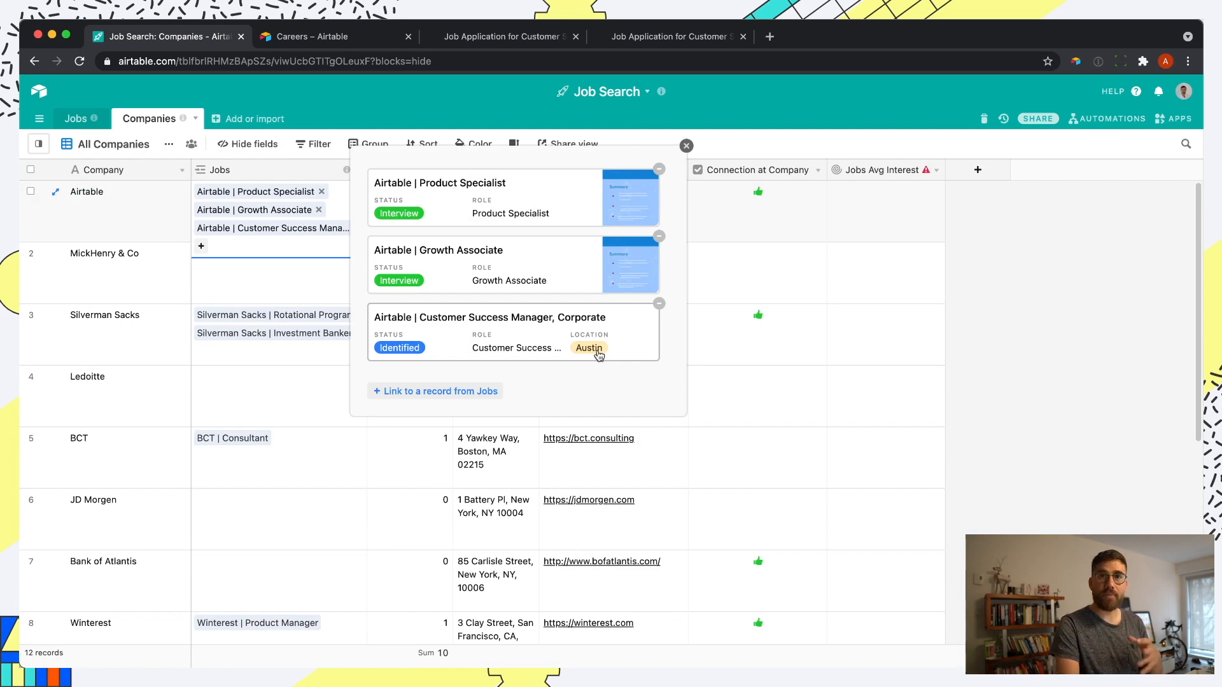
{"action": "mouse_move", "coordinate": [522, 270]}
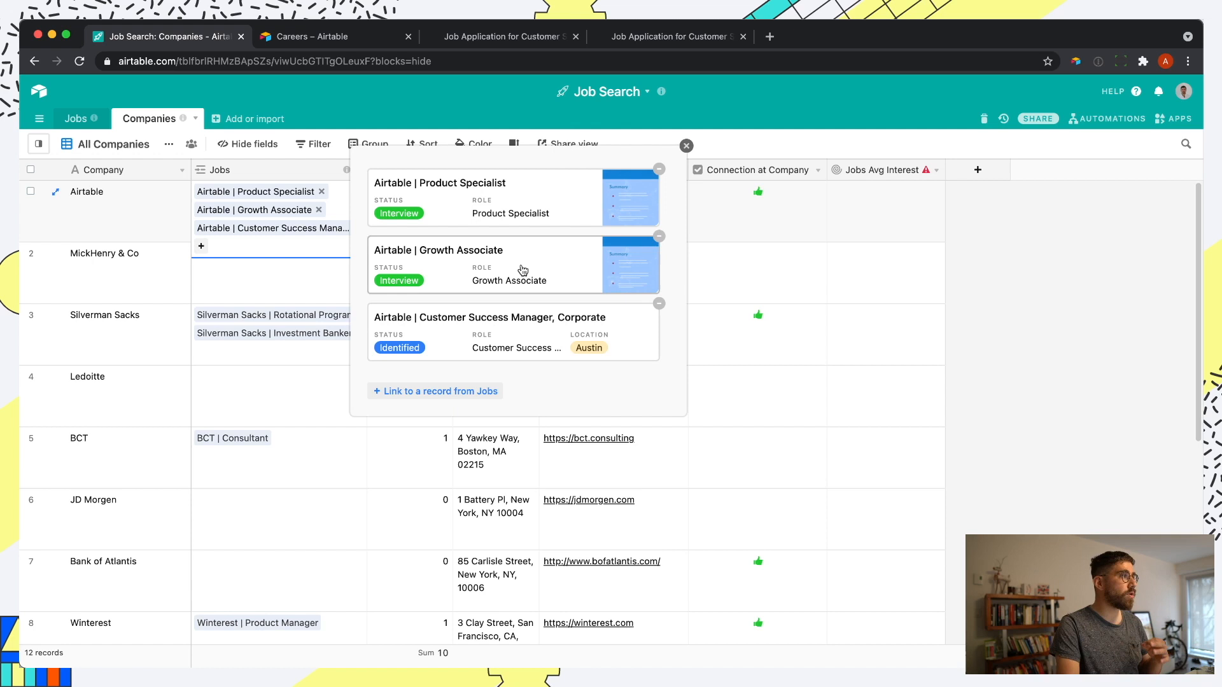
{"action": "mouse_move", "coordinate": [541, 215]}
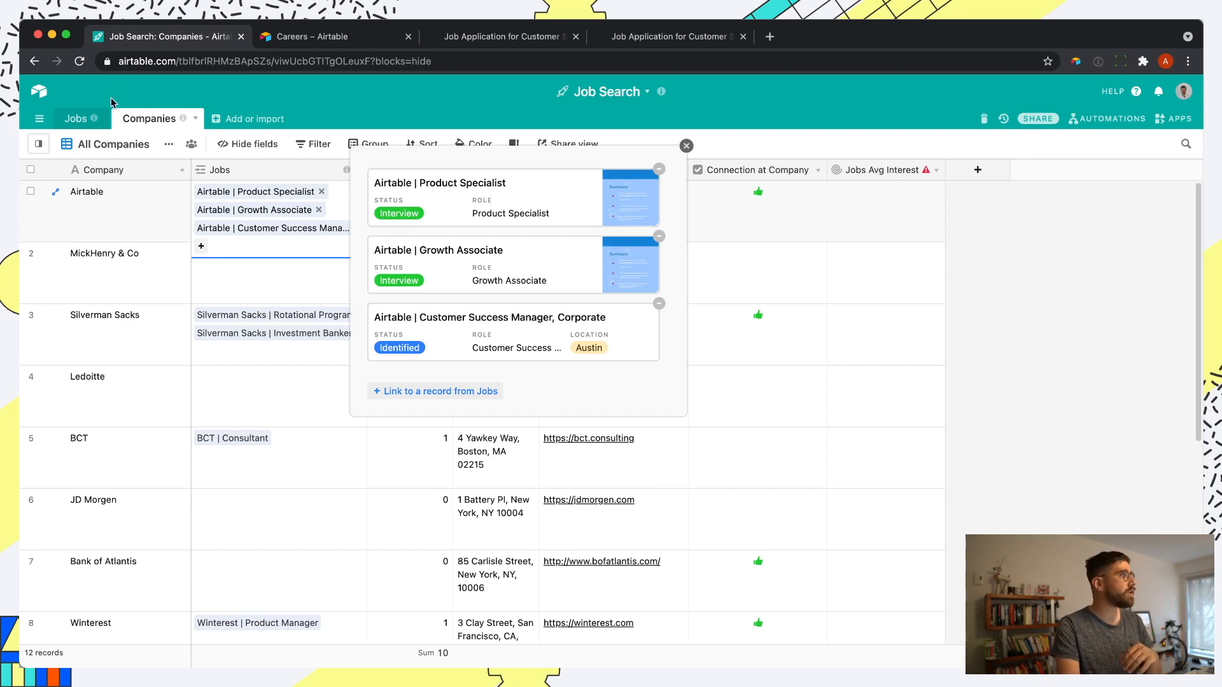
{"action": "left_click", "coordinate": [76, 119]}
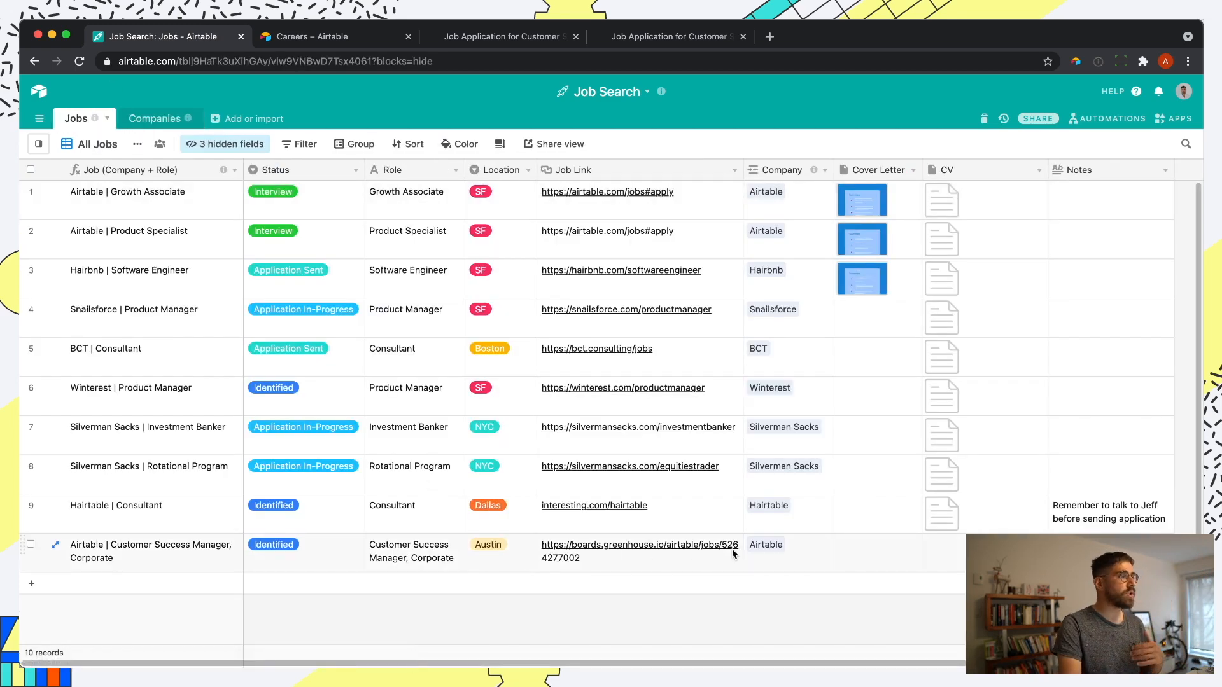
{"action": "mouse_move", "coordinate": [789, 557]}
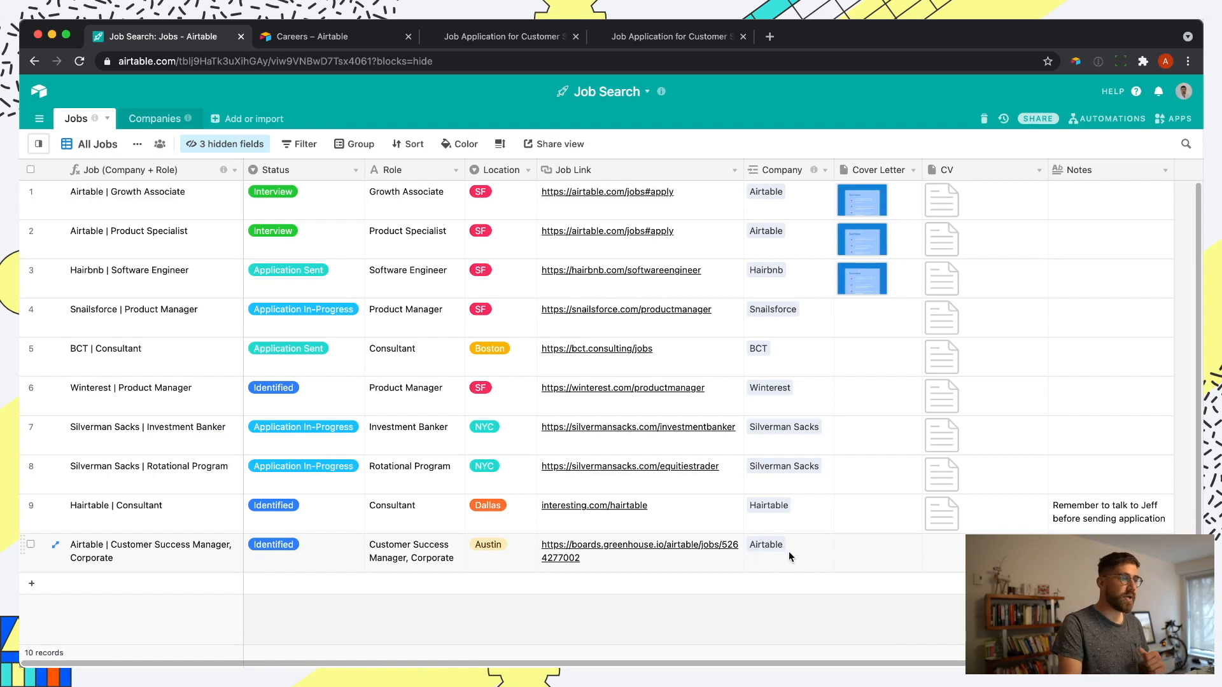
{"action": "mouse_move", "coordinate": [812, 556]}
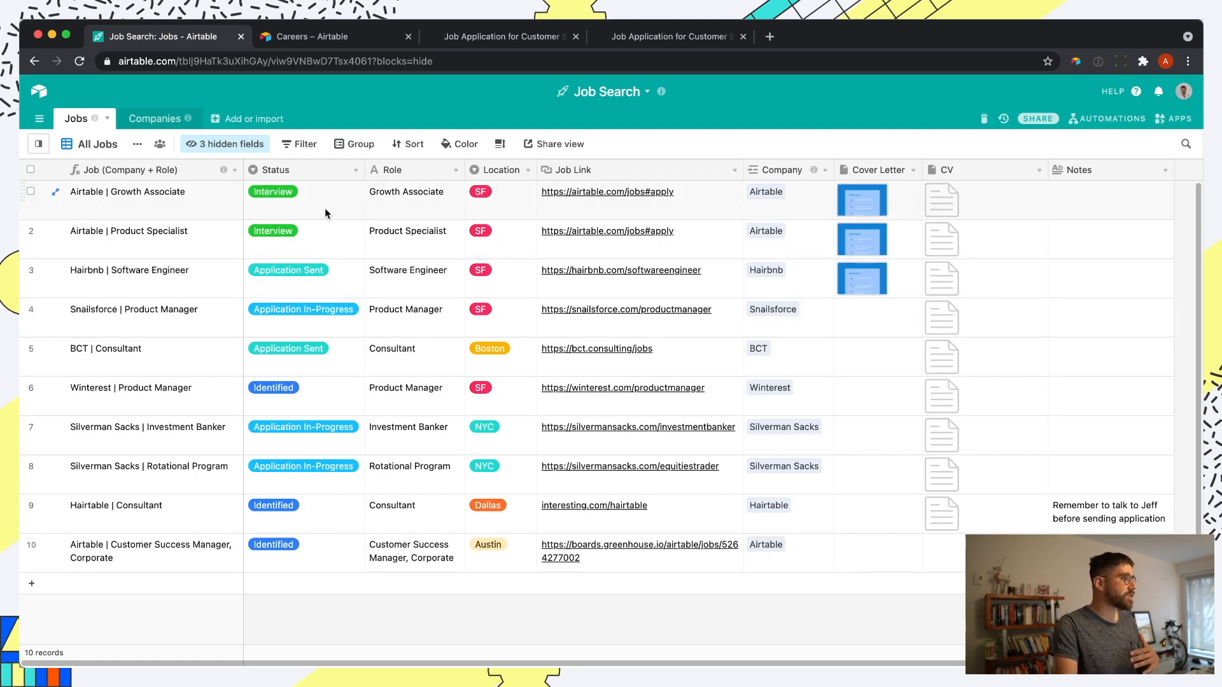
{"action": "mouse_move", "coordinate": [339, 388]}
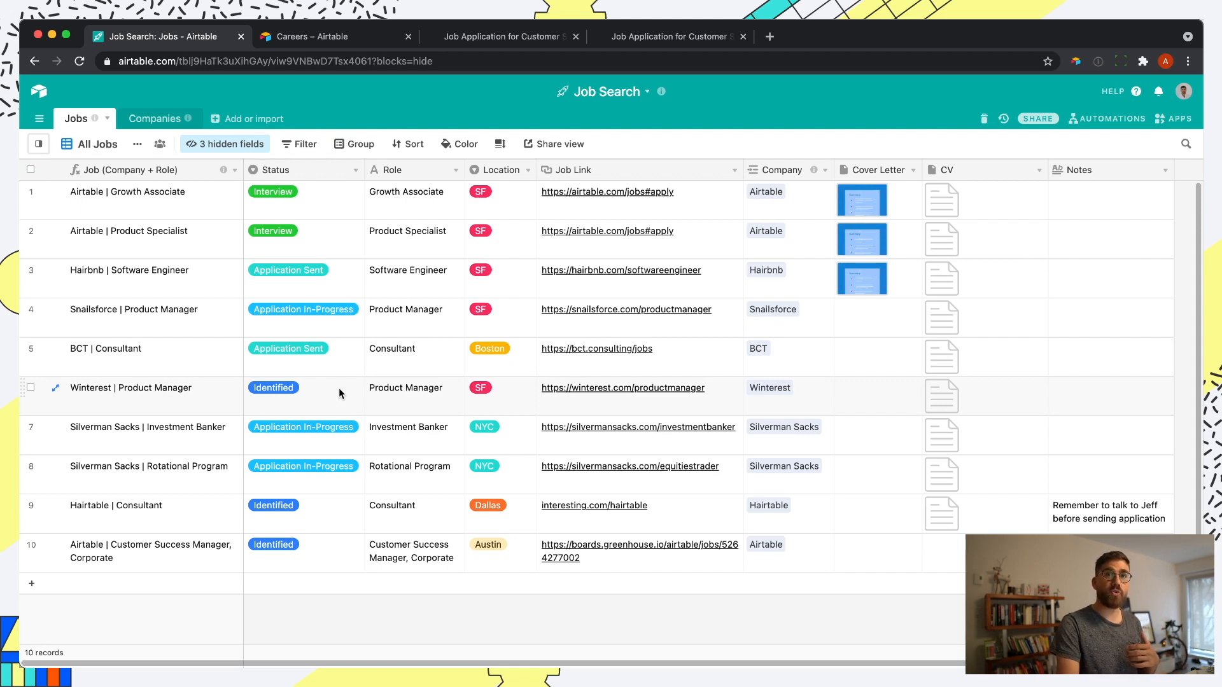
{"action": "mouse_move", "coordinate": [368, 430]}
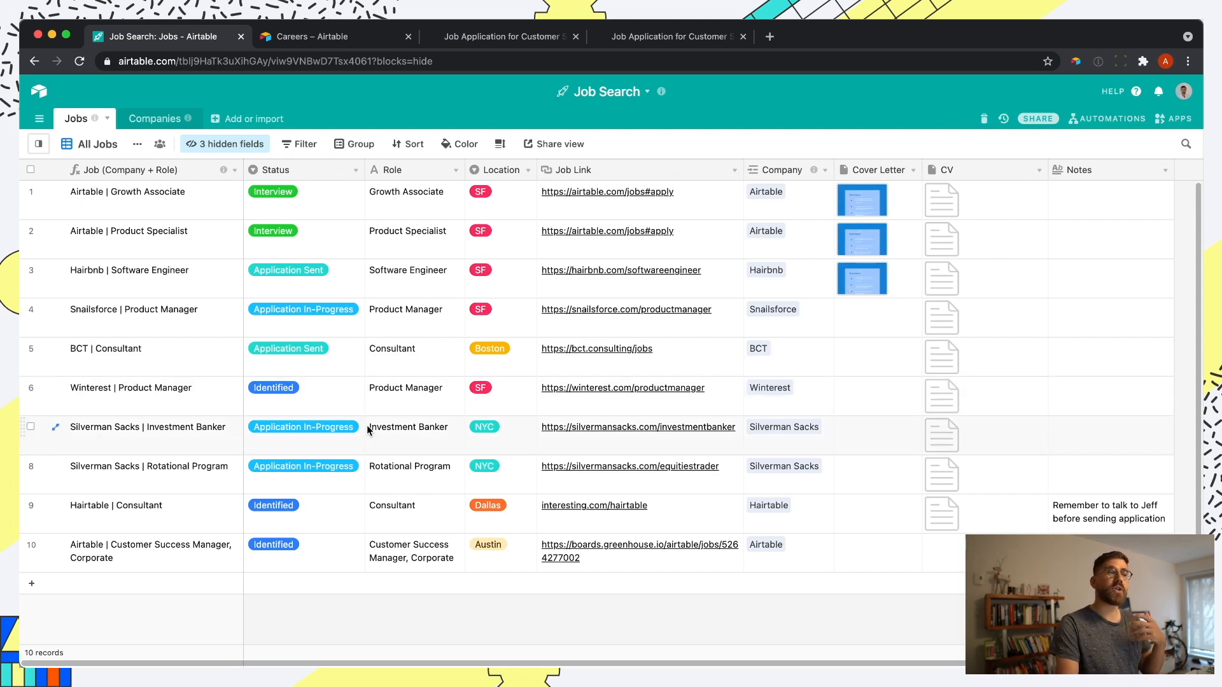
{"action": "mouse_move", "coordinate": [367, 404]}
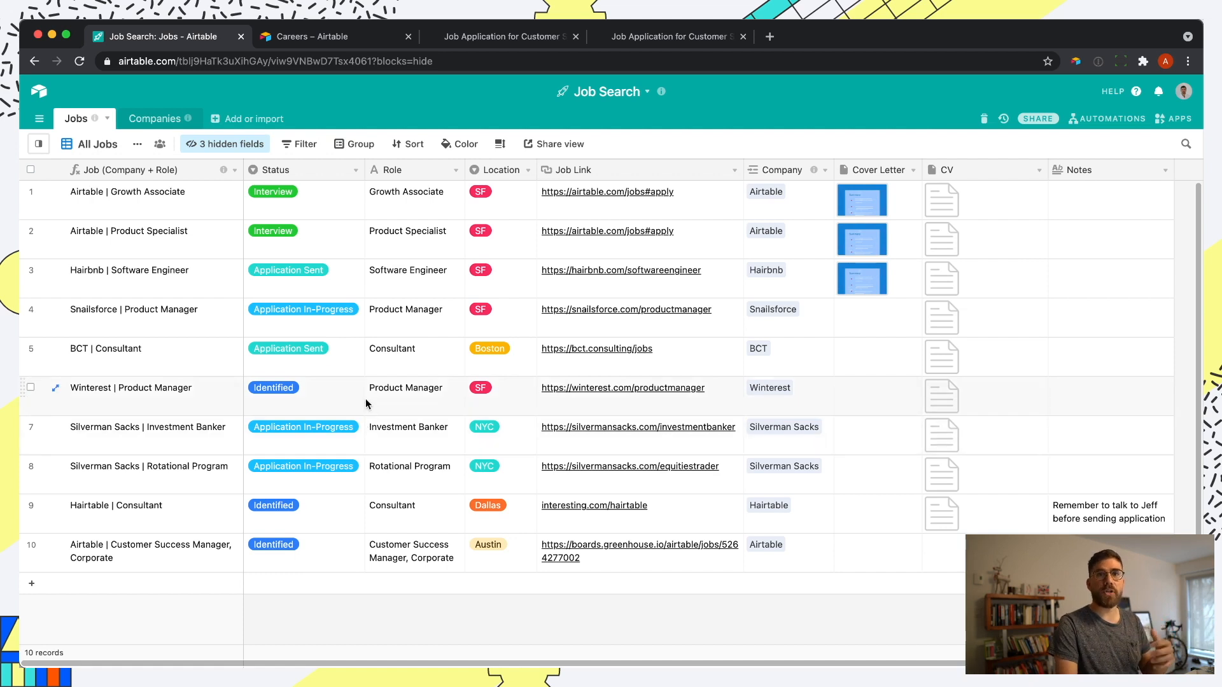
{"action": "mouse_move", "coordinate": [327, 230]}
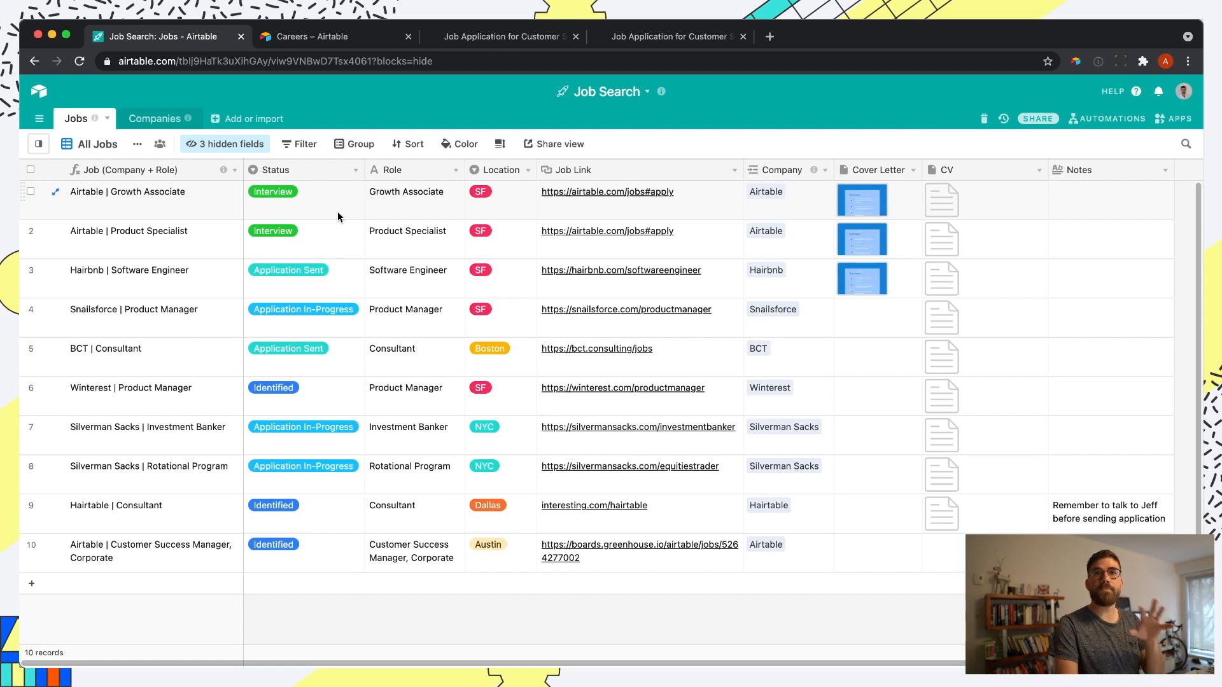
{"action": "mouse_move", "coordinate": [38, 143]}
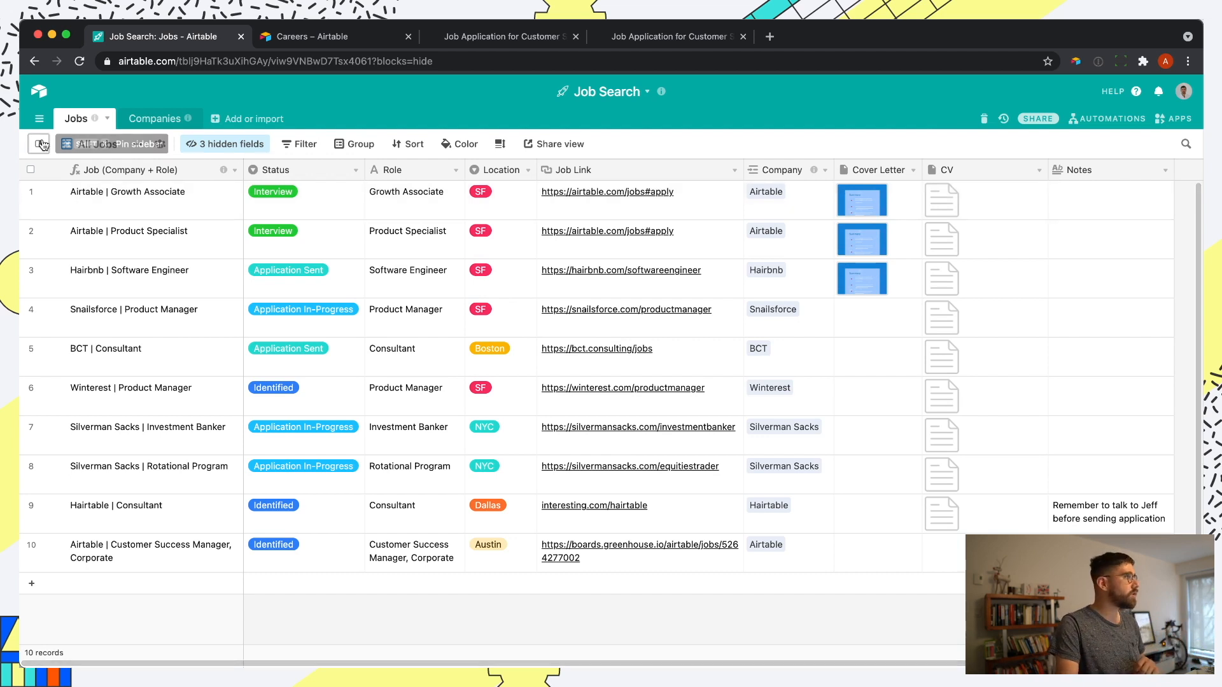
Switch the jobs to the Jobs by Status kanban view.
{"action": "left_click", "coordinate": [40, 143]}
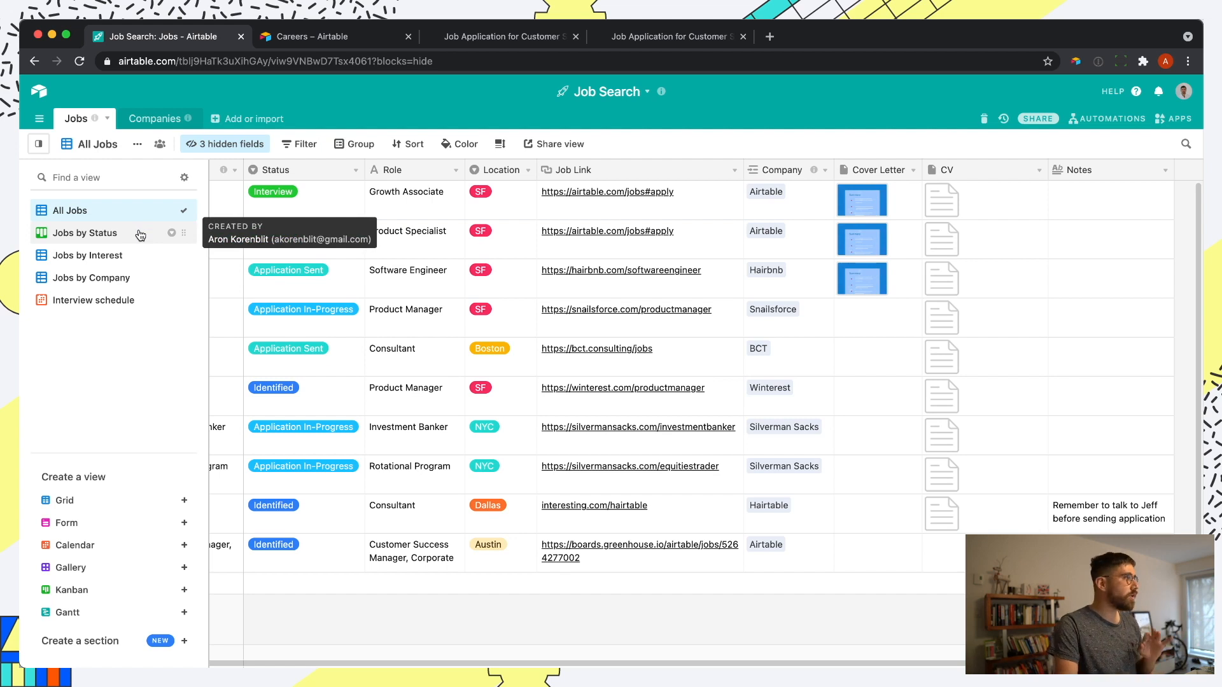
{"action": "left_click", "coordinate": [84, 233]}
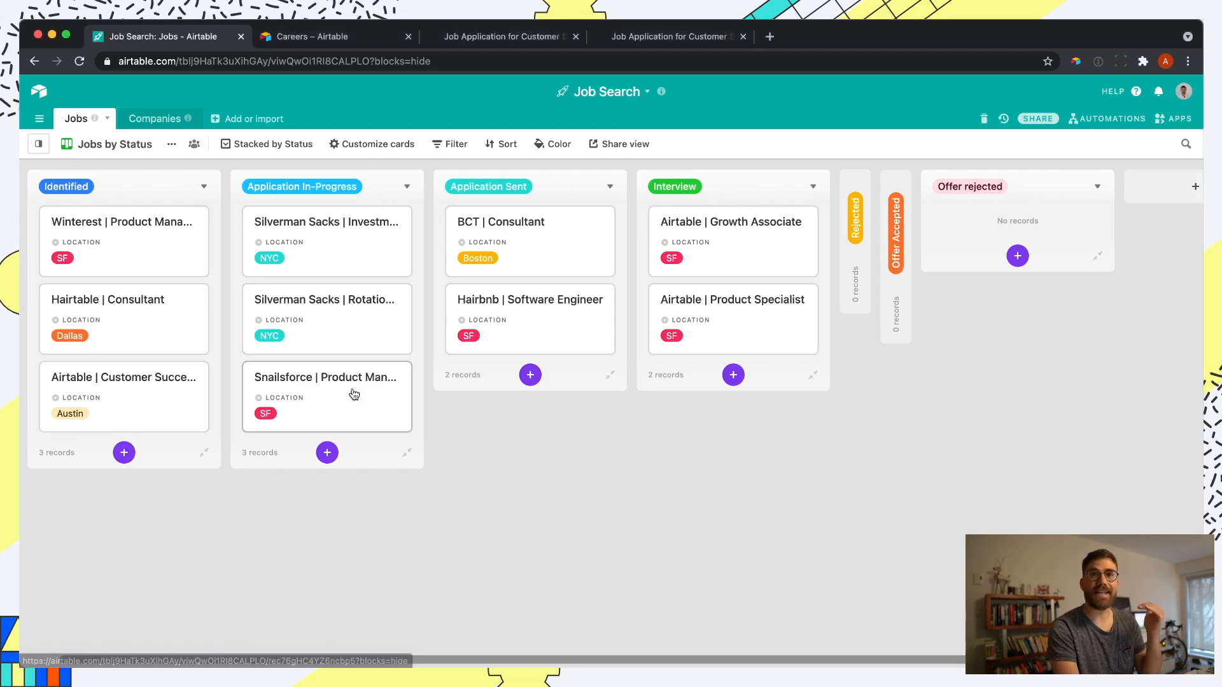
{"action": "mouse_move", "coordinate": [353, 393]}
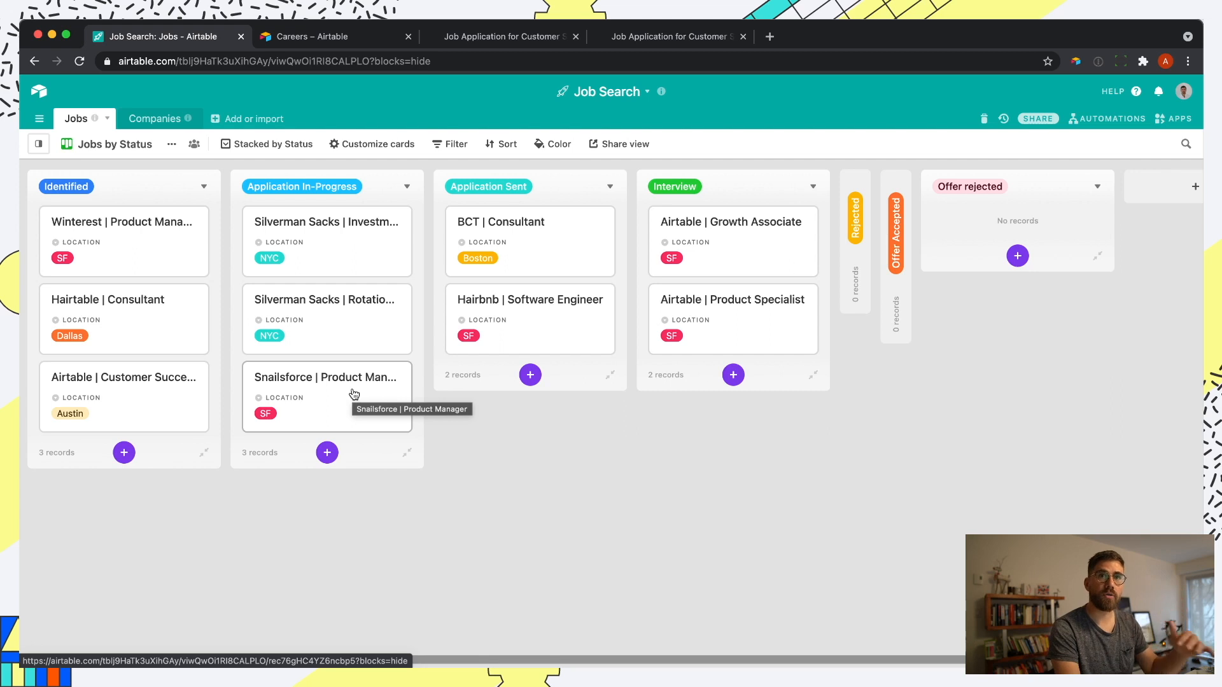
{"action": "mouse_move", "coordinate": [470, 566]}
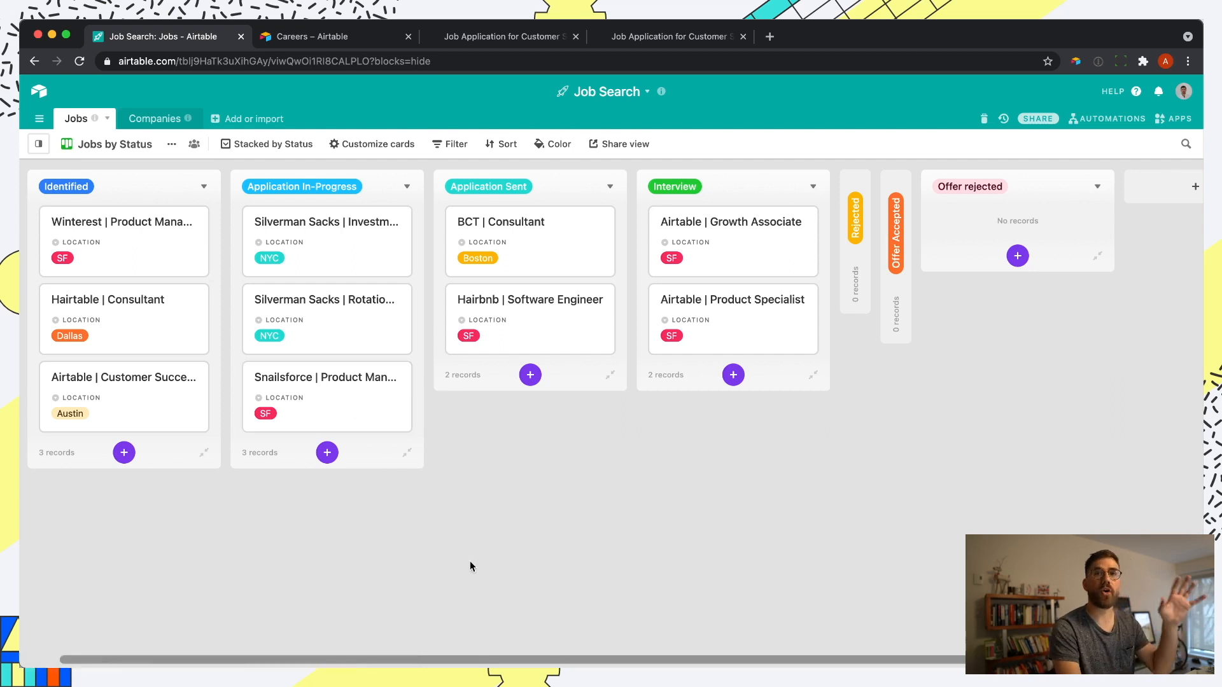
{"action": "mouse_move", "coordinate": [441, 567]}
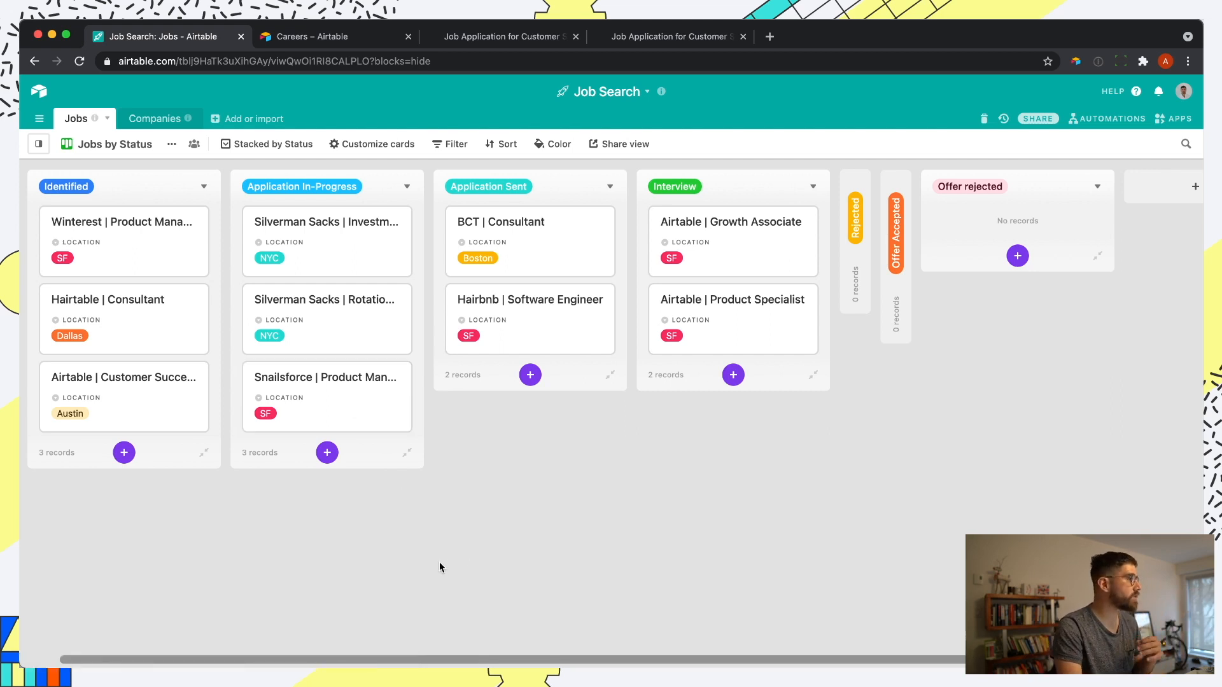
{"action": "mouse_move", "coordinate": [164, 388]}
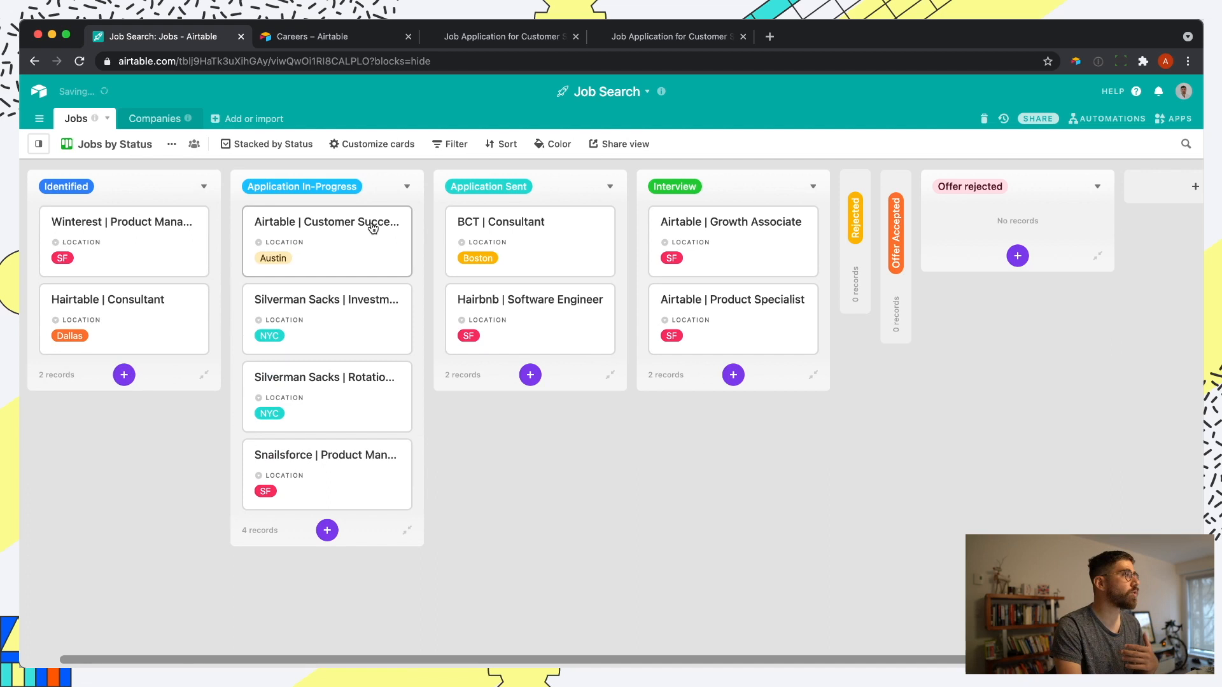
{"action": "mouse_move", "coordinate": [372, 228]}
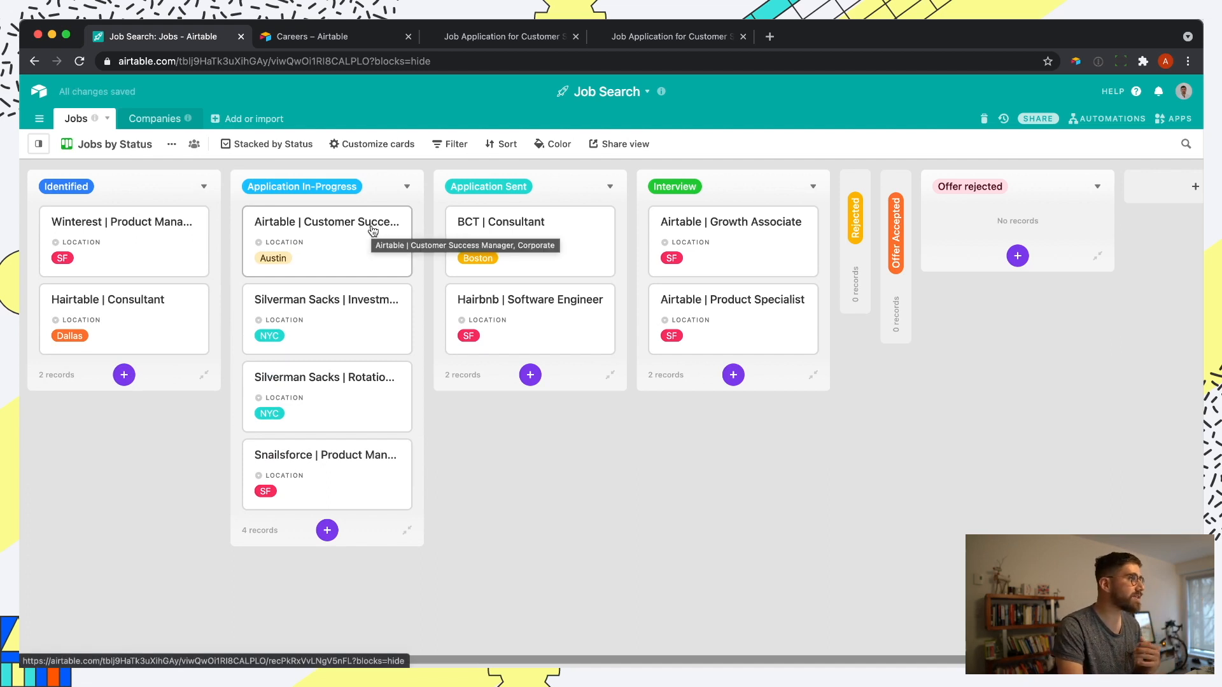
{"action": "mouse_move", "coordinate": [346, 248]}
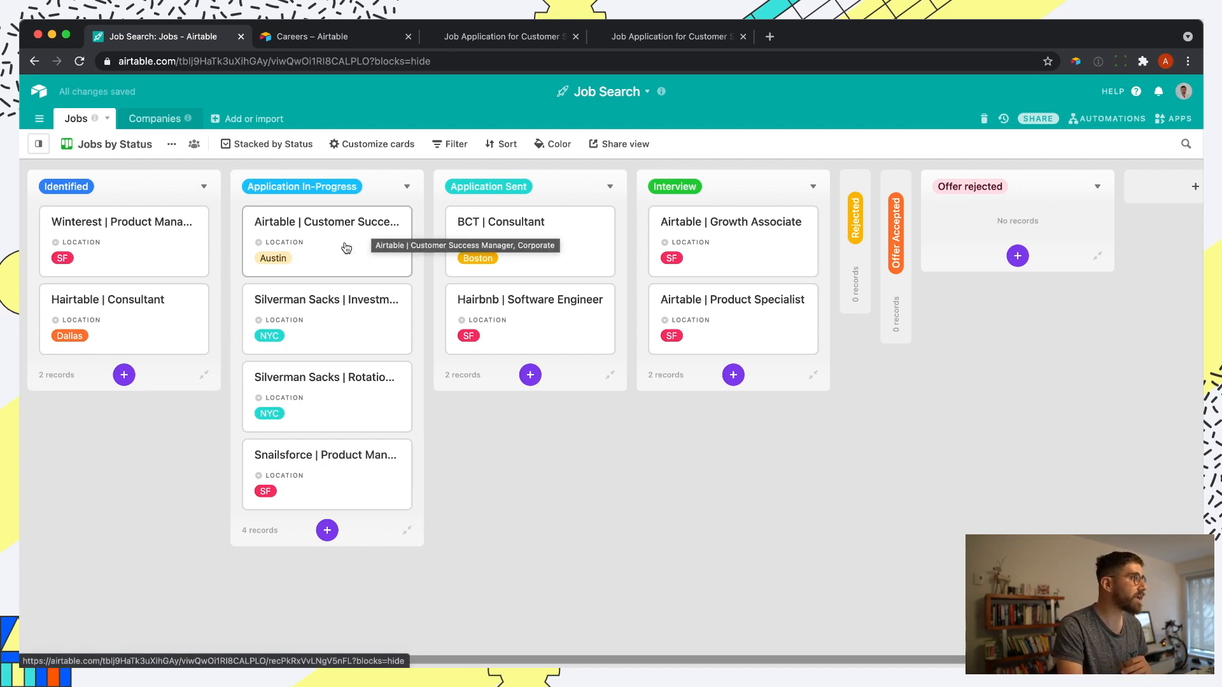
In the expanded Customer Success Manager record, attach description.png as Cover Letter and the resume PDF as CV.
{"action": "left_click", "coordinate": [327, 242]}
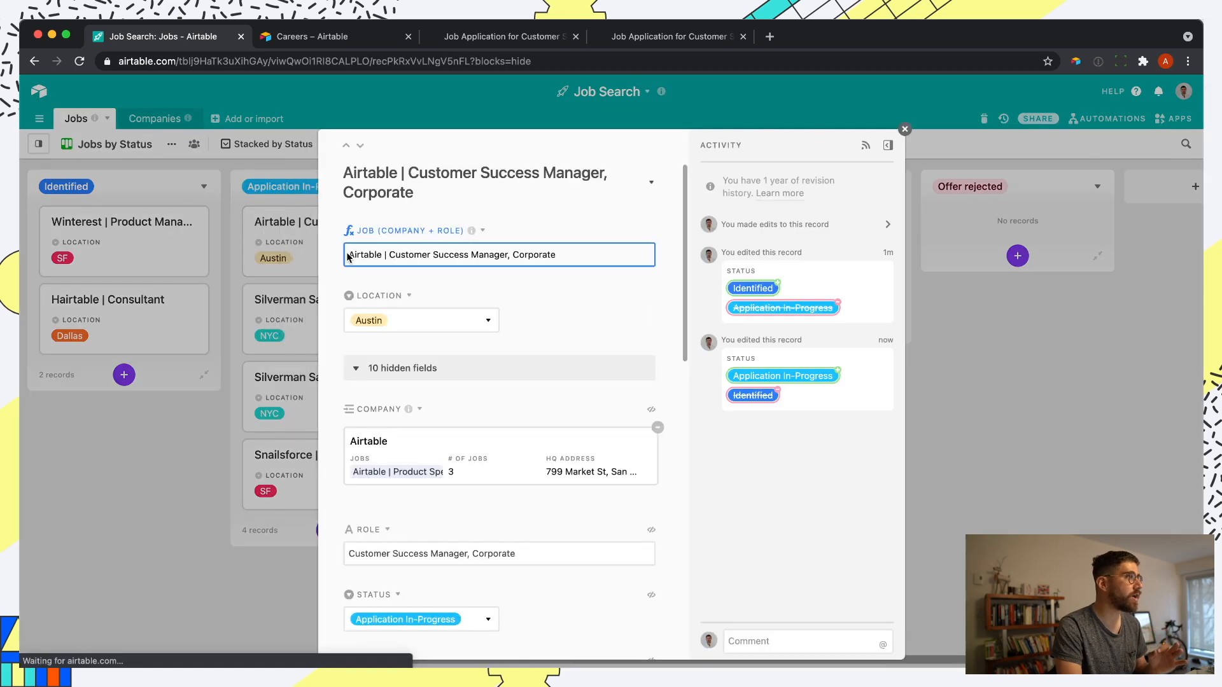
{"action": "scroll", "scroll_direction": "down", "scroll_amount": 3}
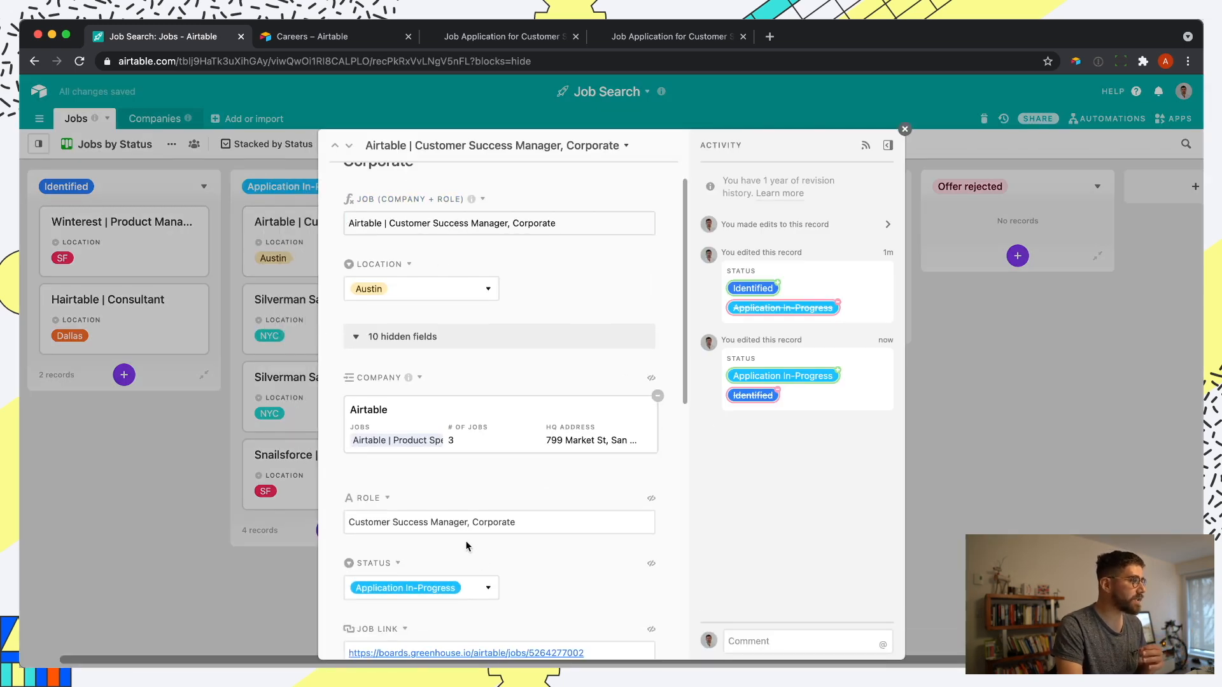
{"action": "scroll", "scroll_direction": "down", "scroll_amount": 3}
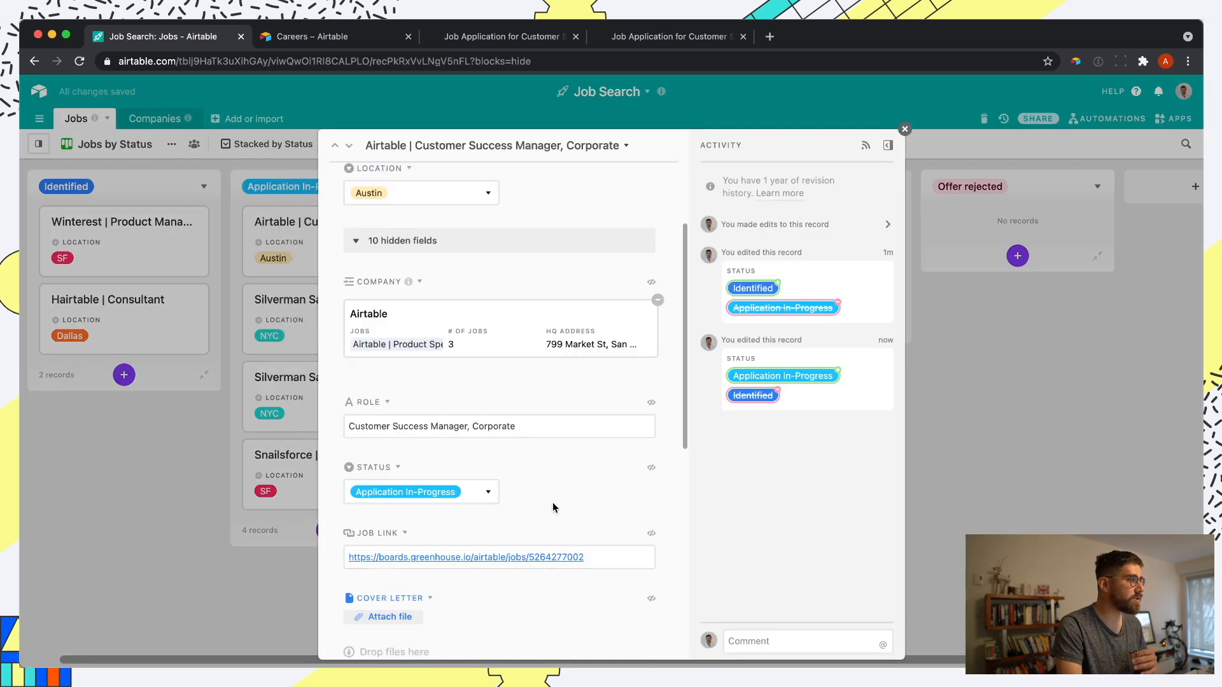
{"action": "scroll", "scroll_direction": "down", "scroll_amount": 3}
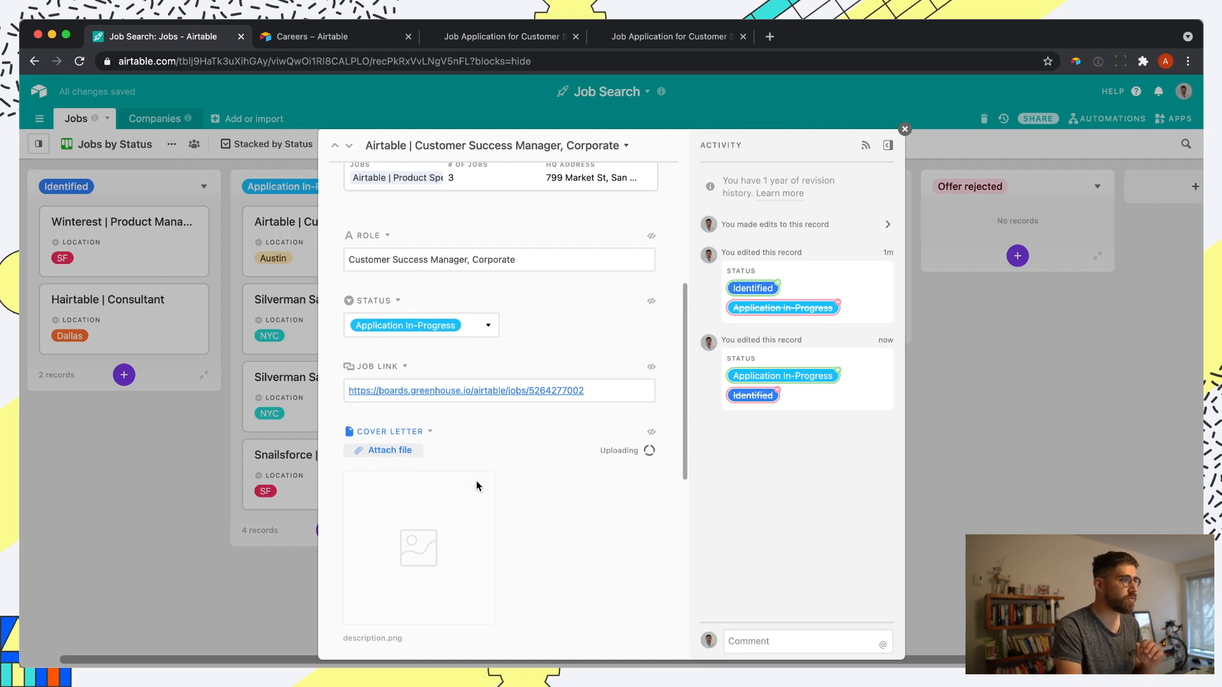
{"action": "scroll", "scroll_direction": "down", "scroll_amount": 3}
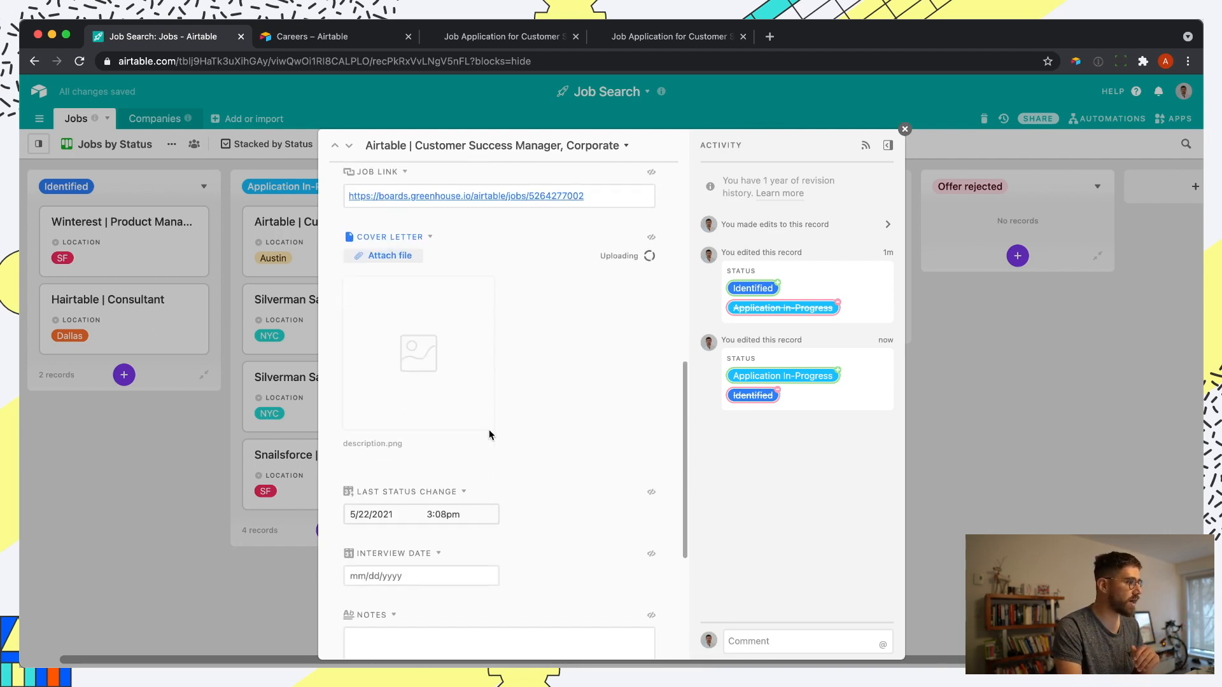
{"action": "scroll", "scroll_direction": "down", "scroll_amount": 3}
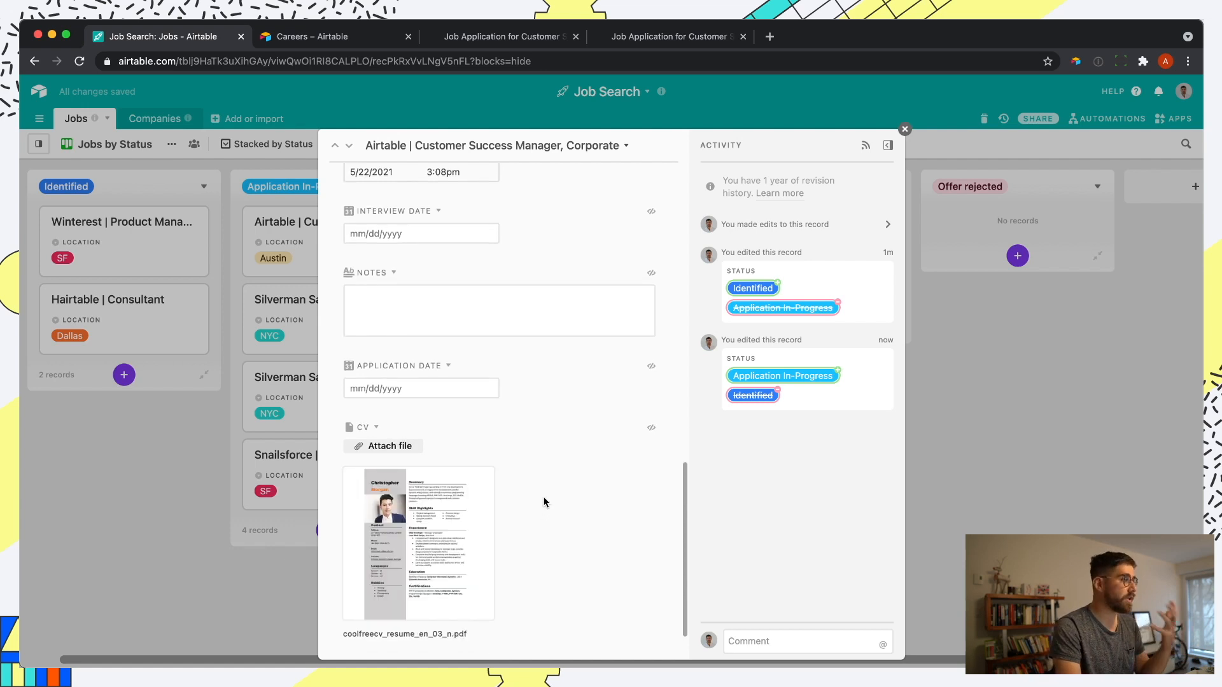
{"action": "left_click", "coordinate": [904, 129]}
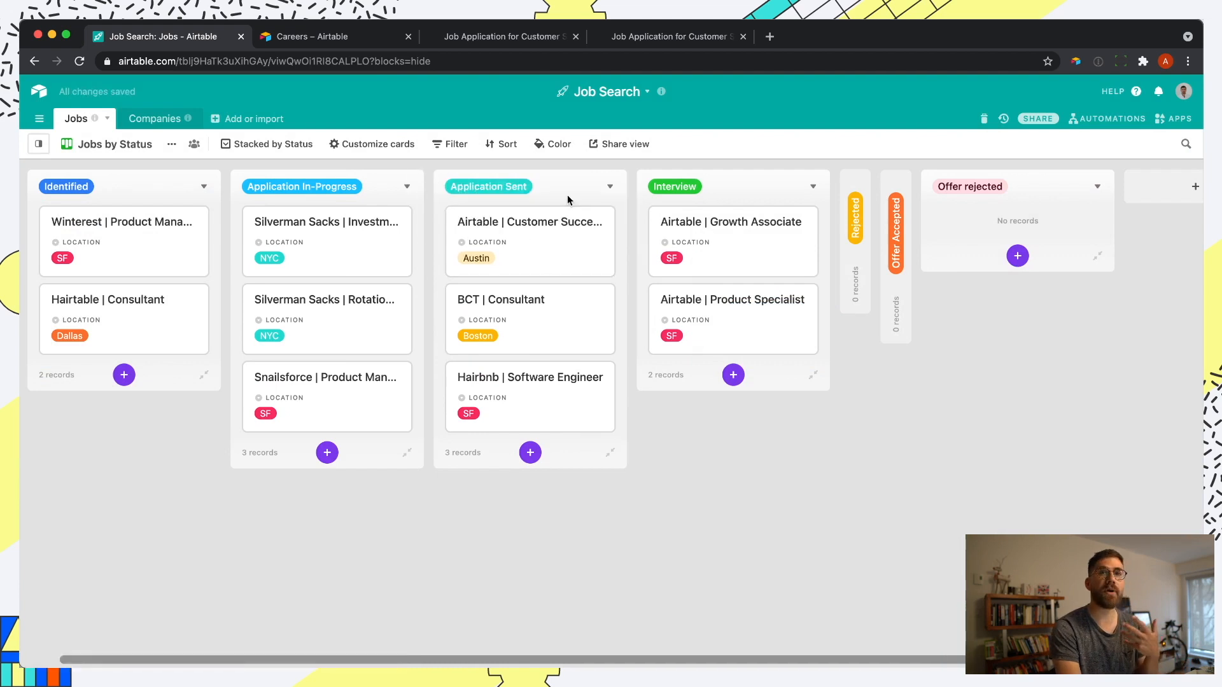
{"action": "mouse_move", "coordinate": [563, 252]}
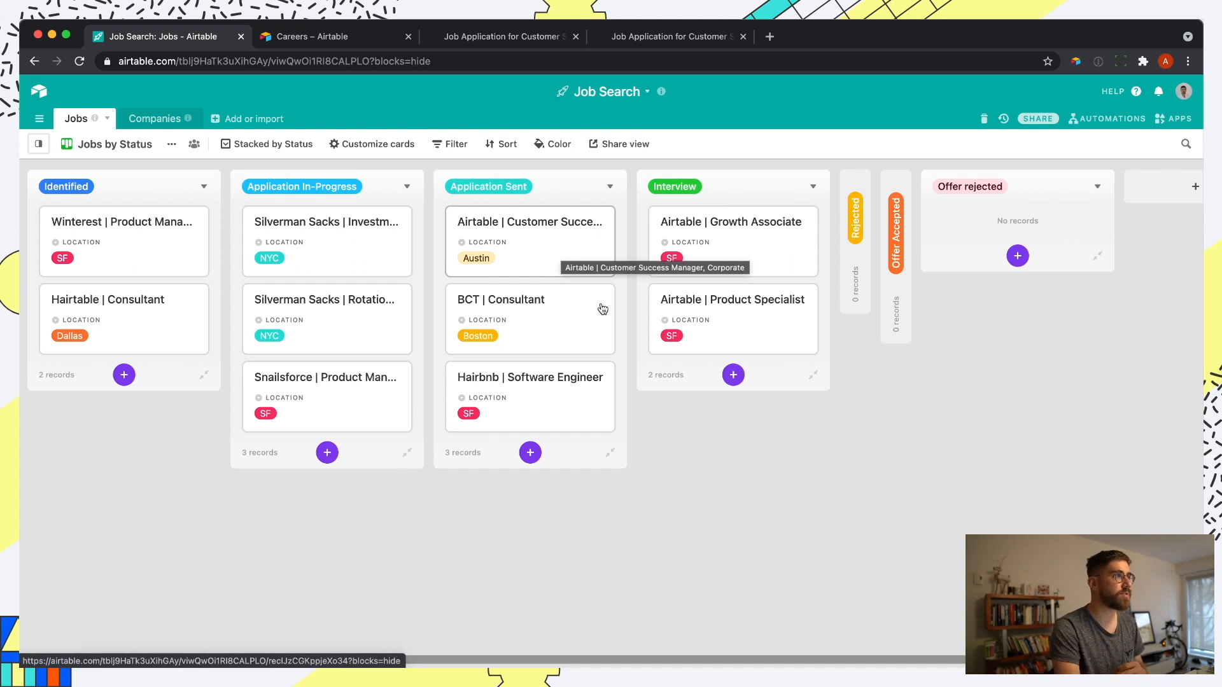
{"action": "mouse_move", "coordinate": [138, 191]}
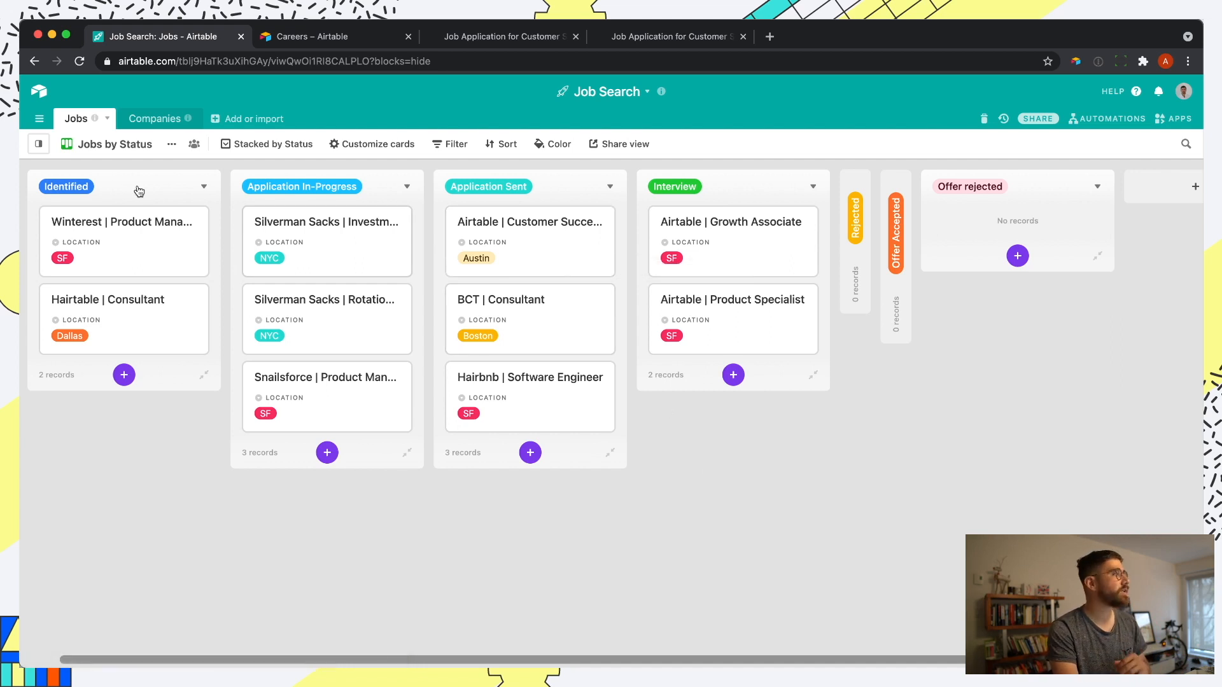
Open the sidebar listing the Jobs views.
{"action": "left_click", "coordinate": [38, 143]}
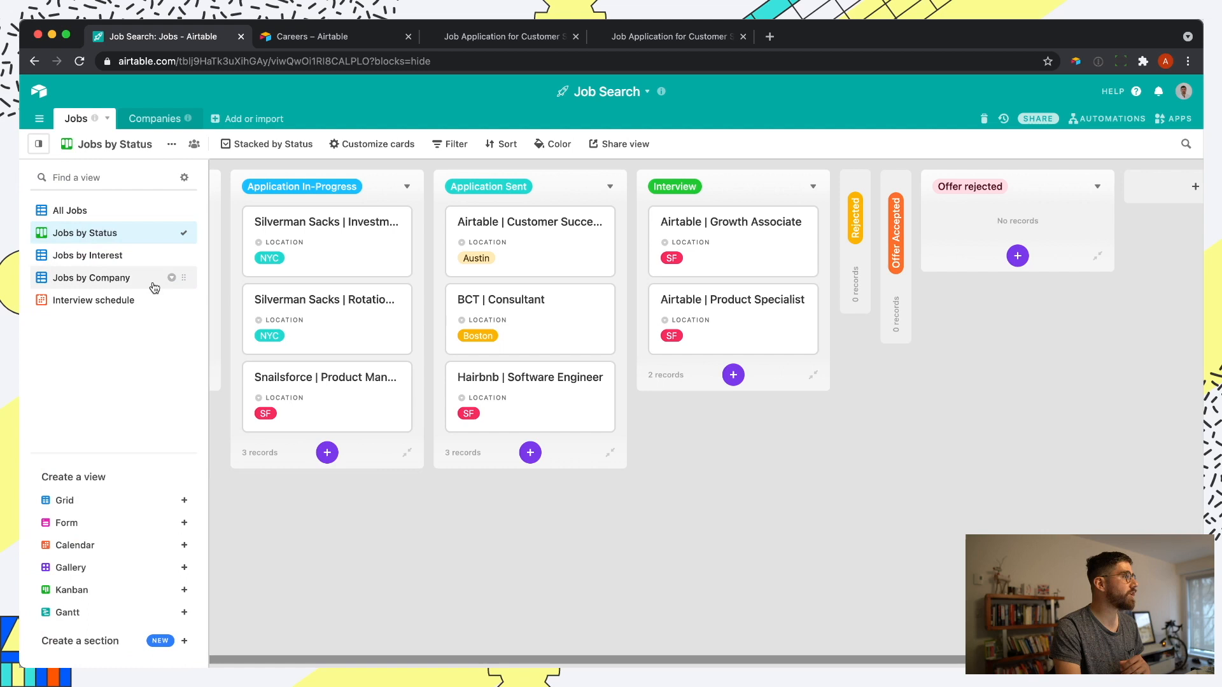
Show the Interview schedule calendar, with Airtable | Product Specialist on May 27.
{"action": "left_click", "coordinate": [93, 299]}
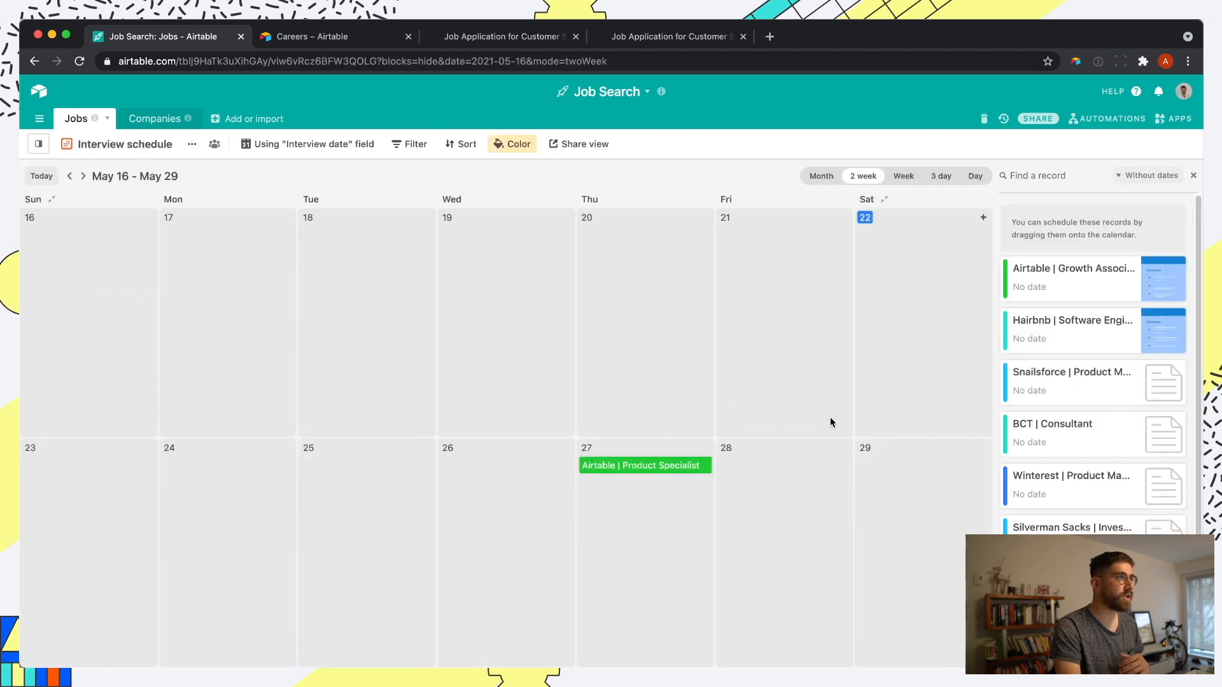
{"action": "mouse_move", "coordinate": [604, 511]}
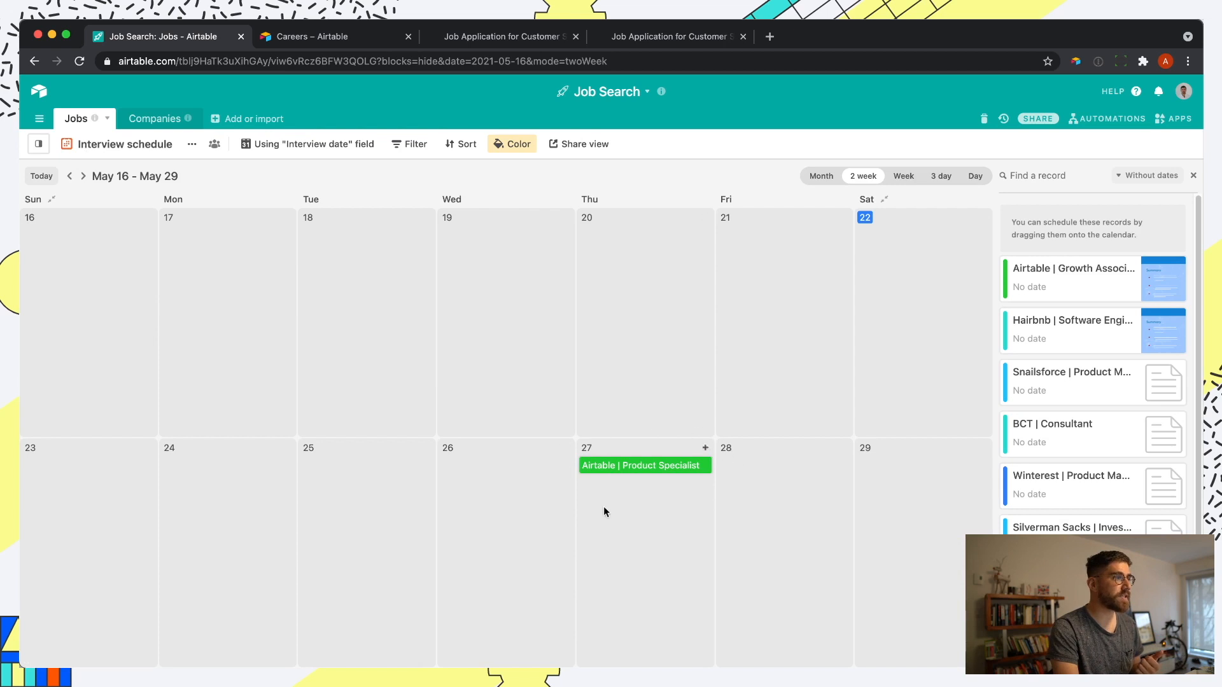
{"action": "mouse_move", "coordinate": [650, 479]}
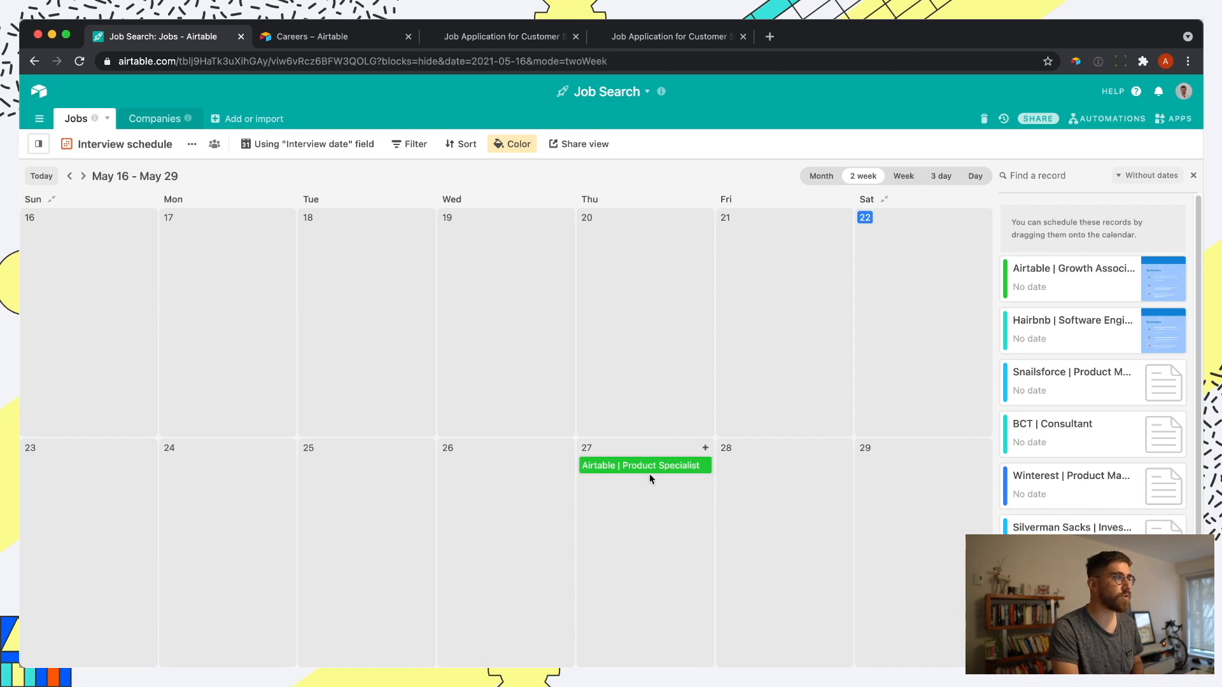
{"action": "mouse_move", "coordinate": [960, 425]}
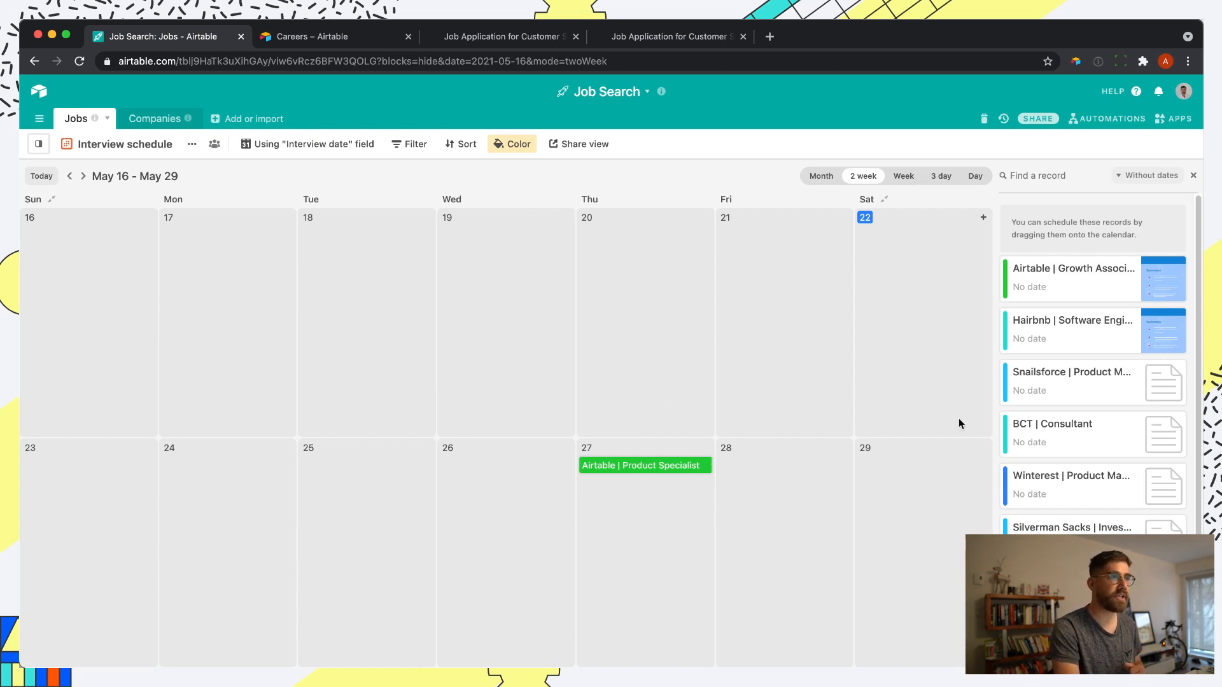
{"action": "scroll", "scroll_direction": "down", "scroll_amount": 3}
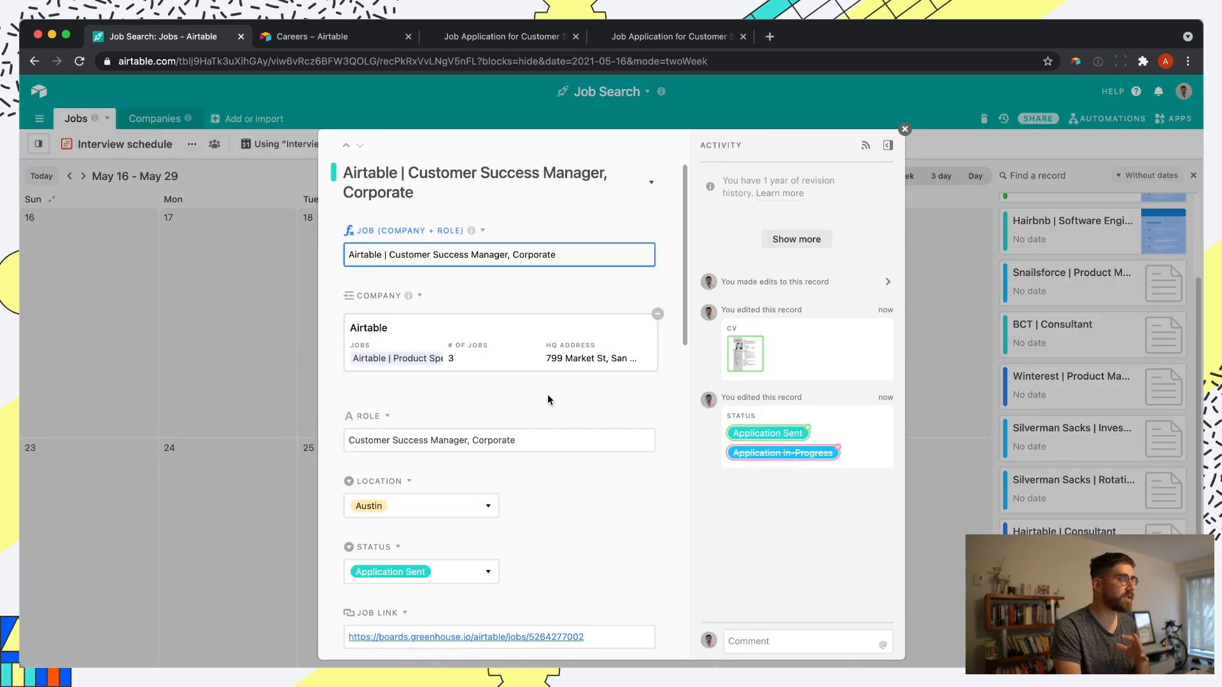
Give the Customer Success Manager job a 5/25/2021 interview date and Interview status.
{"action": "scroll", "scroll_direction": "down", "scroll_amount": 3}
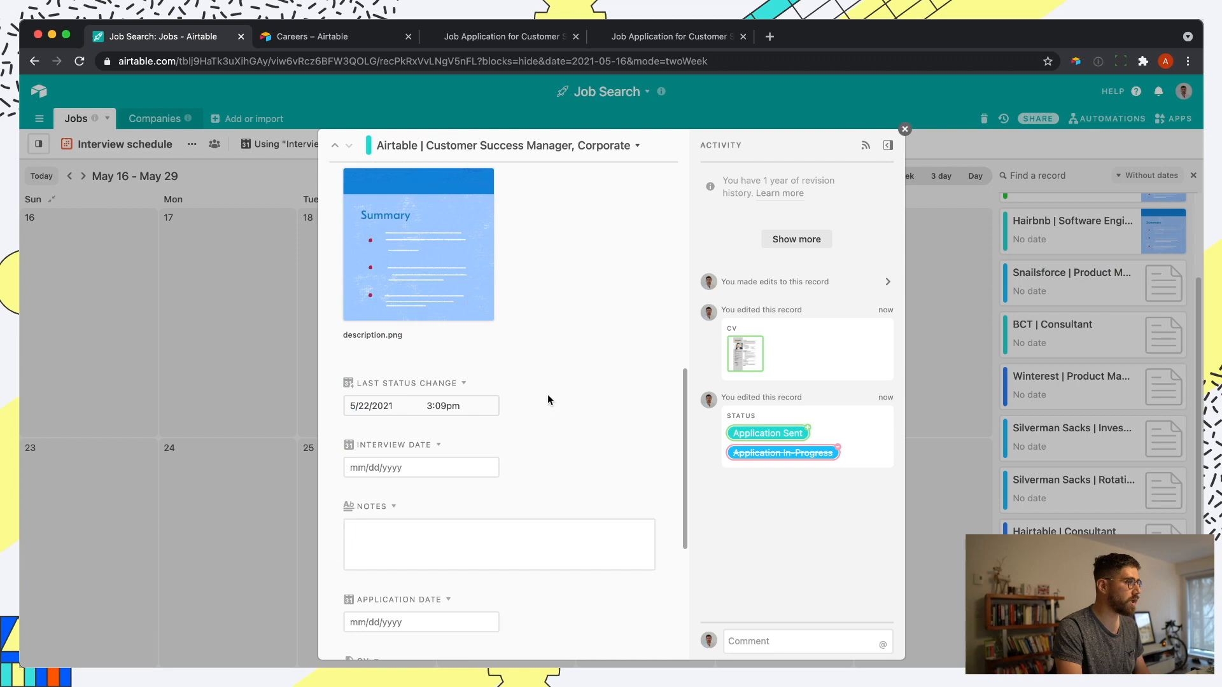
{"action": "scroll", "scroll_direction": "down", "scroll_amount": 3}
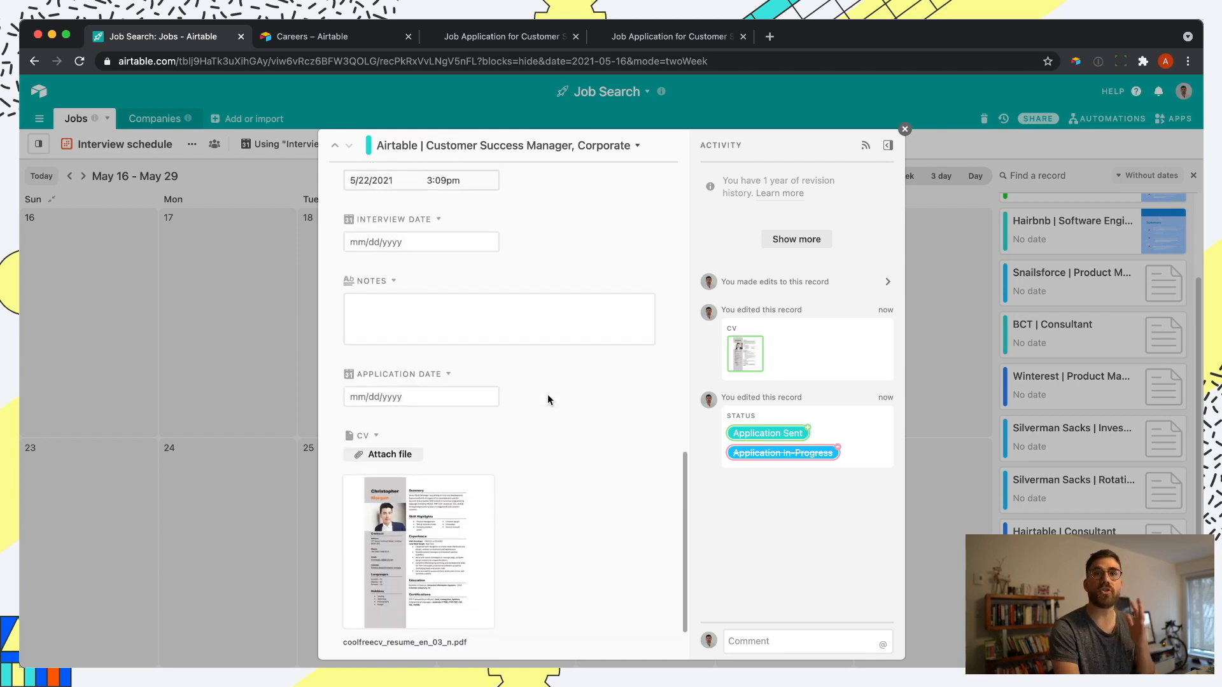
{"action": "left_click", "coordinate": [420, 242]}
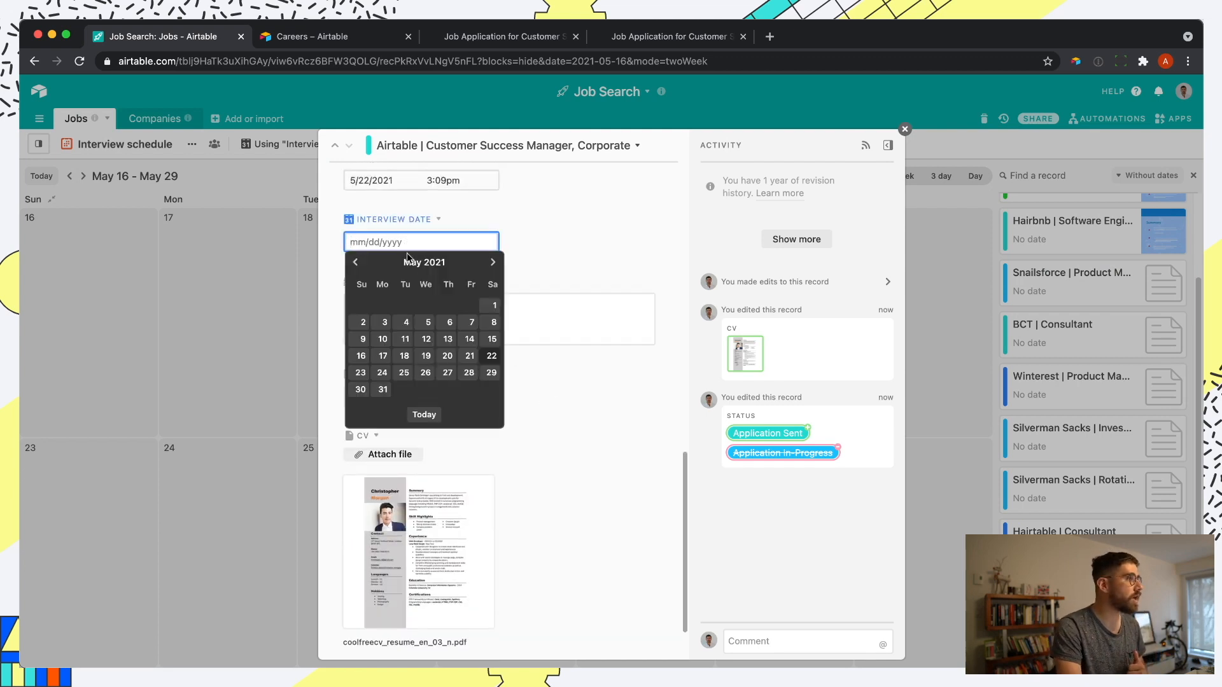
{"action": "left_click", "coordinate": [404, 371]}
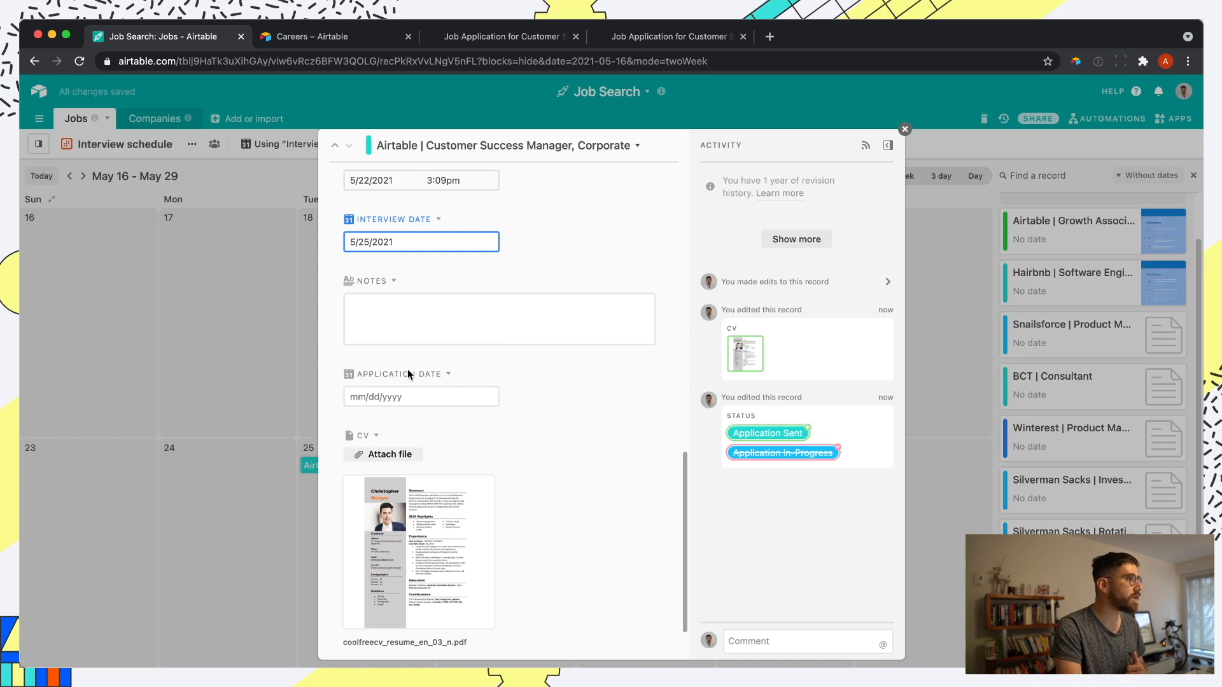
{"action": "scroll", "scroll_direction": "up", "scroll_amount": 3}
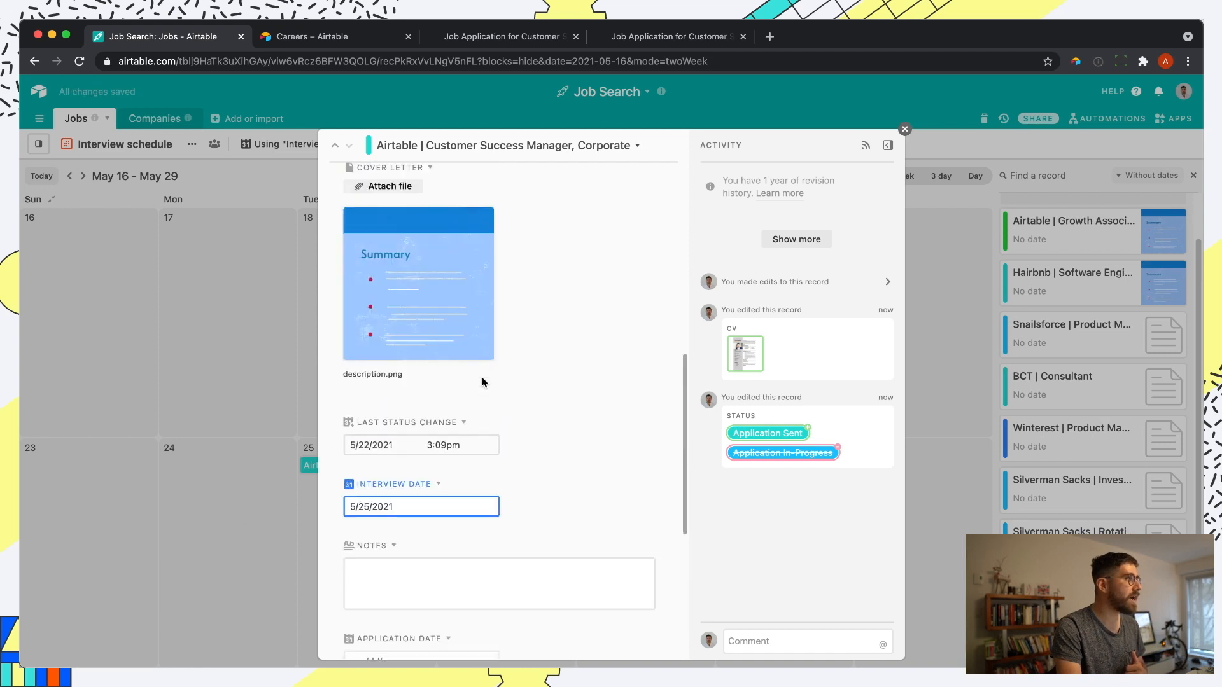
{"action": "left_click", "coordinate": [419, 476]}
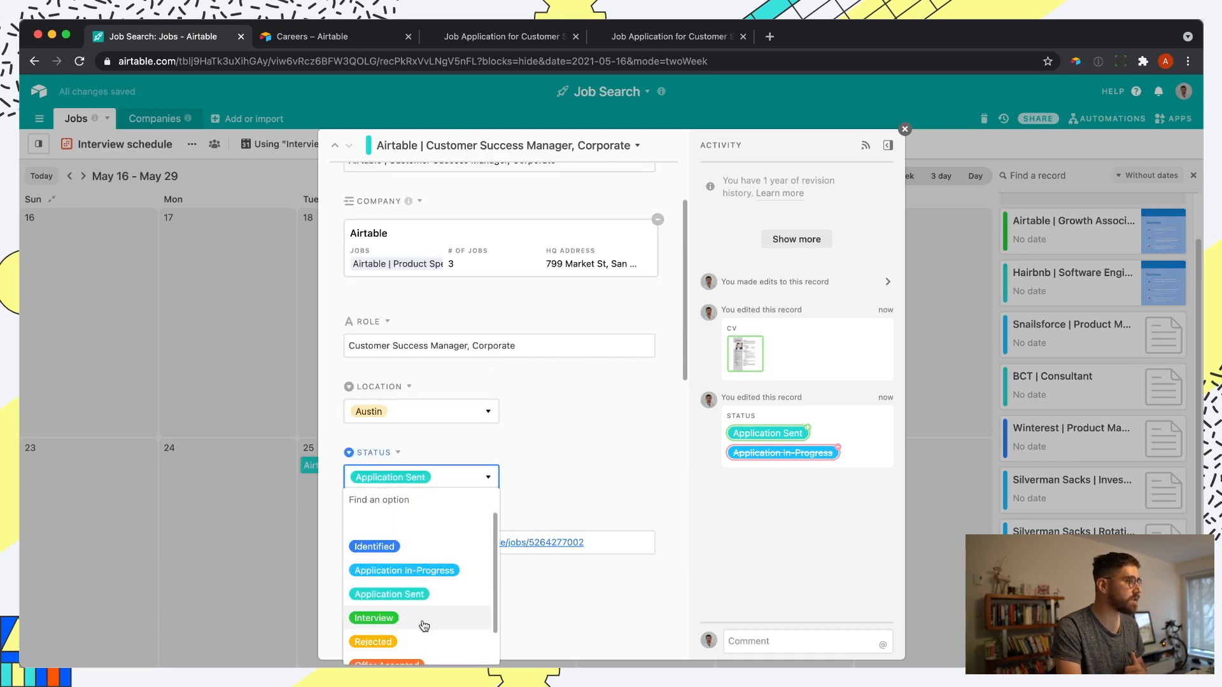
{"action": "left_click", "coordinate": [905, 129]}
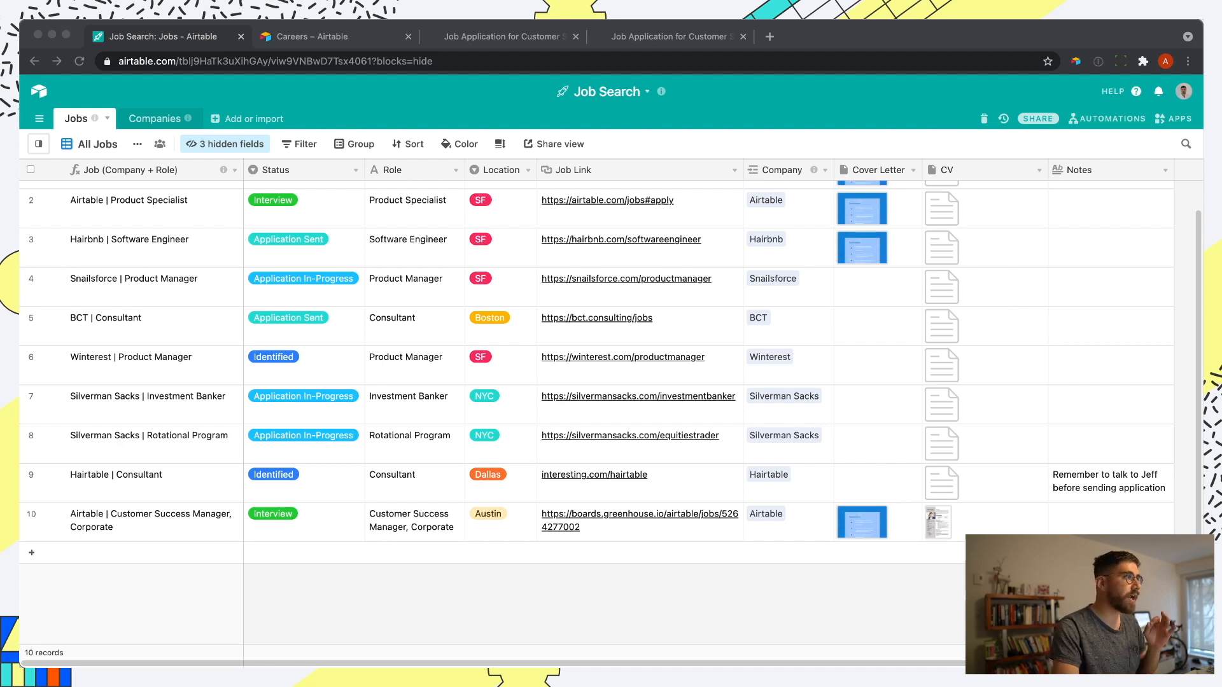
{"action": "mouse_move", "coordinate": [1003, 152]}
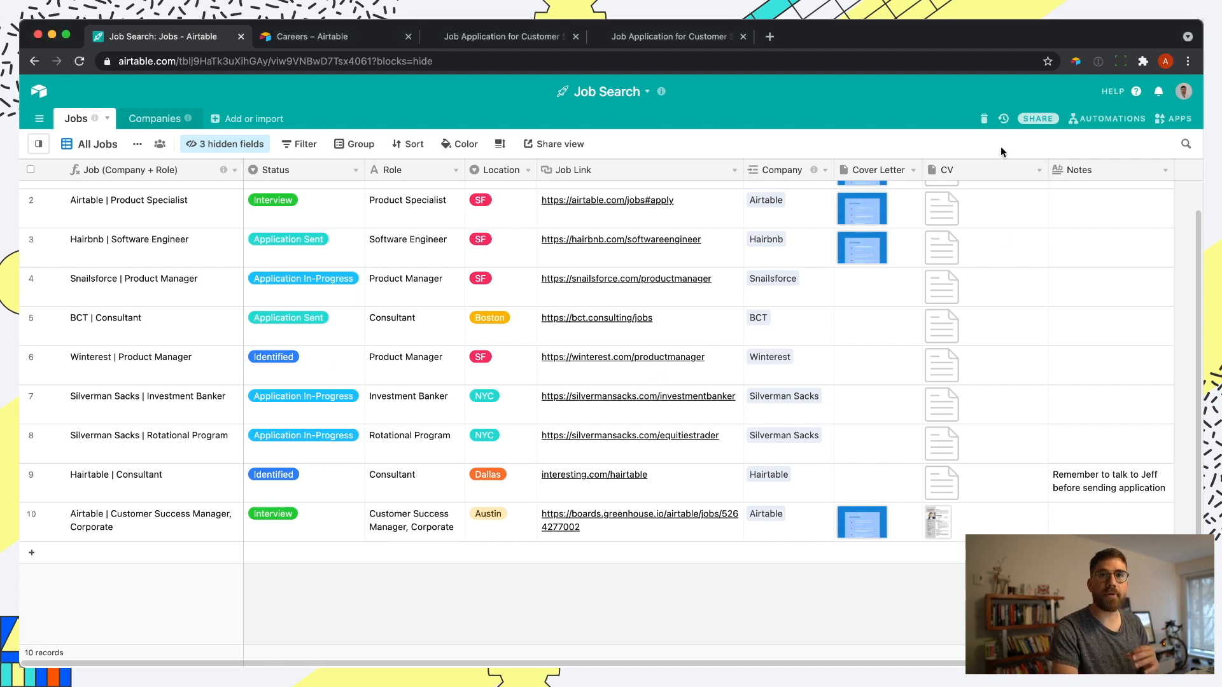
{"action": "mouse_move", "coordinate": [1088, 143]}
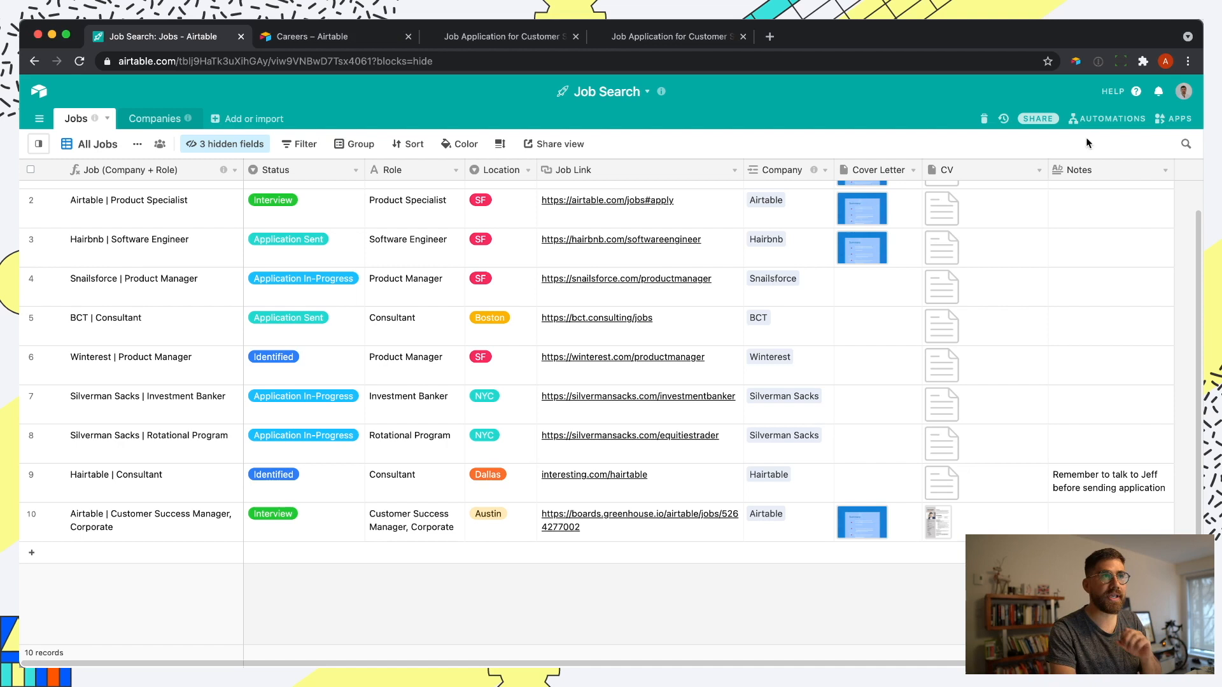
{"action": "mouse_move", "coordinate": [1180, 118]}
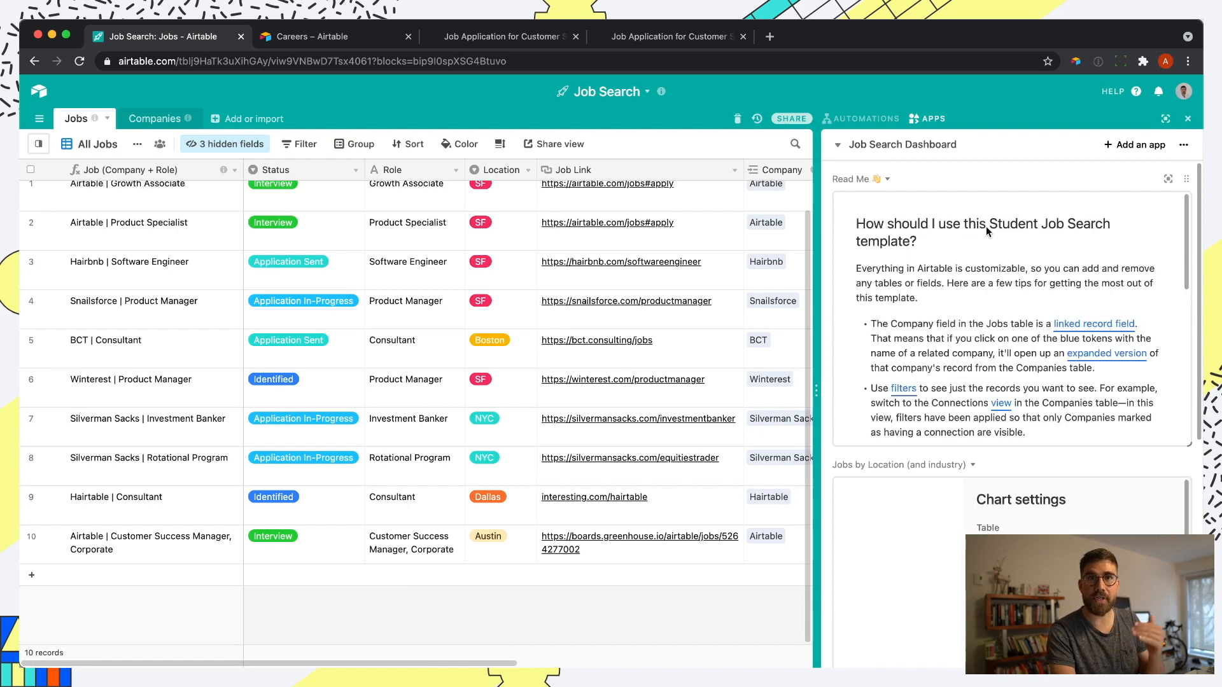
{"action": "mouse_move", "coordinate": [1082, 184]}
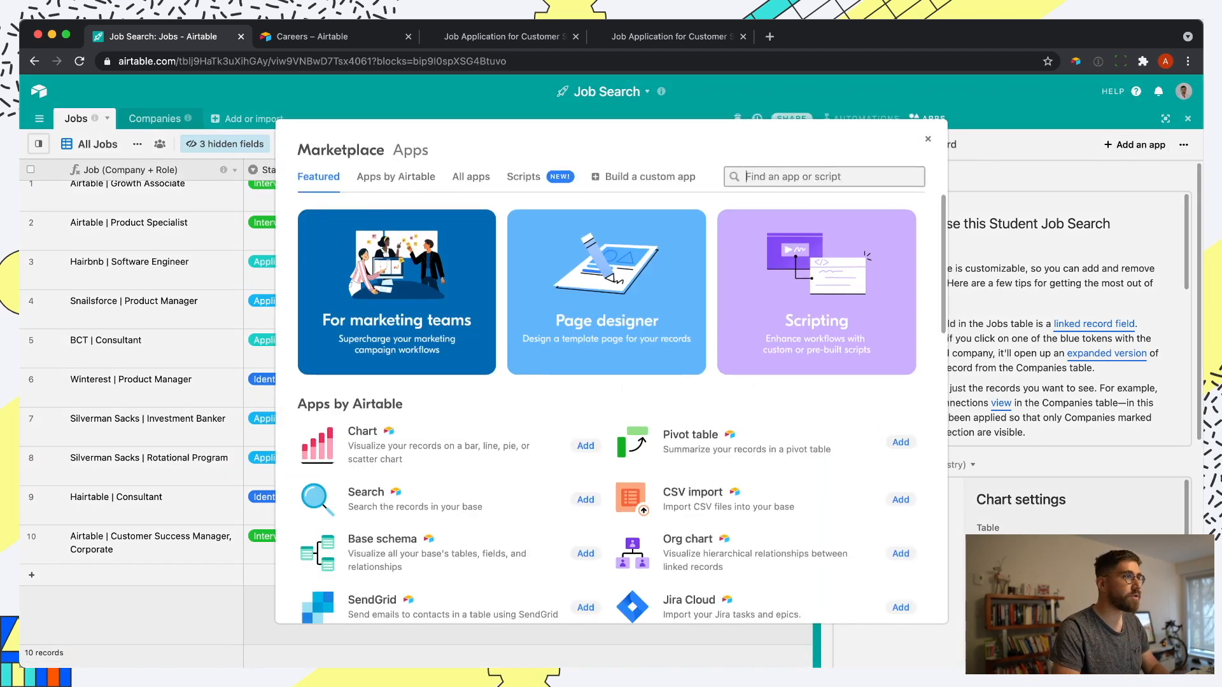
Find 'web clip' in the Marketplace and add the Web clipper app to the base.
{"action": "type", "text": "web clip"}
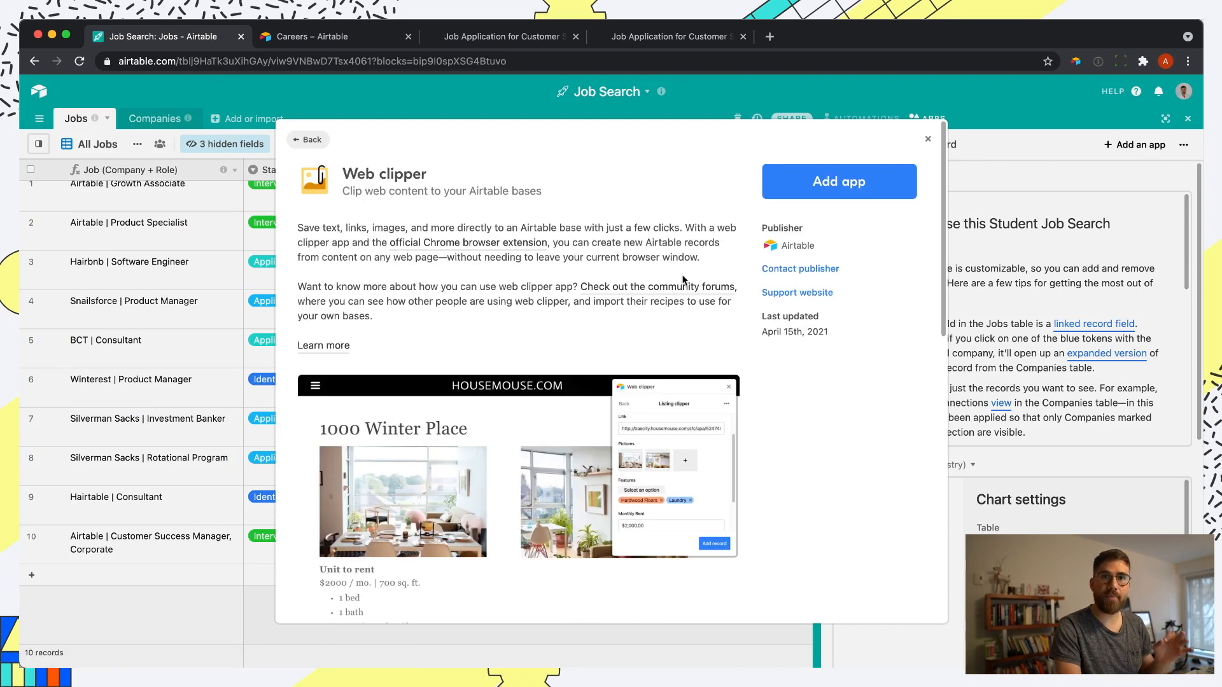
{"action": "left_click", "coordinate": [838, 180]}
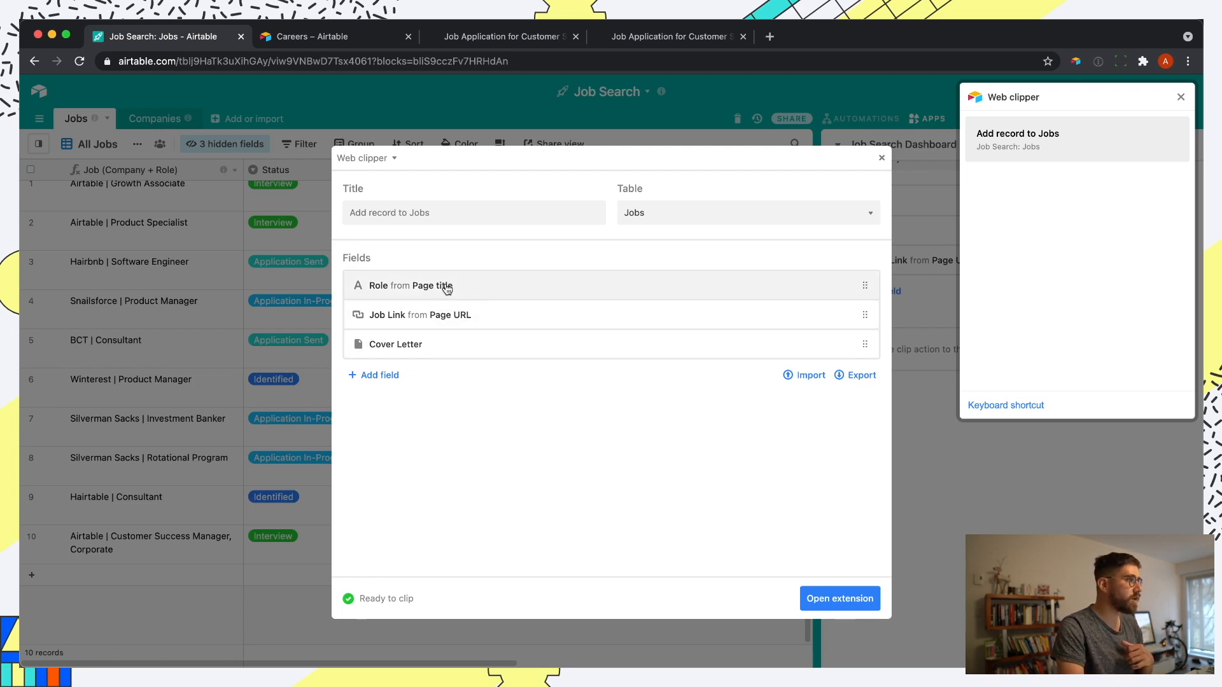
{"action": "mouse_move", "coordinate": [409, 295]}
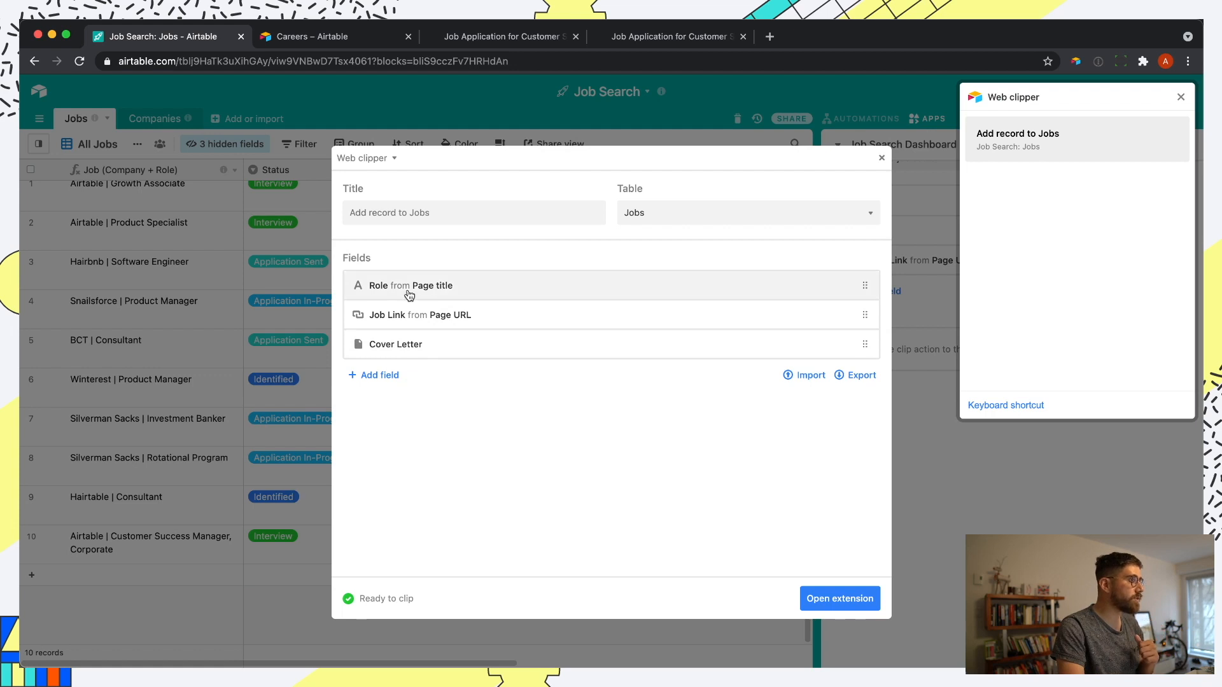
Leave Role with no default value and map Company in place of Cover Letter.
{"action": "left_click", "coordinate": [405, 285]}
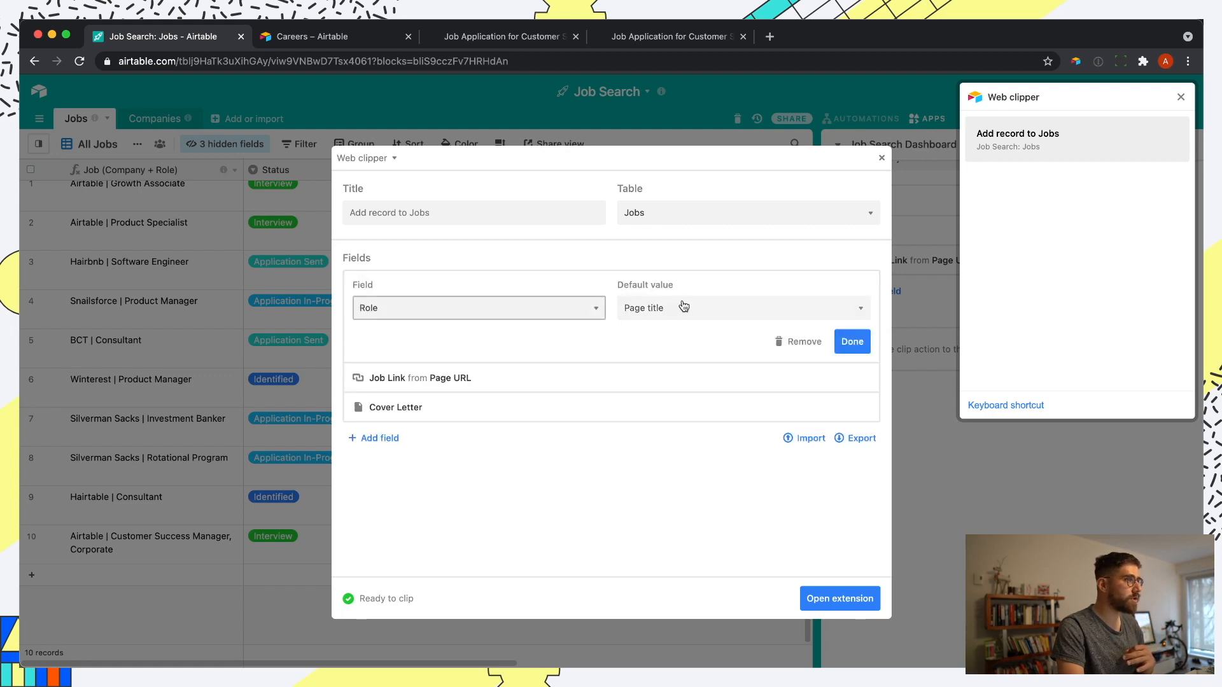
{"action": "left_click", "coordinate": [740, 307]}
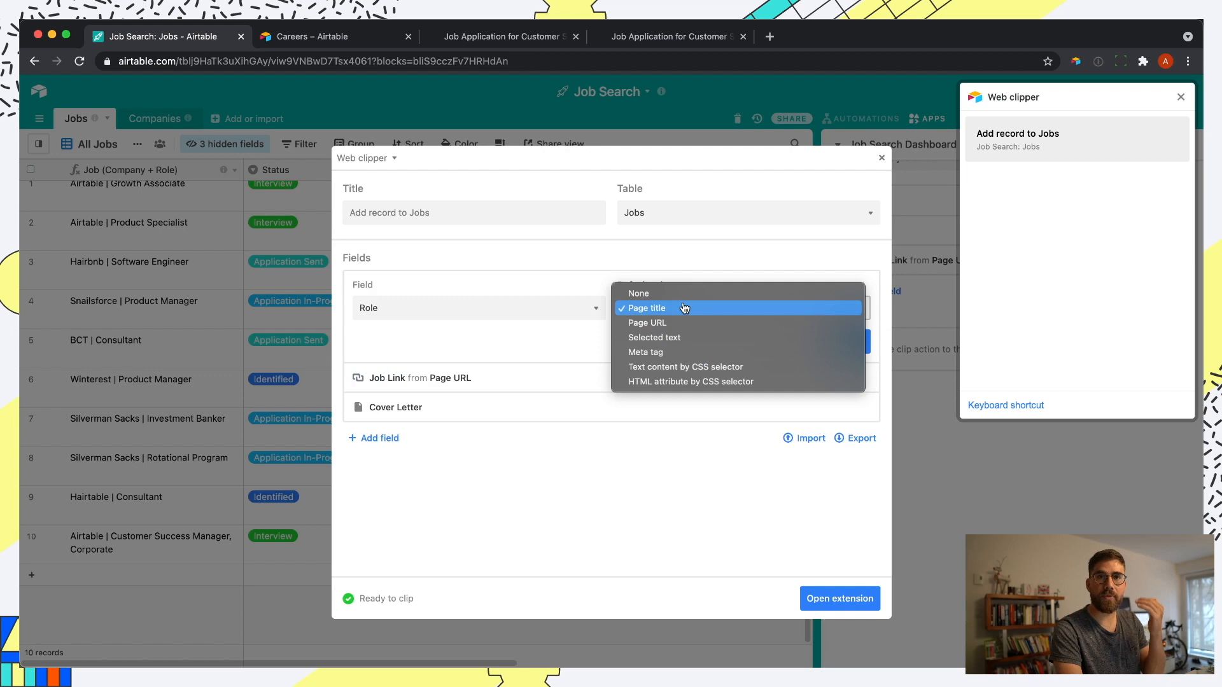
{"action": "mouse_move", "coordinate": [684, 293]}
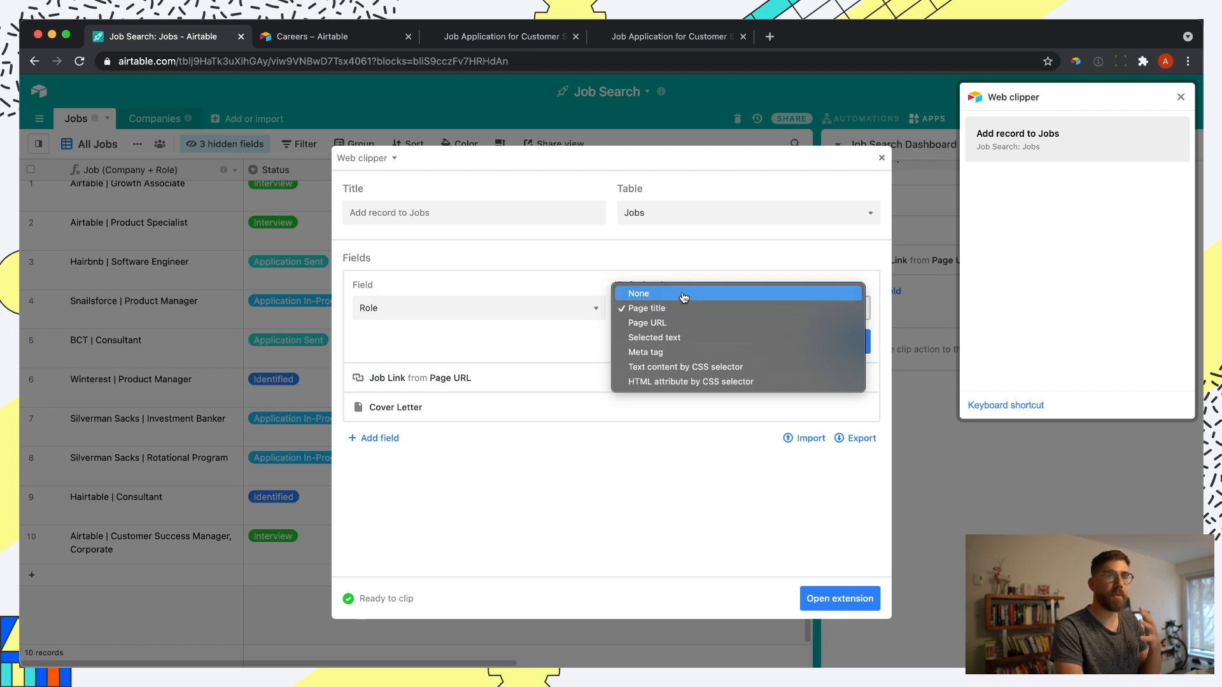
{"action": "left_click", "coordinate": [639, 293]}
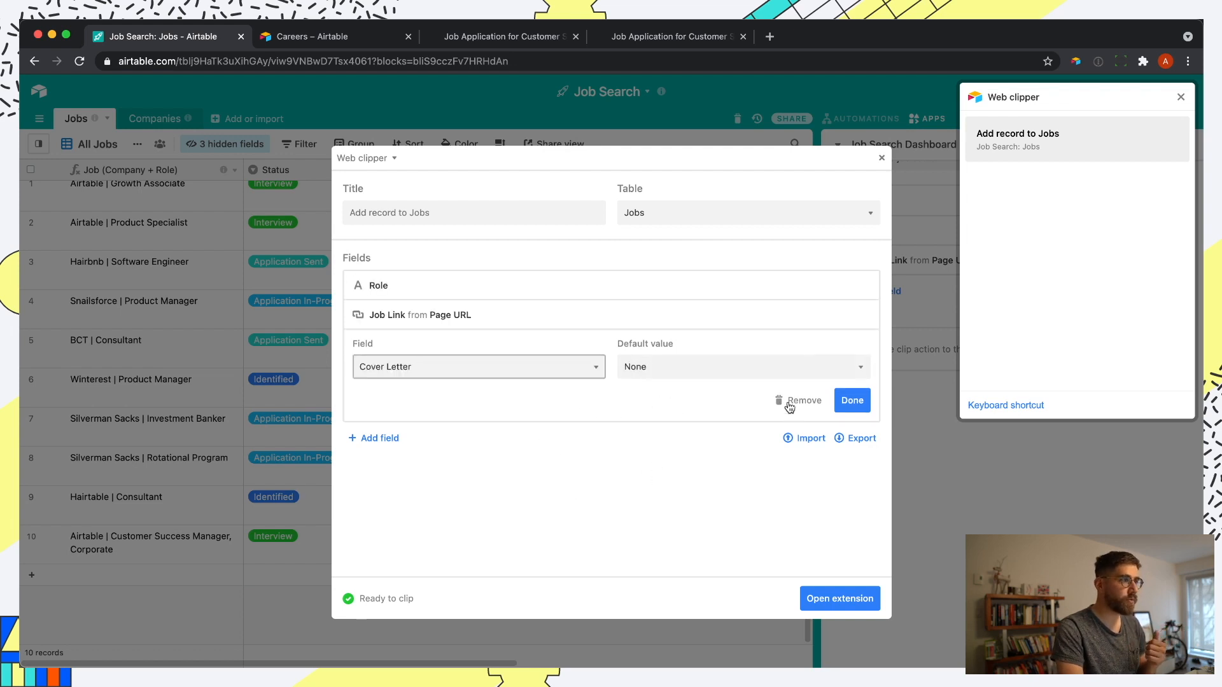
{"action": "left_click", "coordinate": [478, 367]}
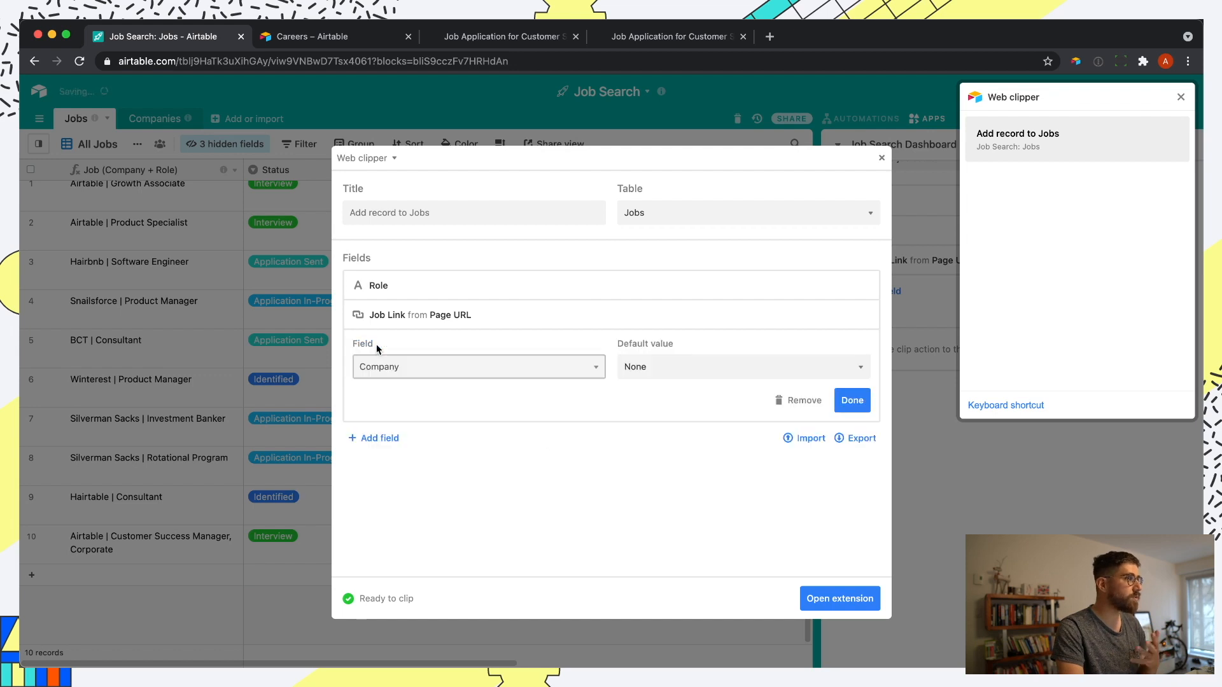
{"action": "left_click", "coordinate": [478, 366]}
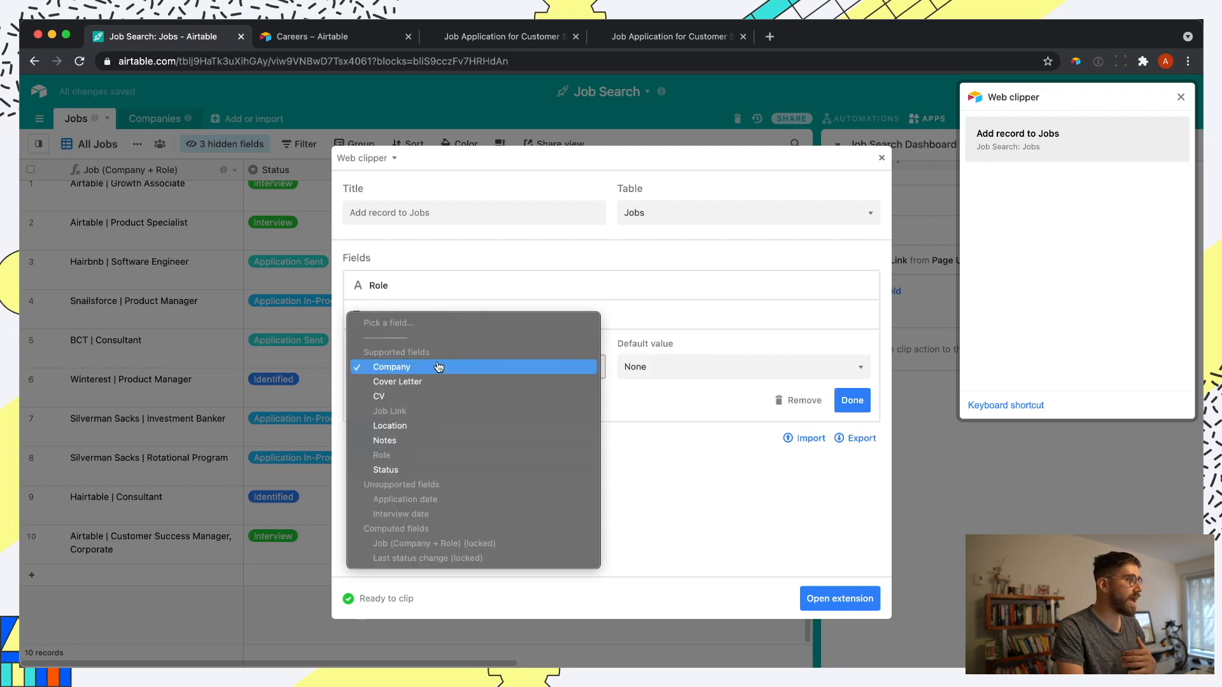
{"action": "left_click", "coordinate": [392, 367]}
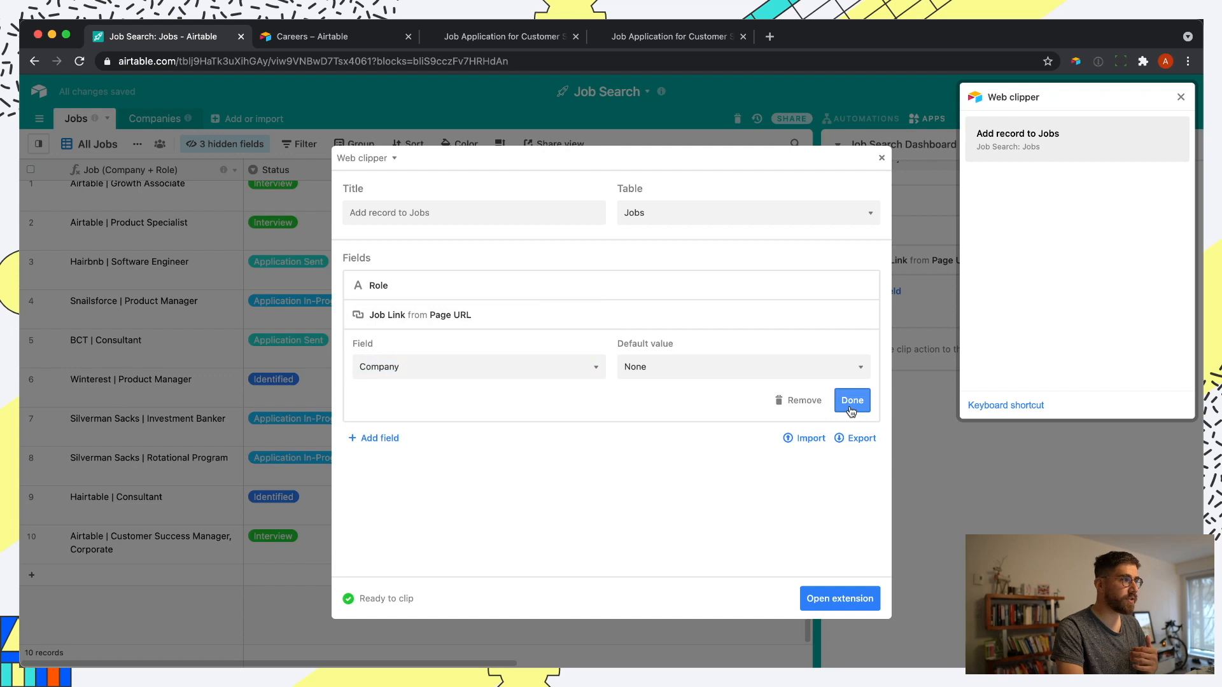
{"action": "left_click", "coordinate": [478, 366]}
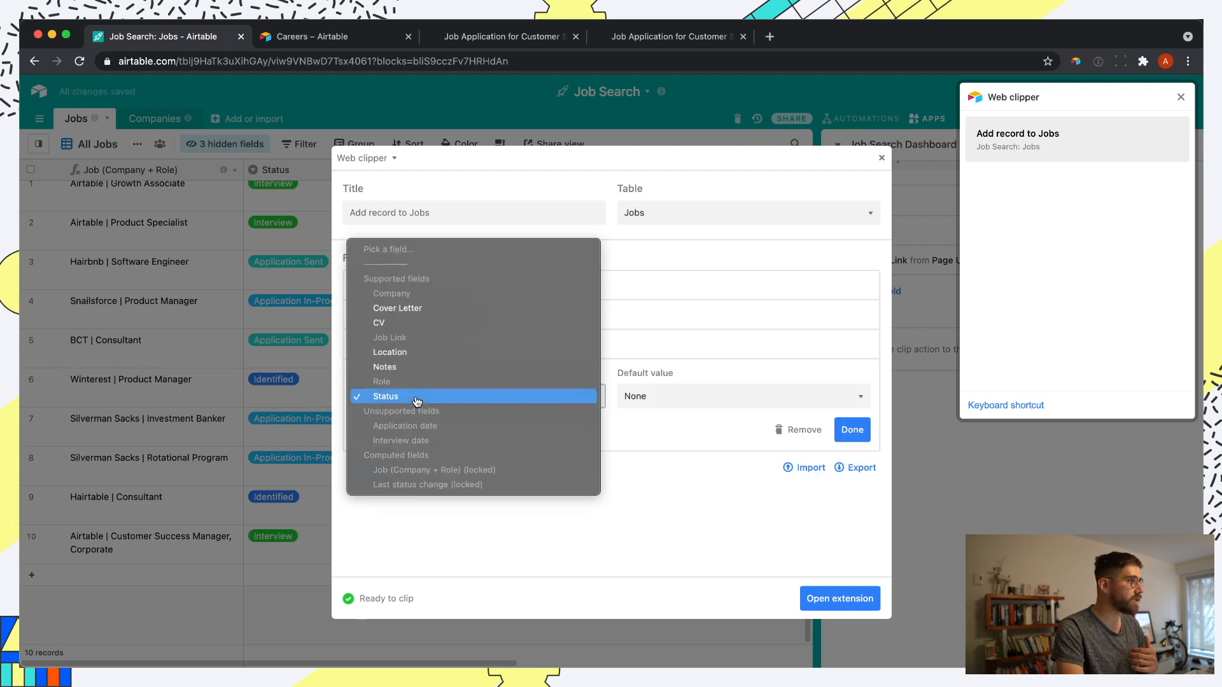
Add Status with a specific default option and Location to the clip action.
{"action": "left_click", "coordinate": [385, 396]}
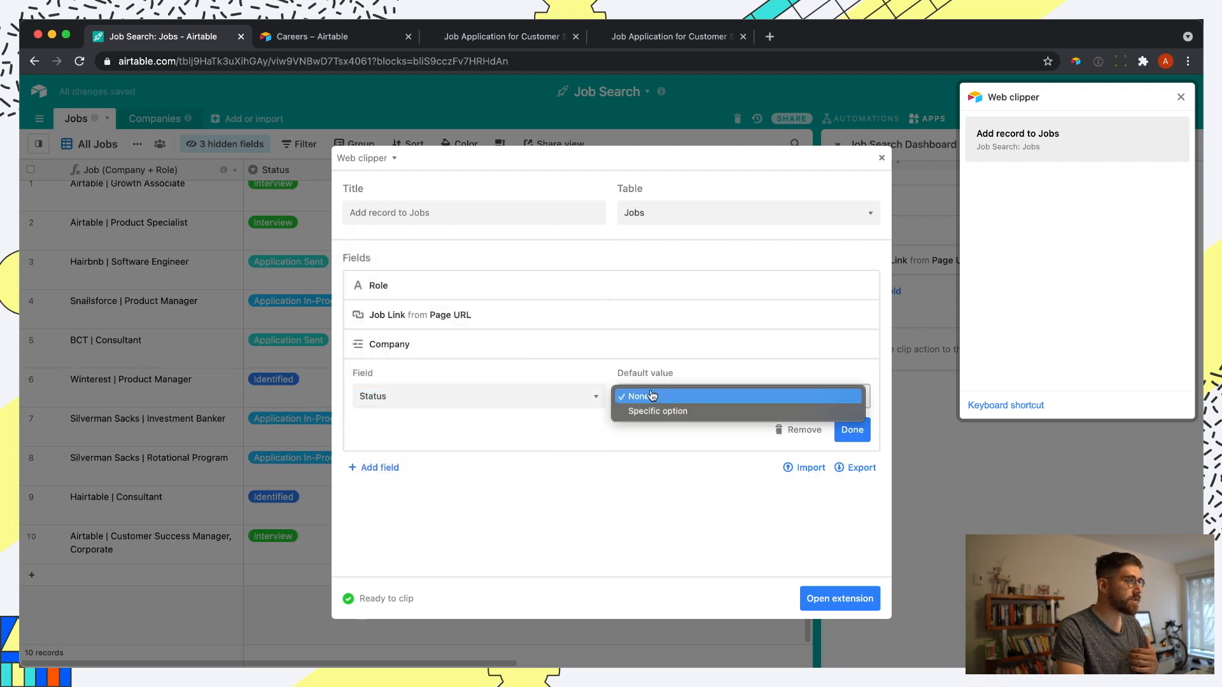
{"action": "left_click", "coordinate": [657, 410]}
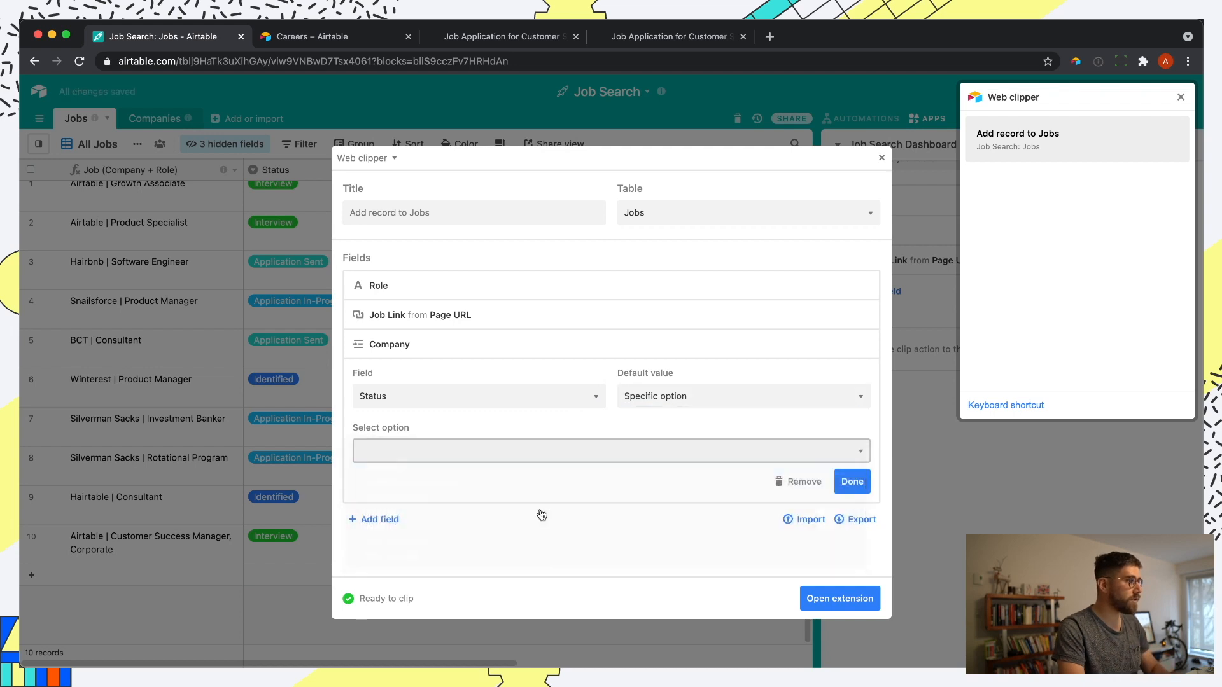
{"action": "left_click", "coordinate": [478, 396]}
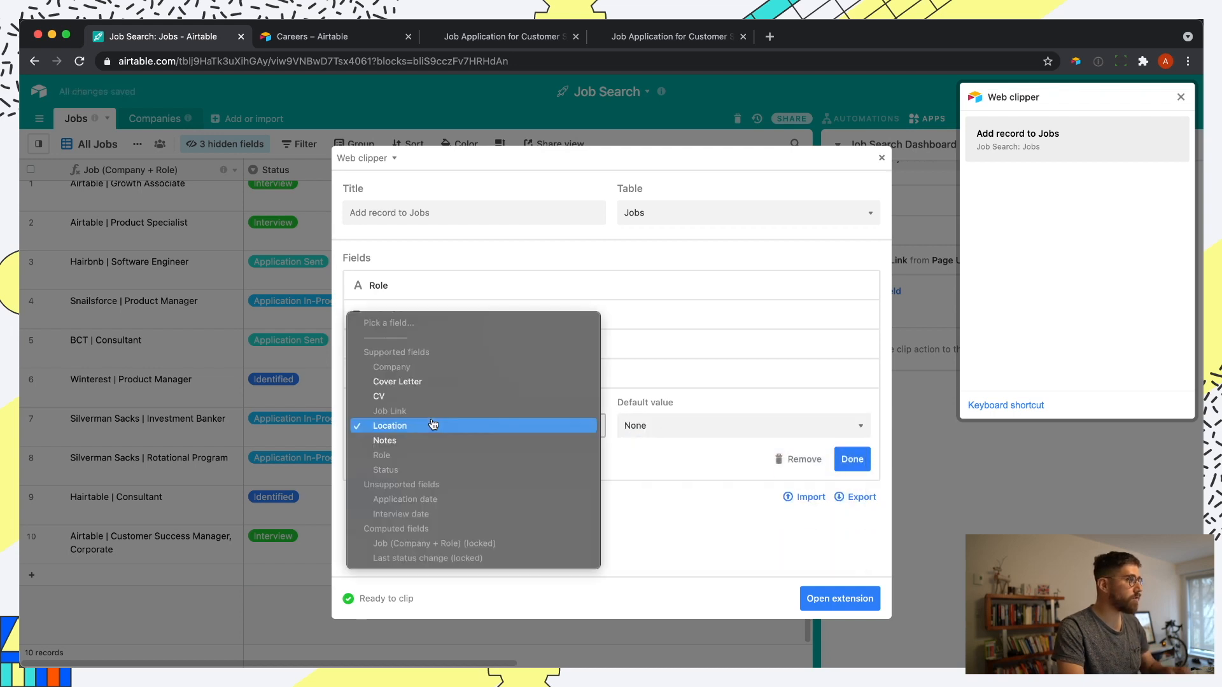
{"action": "mouse_move", "coordinate": [436, 429]}
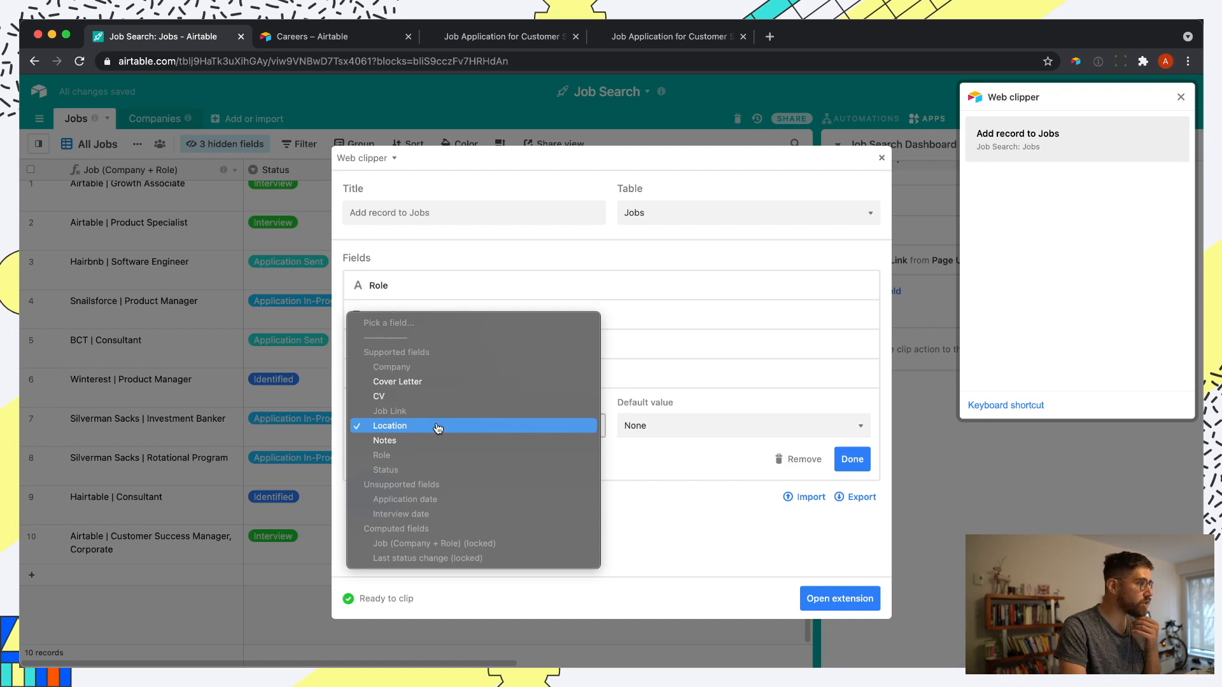
{"action": "left_click", "coordinate": [389, 426]}
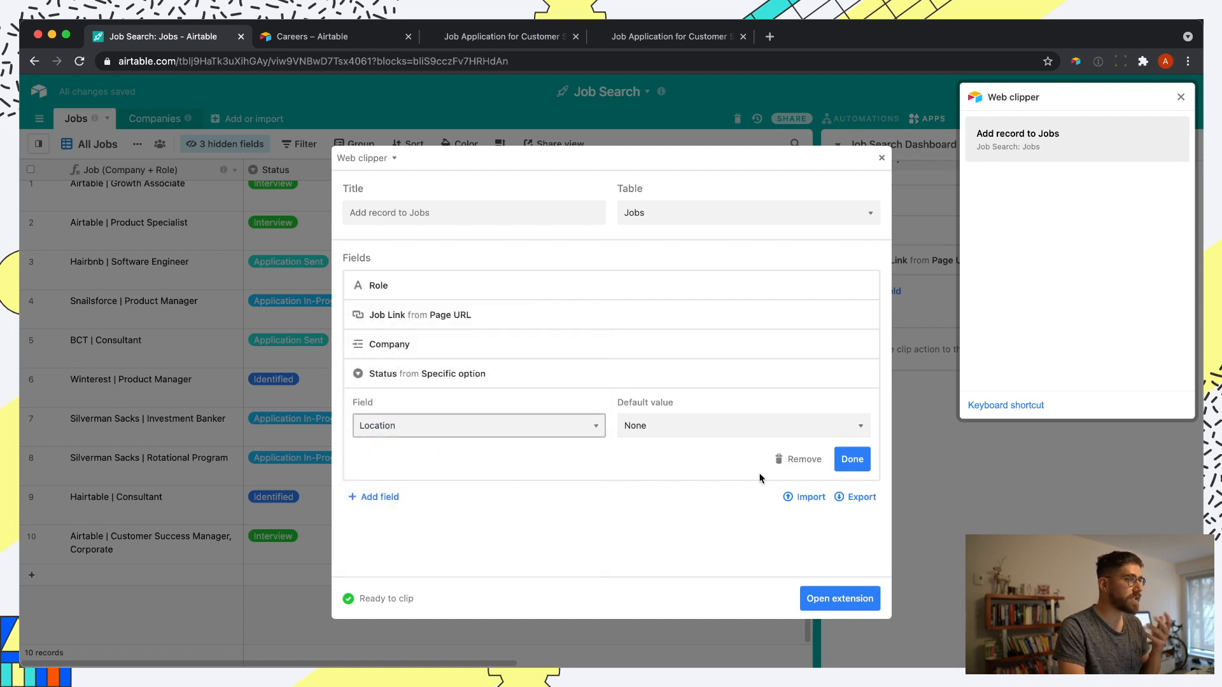
{"action": "left_click", "coordinate": [851, 459]}
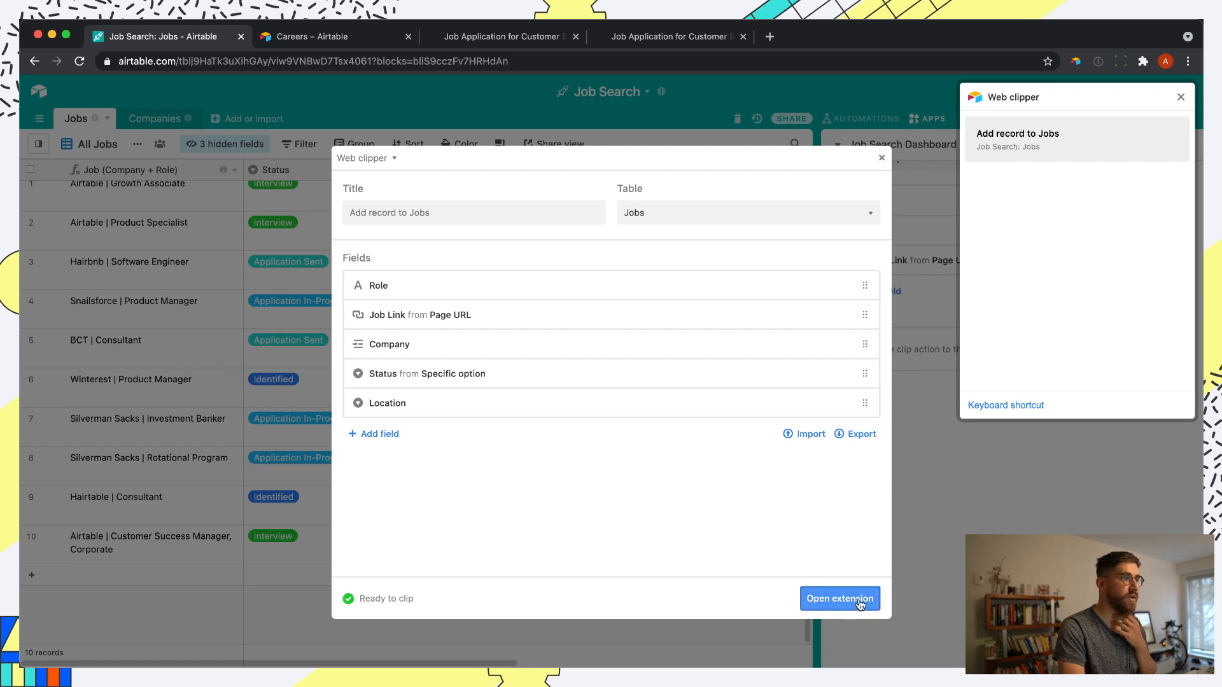
{"action": "mouse_move", "coordinate": [1136, 183]}
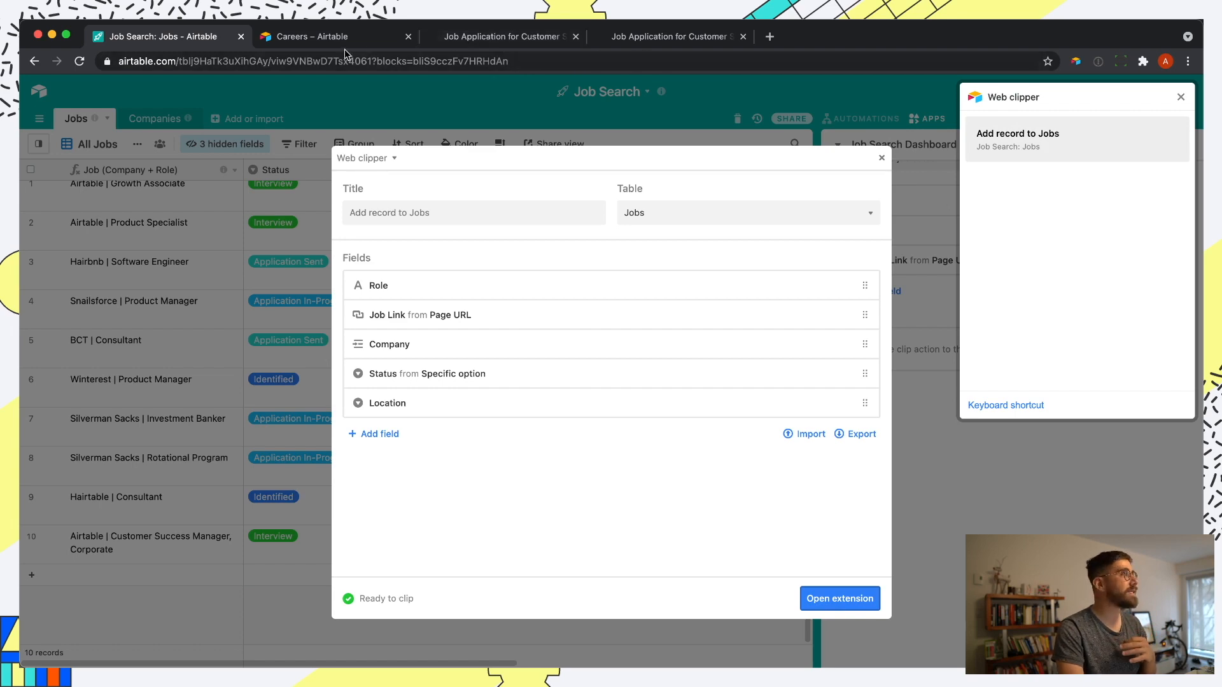
{"action": "left_click", "coordinate": [334, 36]}
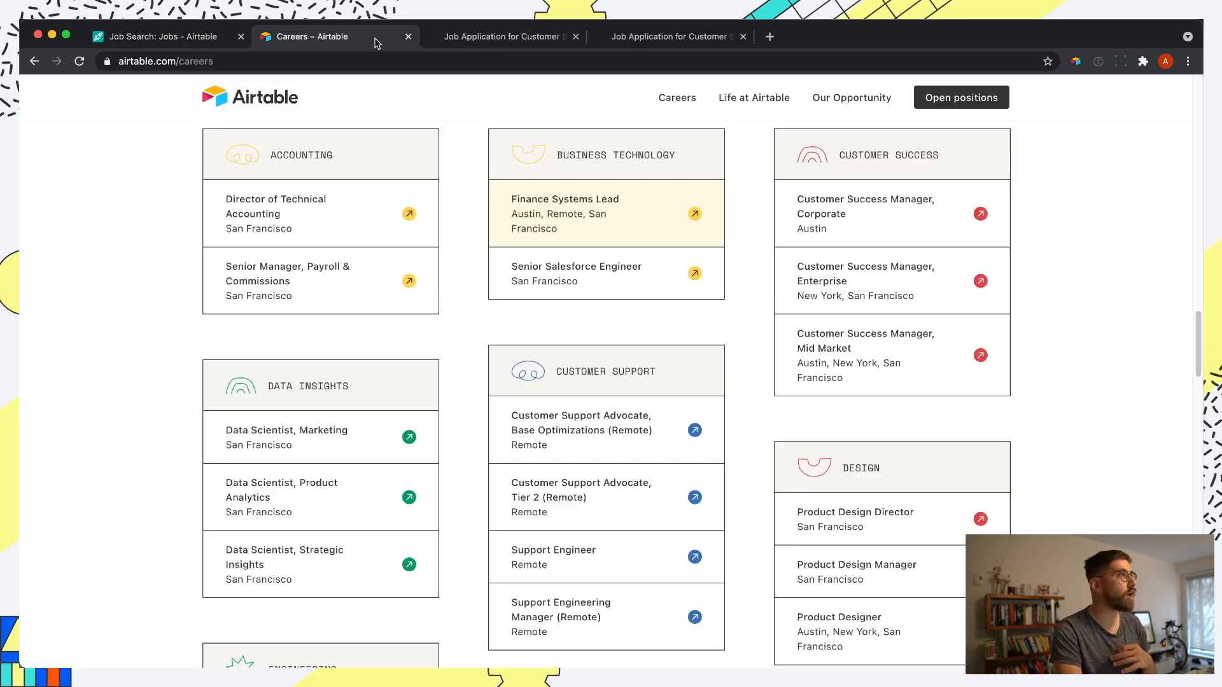
Clip the 'Product design Manager' posting into Jobs, linked to Airtable with its location.
{"action": "scroll", "scroll_direction": "down", "scroll_amount": 3}
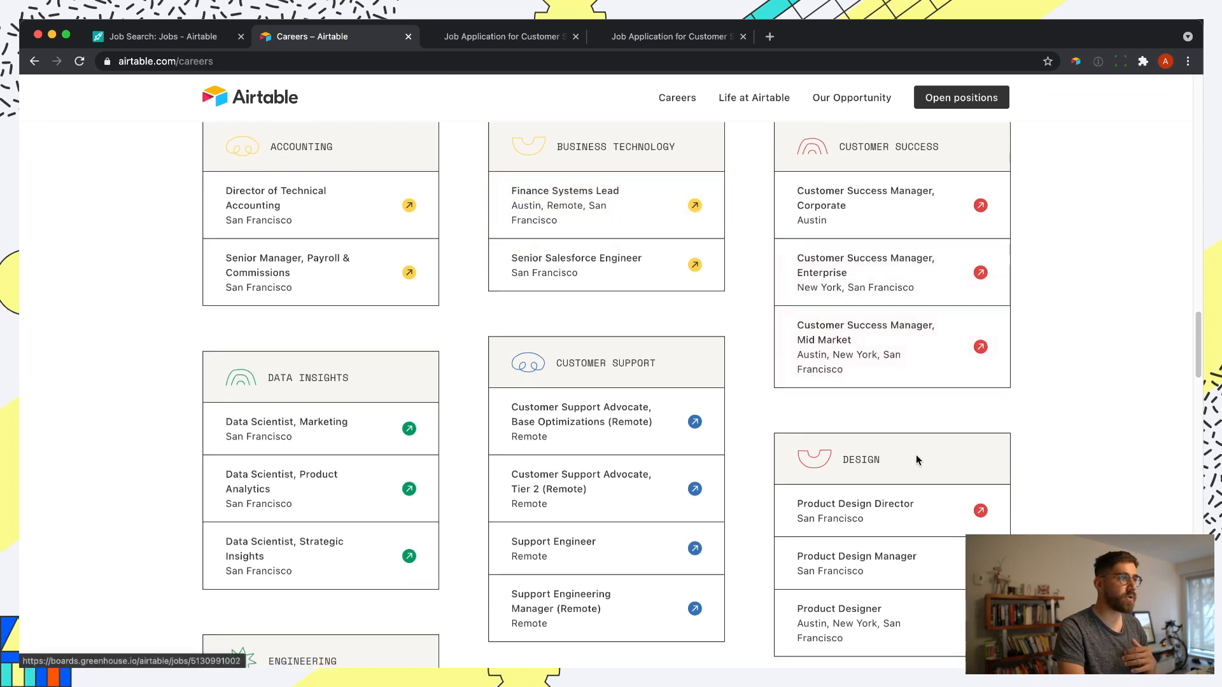
{"action": "left_click", "coordinate": [855, 556]}
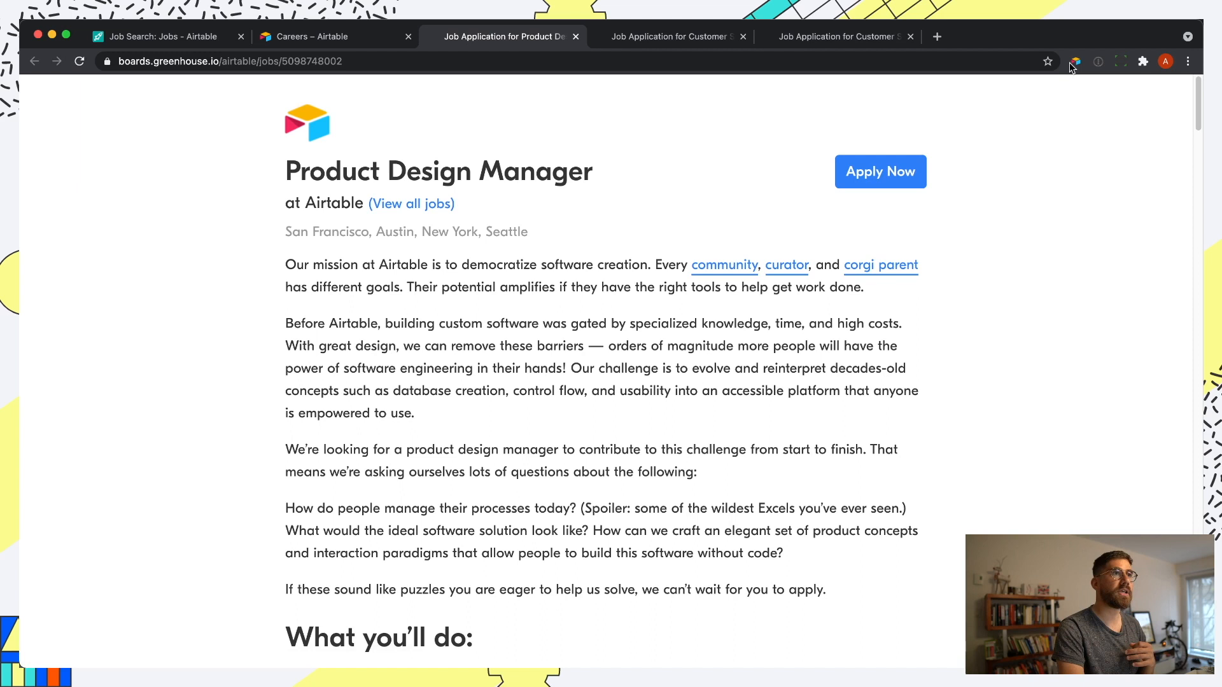
{"action": "left_click", "coordinate": [1076, 62]}
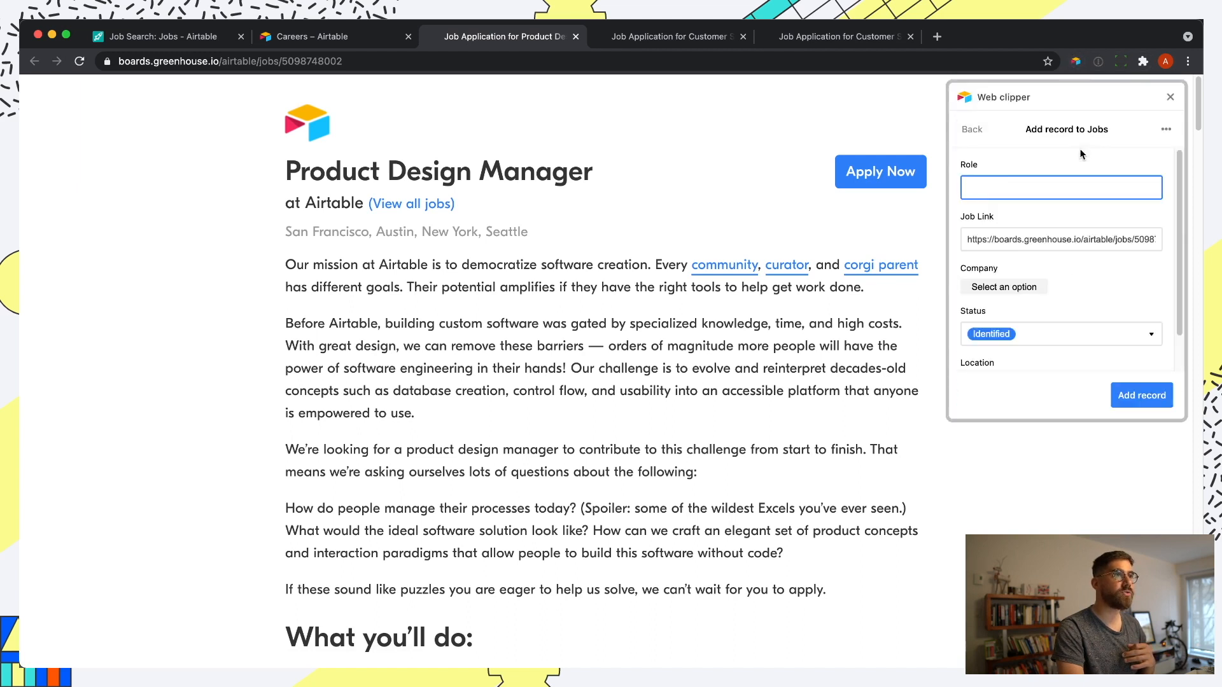
{"action": "type", "text": "Product design Ma"}
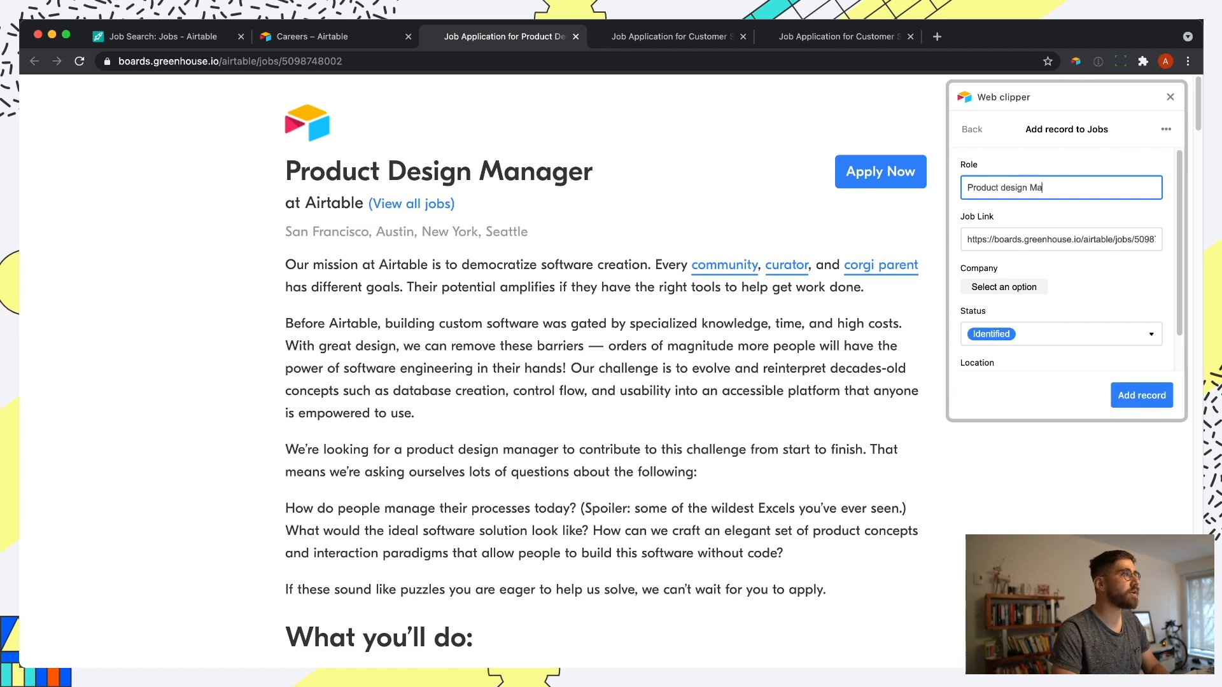
{"action": "type", "text": "nager"}
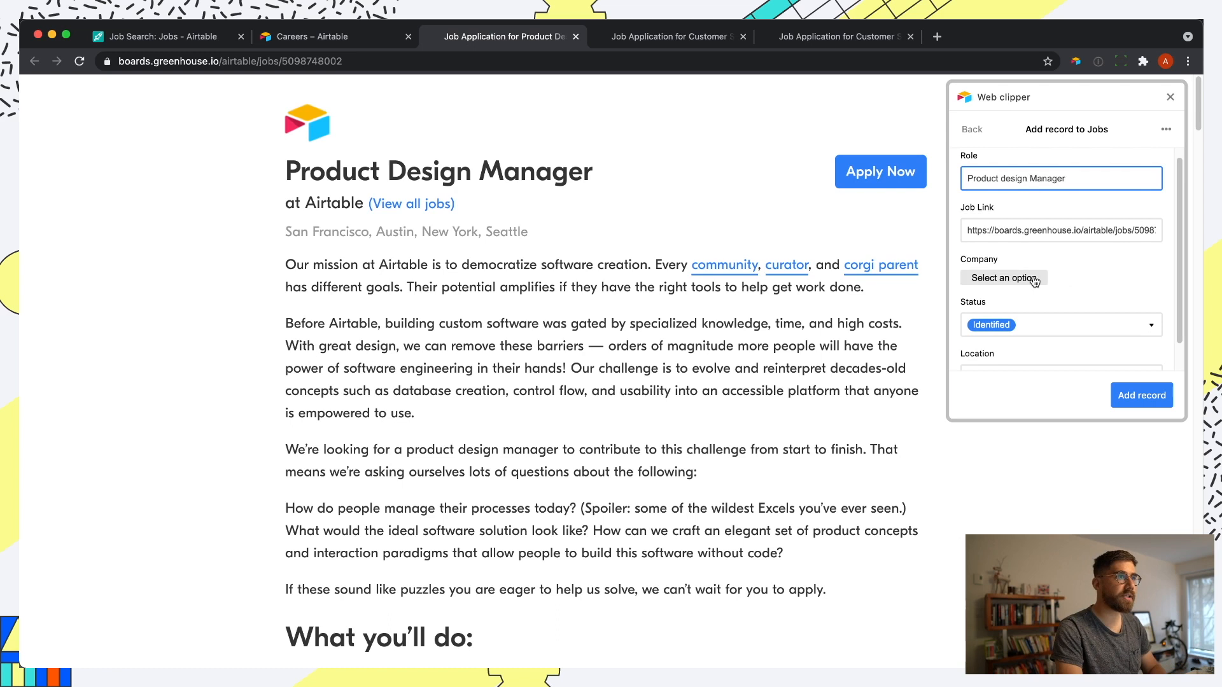
{"action": "left_click", "coordinate": [1004, 277]}
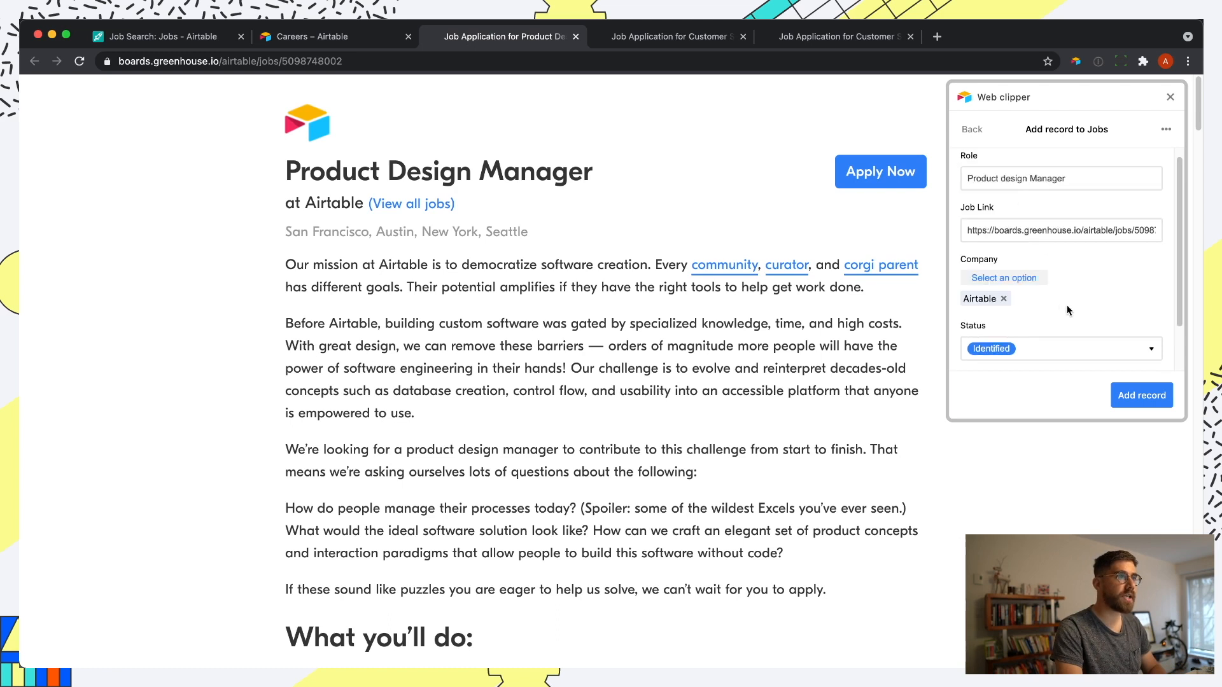
{"action": "scroll", "scroll_direction": "down", "scroll_amount": 3}
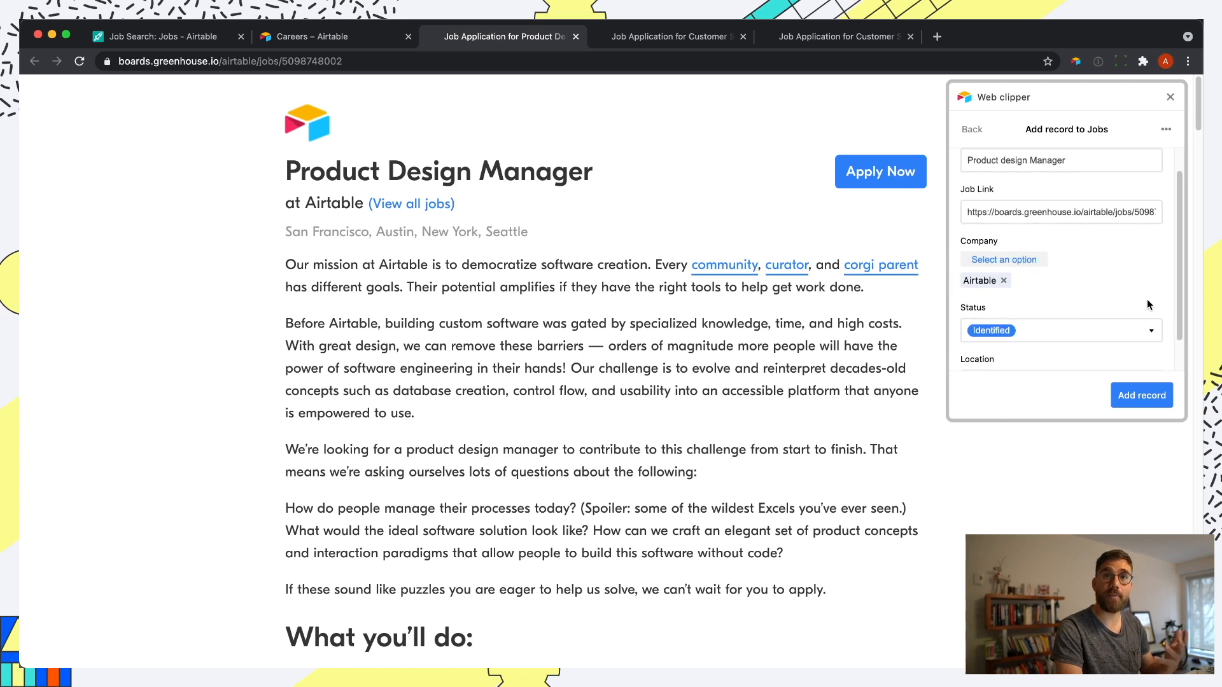
{"action": "scroll", "scroll_direction": "down", "scroll_amount": 3}
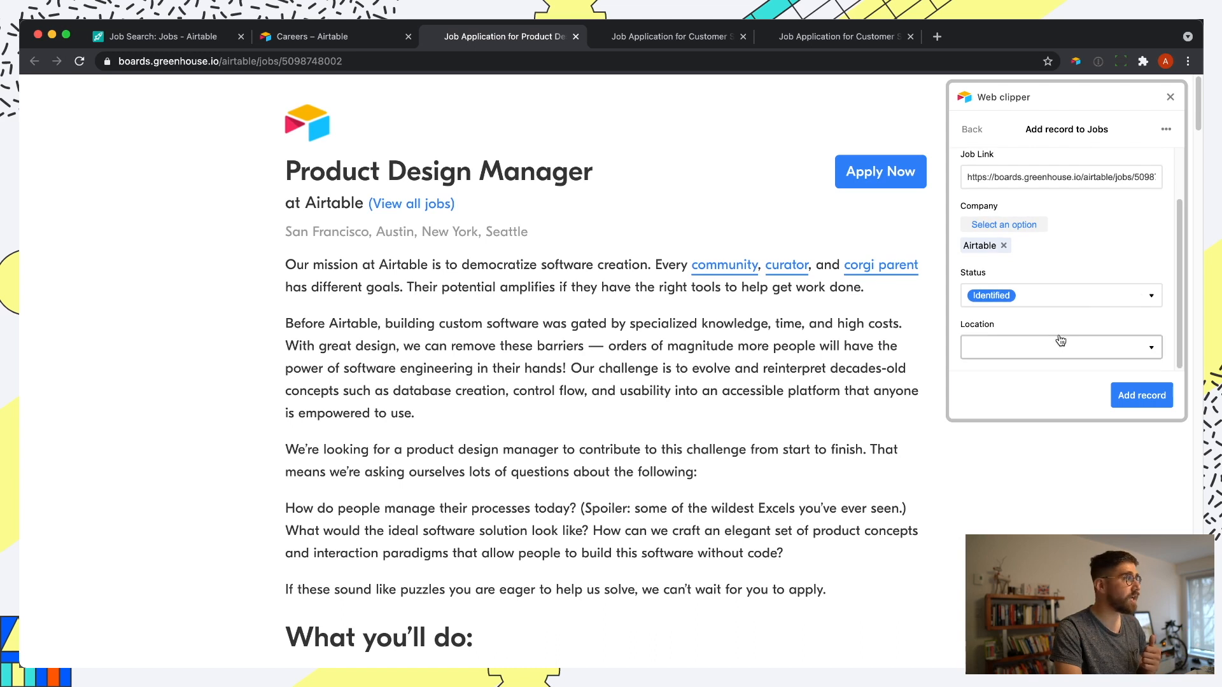
{"action": "left_click", "coordinate": [1060, 347]}
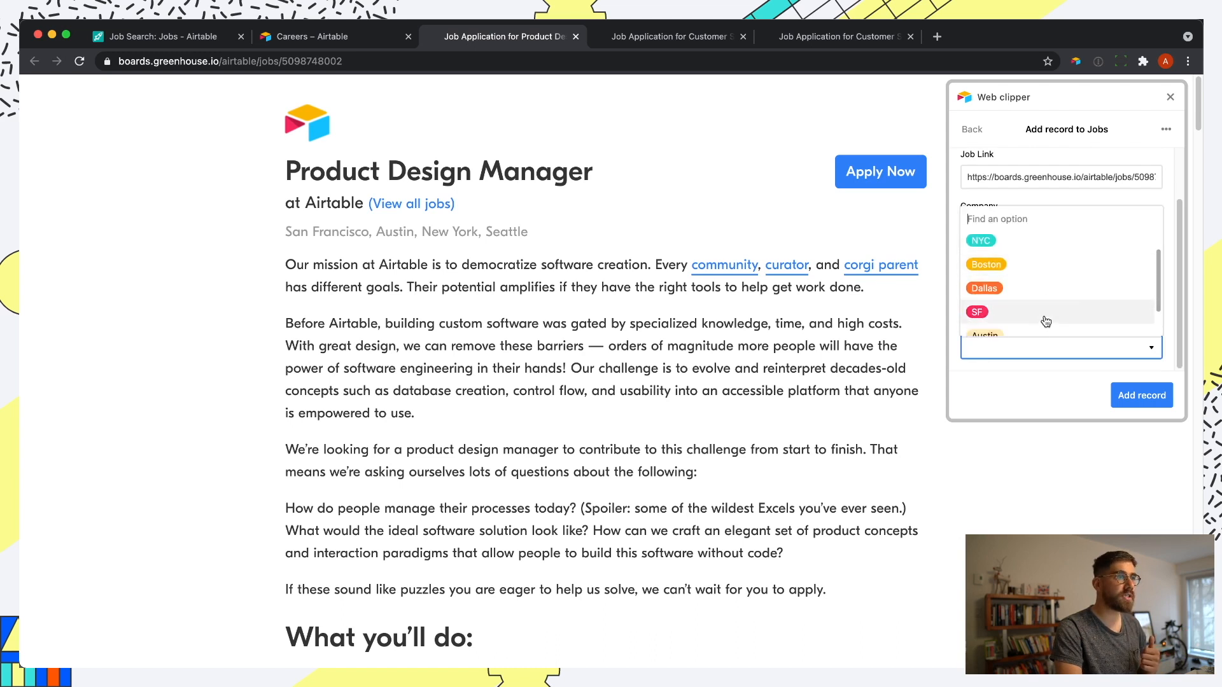
{"action": "left_click", "coordinate": [1140, 395]}
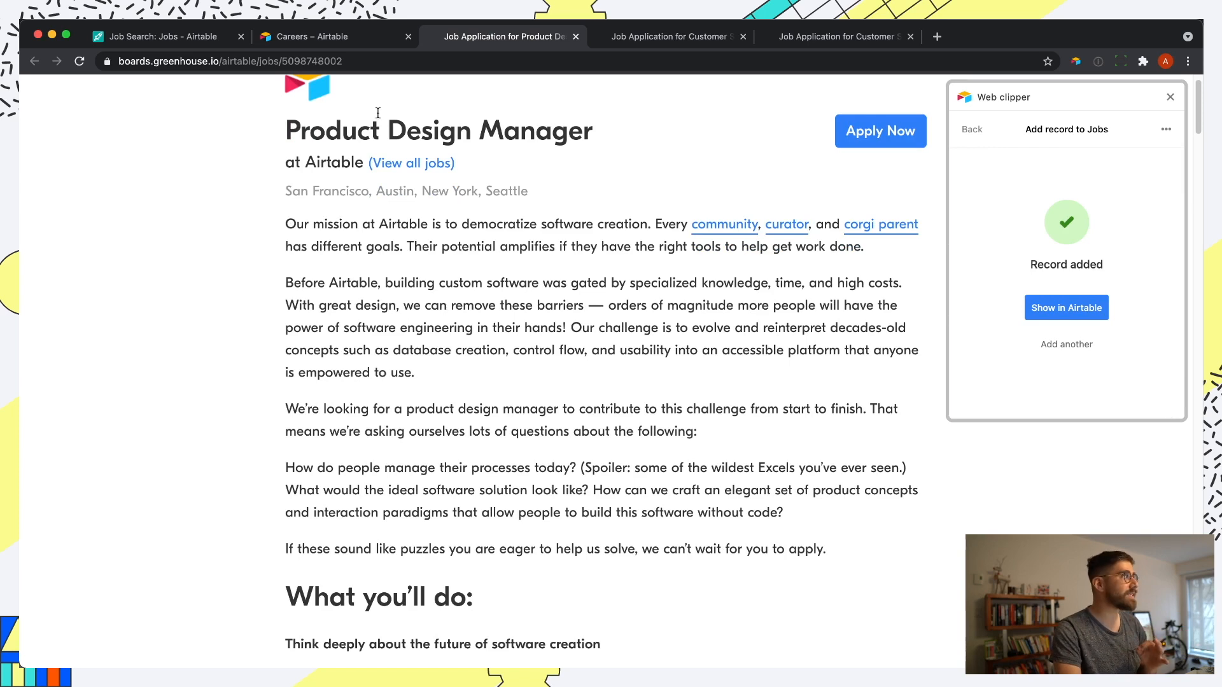
Check that 'Airtable | Product design Manager' appears under Identified, then return to Careers.
{"action": "left_click", "coordinate": [1066, 307]}
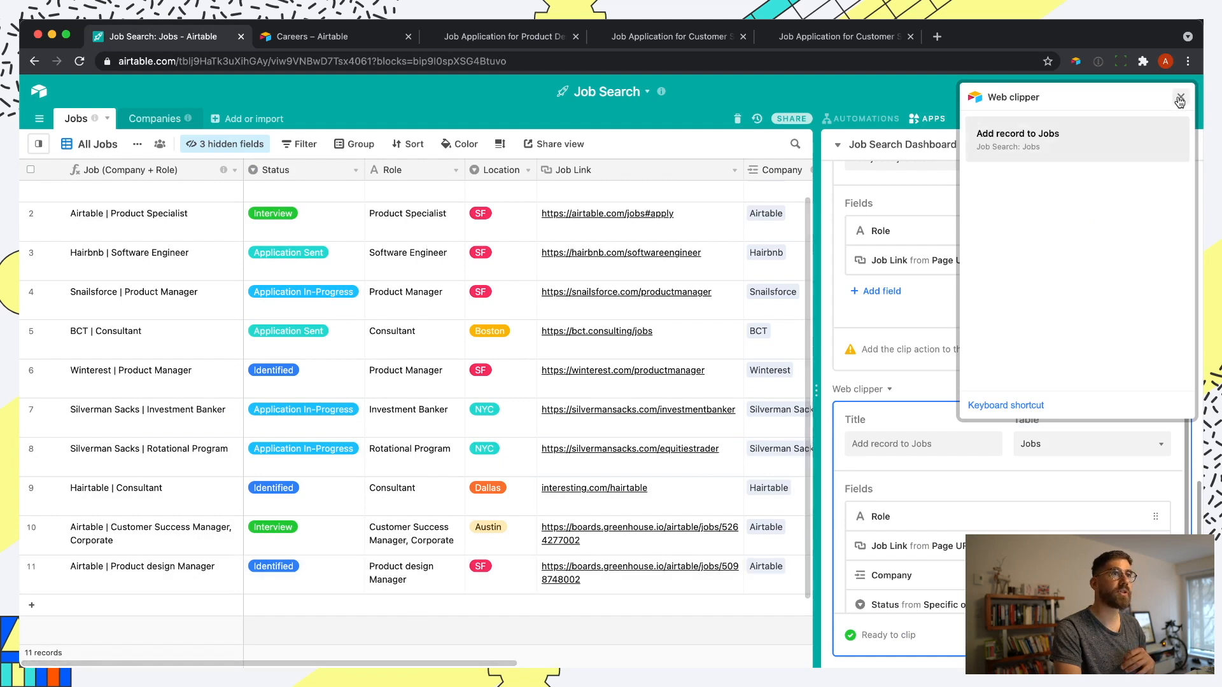
{"action": "left_click", "coordinate": [1180, 100]}
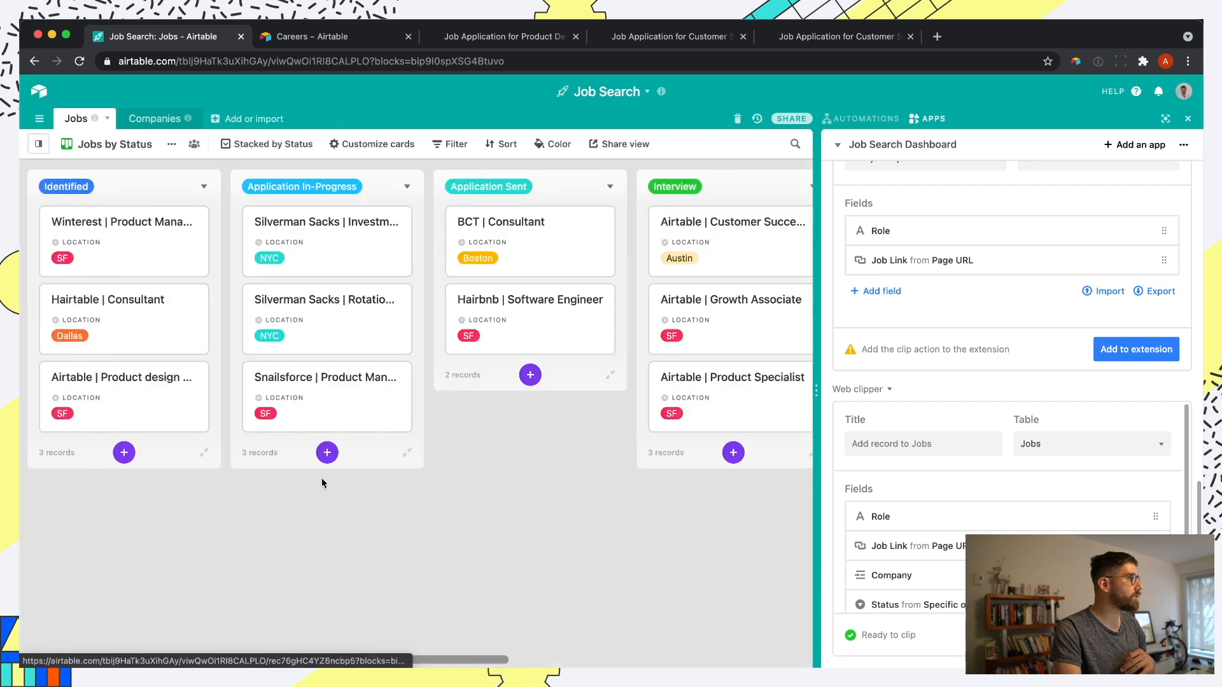
{"action": "mouse_move", "coordinate": [140, 386]}
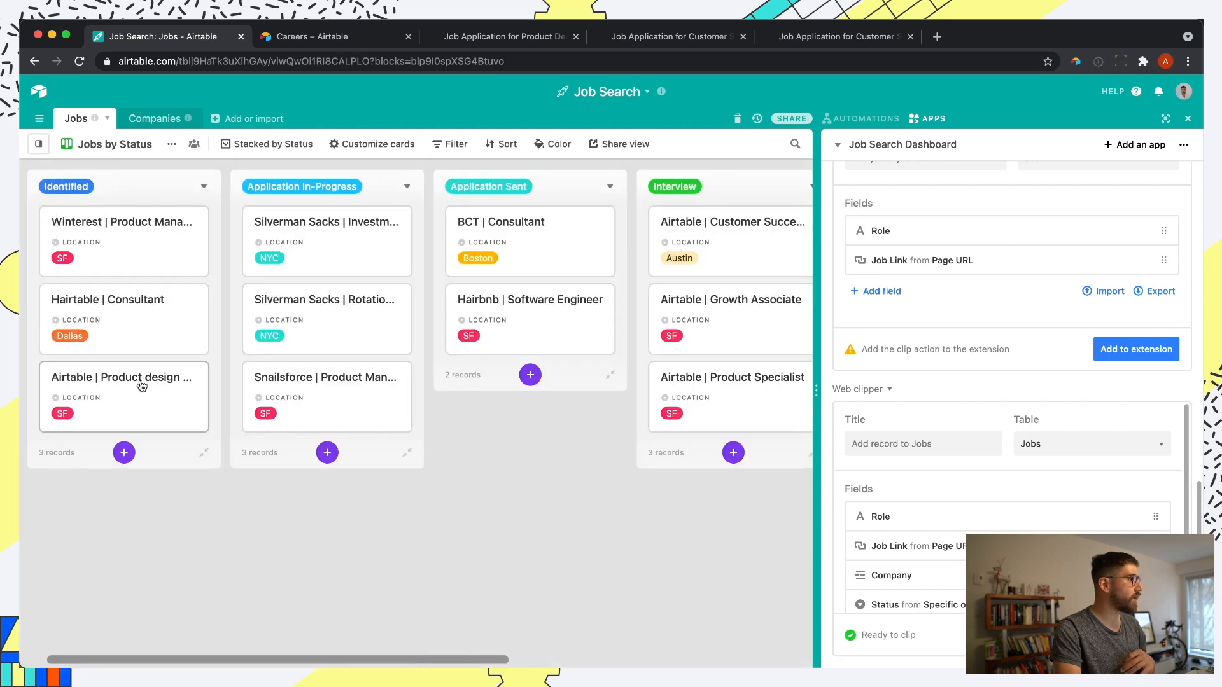
{"action": "mouse_move", "coordinate": [140, 382]}
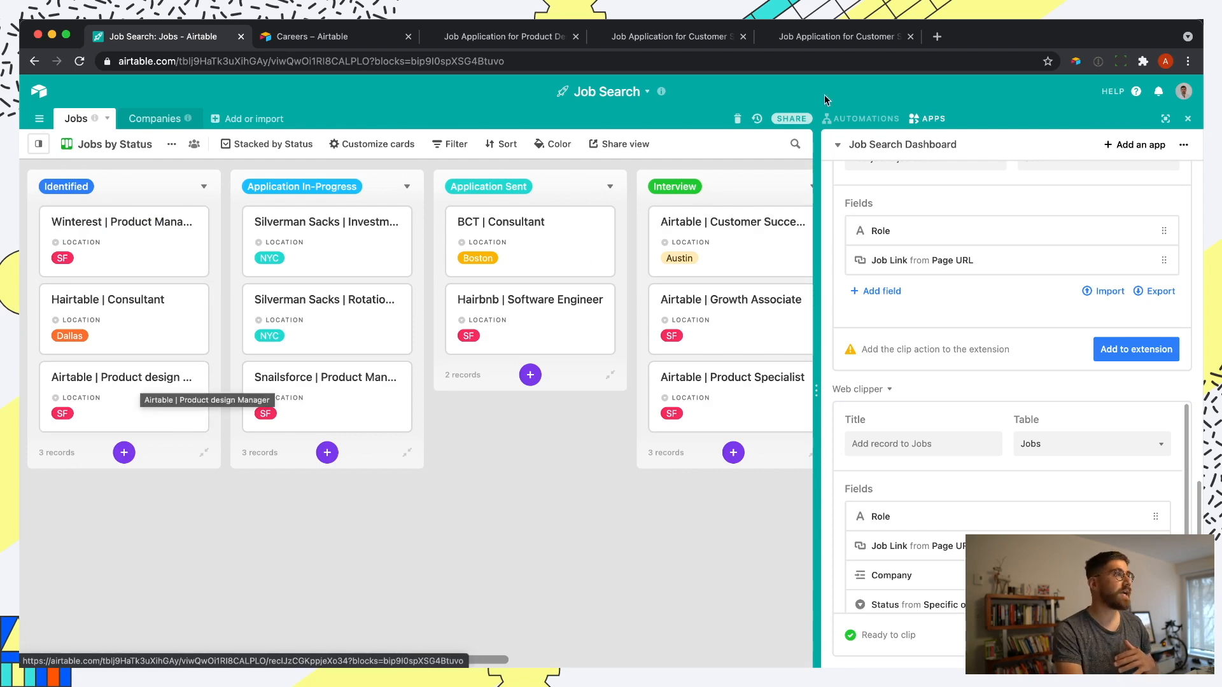
{"action": "mouse_move", "coordinate": [319, 36]}
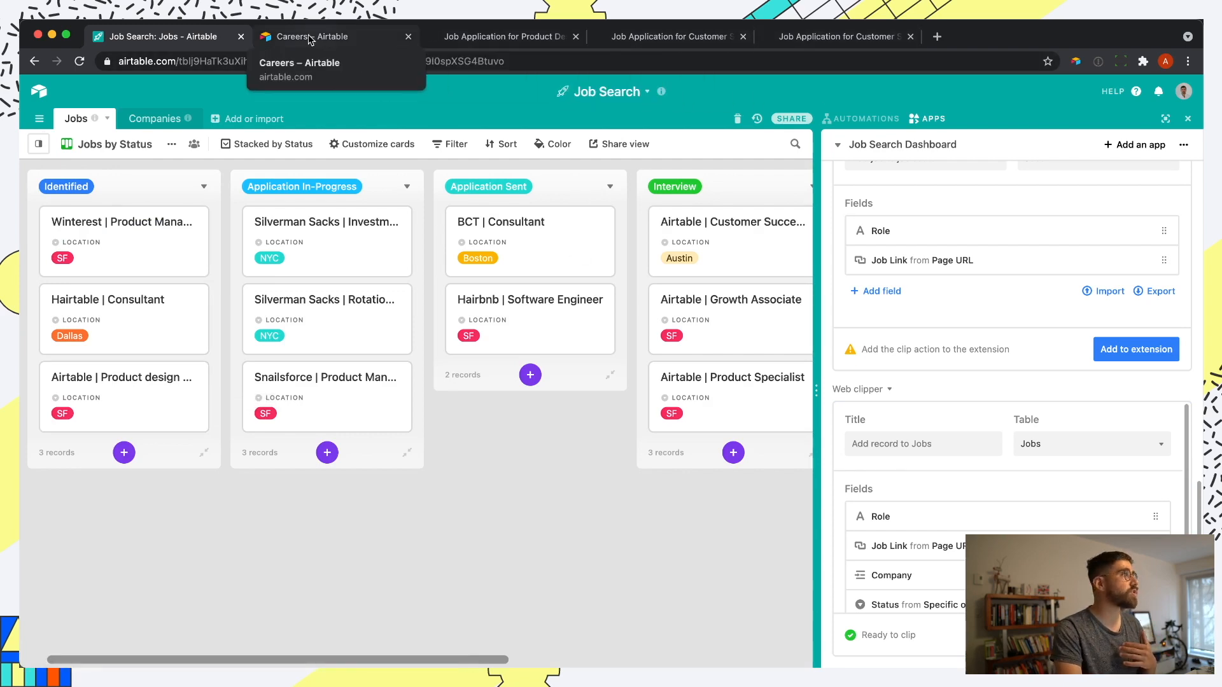
{"action": "left_click", "coordinate": [319, 36]}
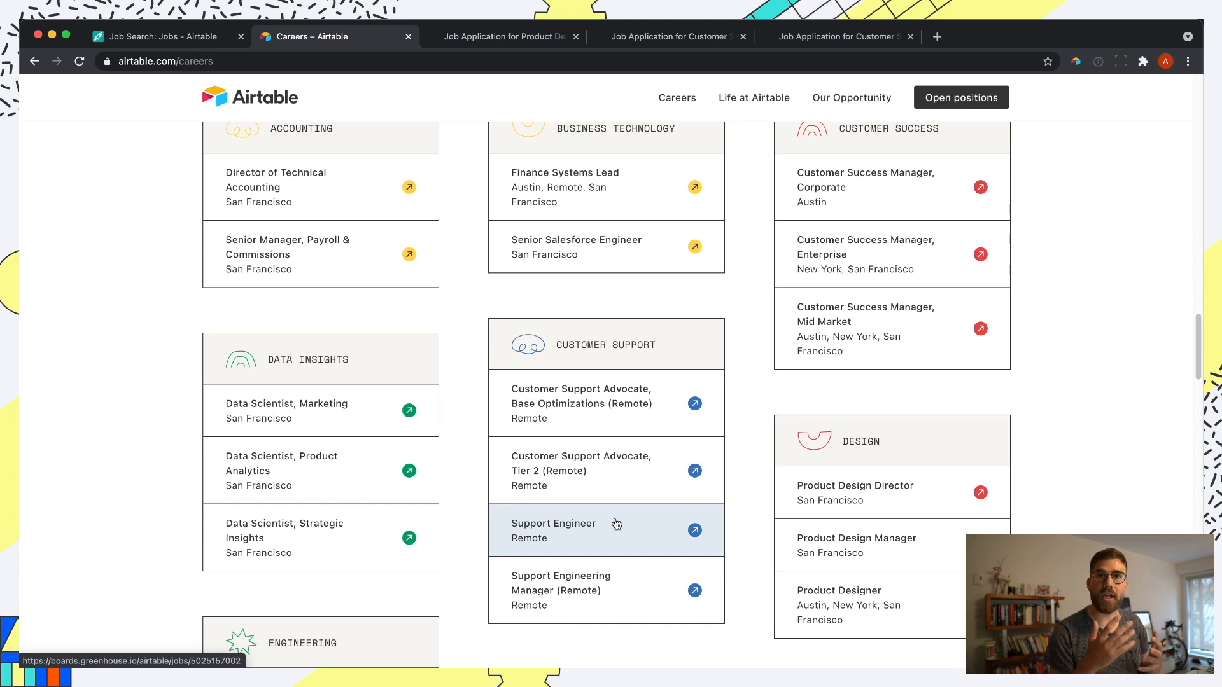
Close the Careers – Airtable tab.
{"action": "left_click", "coordinate": [160, 35]}
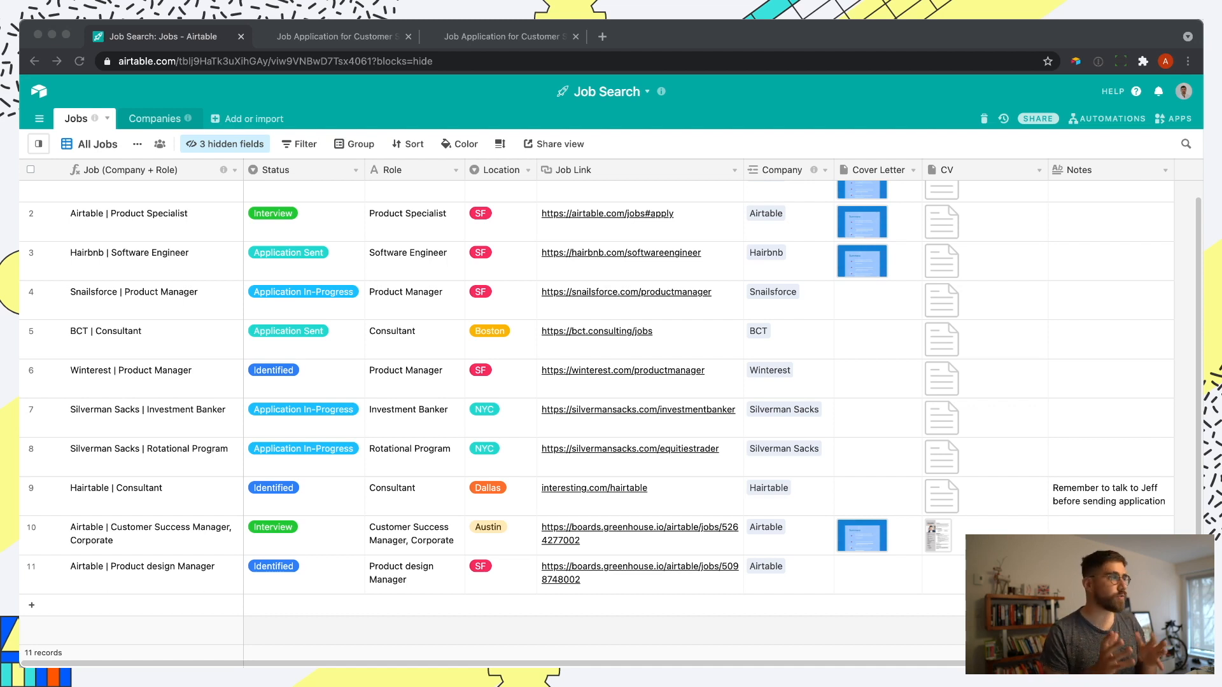
{"action": "mouse_move", "coordinate": [229, 256]}
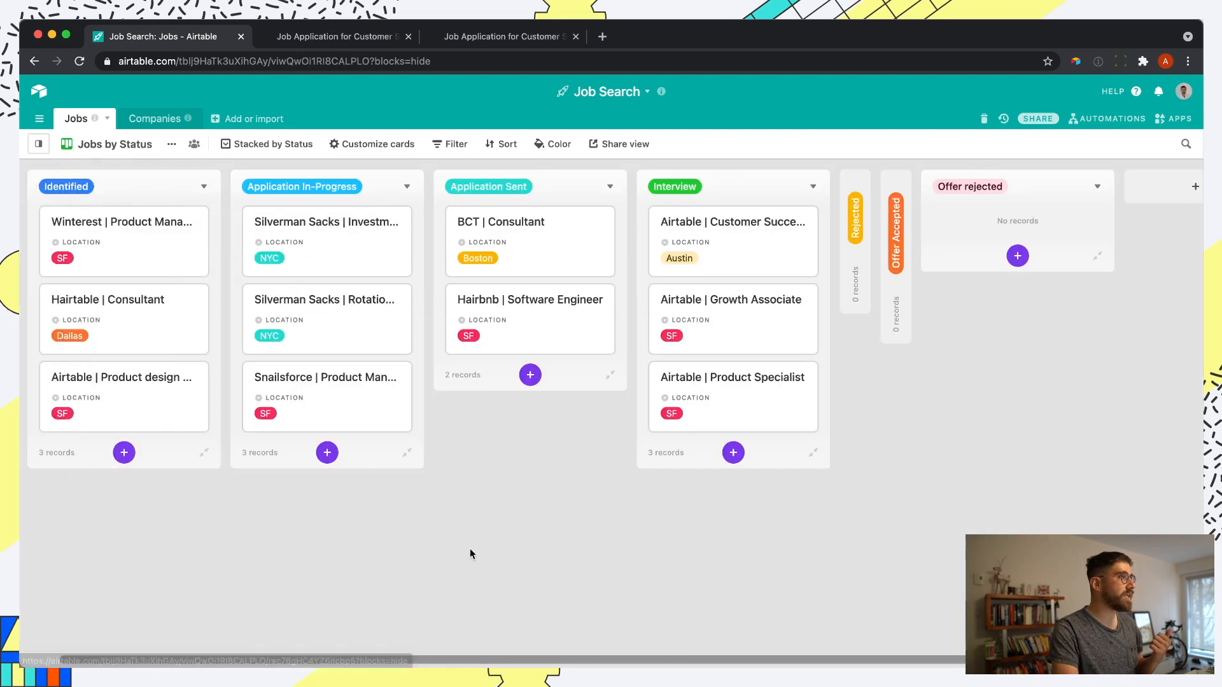
{"action": "mouse_move", "coordinate": [323, 169]}
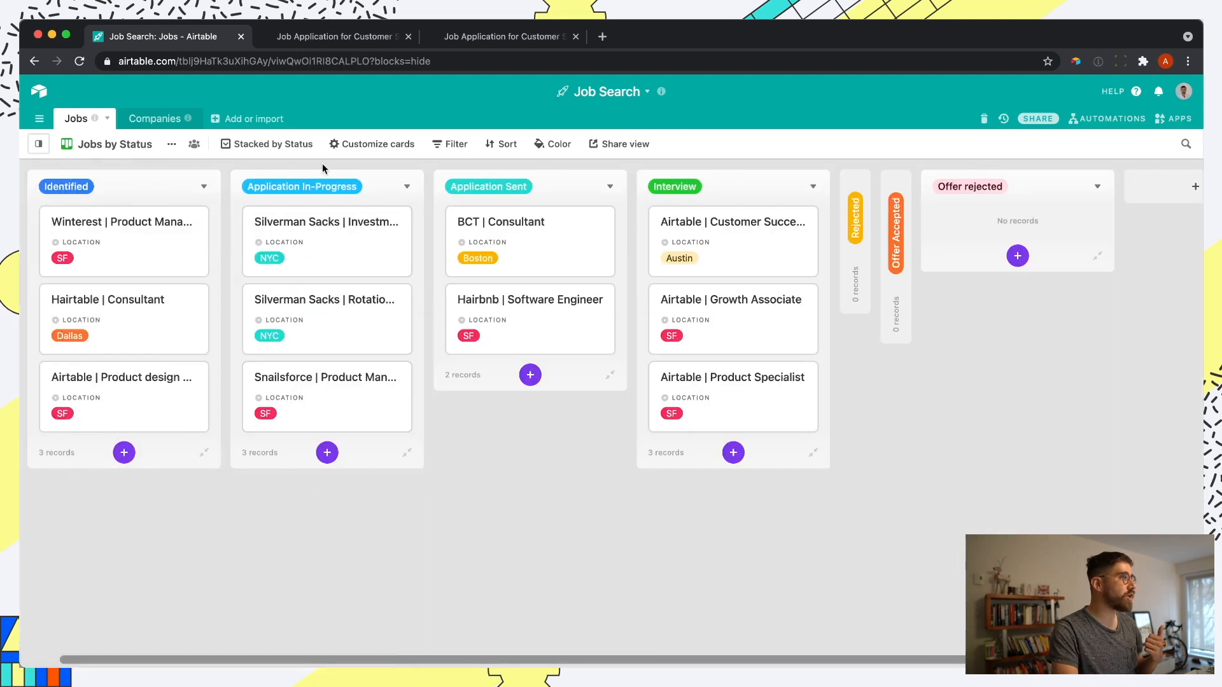
{"action": "mouse_move", "coordinate": [444, 535]}
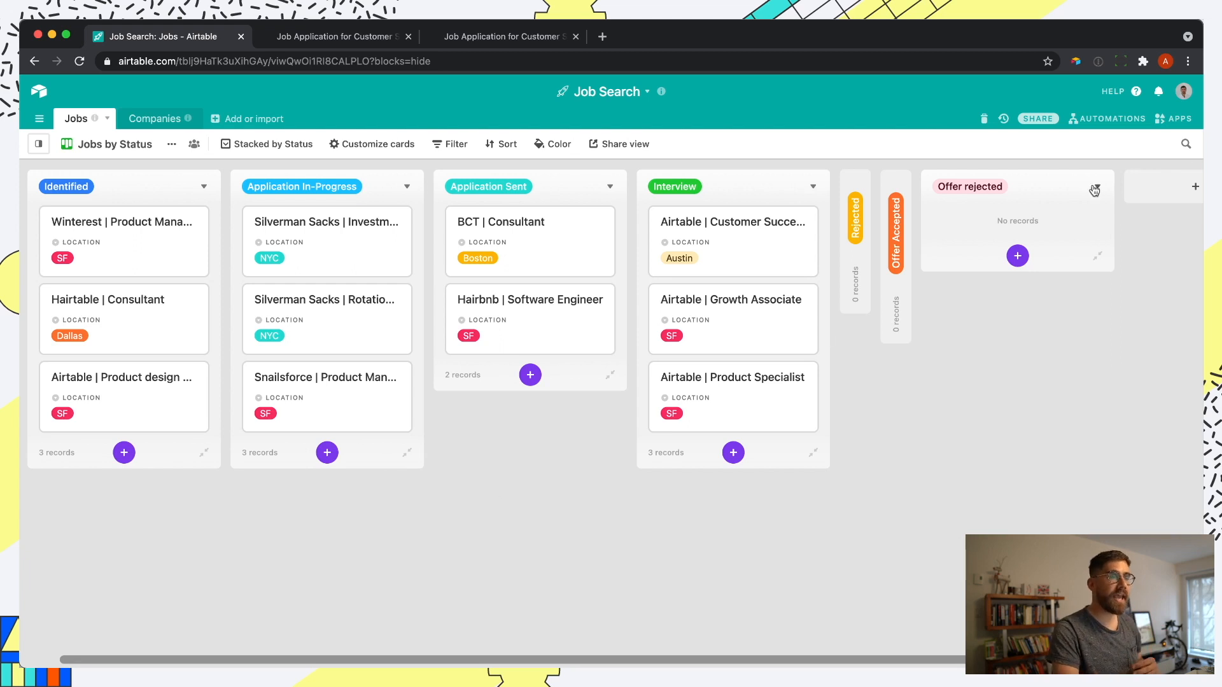
{"action": "mouse_move", "coordinate": [1112, 118]}
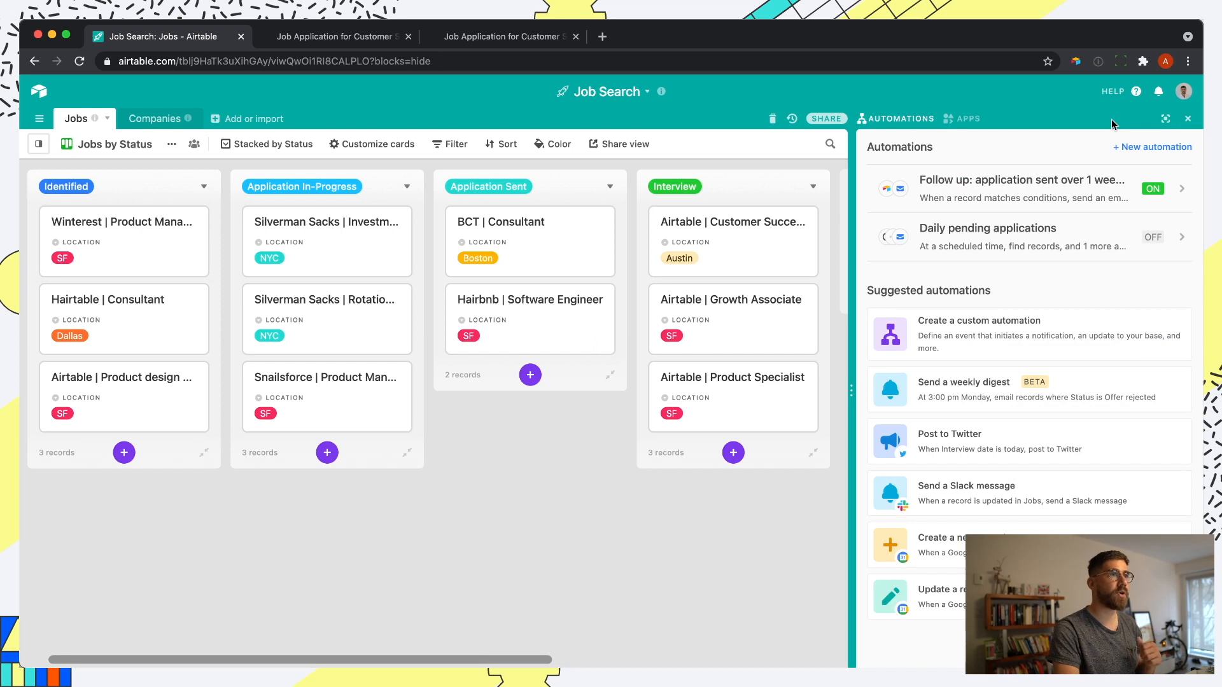
{"action": "mouse_move", "coordinate": [1137, 148]}
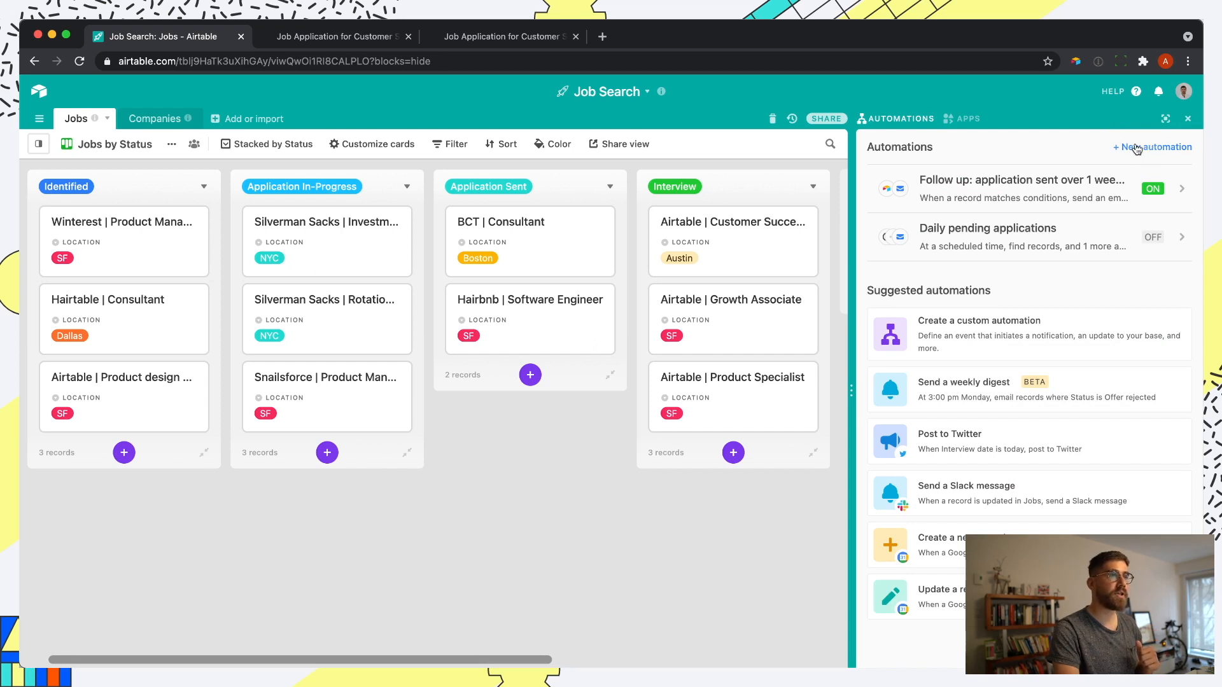
Create automation 'Daily email application' triggered at a scheduled time on chosen weekdays.
{"action": "left_click", "coordinate": [1152, 146]}
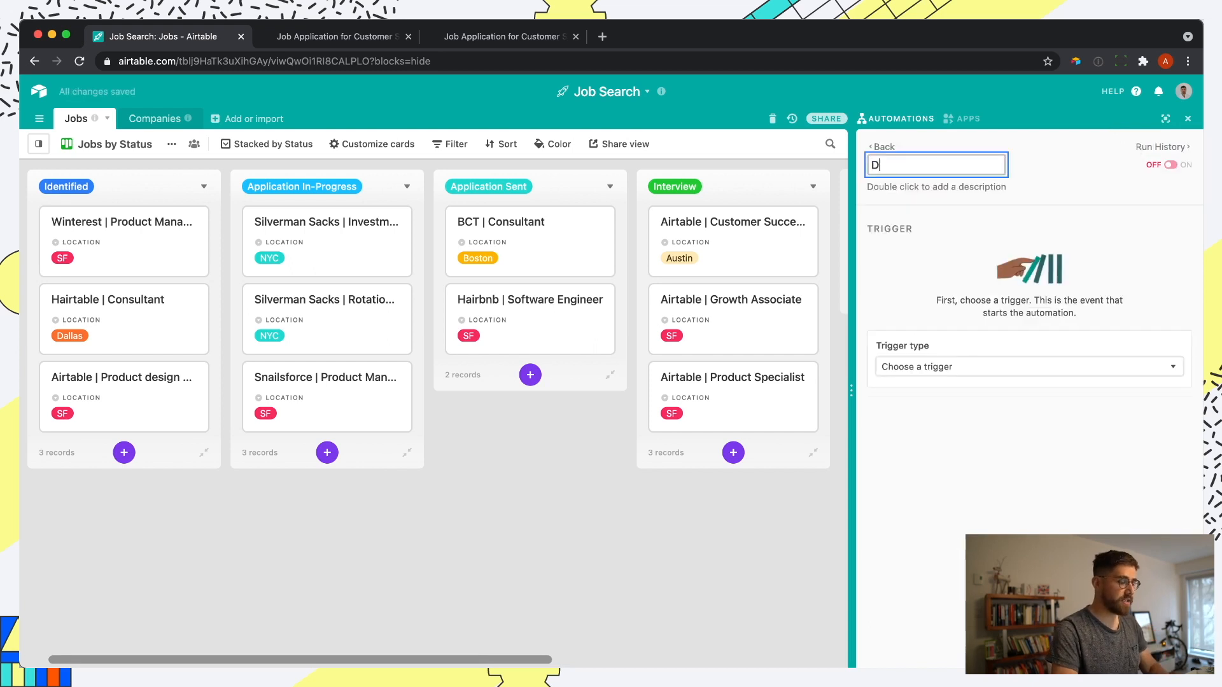
{"action": "type", "text": "aily email application"}
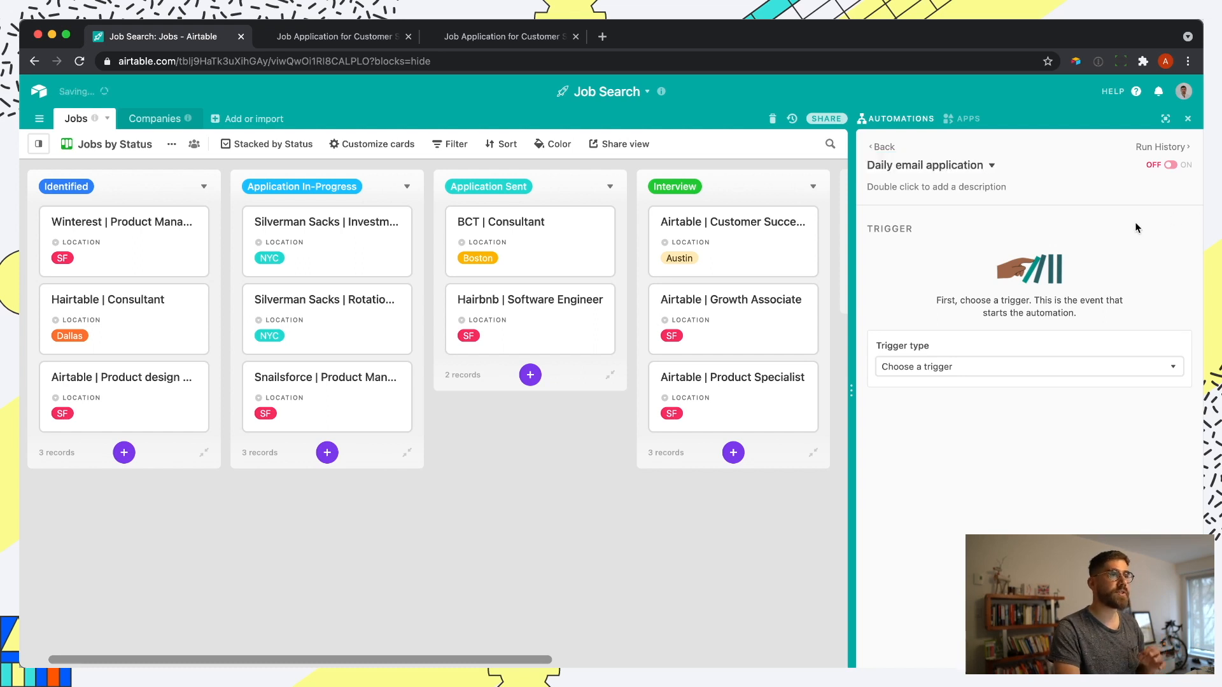
{"action": "left_click", "coordinate": [1027, 366]}
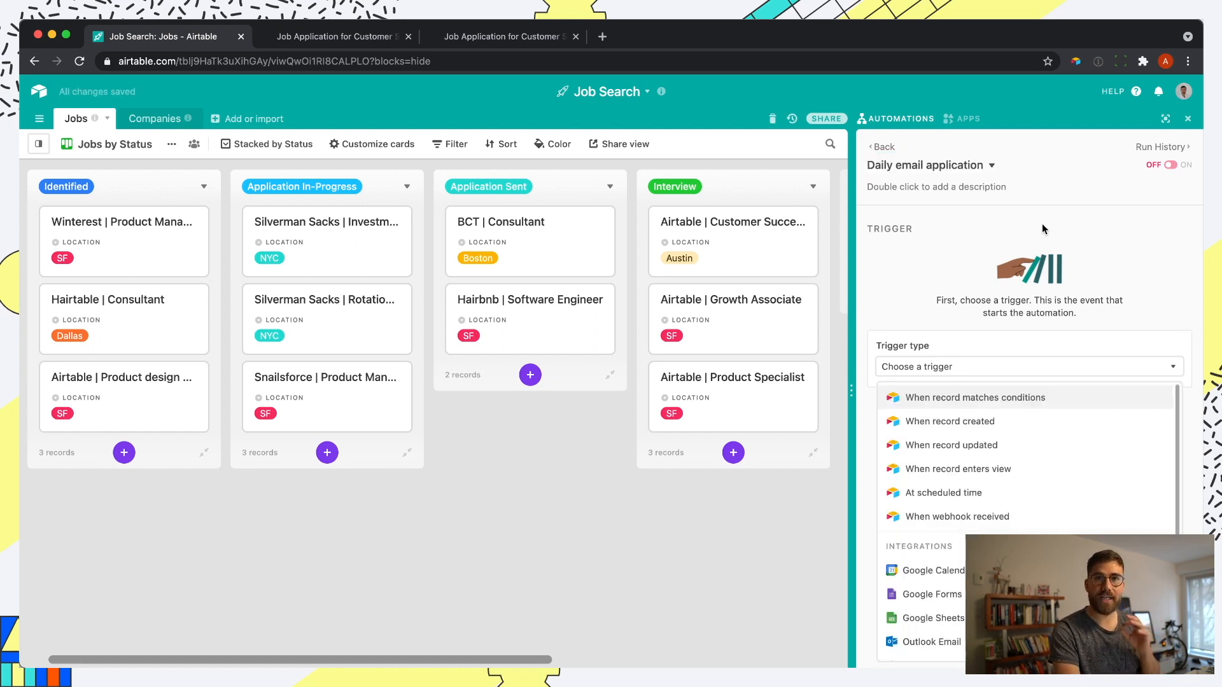
{"action": "mouse_move", "coordinate": [348, 240]}
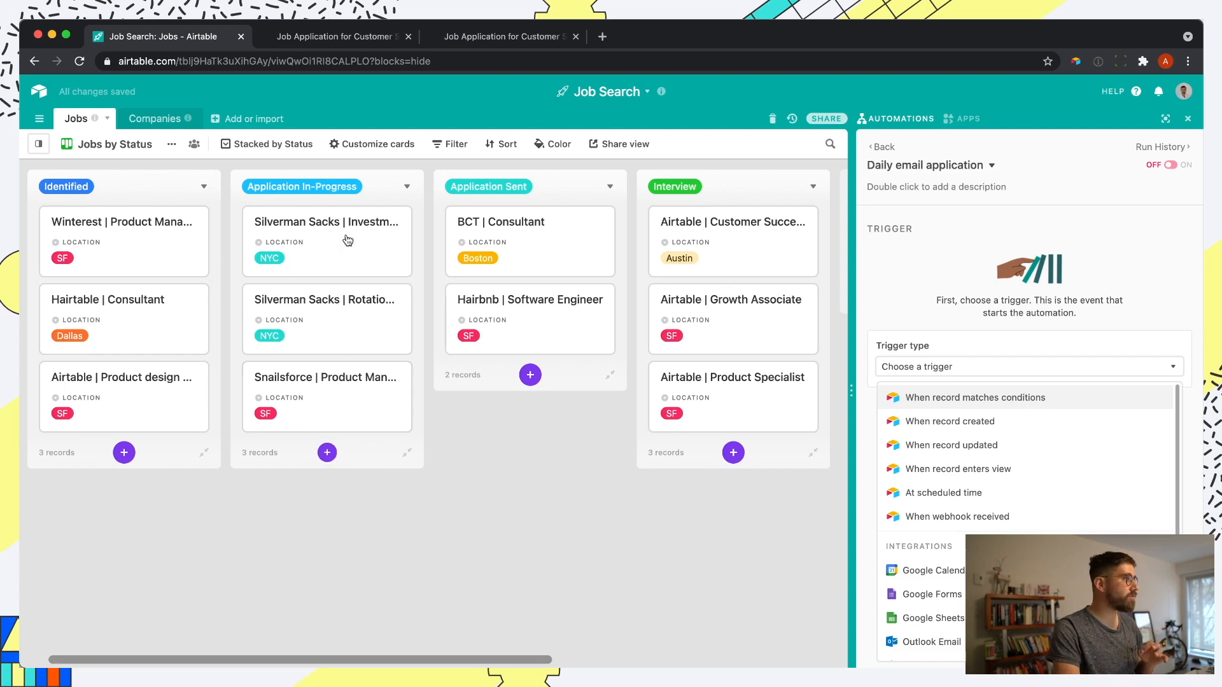
{"action": "mouse_move", "coordinate": [1125, 386]}
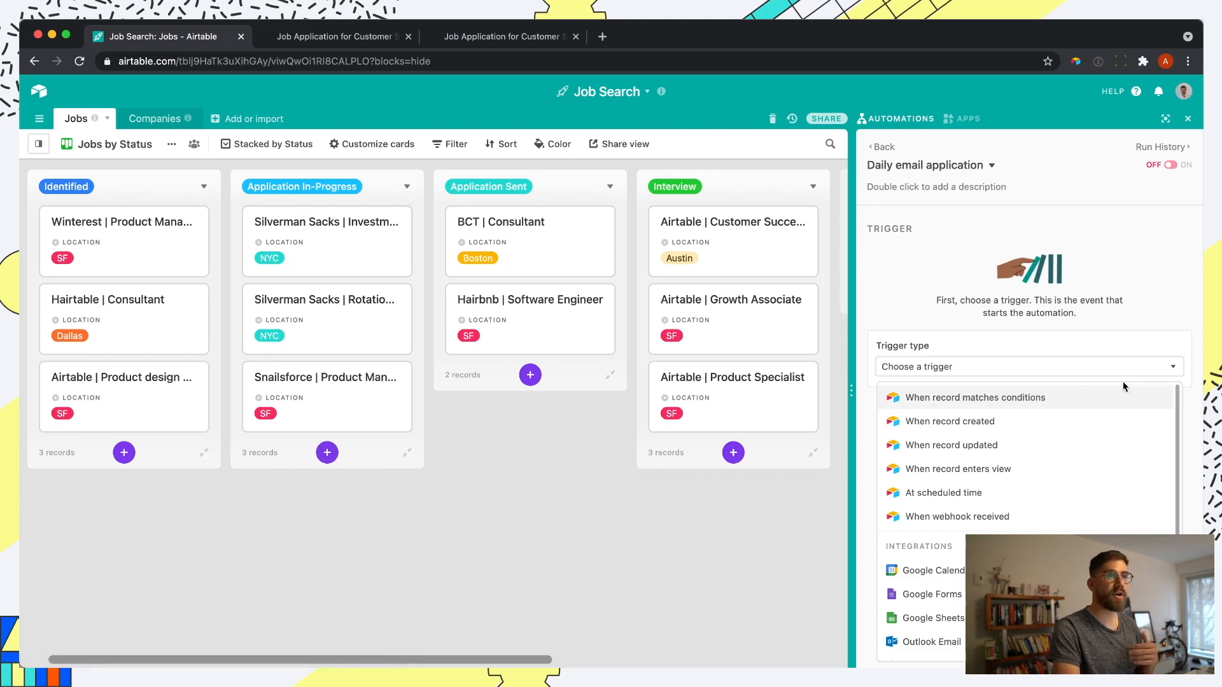
{"action": "mouse_move", "coordinate": [1052, 302]}
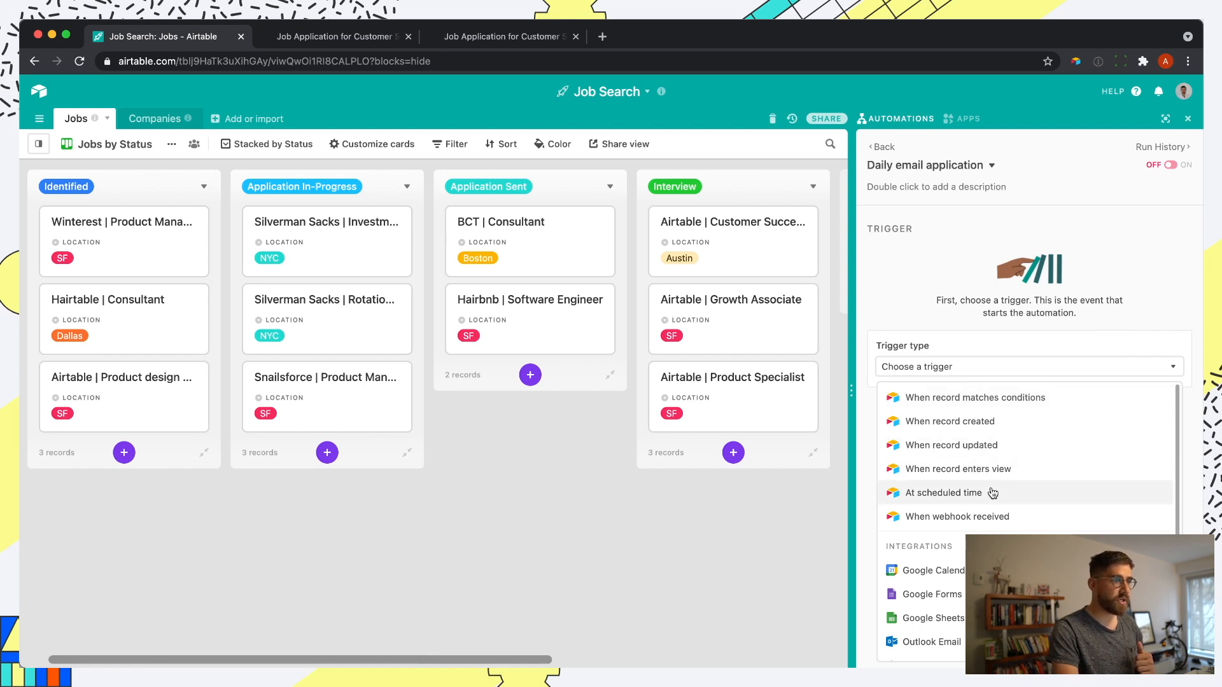
{"action": "left_click", "coordinate": [941, 493]}
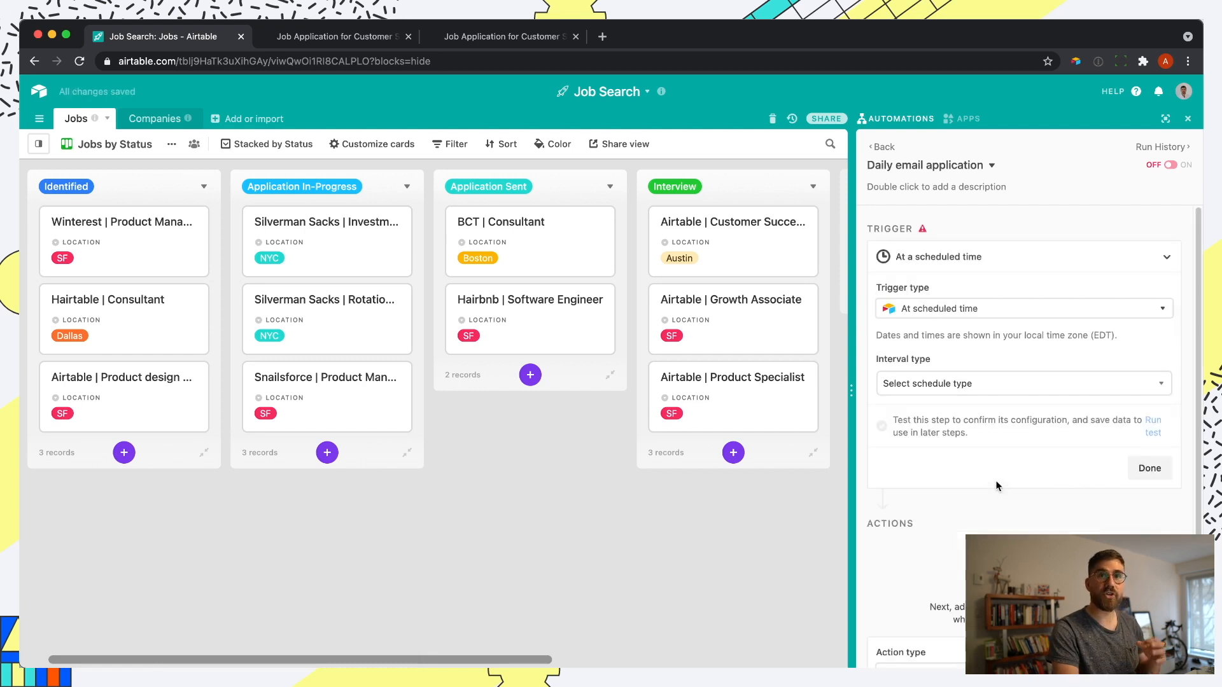
{"action": "left_click", "coordinate": [1022, 382]}
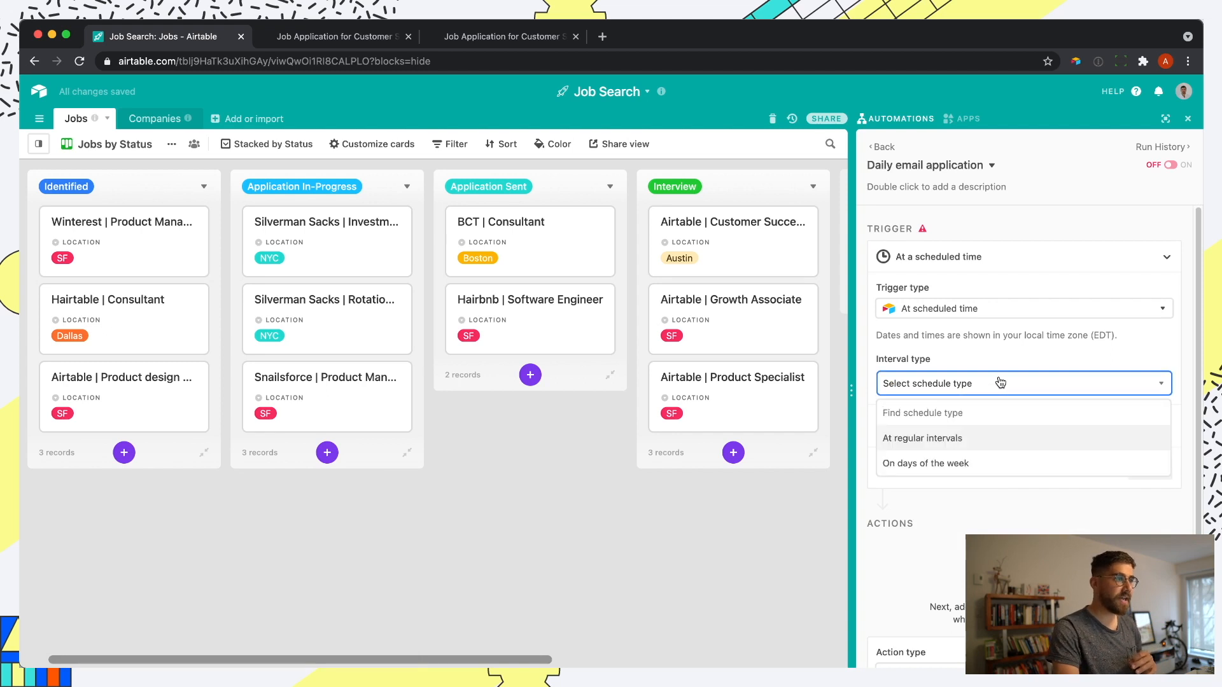
{"action": "left_click", "coordinate": [925, 462]}
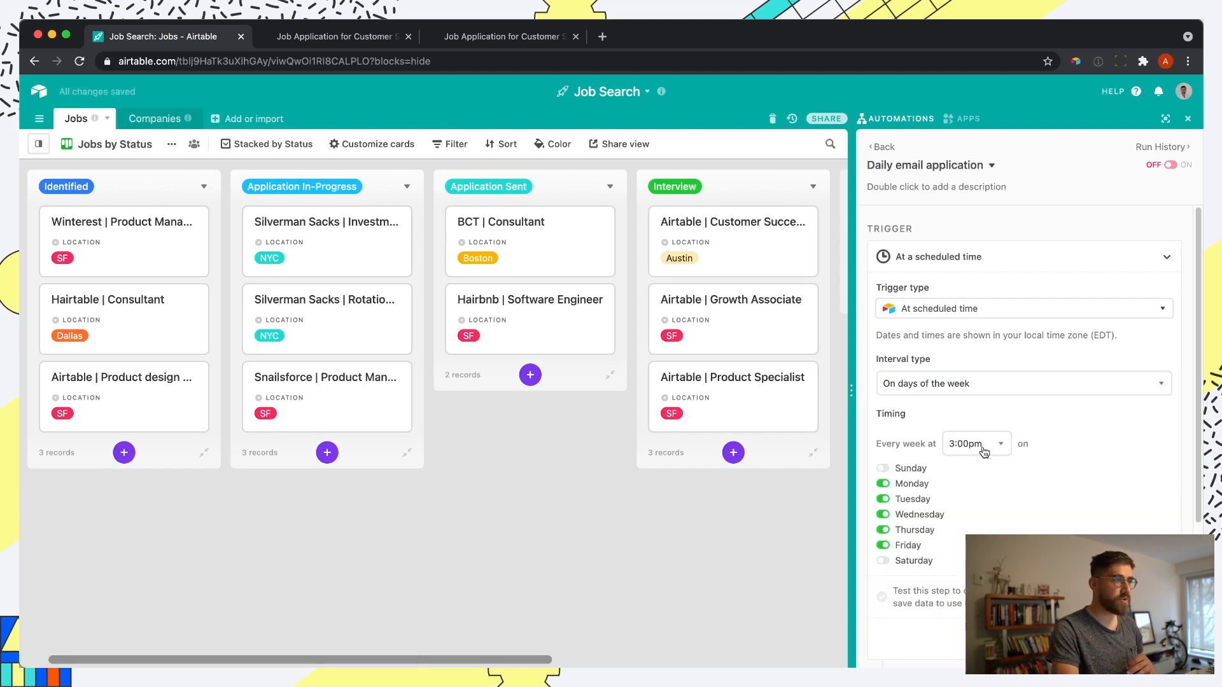
{"action": "left_click", "coordinate": [972, 444]}
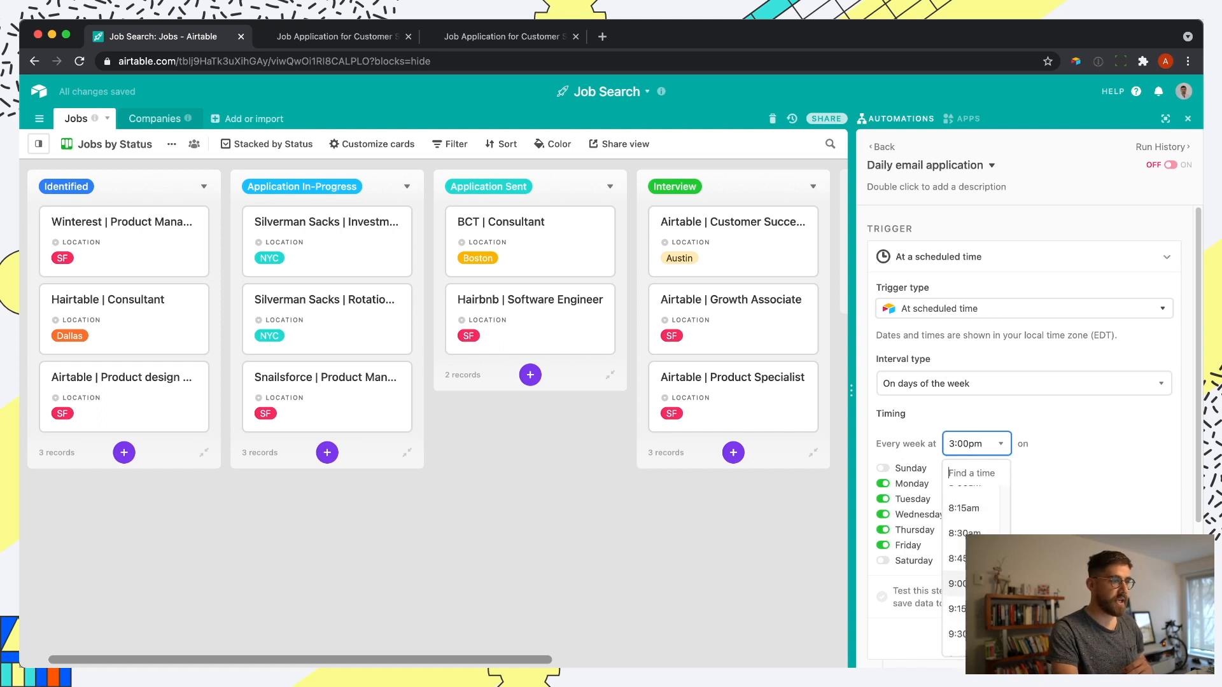
{"action": "left_click", "coordinate": [1167, 256]}
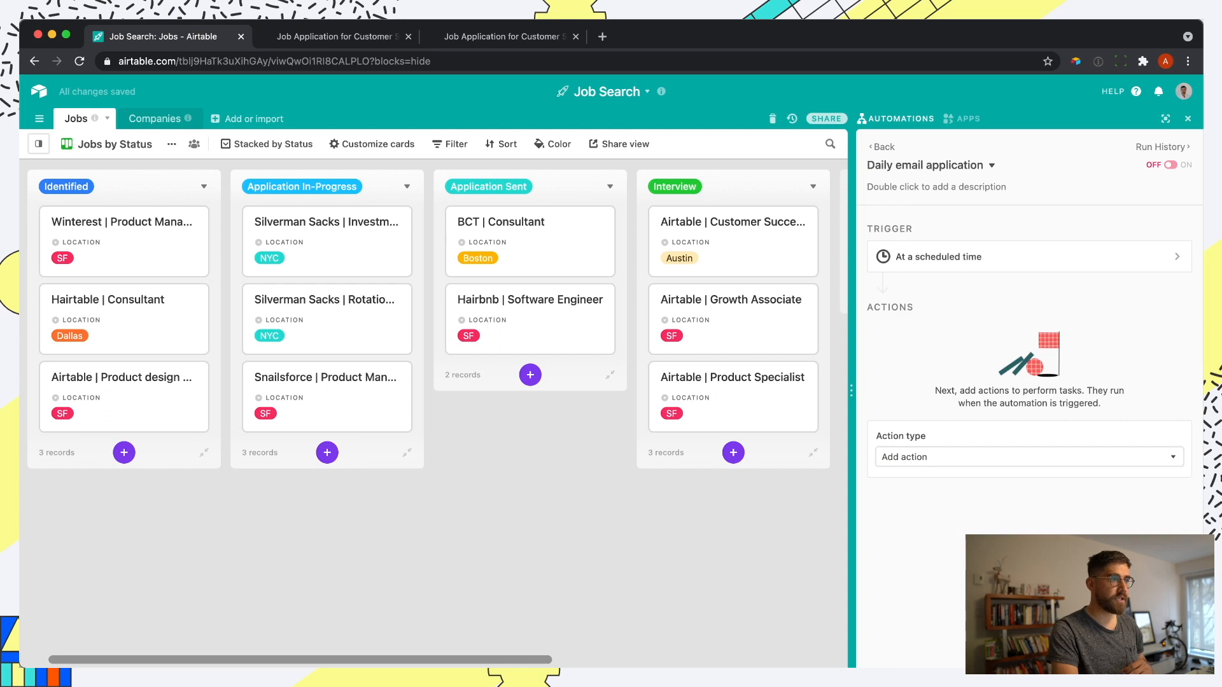
{"action": "mouse_move", "coordinate": [340, 143]}
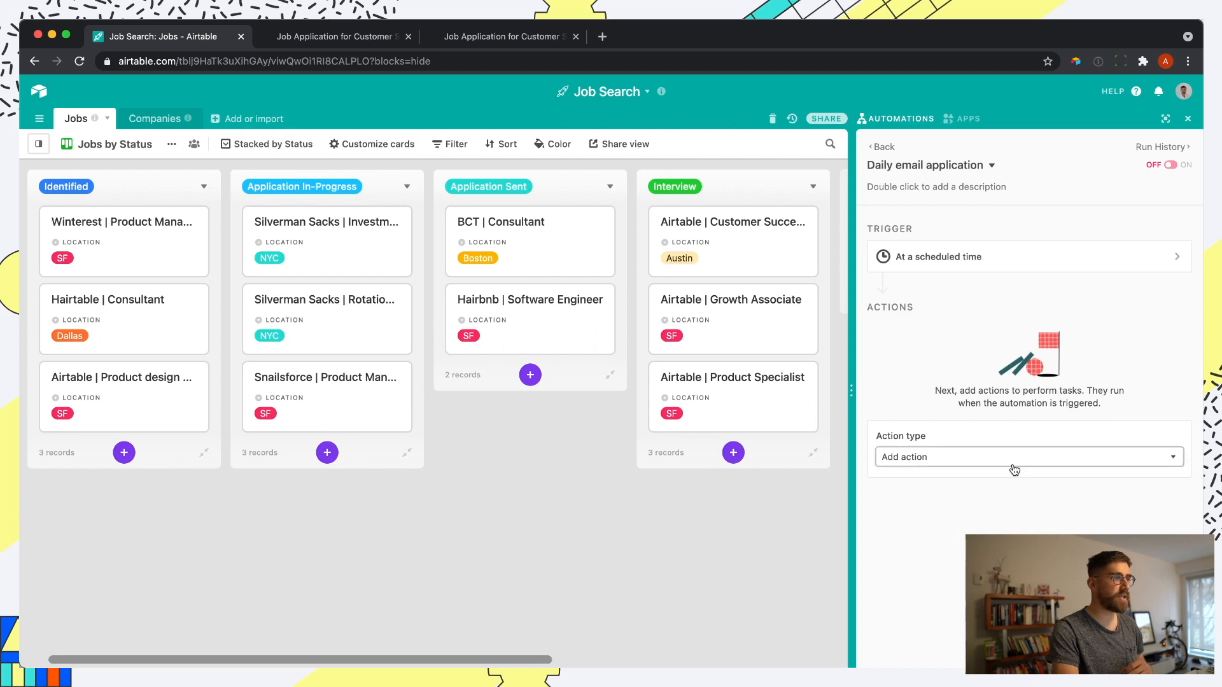
Add a Find records action on Jobs where Status is Application In-Progress.
{"action": "left_click", "coordinate": [1014, 457]}
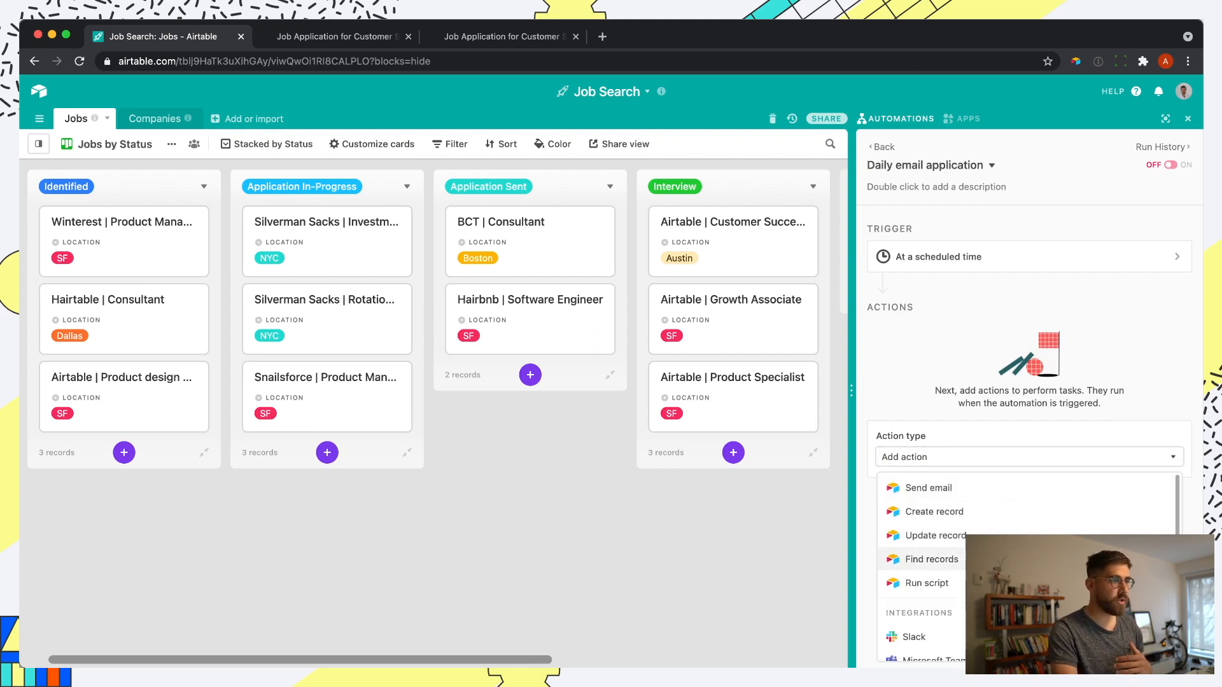
{"action": "left_click", "coordinate": [931, 558]}
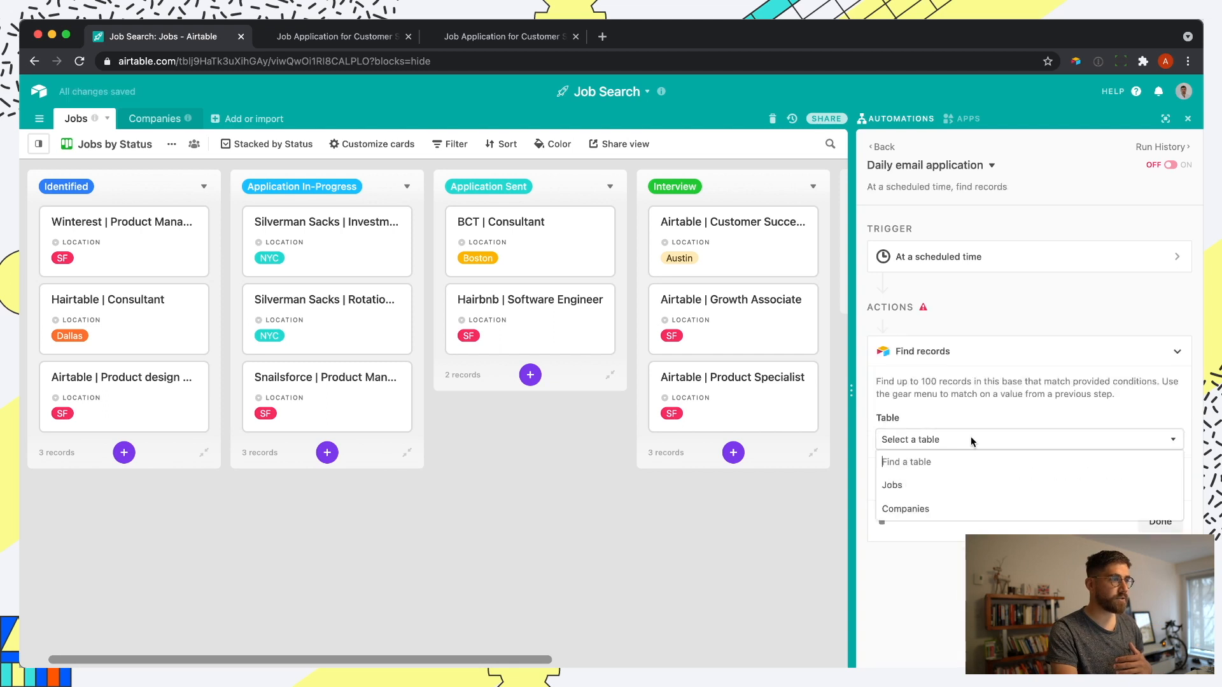
{"action": "left_click", "coordinate": [891, 485]}
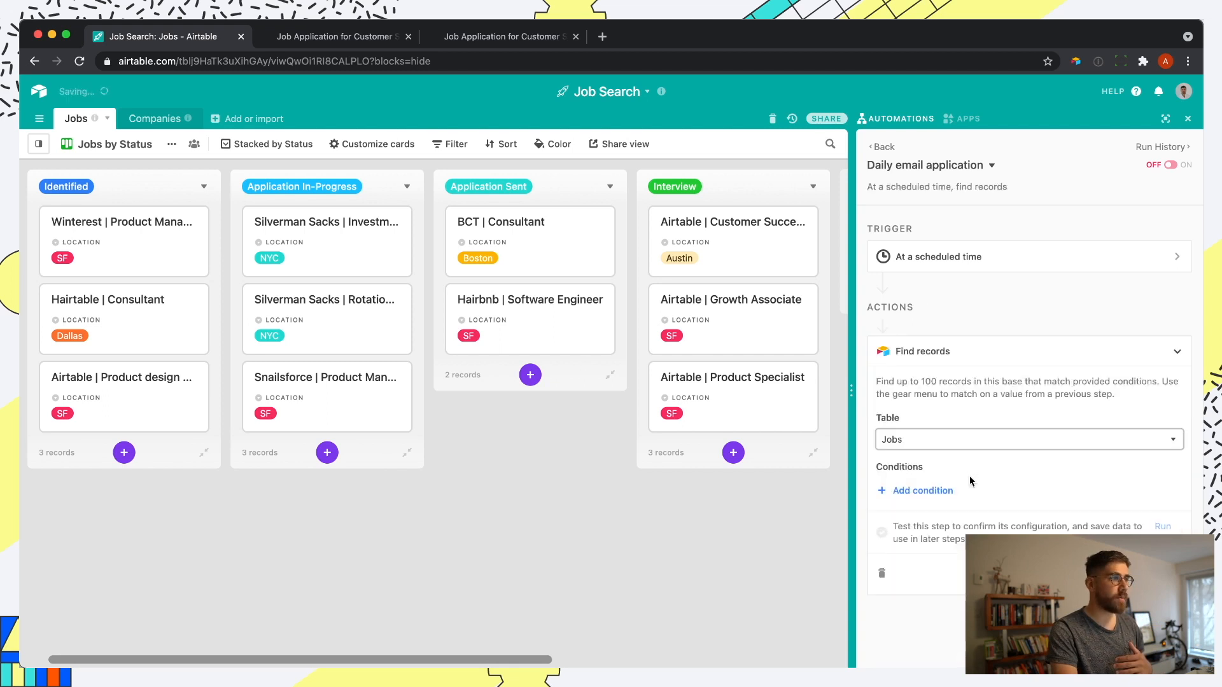
{"action": "left_click", "coordinate": [921, 490]}
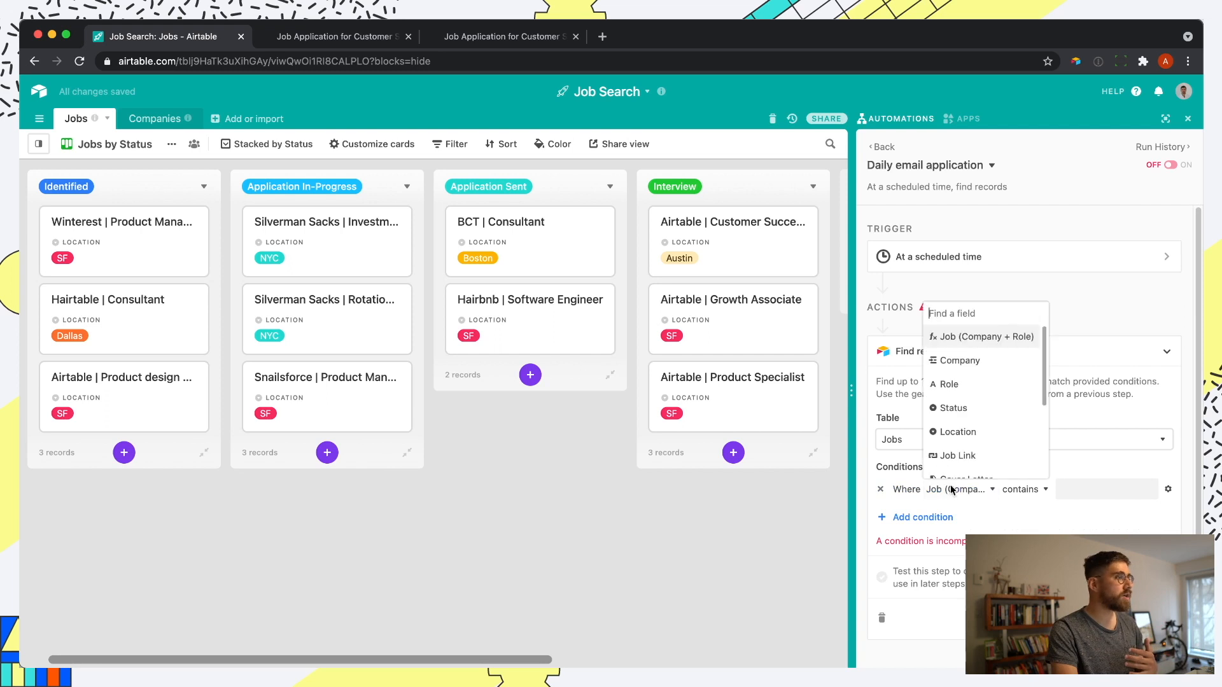
{"action": "left_click", "coordinate": [952, 408]}
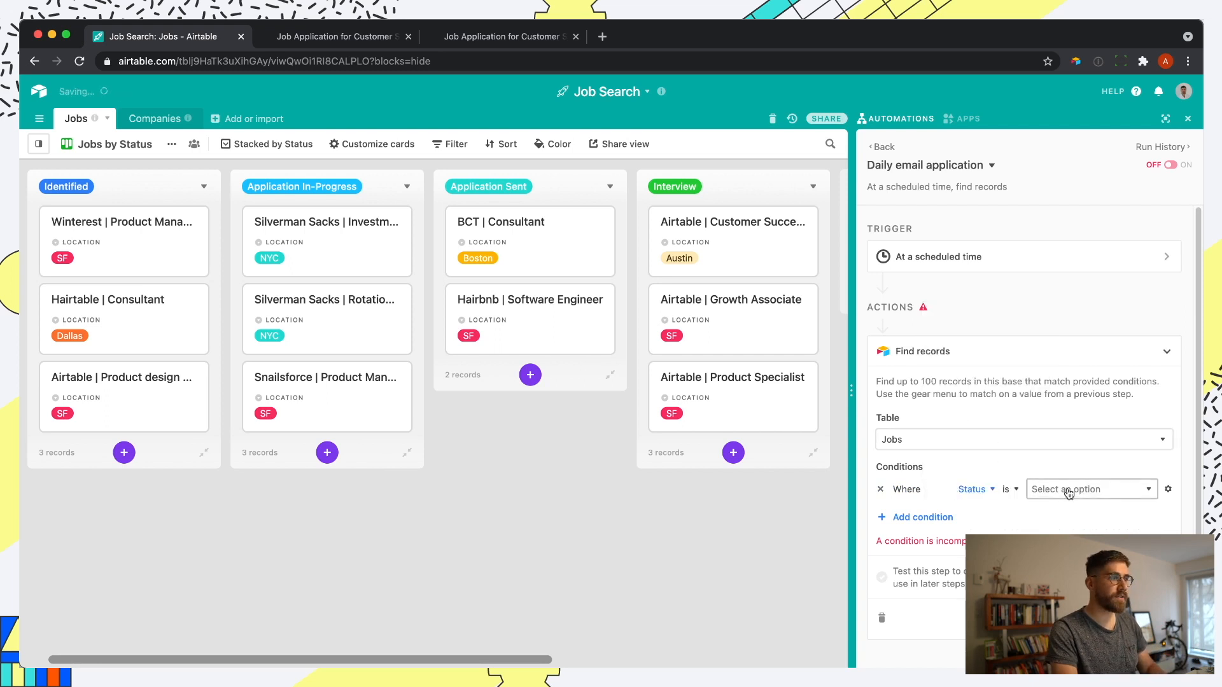
{"action": "left_click", "coordinate": [1088, 488]}
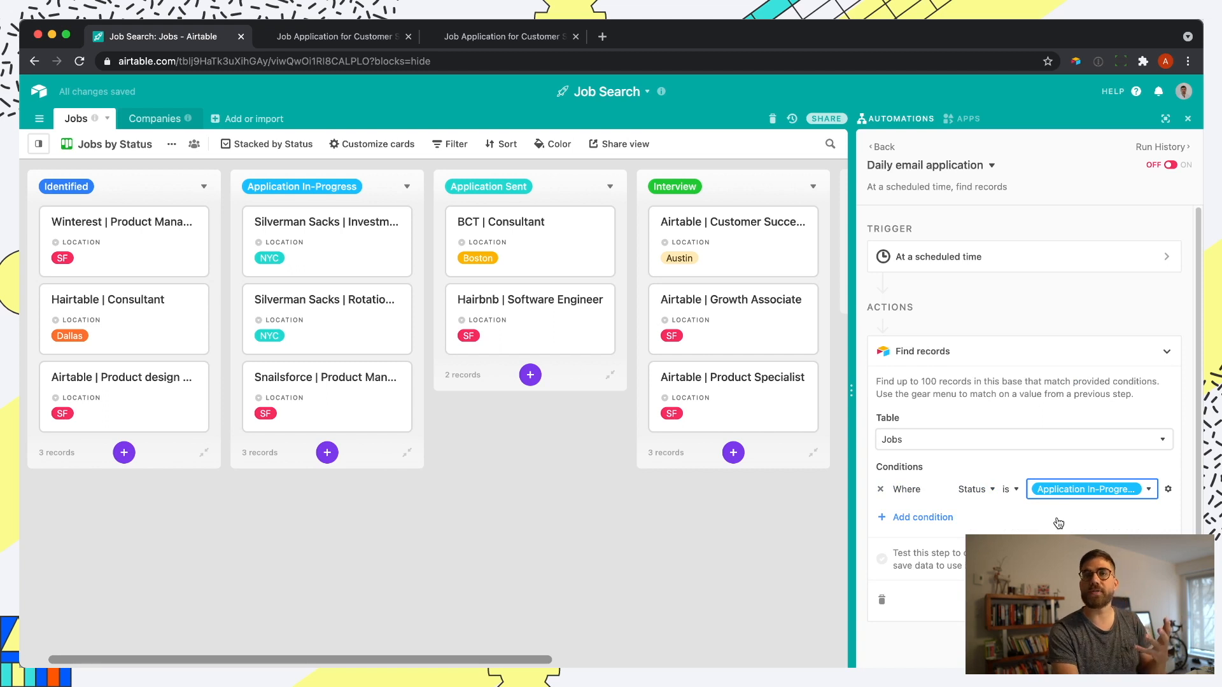
{"action": "mouse_move", "coordinate": [863, 282]}
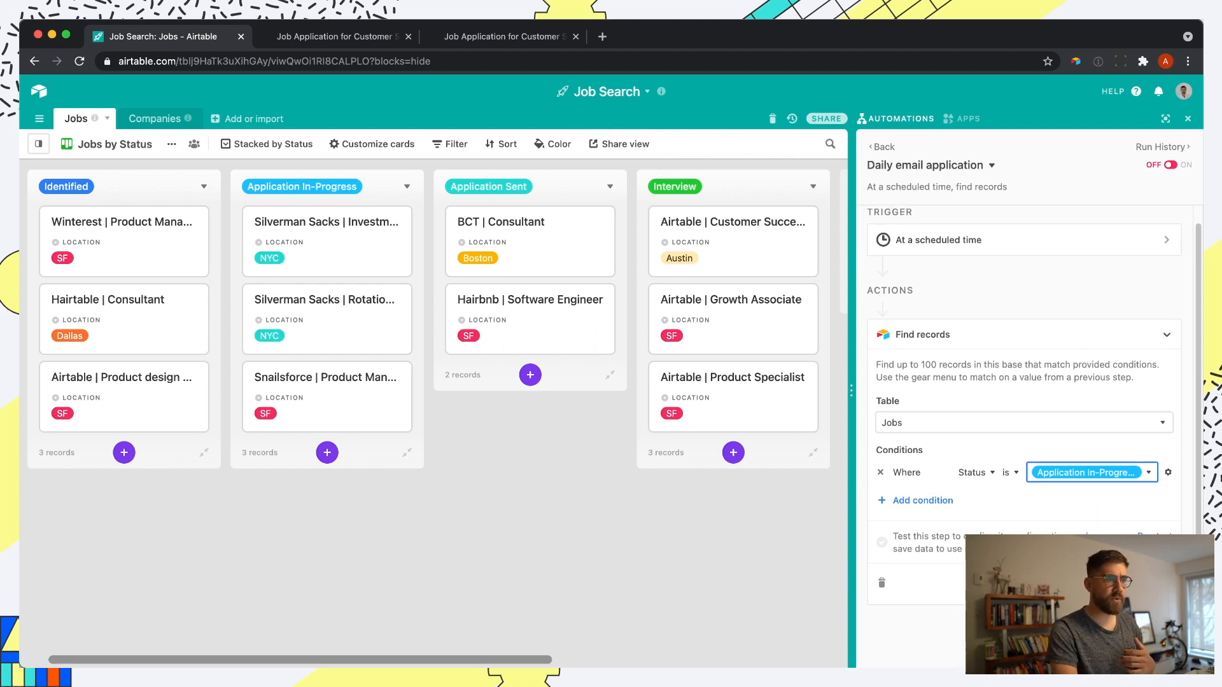
{"action": "left_click", "coordinate": [1166, 334]}
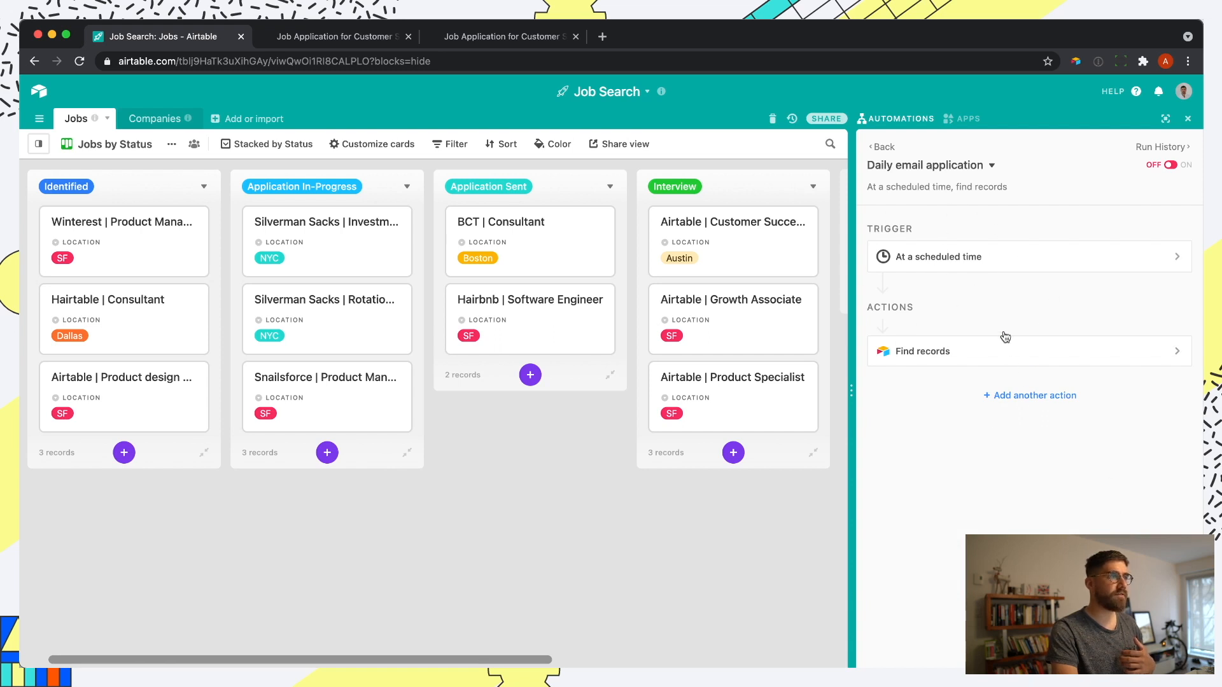
{"action": "mouse_move", "coordinate": [427, 490]}
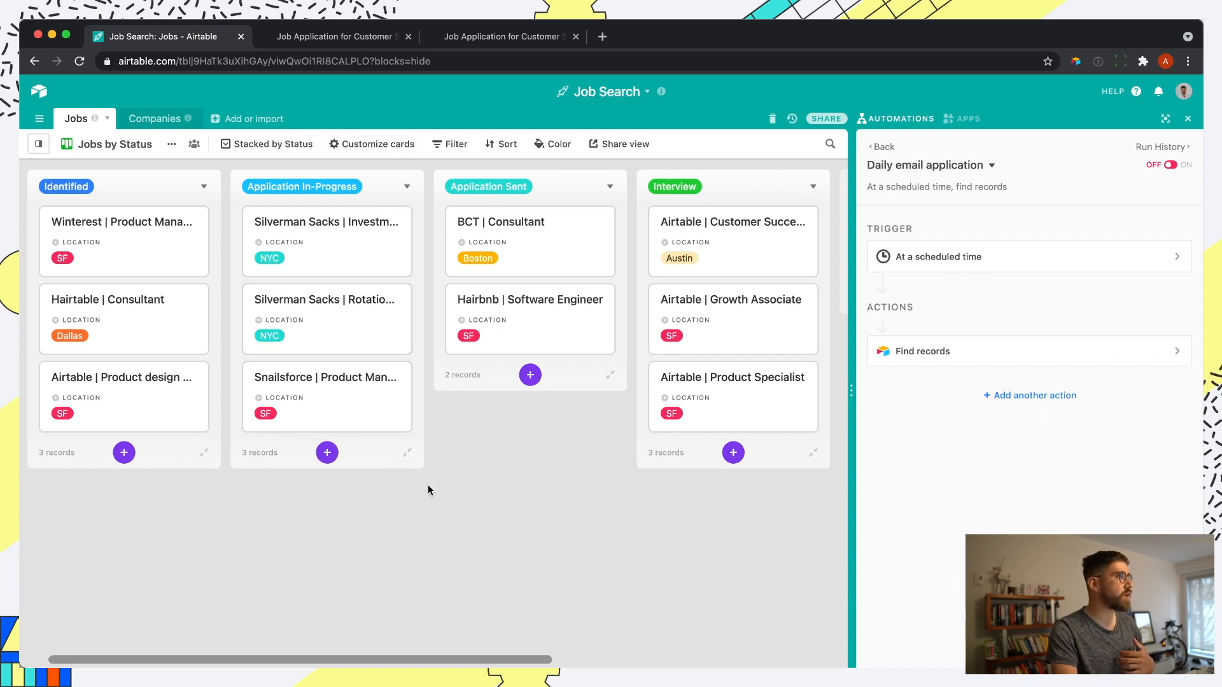
{"action": "left_click", "coordinate": [1029, 395]}
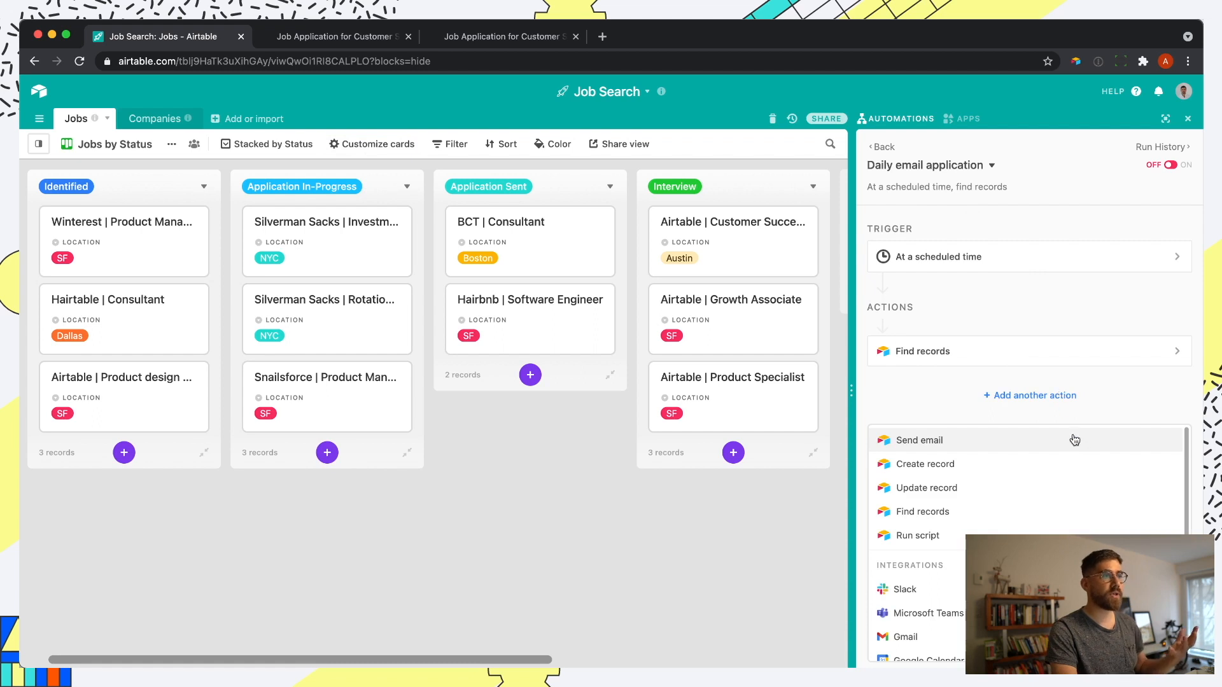
{"action": "left_click", "coordinate": [918, 440]}
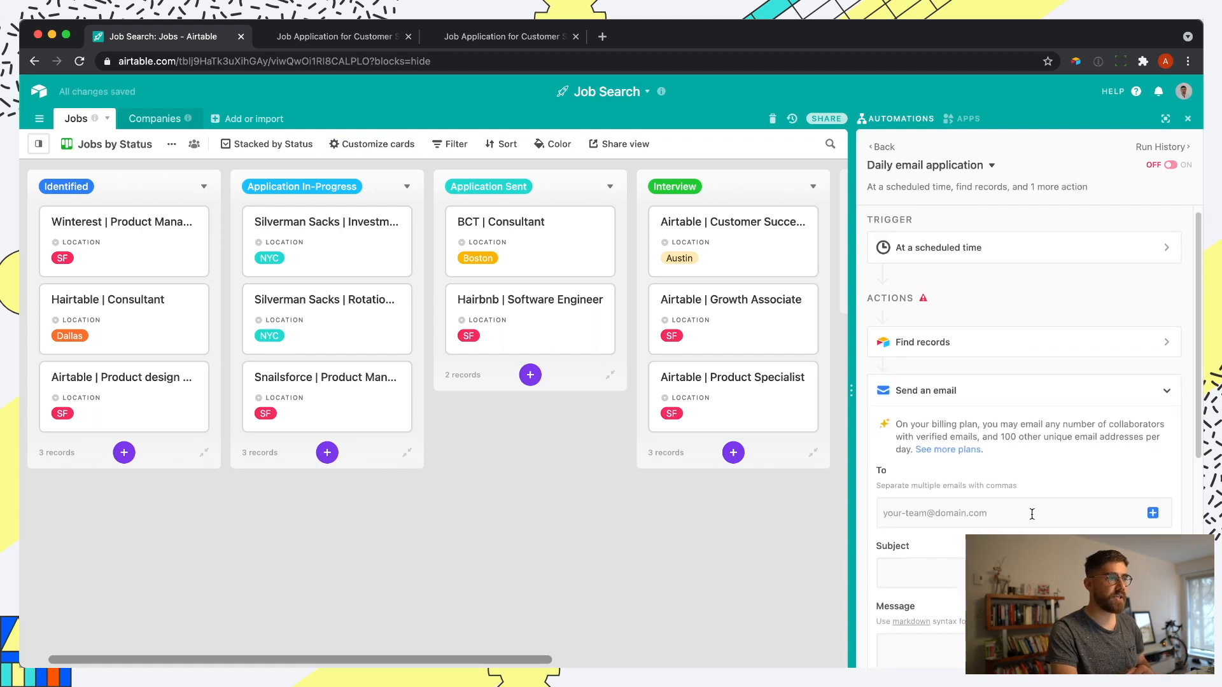
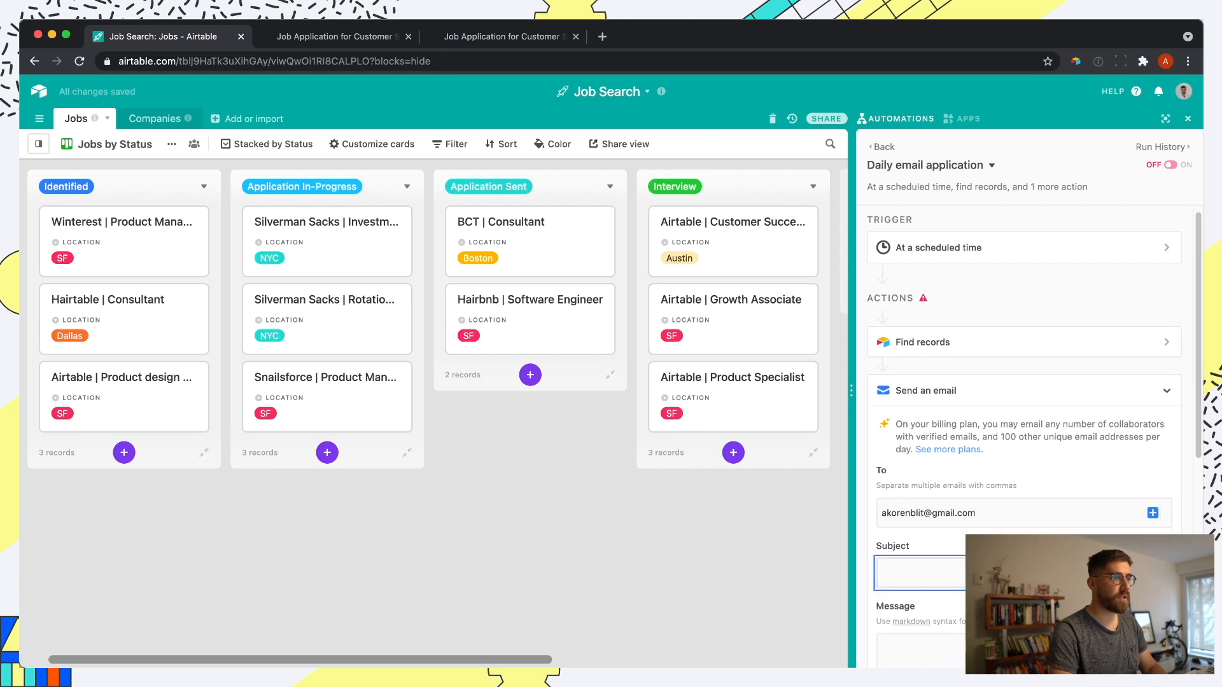
{"action": "type", "text": "Hey apply t"}
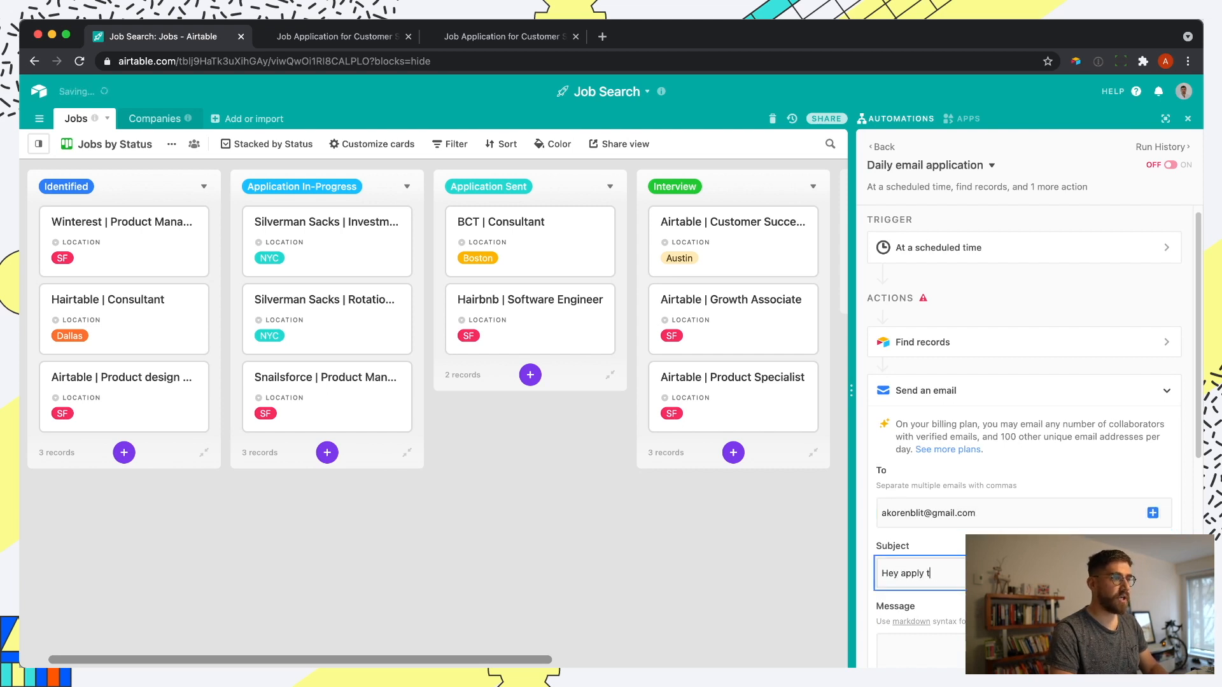
{"action": "type", "text": "o these j"}
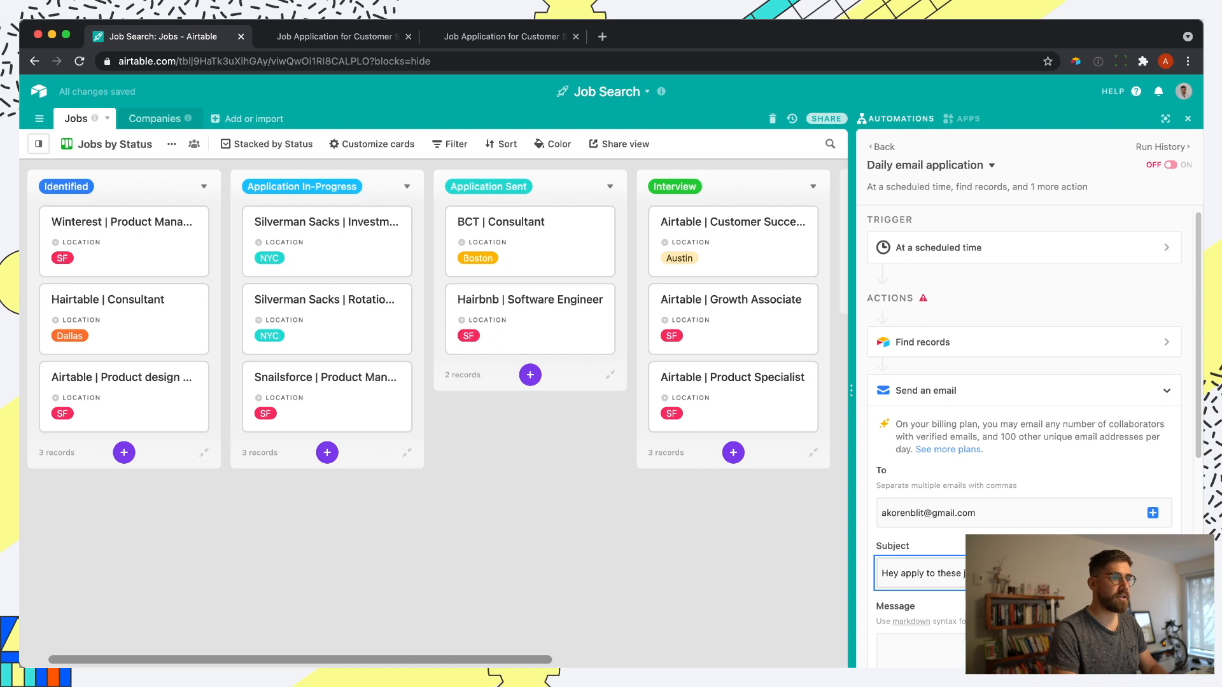
{"action": "scroll", "scroll_direction": "down", "scroll_amount": 3}
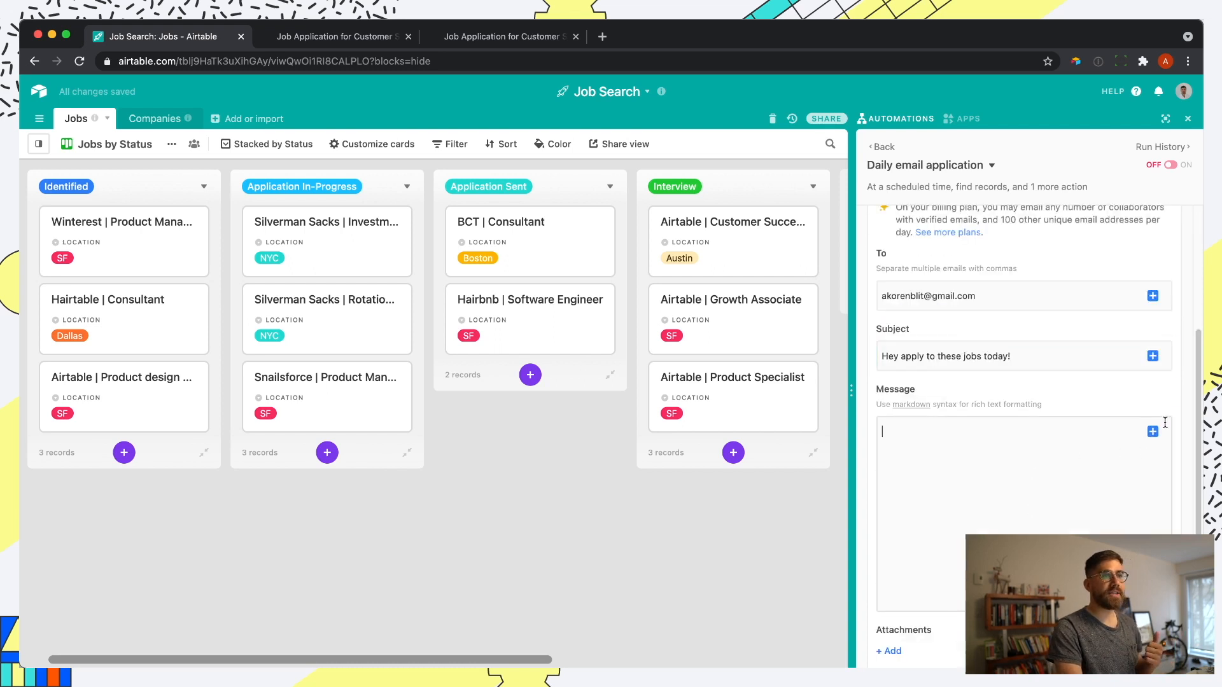
{"action": "type", "text": "Here's a"}
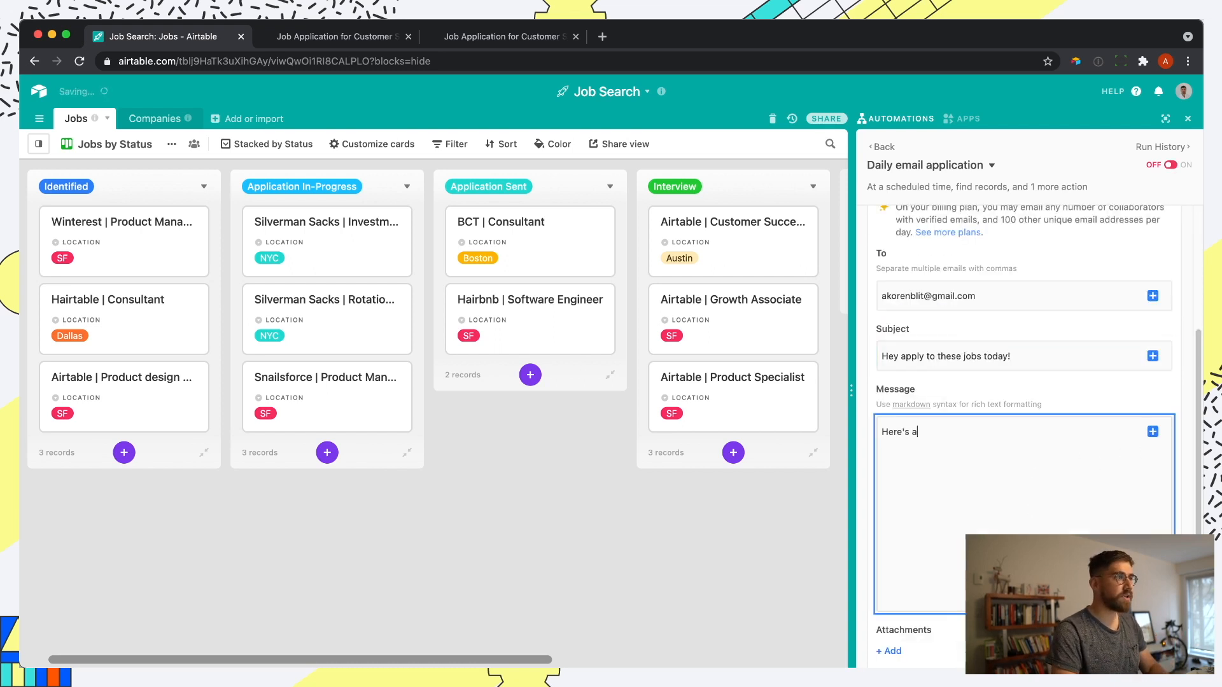
{"action": "type", "text": "every job"}
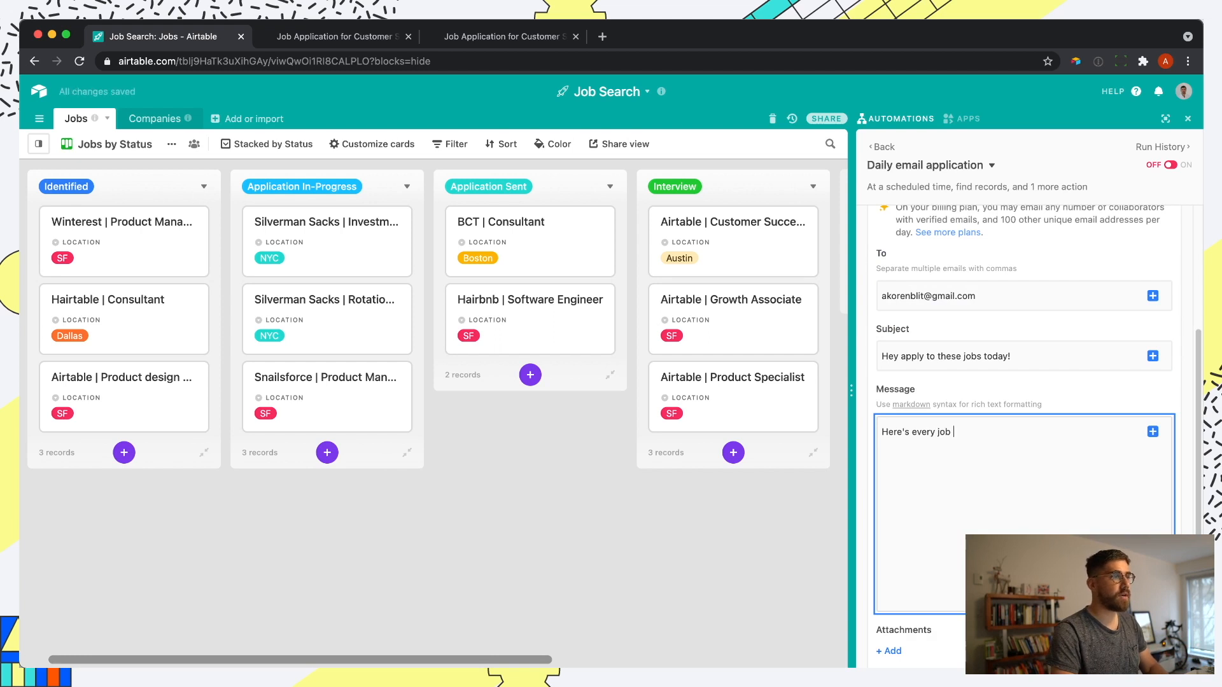
{"action": "type", "text": "that is in progr3ess"}
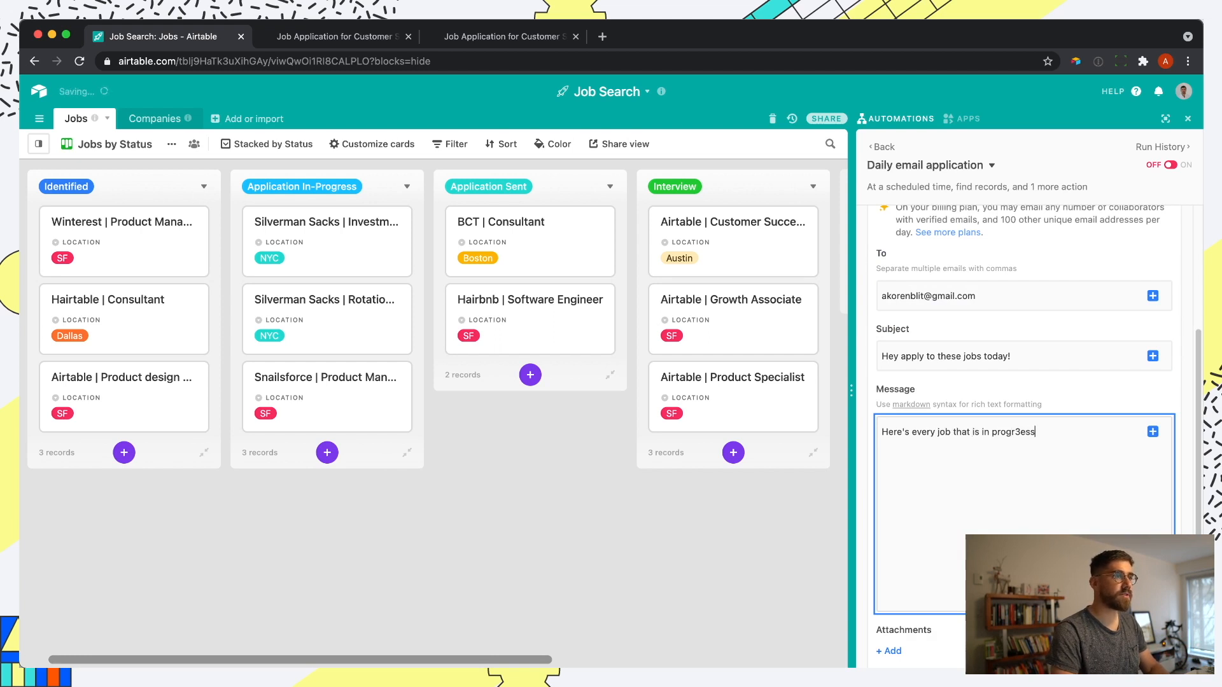
{"action": "type", "text": "progress!"}
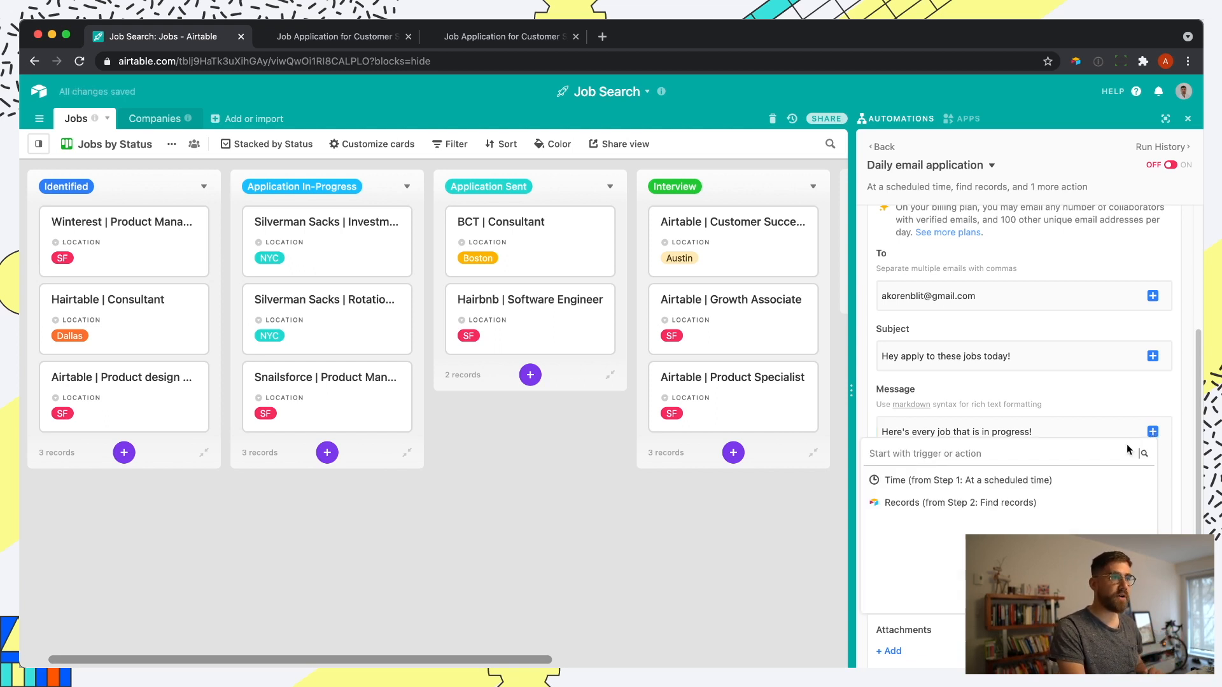
Insert Step 2's found records into the message as a list.
{"action": "left_click", "coordinate": [961, 503]}
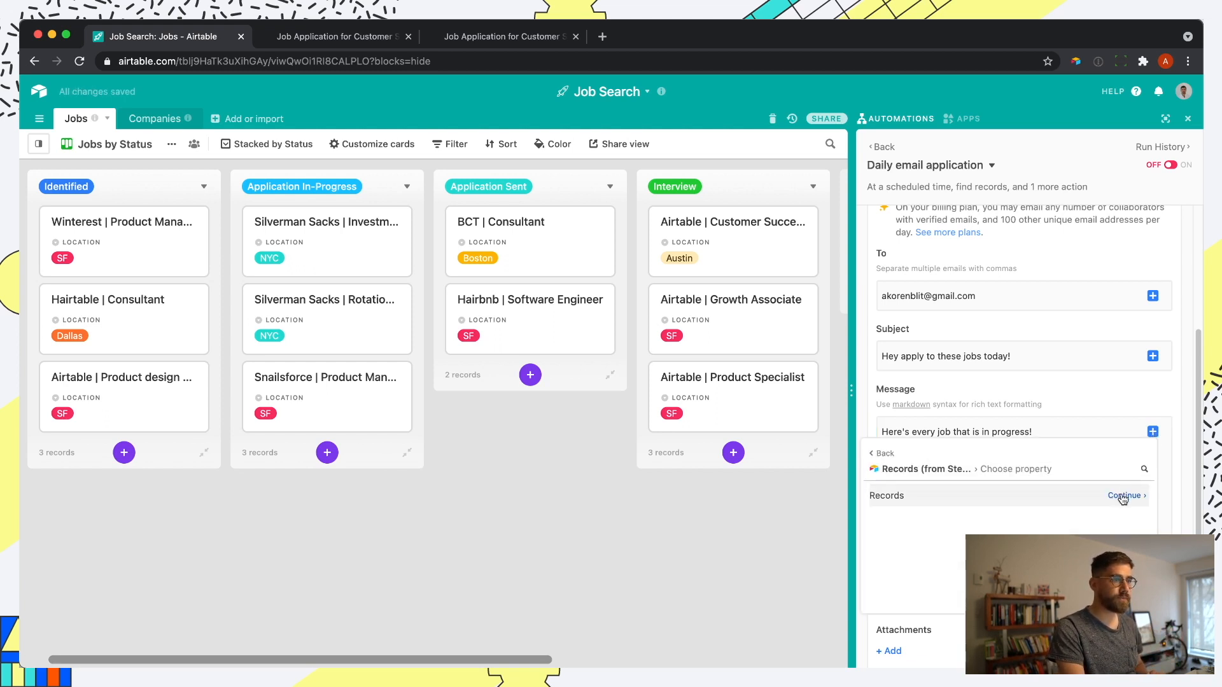
{"action": "left_click", "coordinate": [1124, 496]}
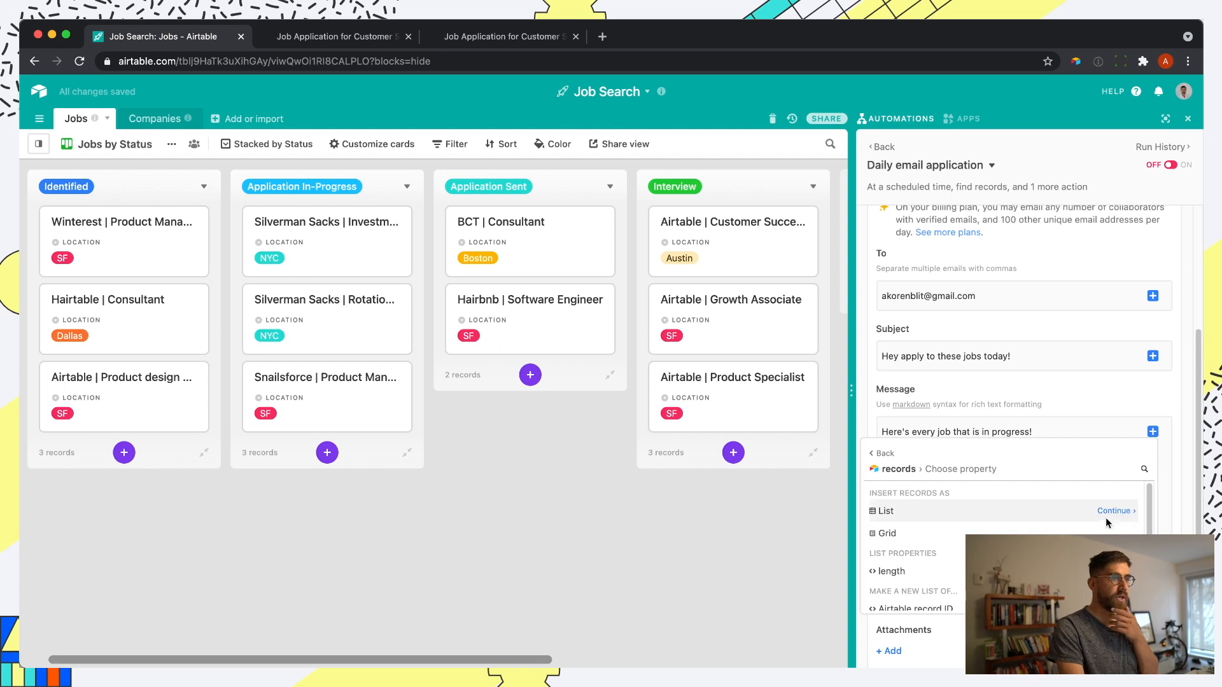
{"action": "left_click", "coordinate": [1115, 511]}
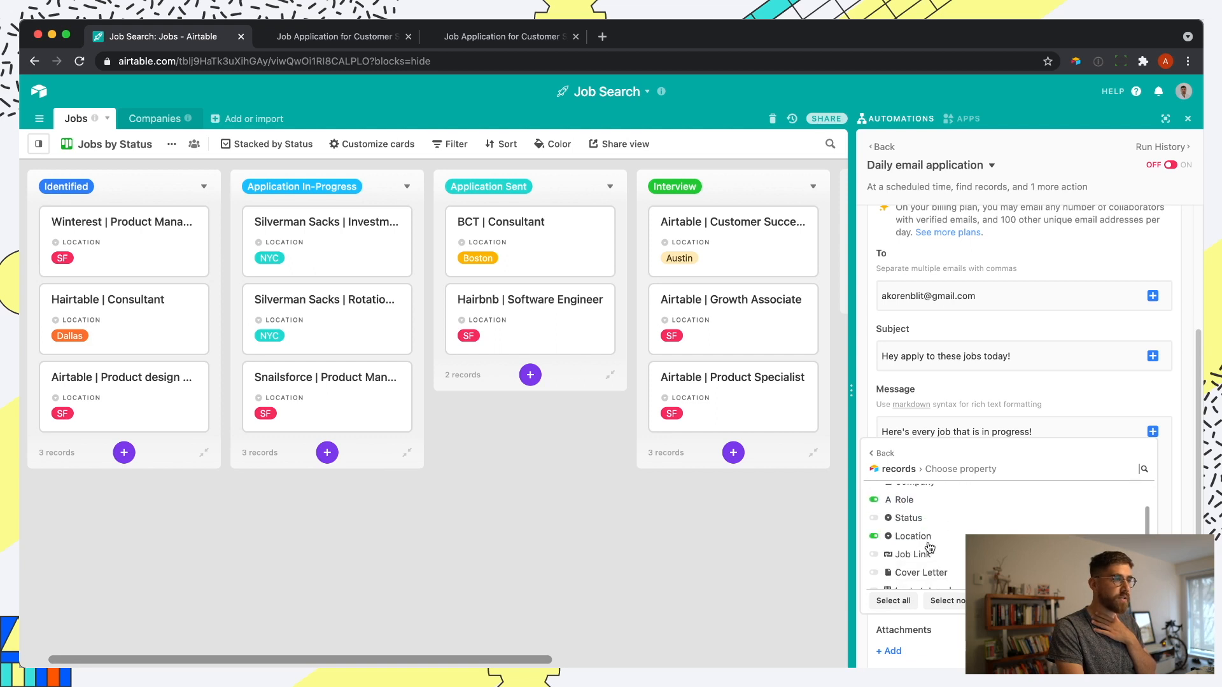
{"action": "scroll", "scroll_direction": "down", "scroll_amount": 3}
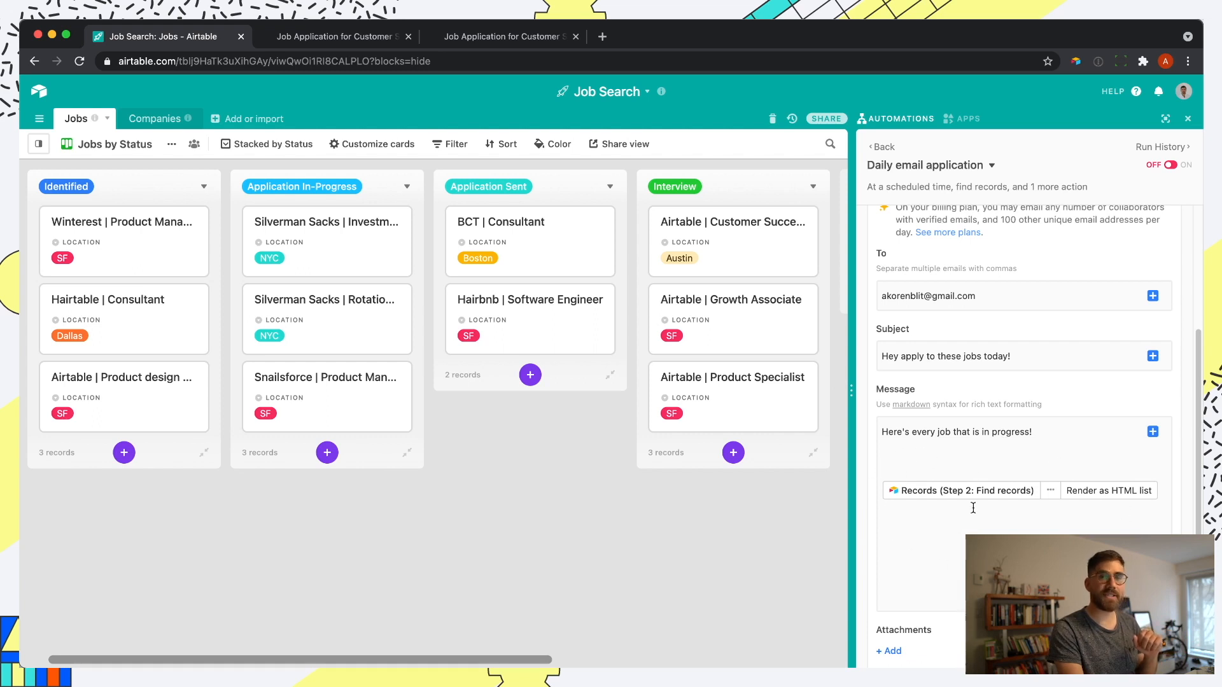
{"action": "scroll", "scroll_direction": "down", "scroll_amount": 3}
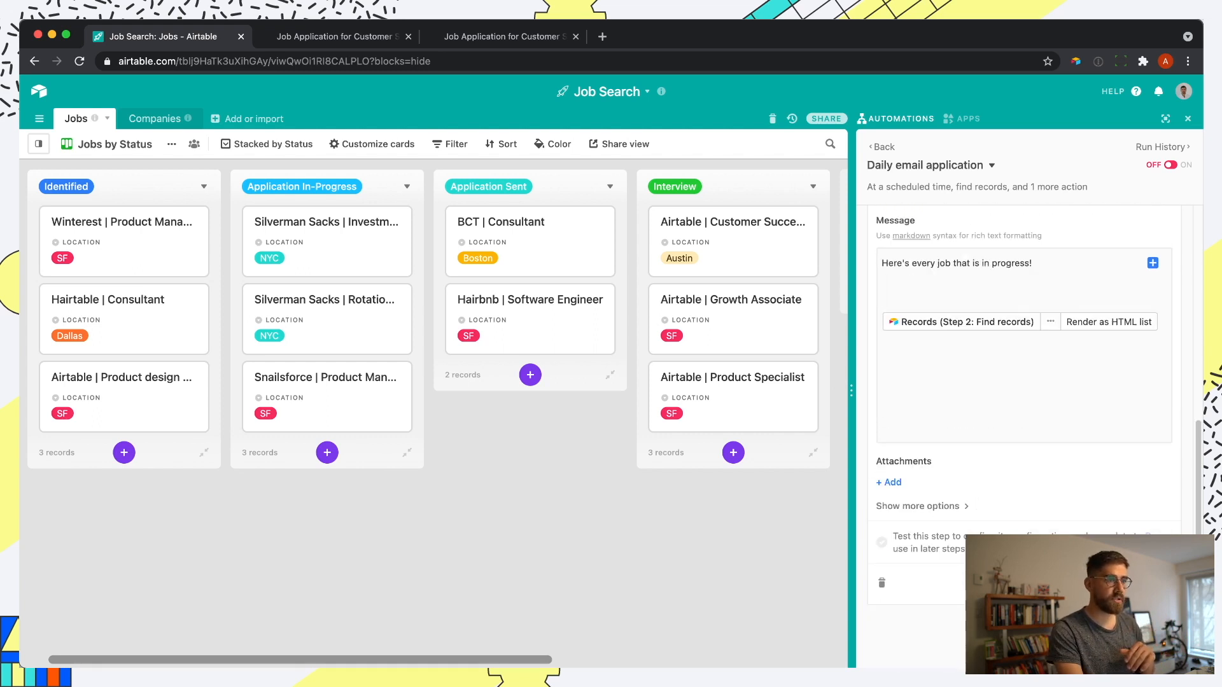
Collapse the email step and test Find records, confirming 3 in-progress jobs.
{"action": "left_click", "coordinate": [881, 146]}
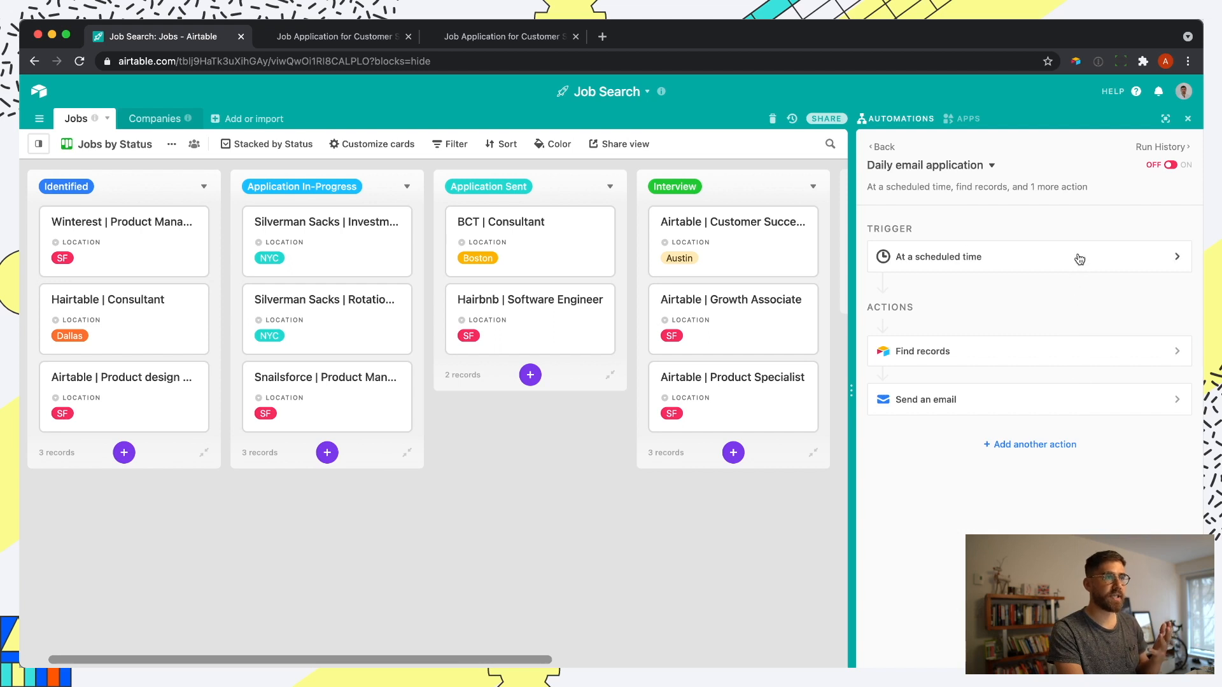
{"action": "left_click", "coordinate": [1013, 257]}
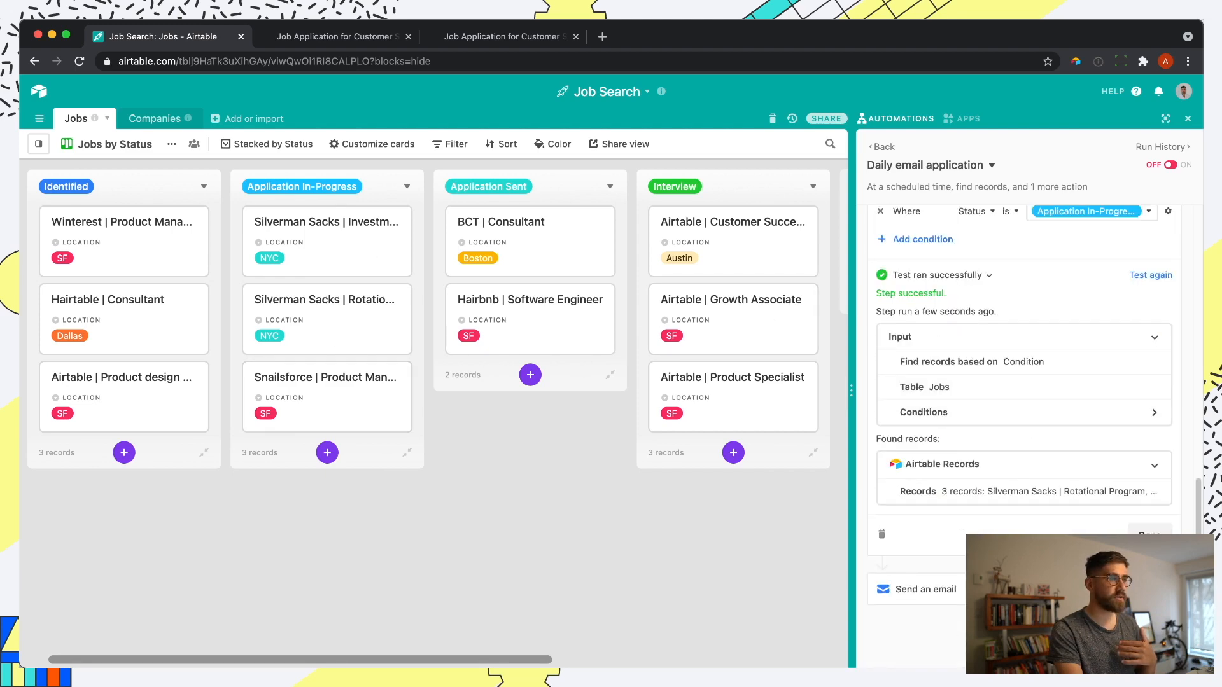
{"action": "scroll", "scroll_direction": "down", "scroll_amount": 3}
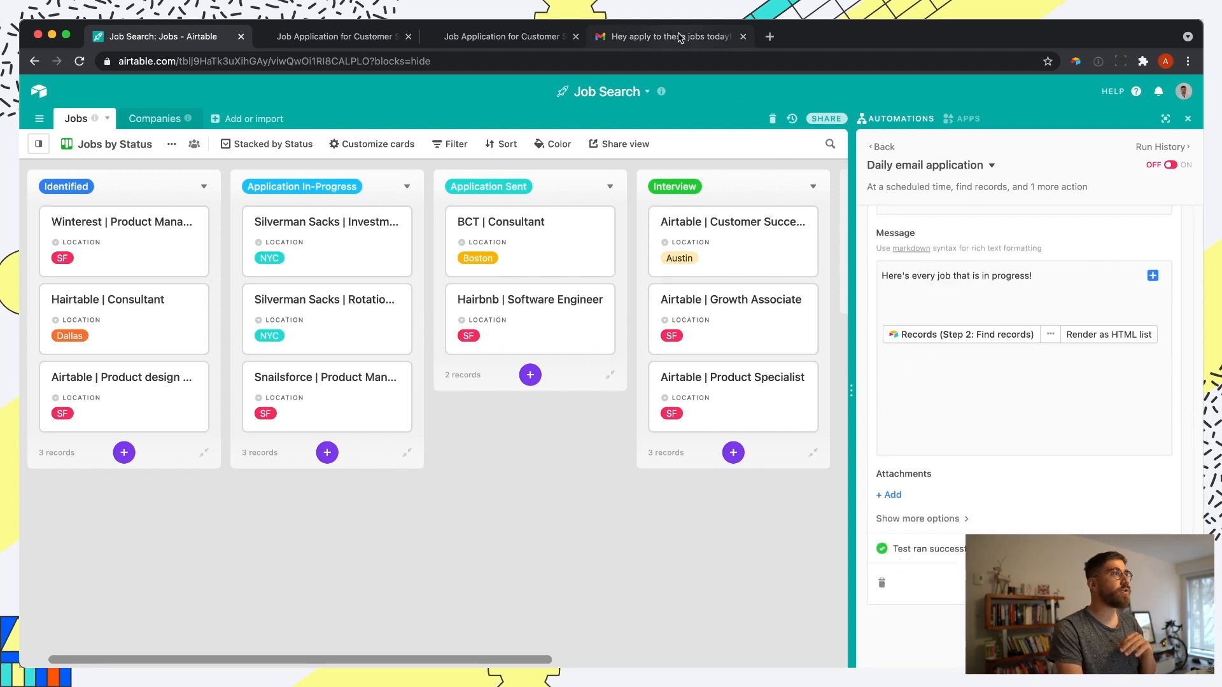
Read the Gmail test email's three in-progress jobs, then return to the Job Search base.
{"action": "left_click", "coordinate": [667, 37]}
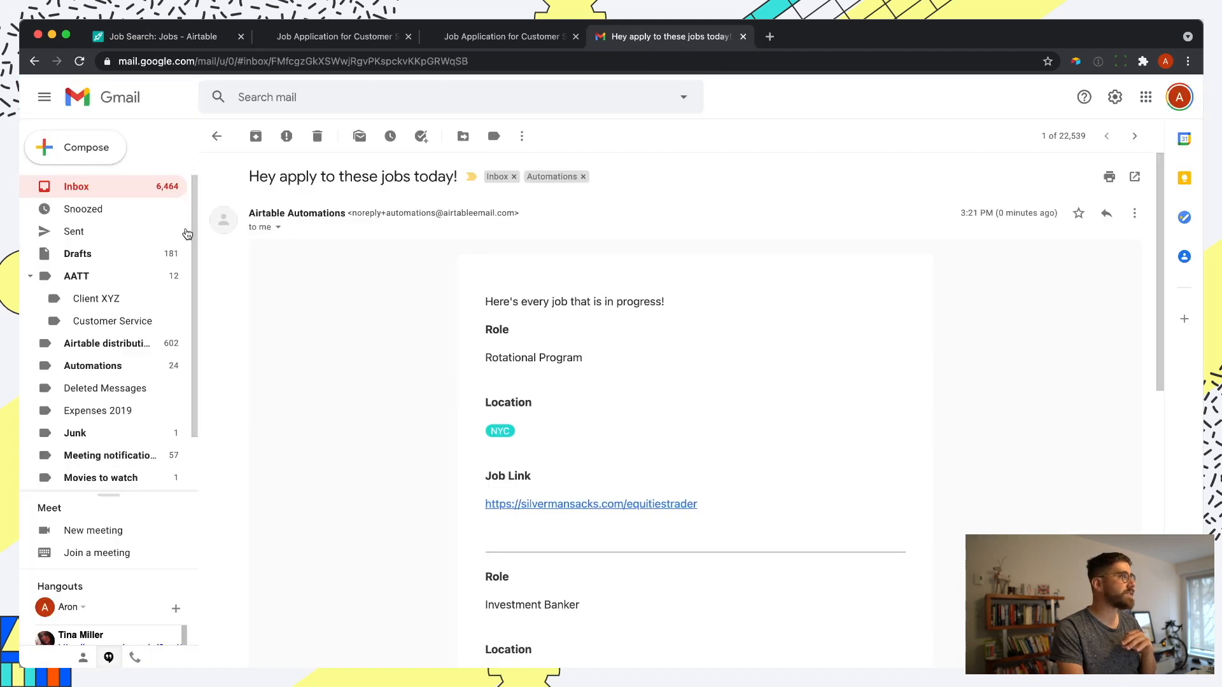
{"action": "scroll", "scroll_direction": "down", "scroll_amount": 3}
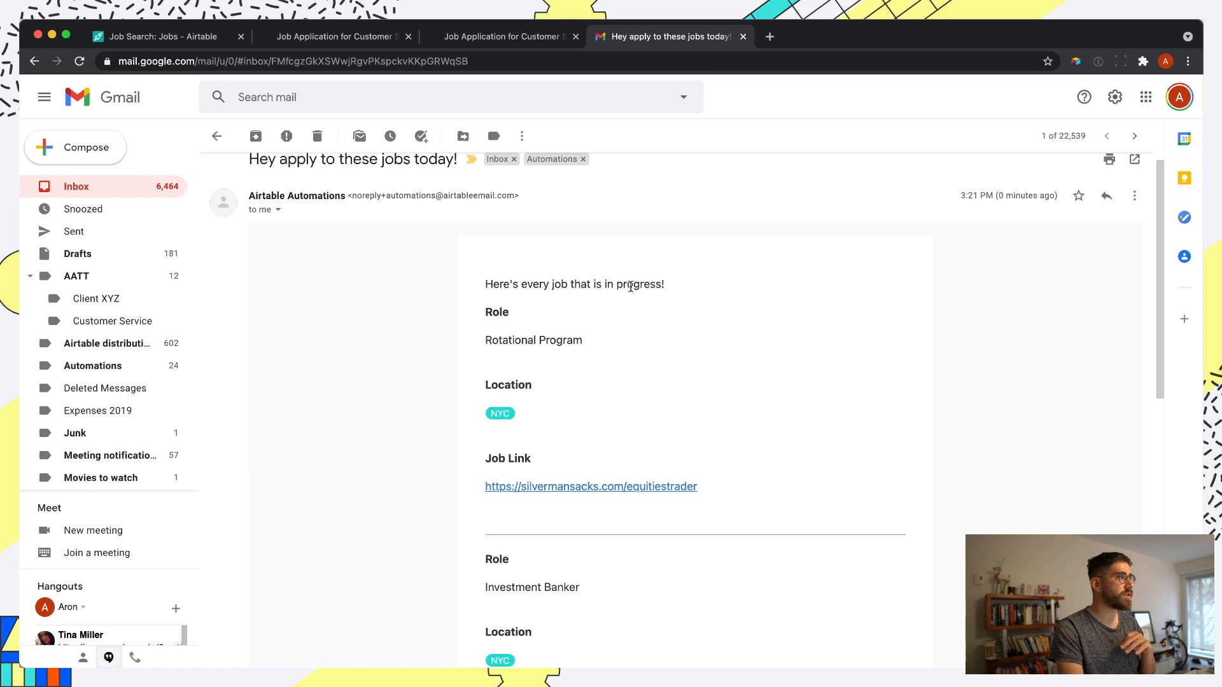
{"action": "scroll", "scroll_direction": "down", "scroll_amount": 3}
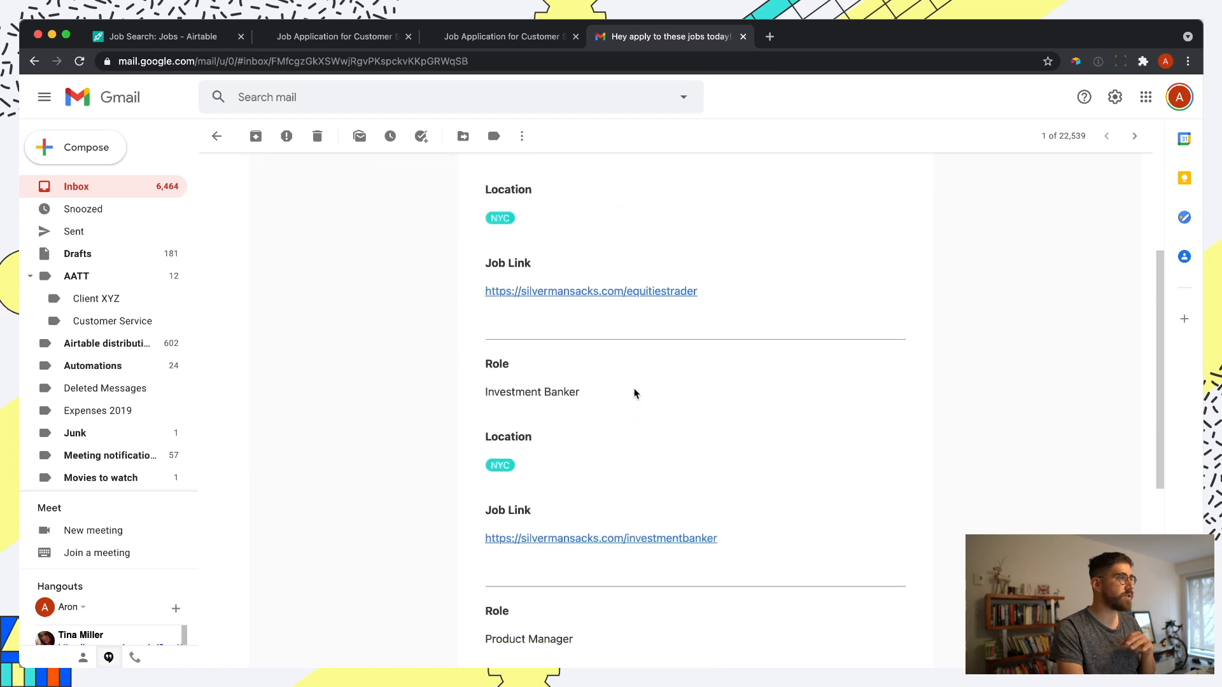
{"action": "scroll", "scroll_direction": "down", "scroll_amount": 3}
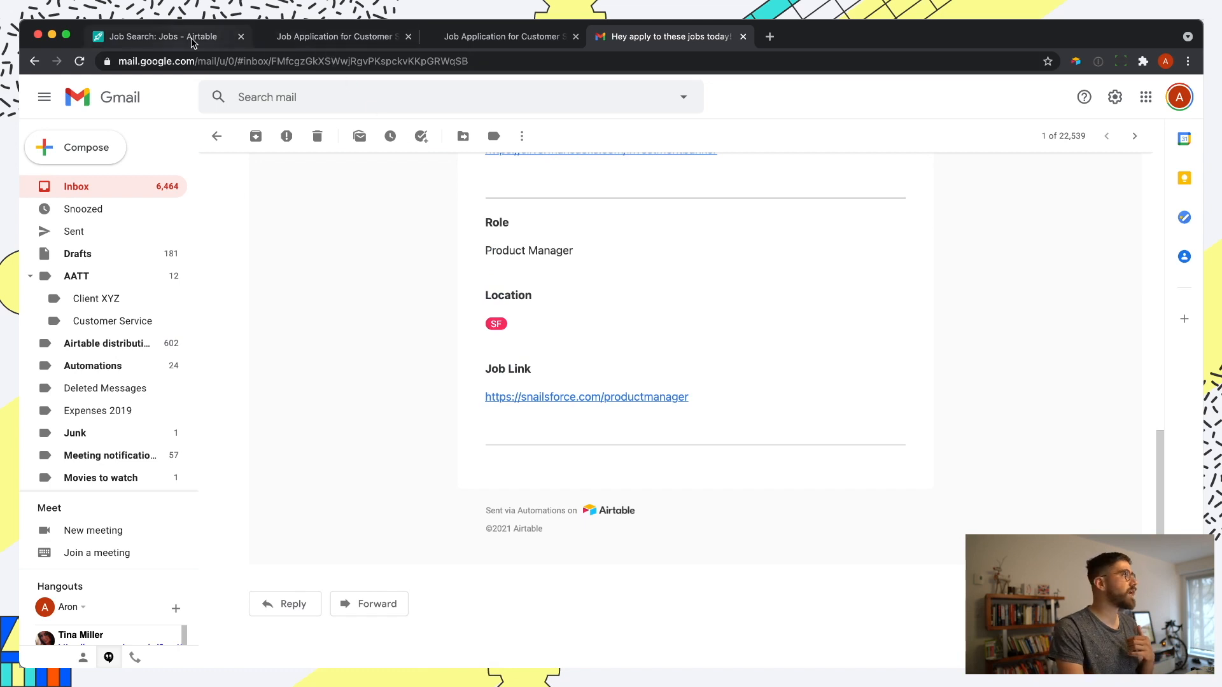
{"action": "left_click", "coordinate": [164, 36]}
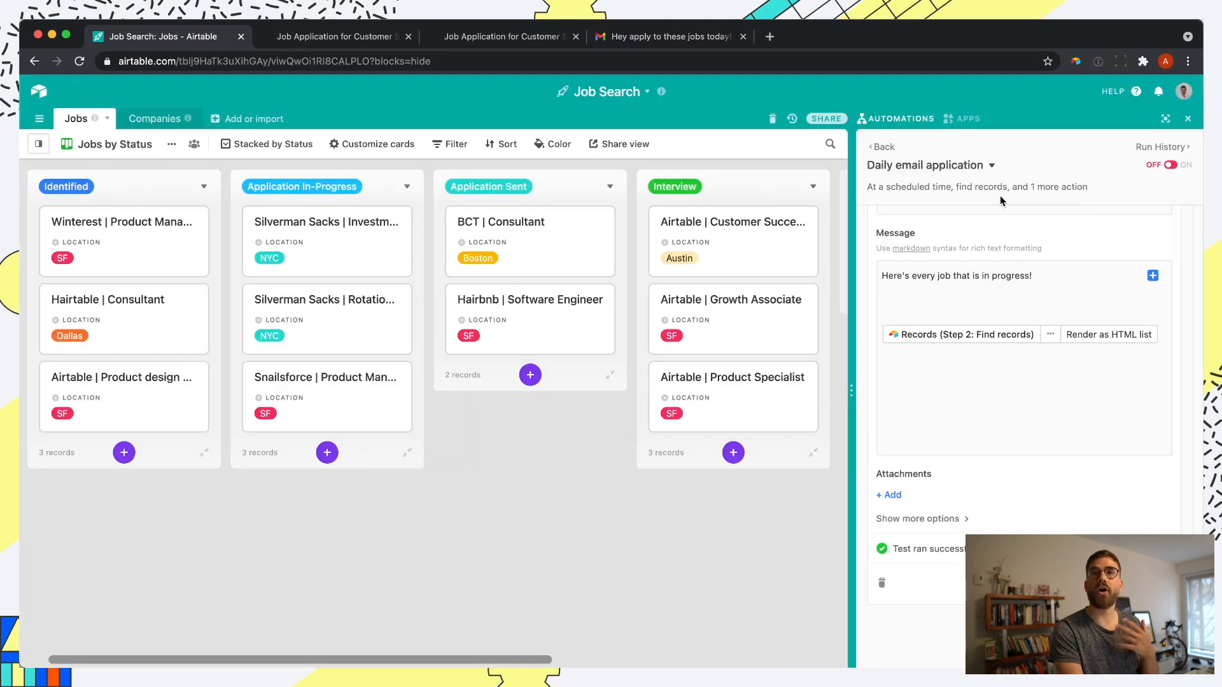
{"action": "mouse_move", "coordinate": [1069, 234]}
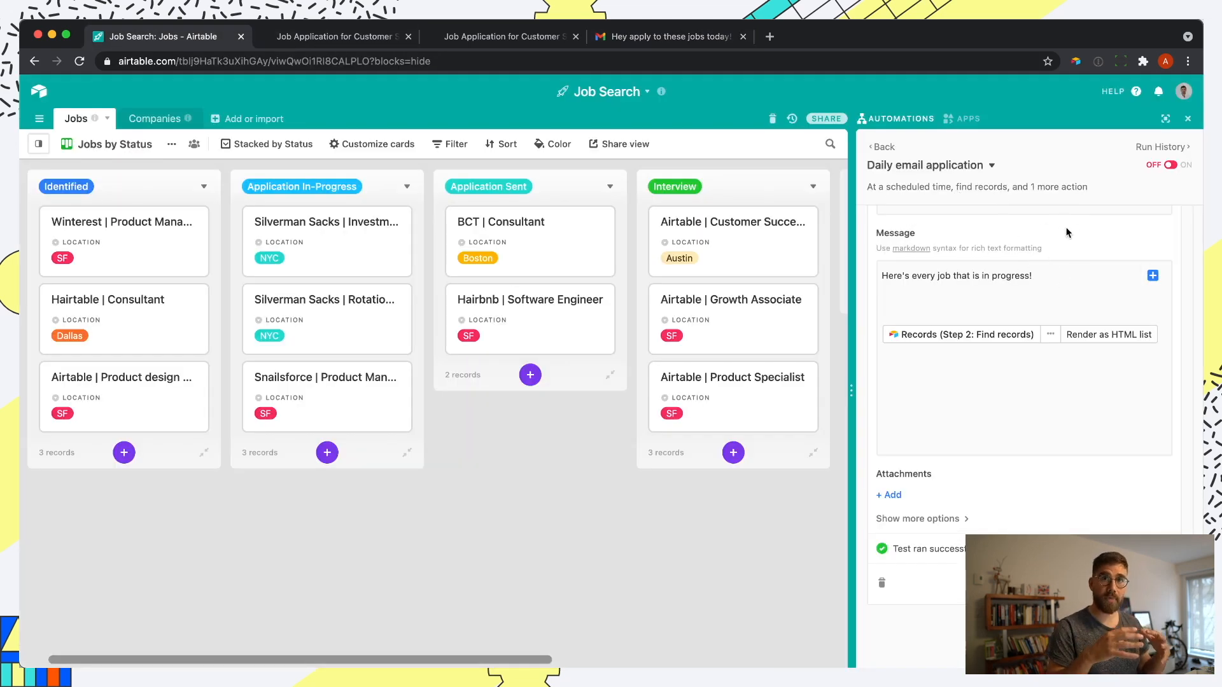